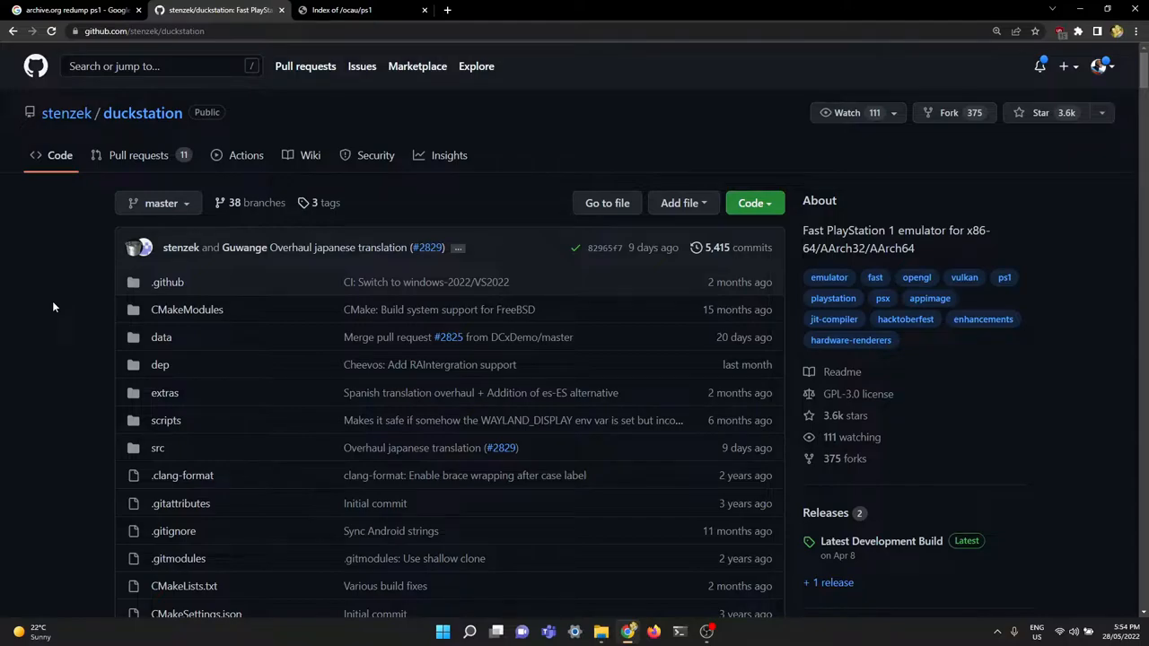
{"action": "mouse_move", "coordinate": [40, 311]}
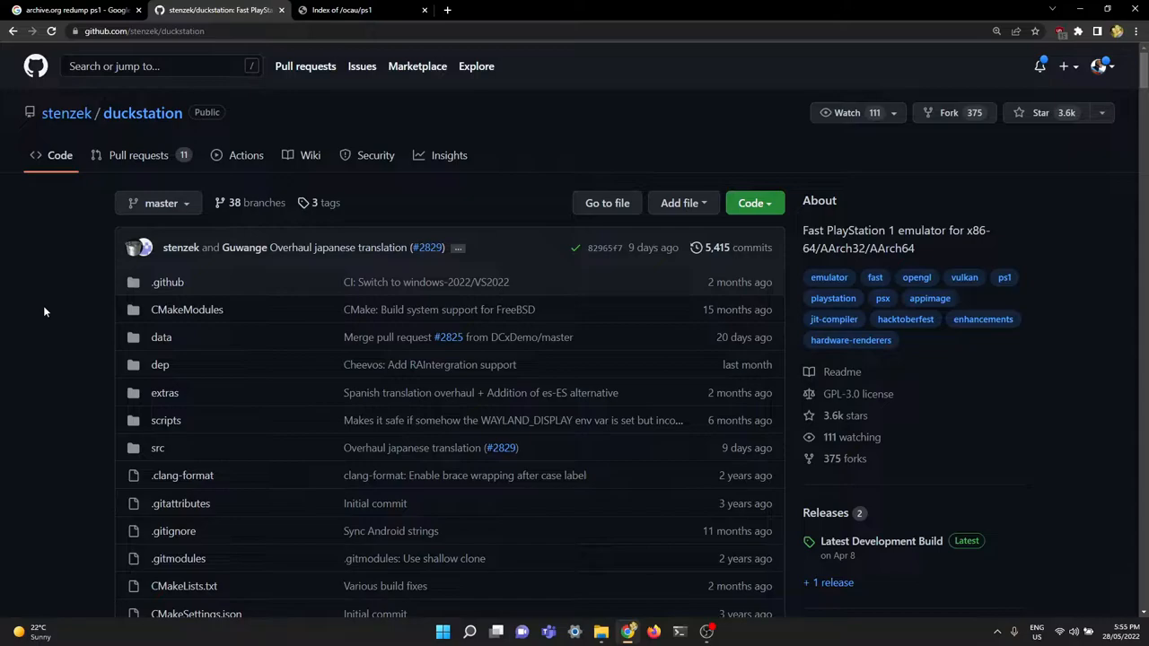
{"action": "mouse_move", "coordinate": [459, 398]}
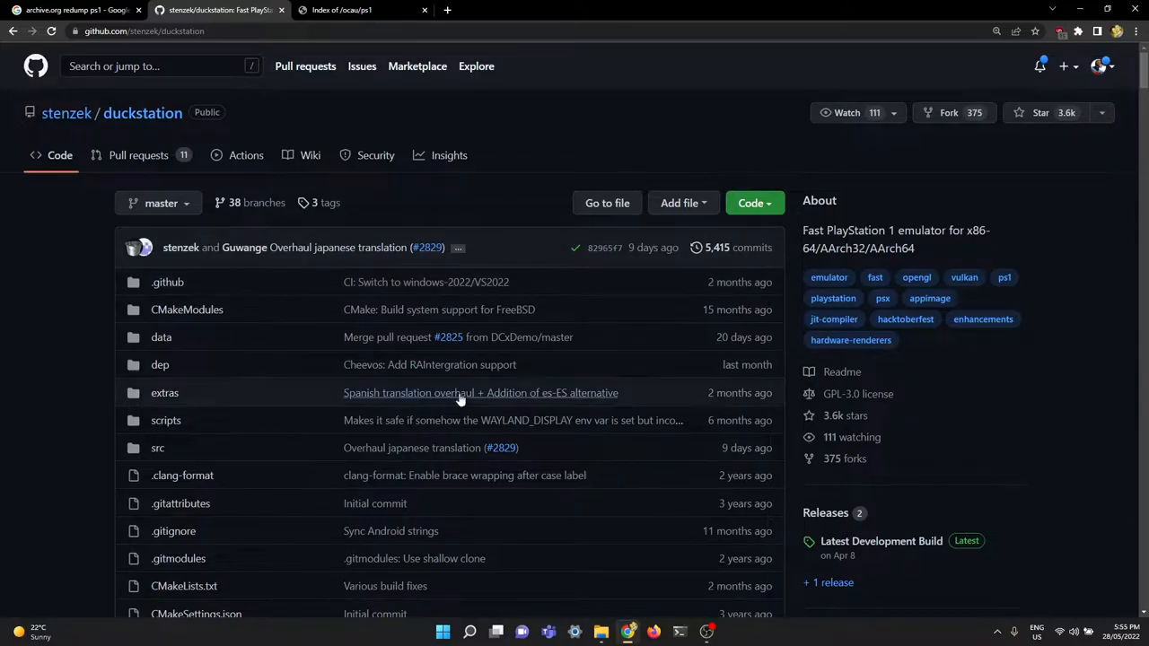
{"action": "mouse_move", "coordinate": [65, 350]}
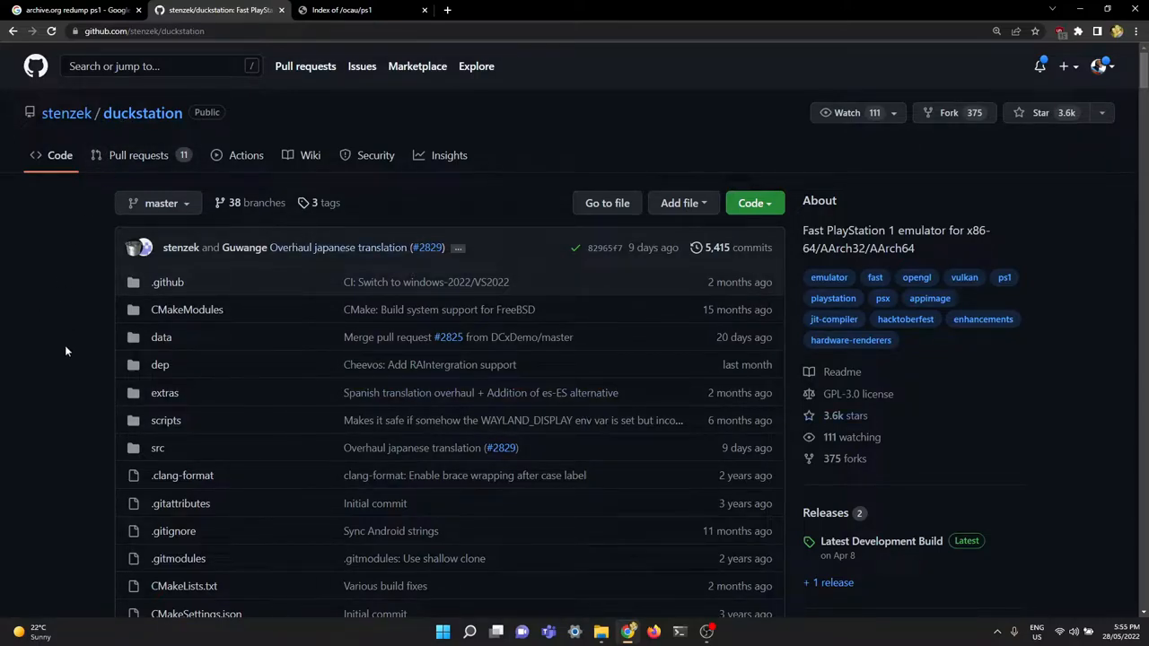
{"action": "mouse_move", "coordinate": [58, 287]}
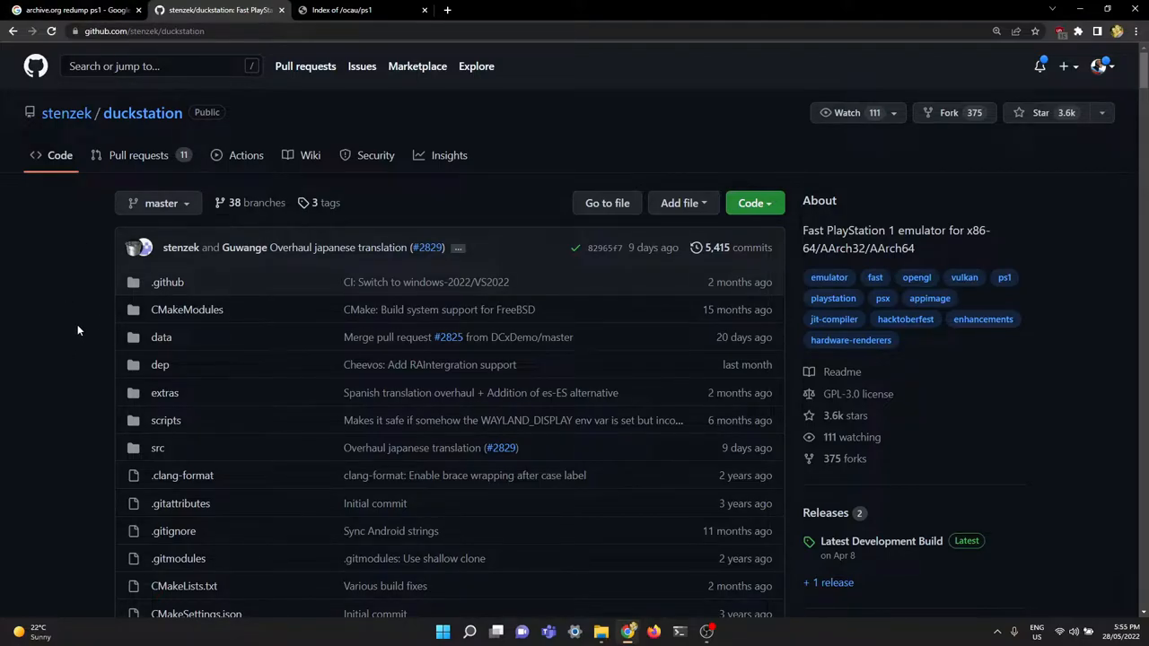
{"action": "mouse_move", "coordinate": [54, 372]}
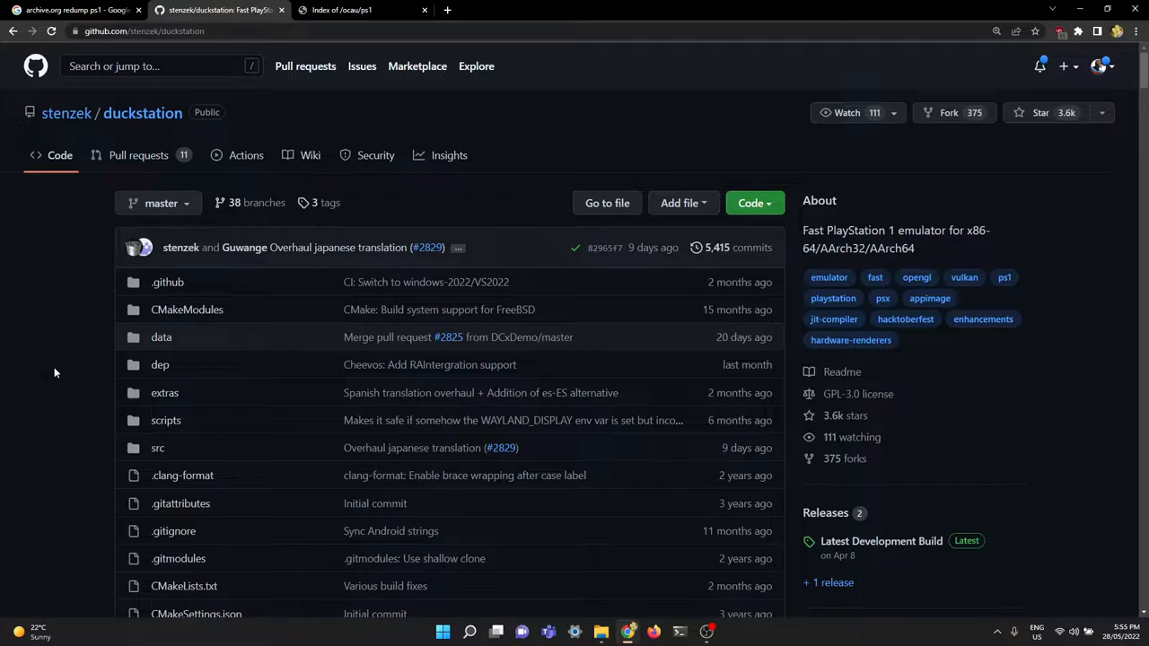
{"action": "mouse_move", "coordinate": [165, 370]}
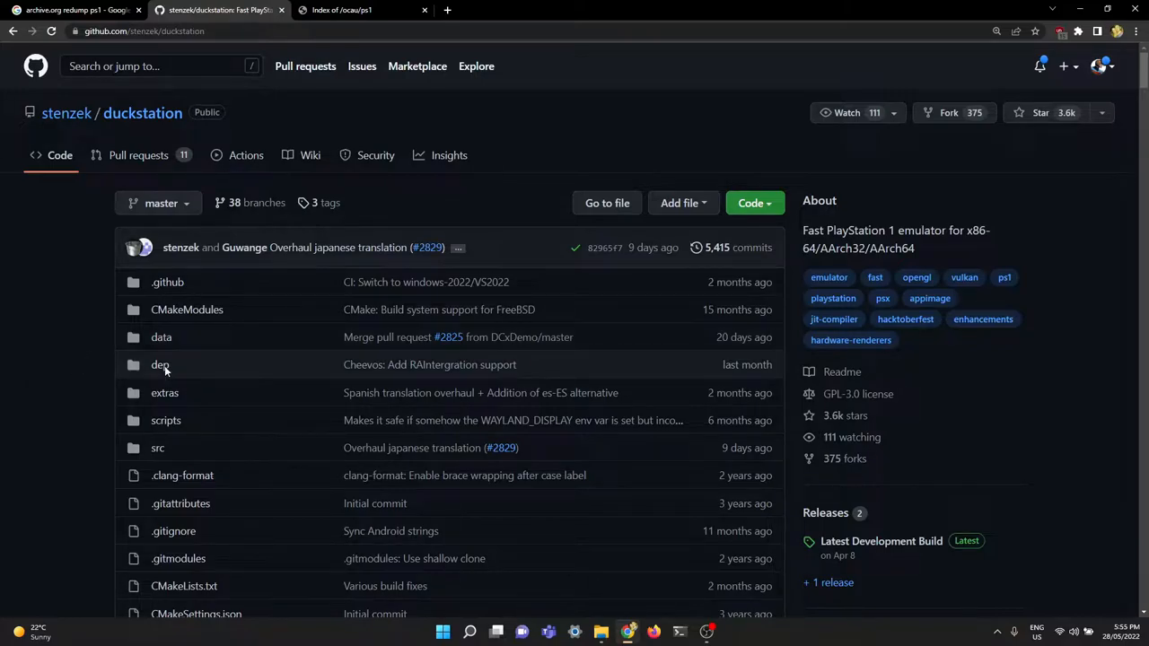
{"action": "mouse_move", "coordinate": [1017, 420]}
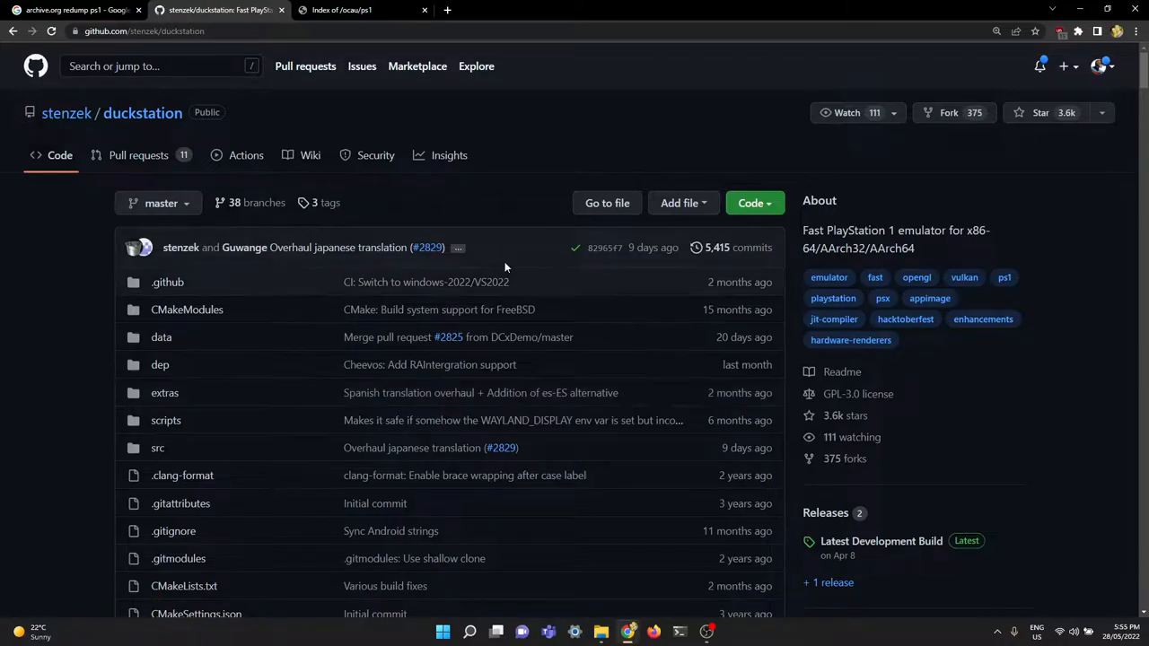
{"action": "mouse_move", "coordinate": [880, 547]}
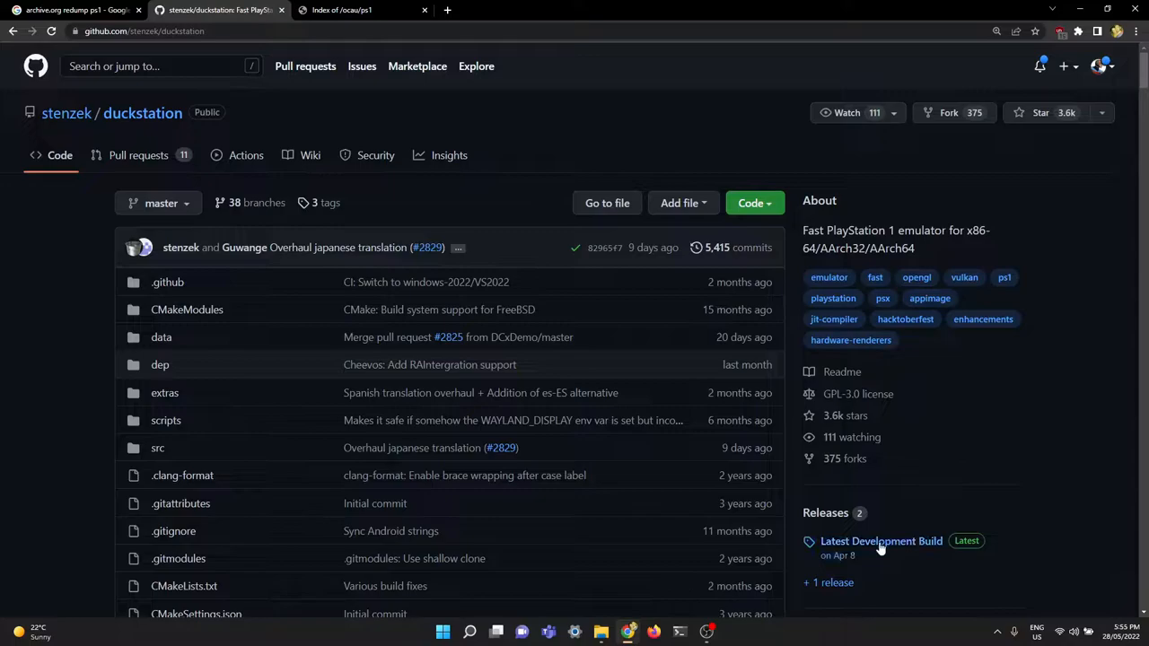
- Go to the Latest Development Build release and scroll down to its Assets list
{"action": "left_click", "coordinate": [880, 540]}
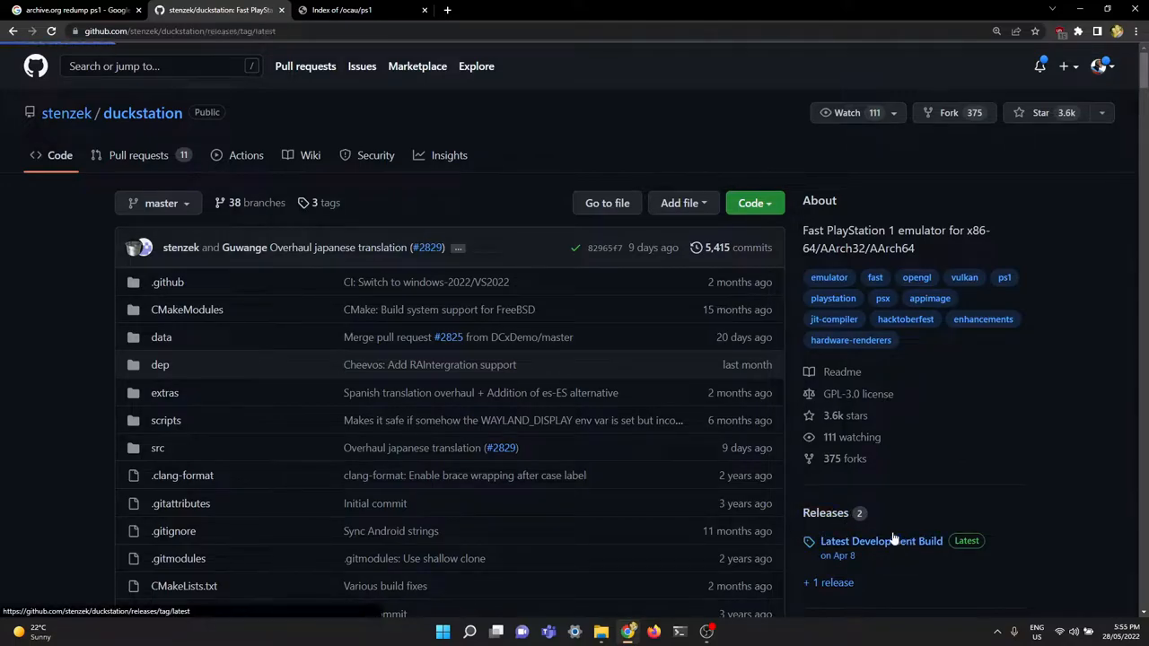
{"action": "left_click", "coordinate": [879, 540]}
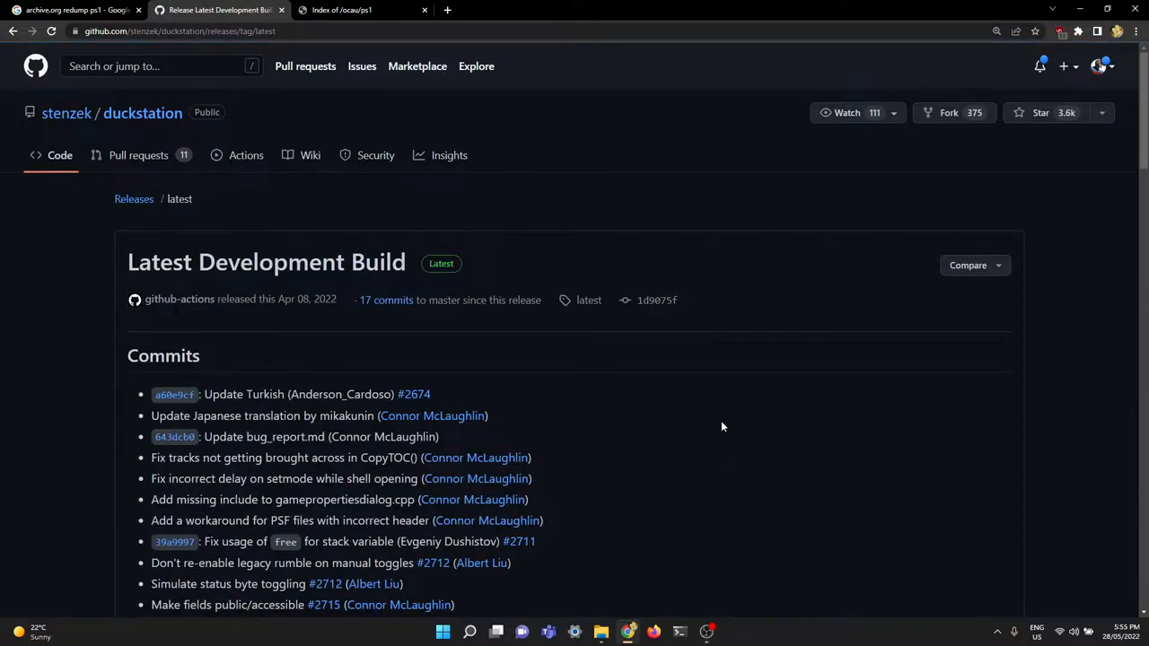
{"action": "scroll", "scroll_direction": "down", "scroll_amount": 3}
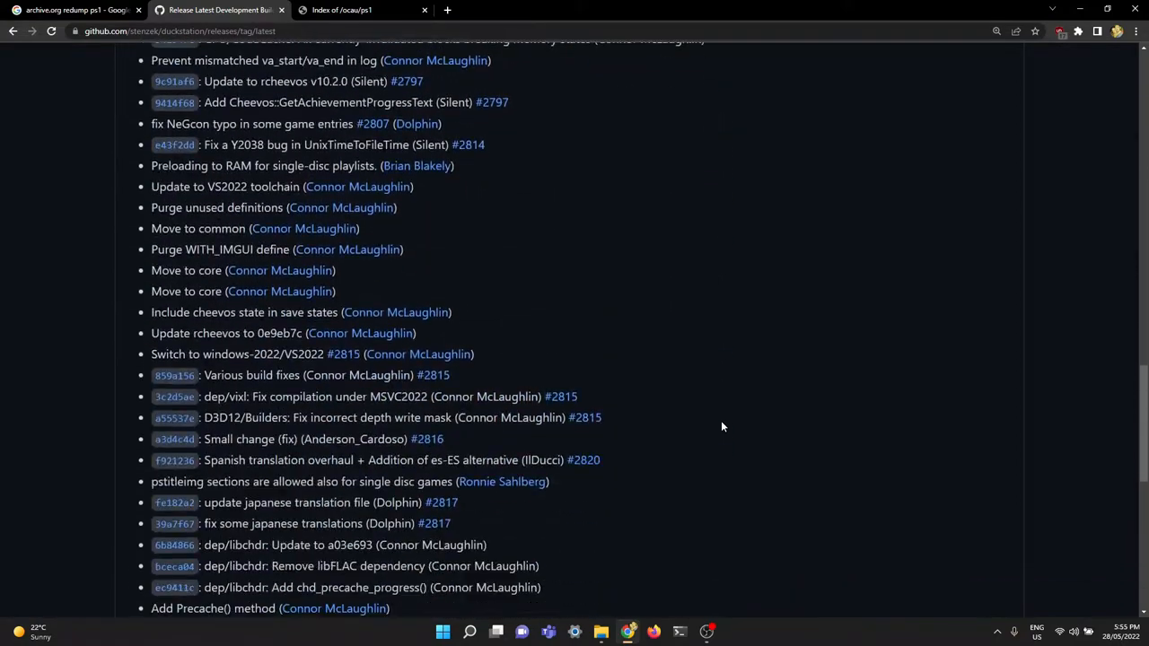
{"action": "scroll", "scroll_direction": "down", "scroll_amount": 3}
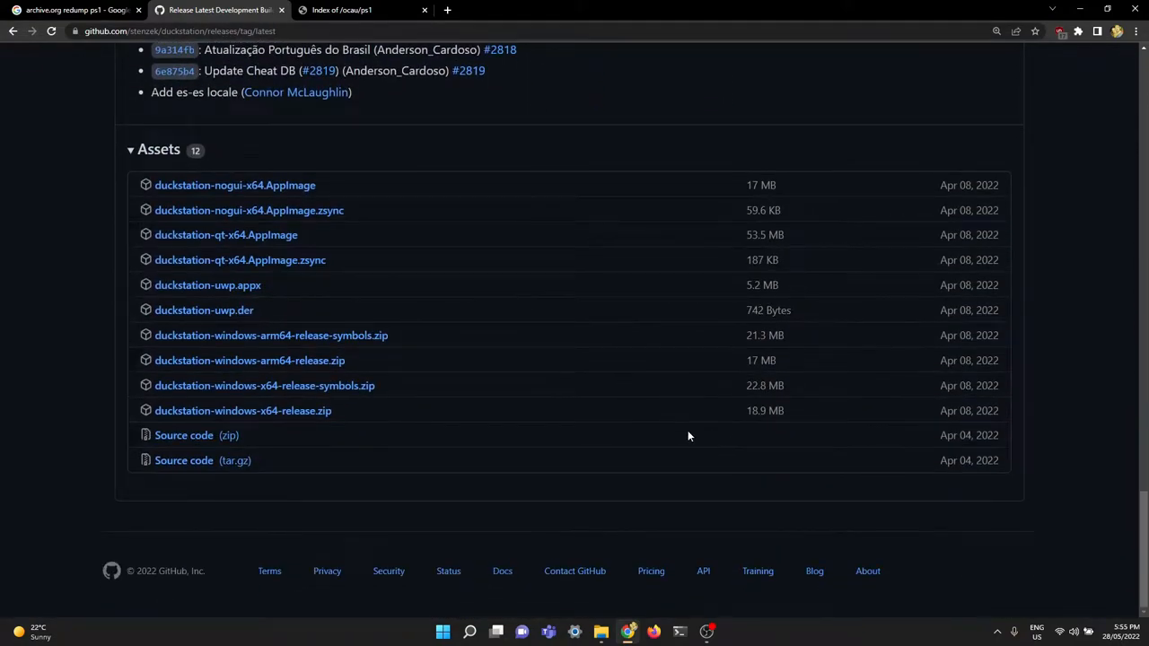
{"action": "mouse_move", "coordinate": [201, 422]}
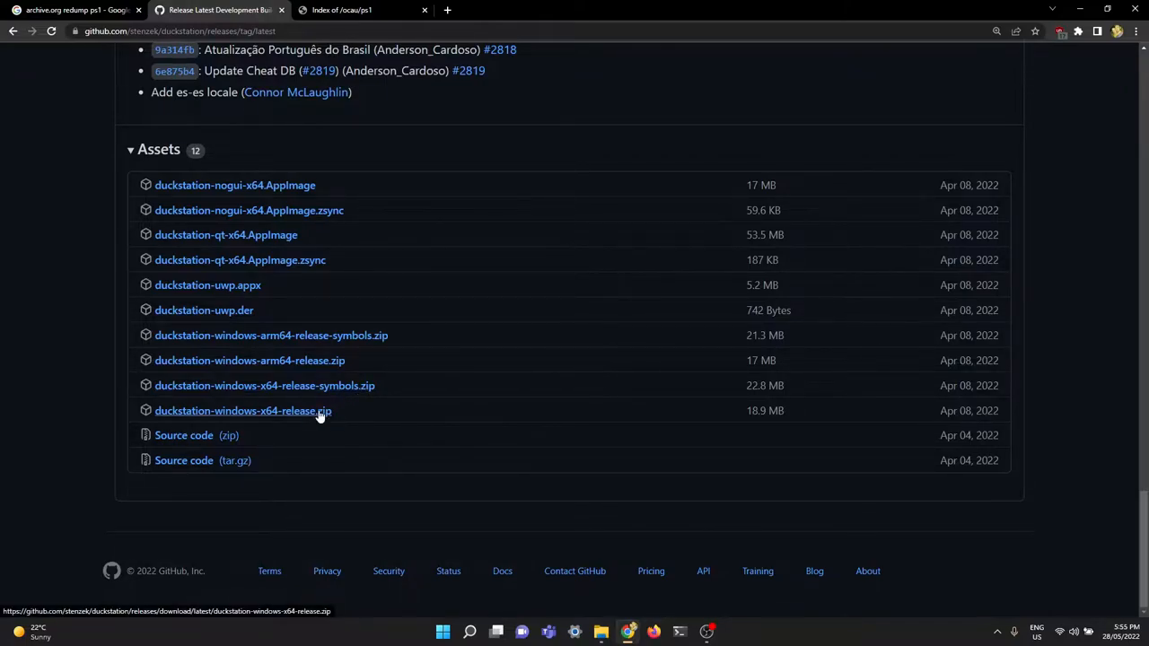
{"action": "mouse_move", "coordinate": [294, 416]}
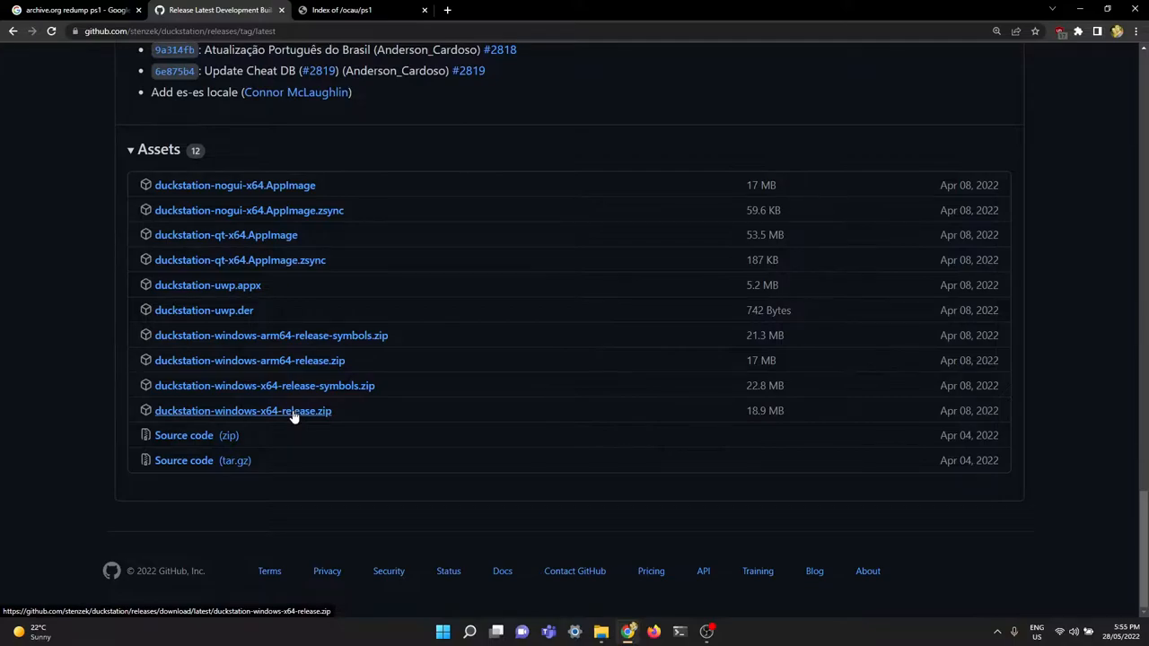
- Download duckstation-windows-x64-release.zip and save it into C:\games\ps1
{"action": "left_click", "coordinate": [242, 409]}
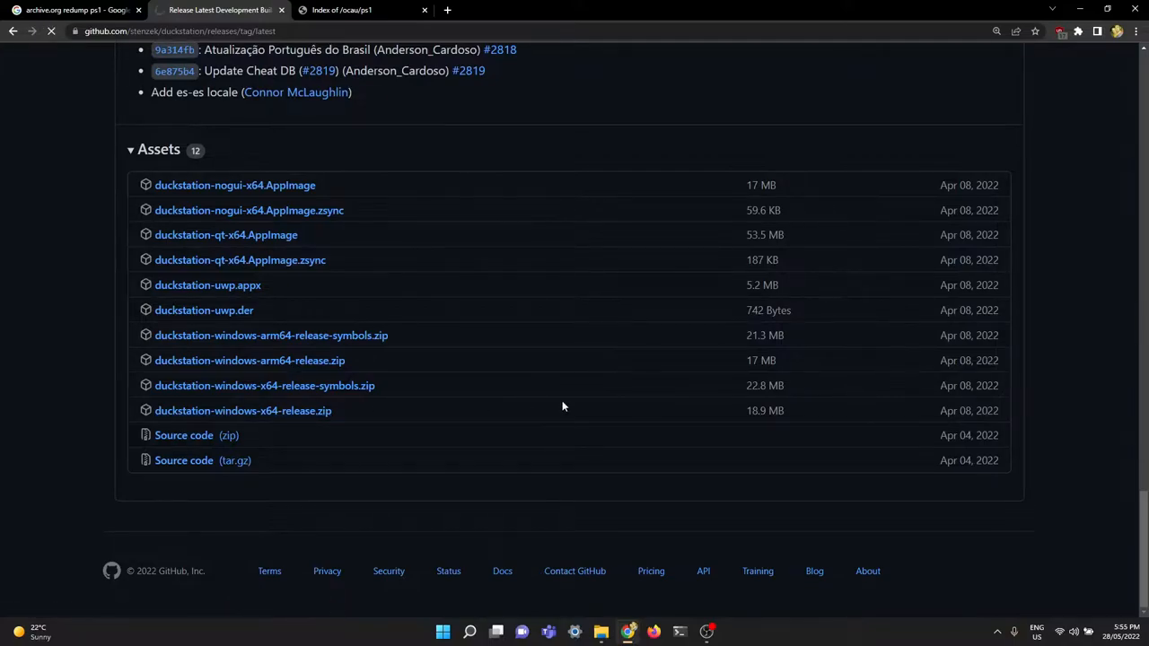
{"action": "left_click", "coordinate": [244, 410]}
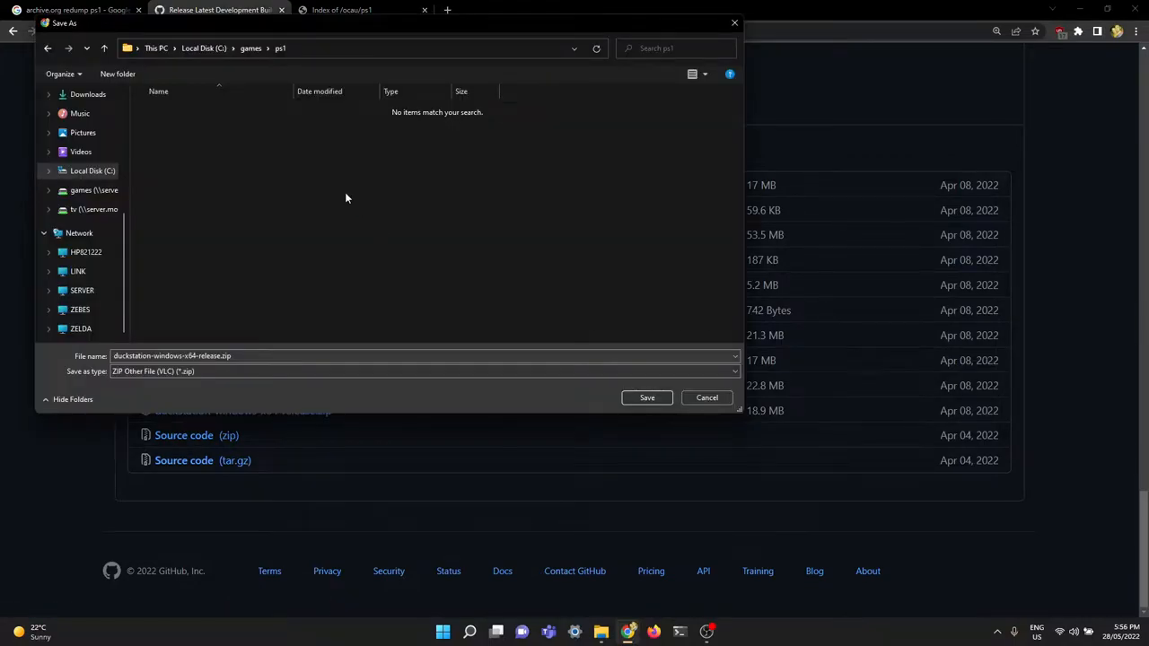
{"action": "mouse_move", "coordinate": [560, 318]}
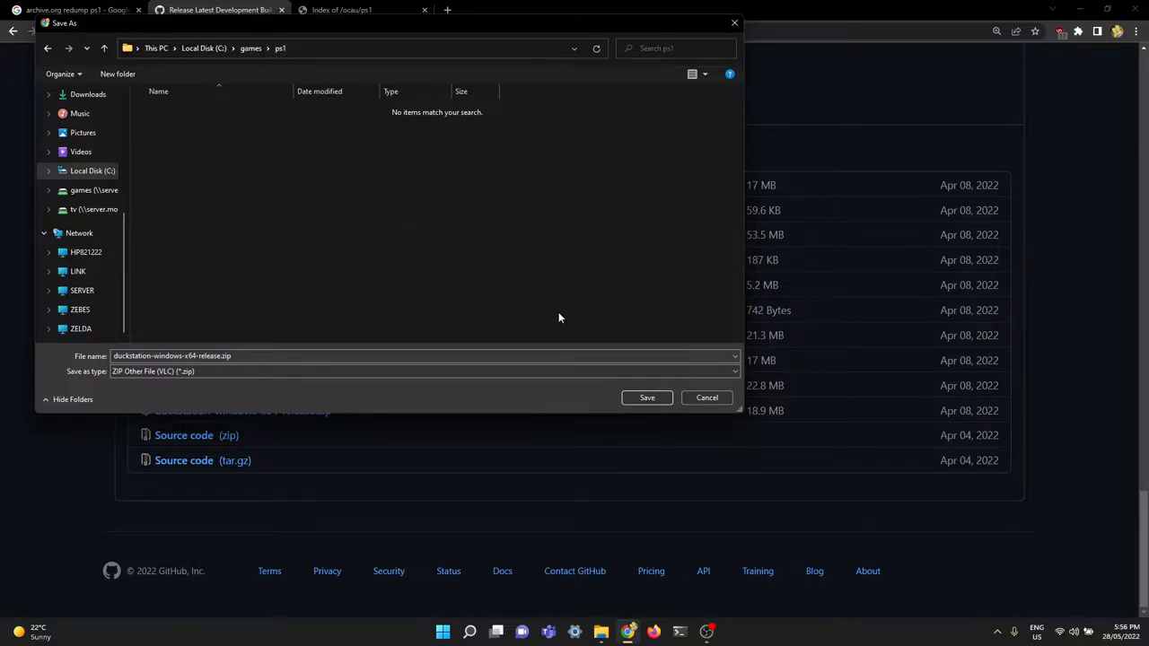
{"action": "left_click", "coordinate": [647, 399]}
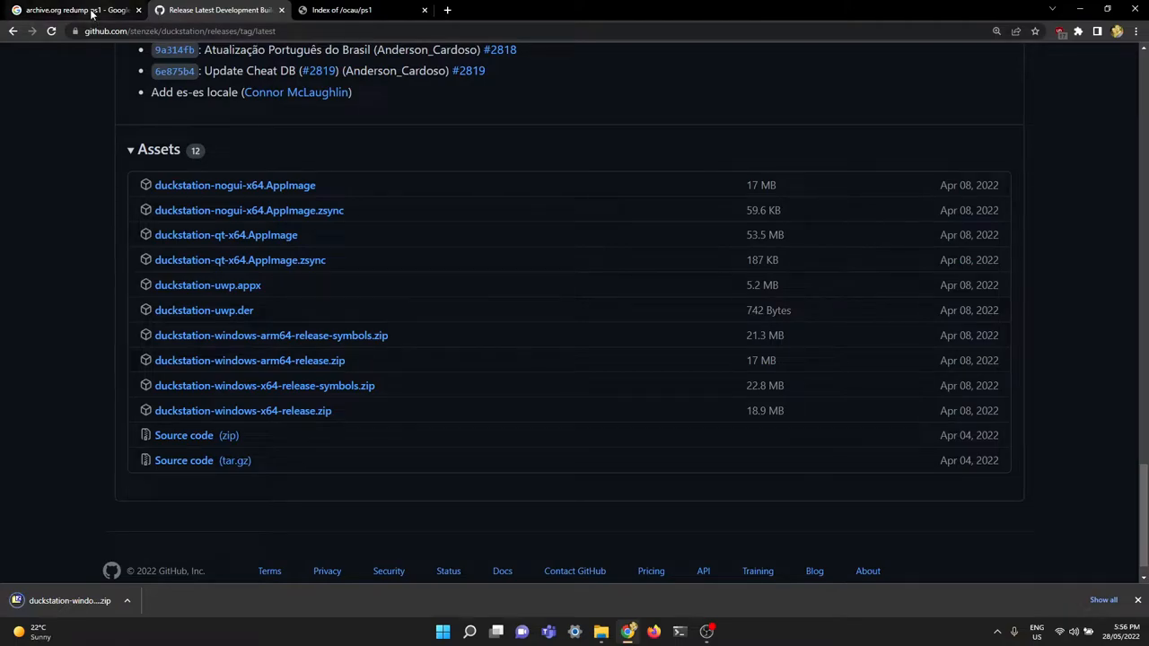
- Return to the search results and go into the Redump Sony PlayStation disc collection's download options
{"action": "left_click", "coordinate": [75, 10]}
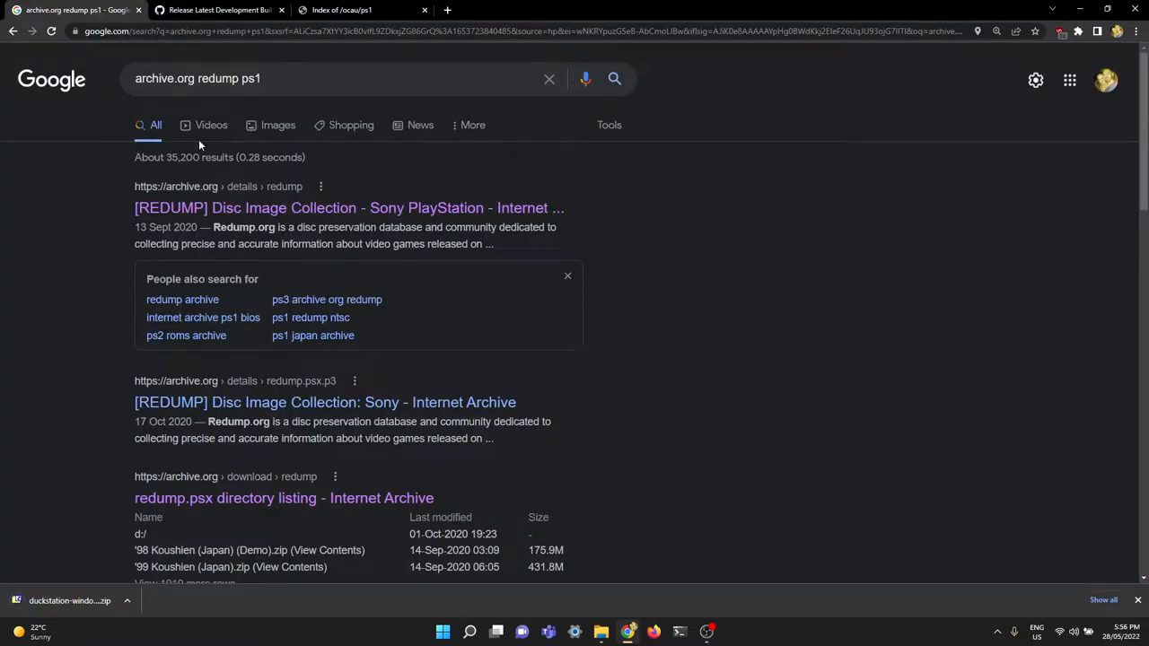
{"action": "mouse_move", "coordinate": [751, 251]}
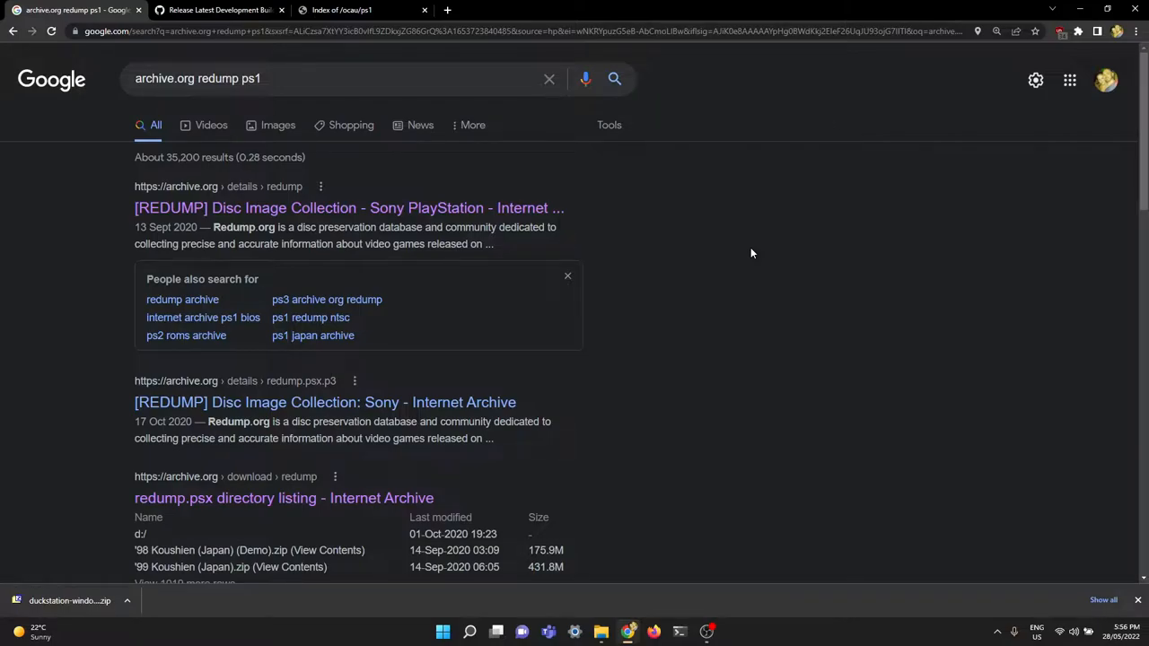
{"action": "mouse_move", "coordinate": [230, 91]}
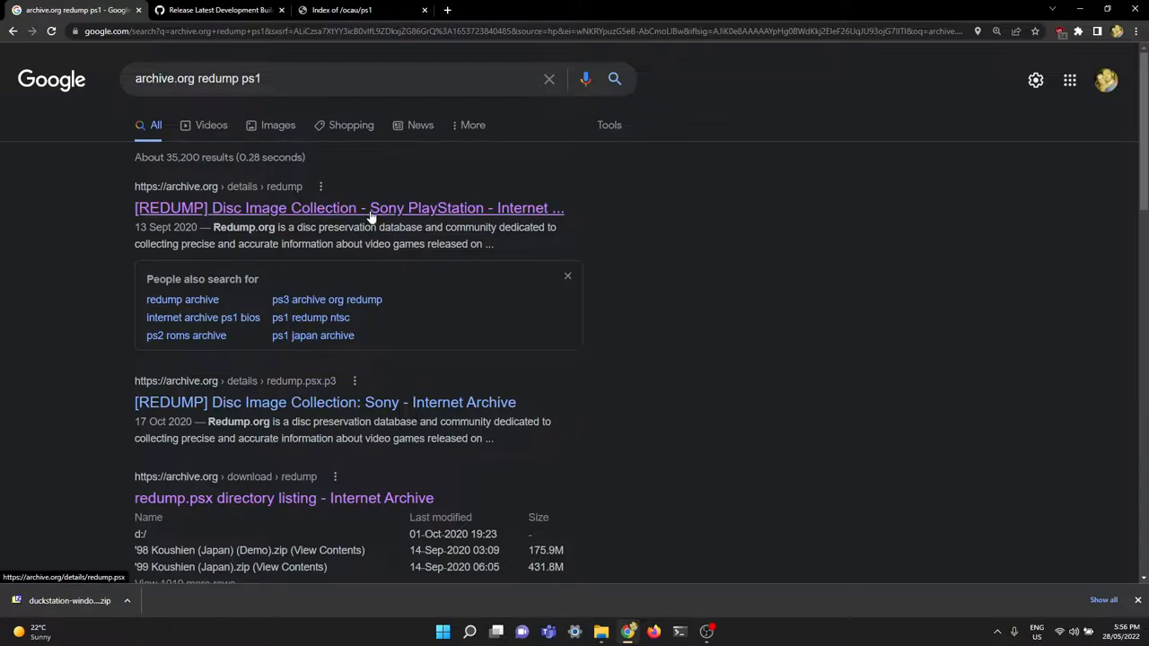
{"action": "left_click", "coordinate": [348, 208]}
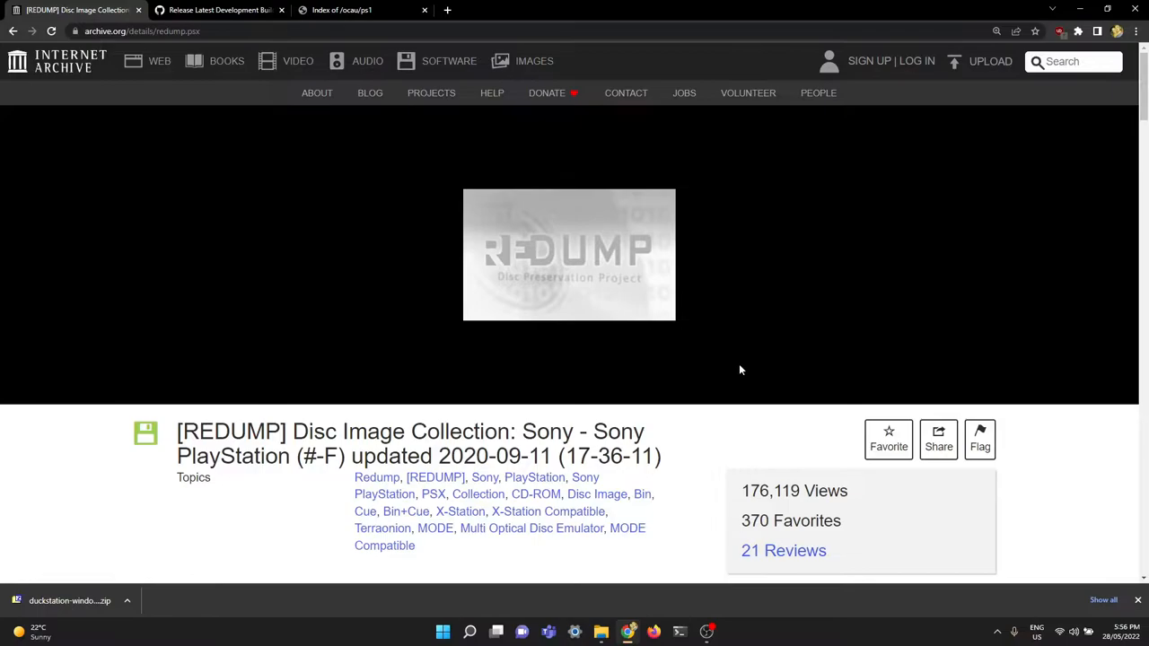
{"action": "scroll", "scroll_direction": "down", "scroll_amount": 3}
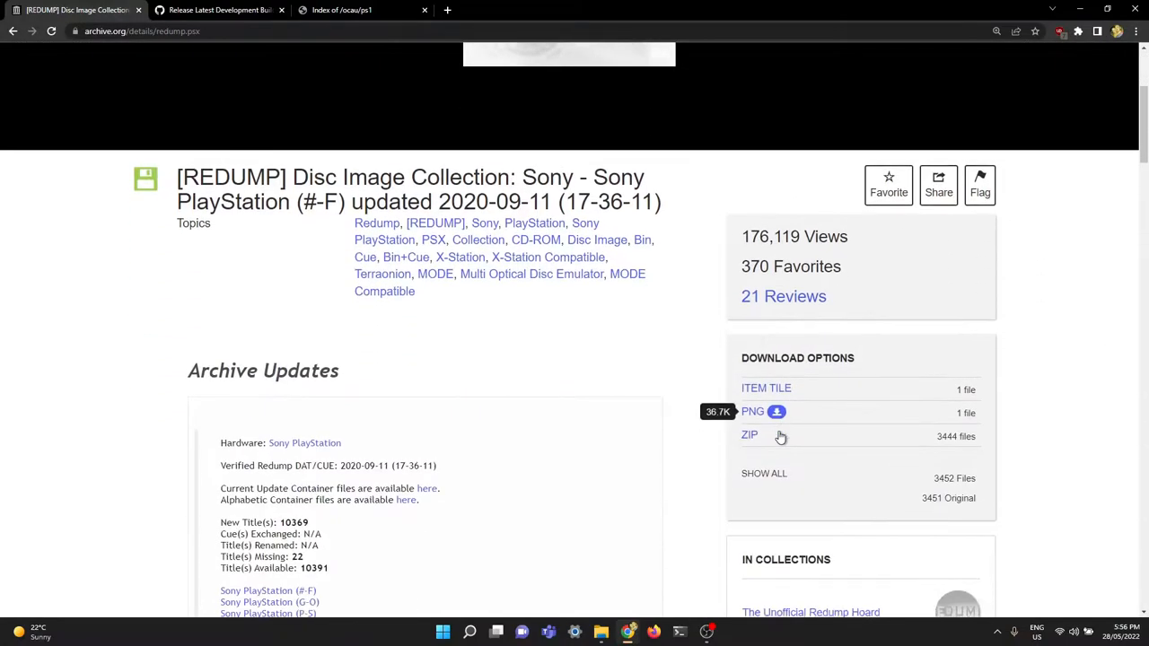
{"action": "scroll", "scroll_direction": "up", "scroll_amount": 3}
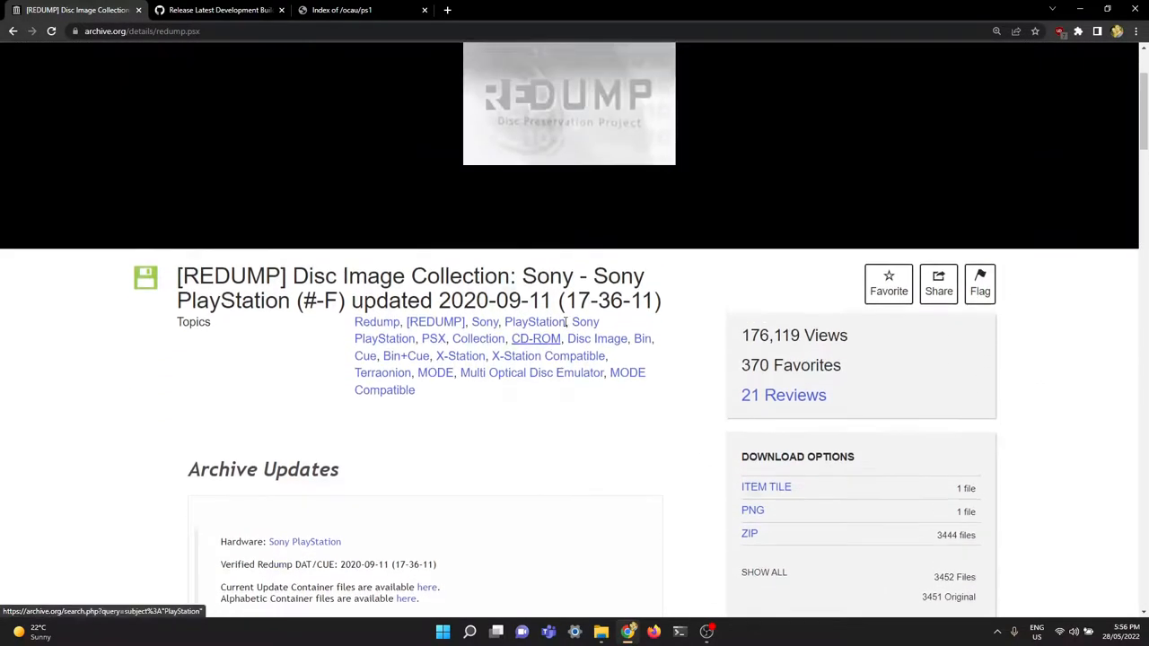
{"action": "scroll", "scroll_direction": "down", "scroll_amount": 3}
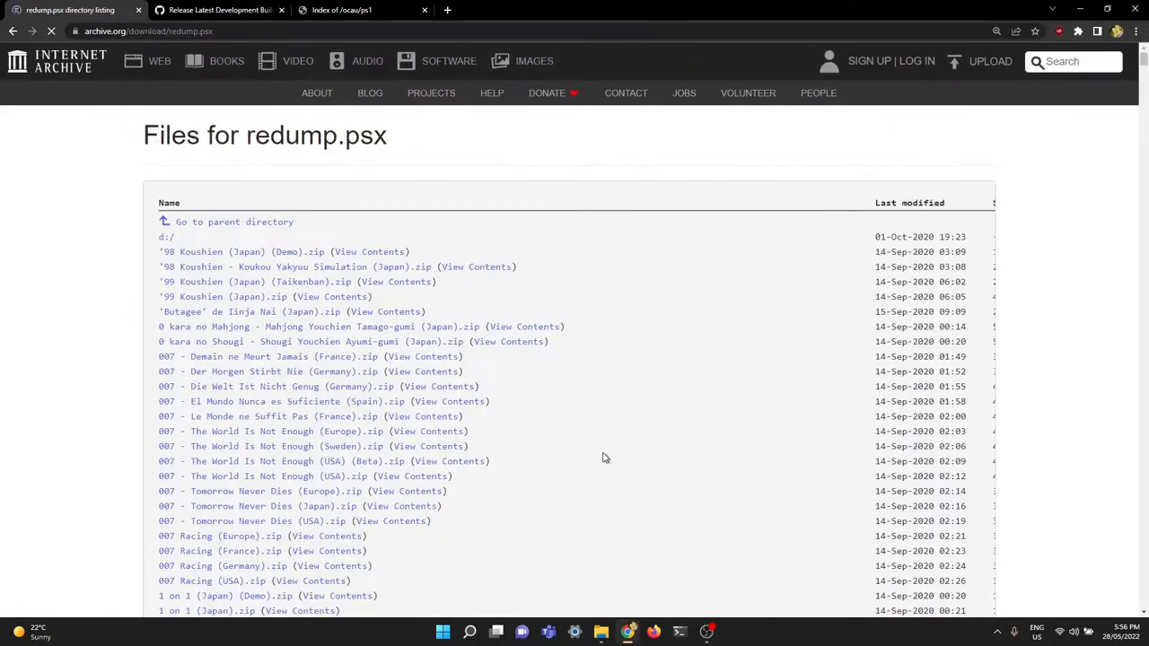
- Scroll the redump.psx file listing toward the Castlevania entries
{"action": "scroll", "scroll_direction": "down", "scroll_amount": 3}
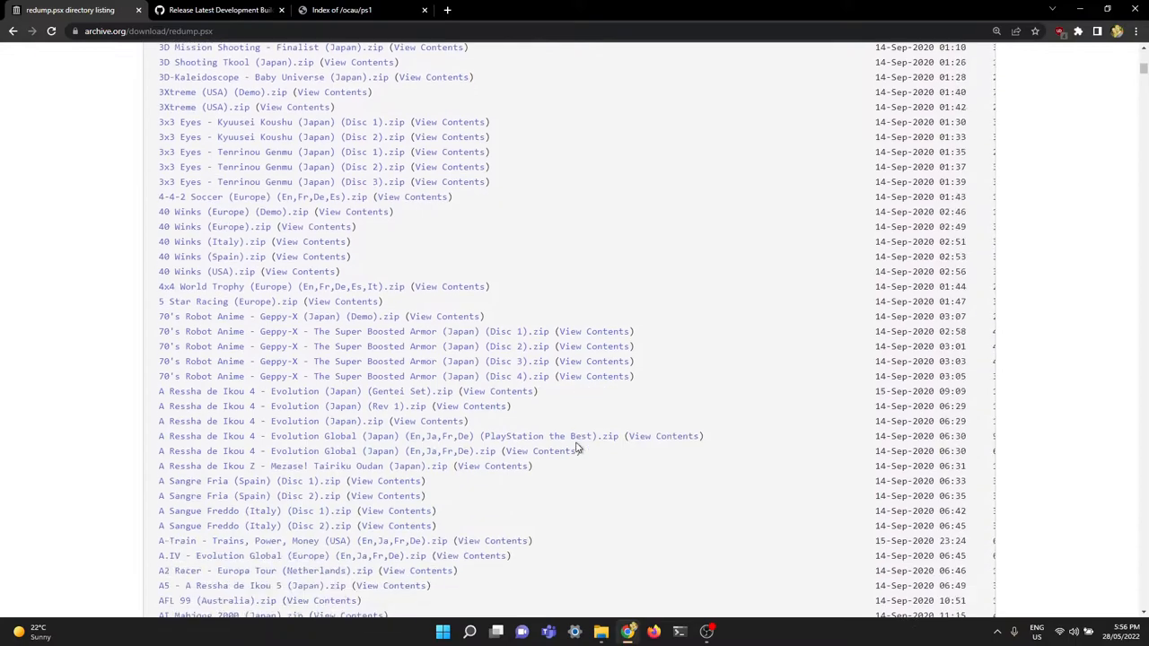
{"action": "scroll", "scroll_direction": "down", "scroll_amount": 3}
{"action": "type", "text": "castleva"}
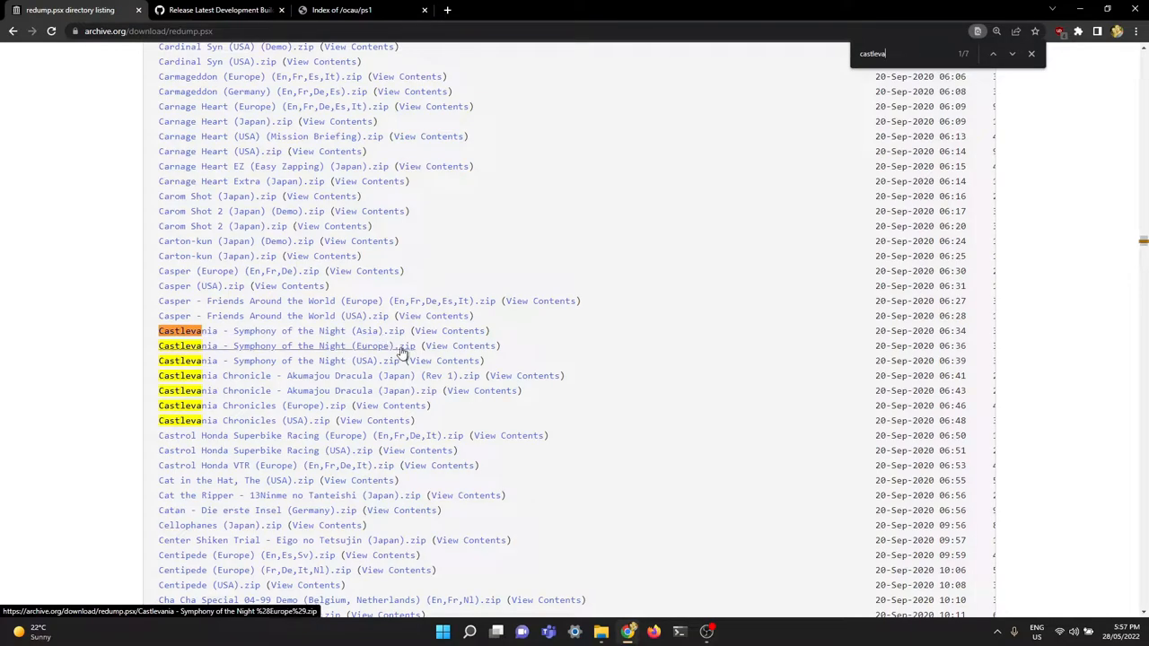
{"action": "mouse_move", "coordinate": [301, 361]}
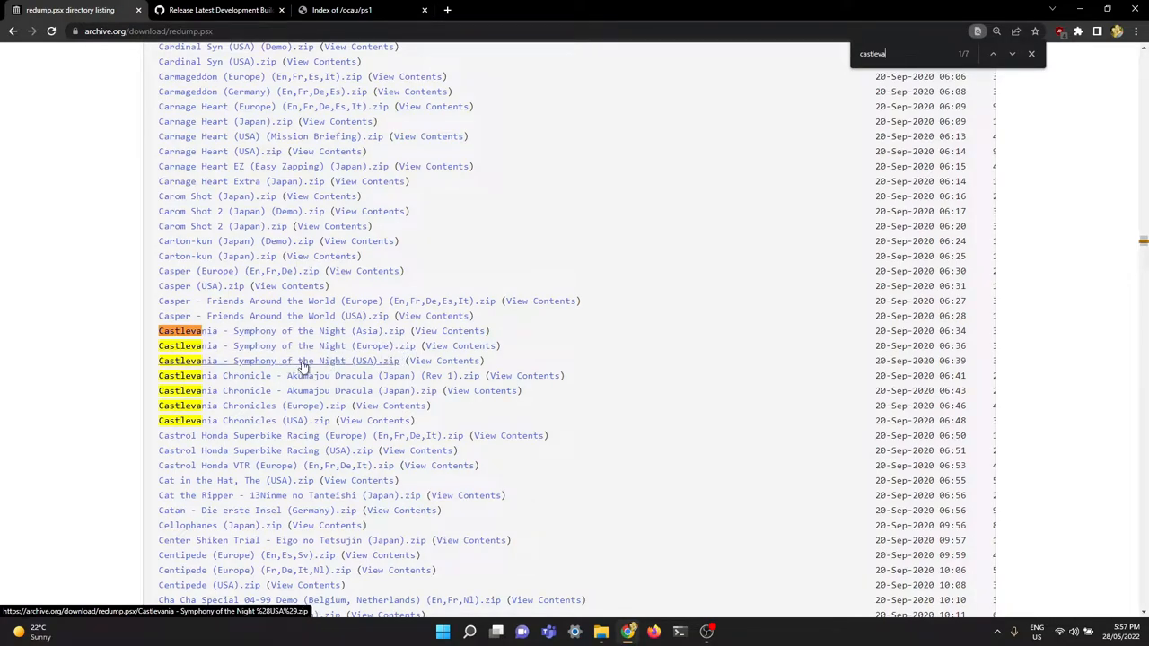
{"action": "mouse_move", "coordinate": [75, 388]}
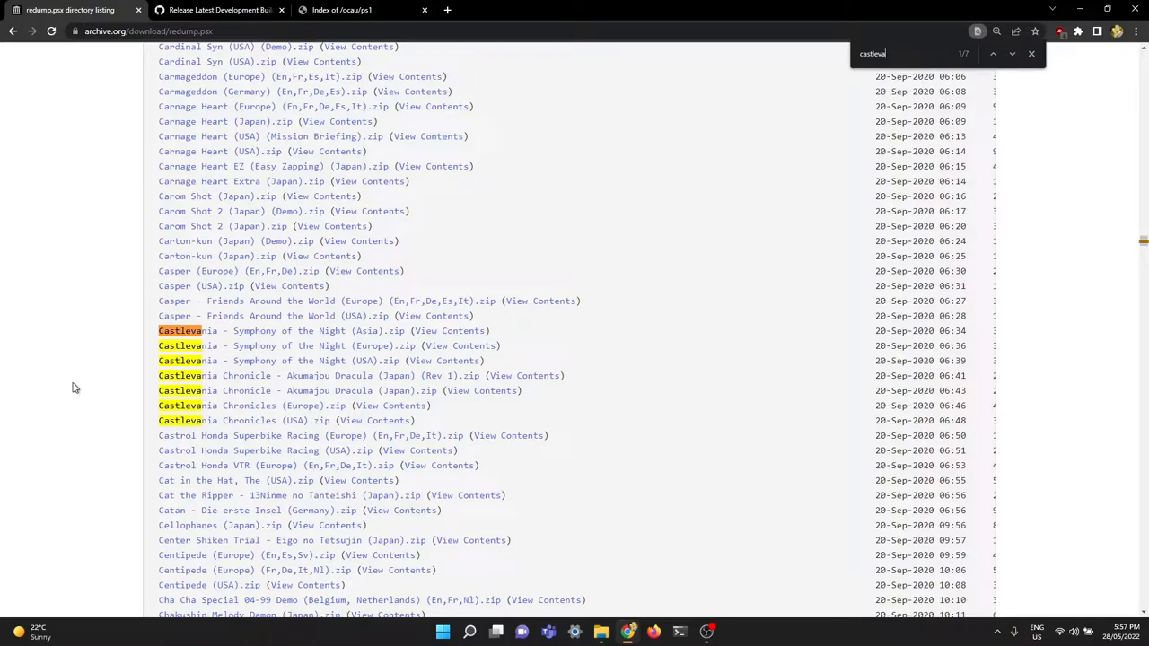
{"action": "mouse_move", "coordinate": [106, 381]}
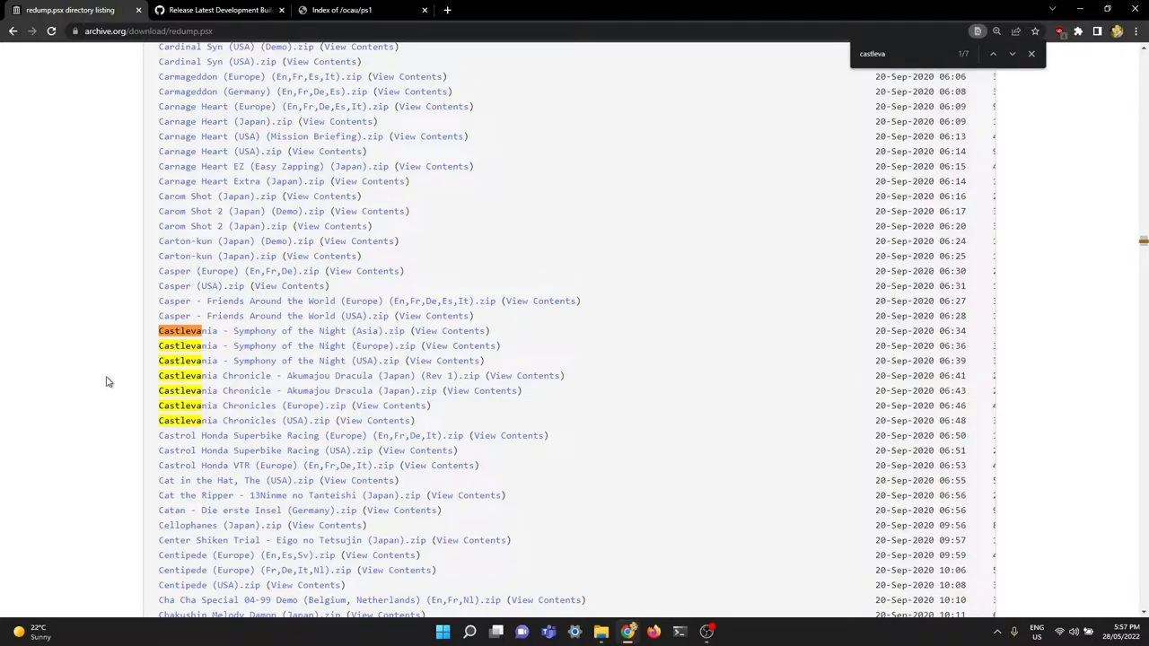
{"action": "mouse_move", "coordinate": [91, 384]}
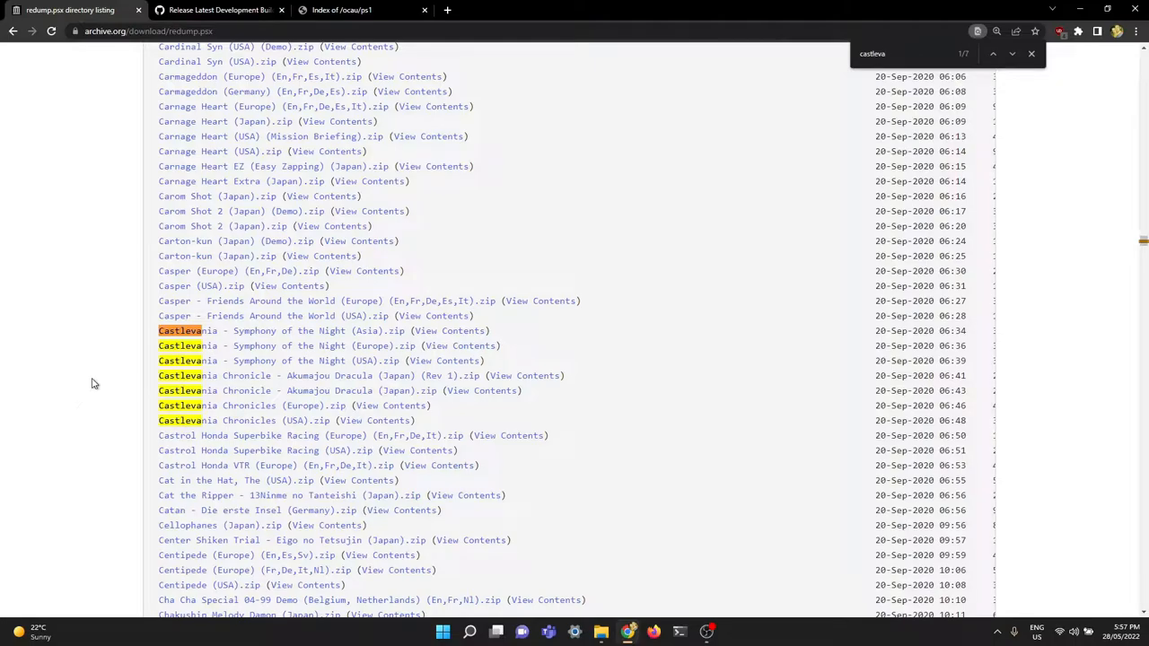
{"action": "mouse_move", "coordinate": [375, 361]}
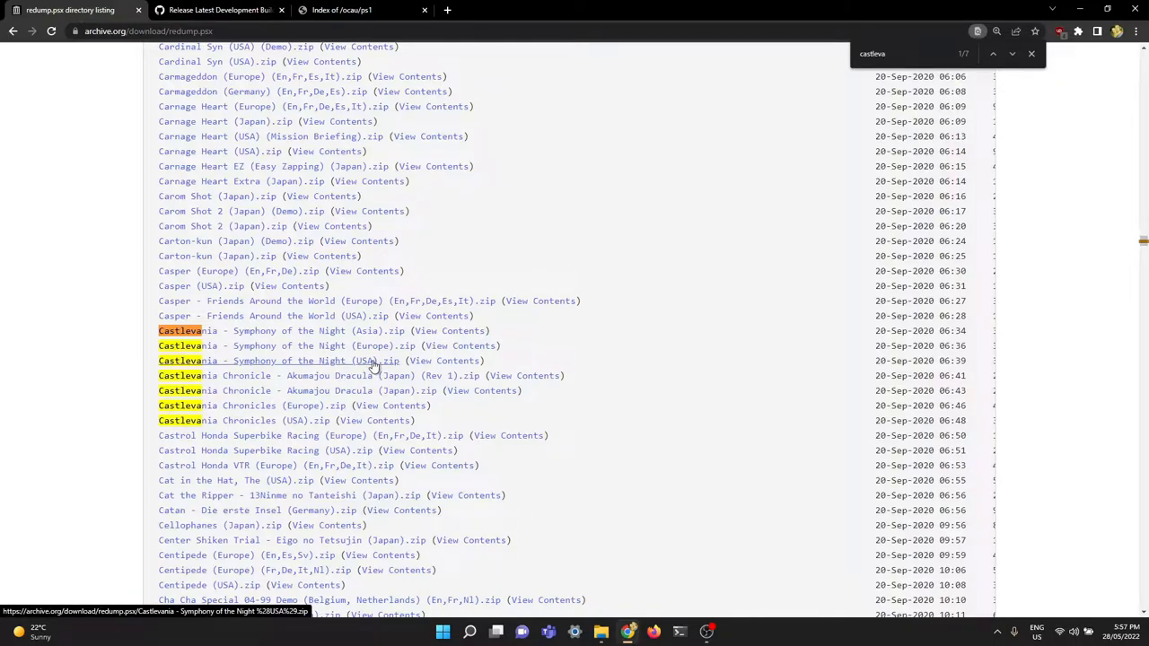
{"action": "mouse_move", "coordinate": [46, 361]}
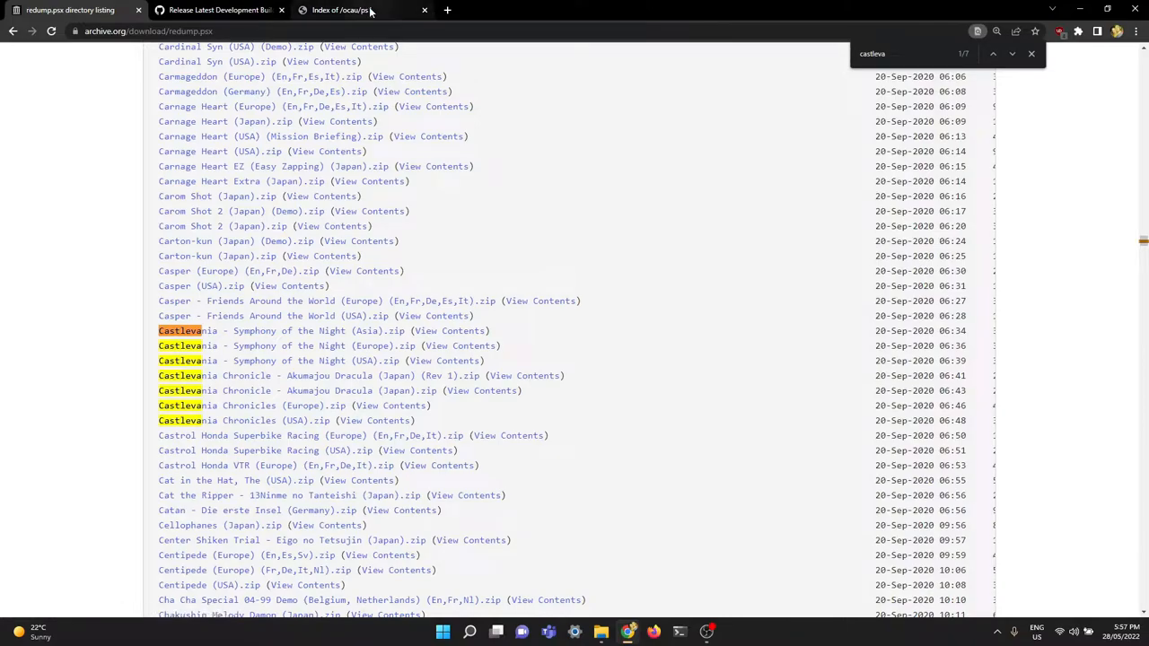
- From the PS1 BIOS index page, download ps1bios.zip and save it into C:\games\ps1
{"action": "left_click", "coordinate": [359, 11]}
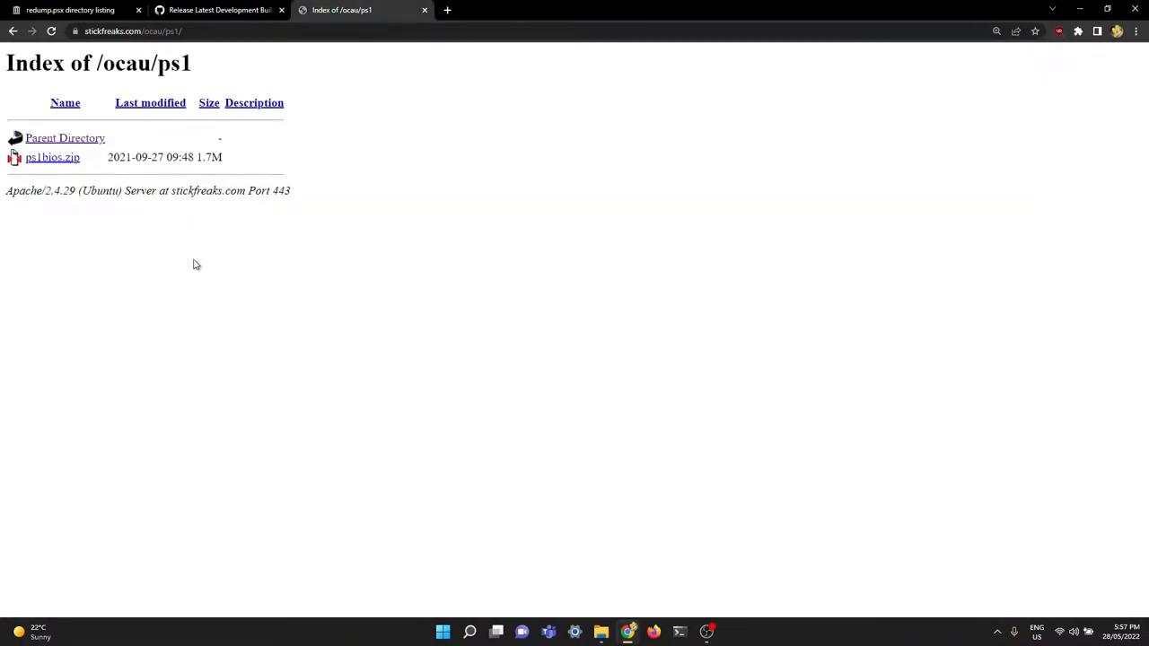
{"action": "mouse_move", "coordinate": [340, 303]}
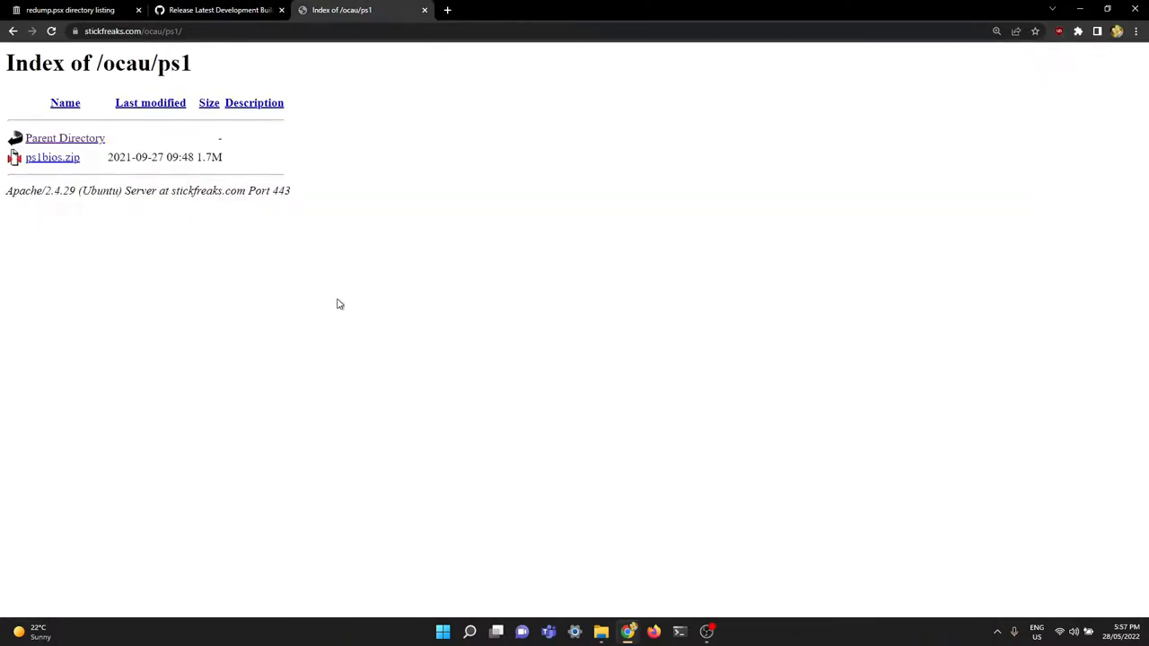
{"action": "mouse_move", "coordinate": [113, 183]}
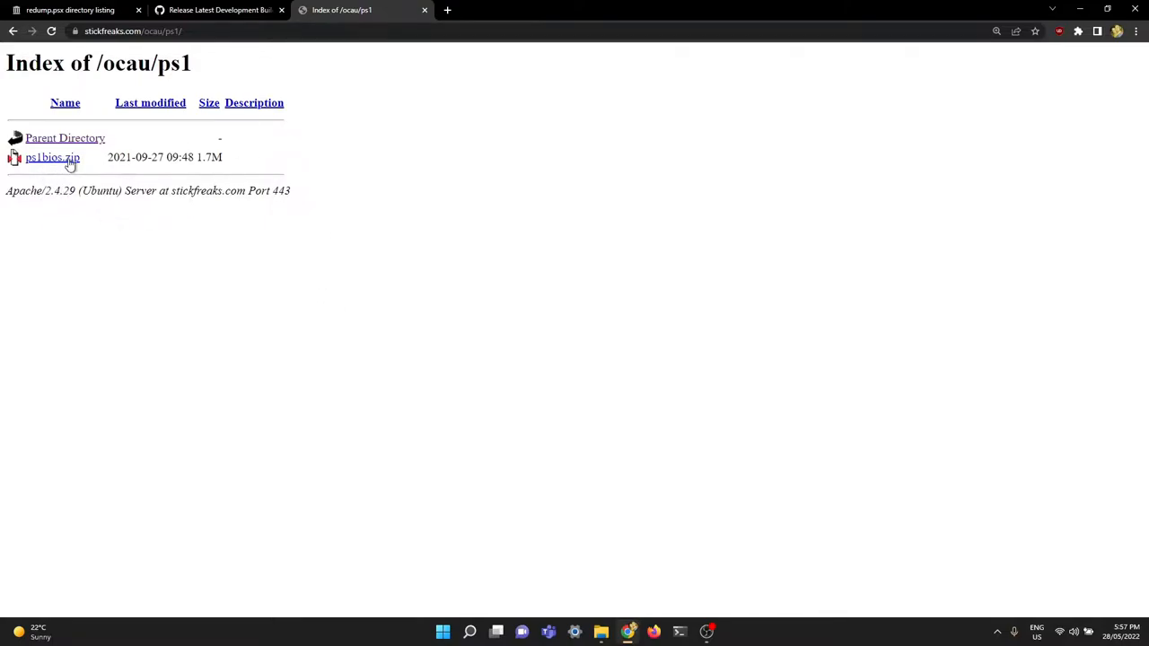
{"action": "mouse_move", "coordinate": [52, 158]}
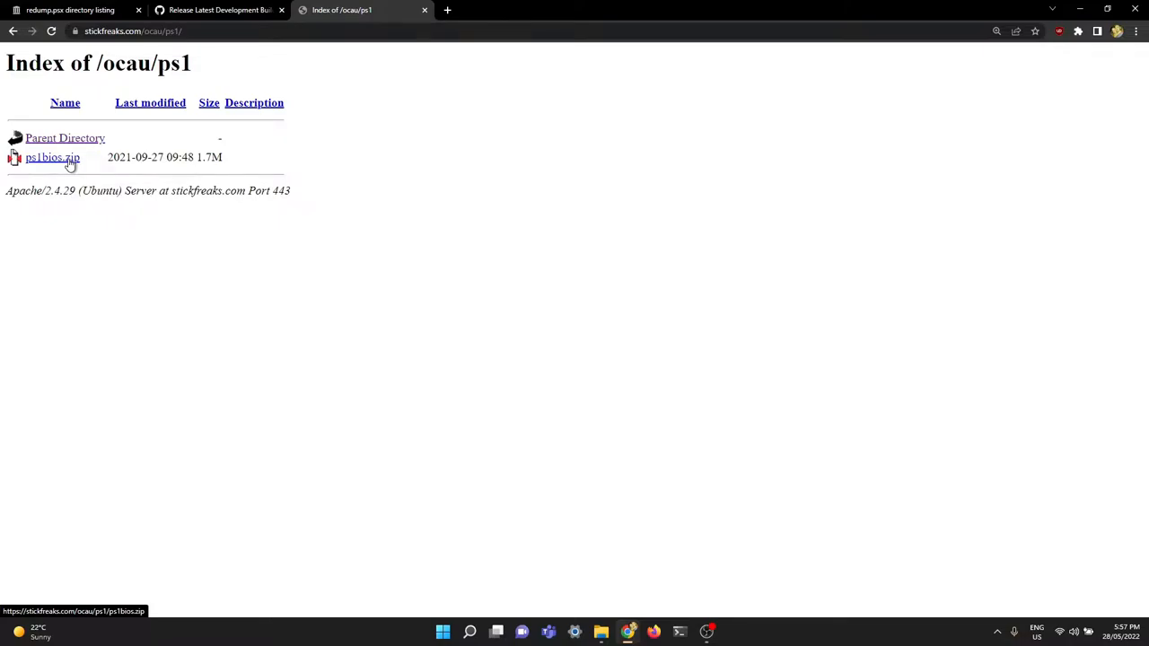
{"action": "left_click", "coordinate": [52, 158]}
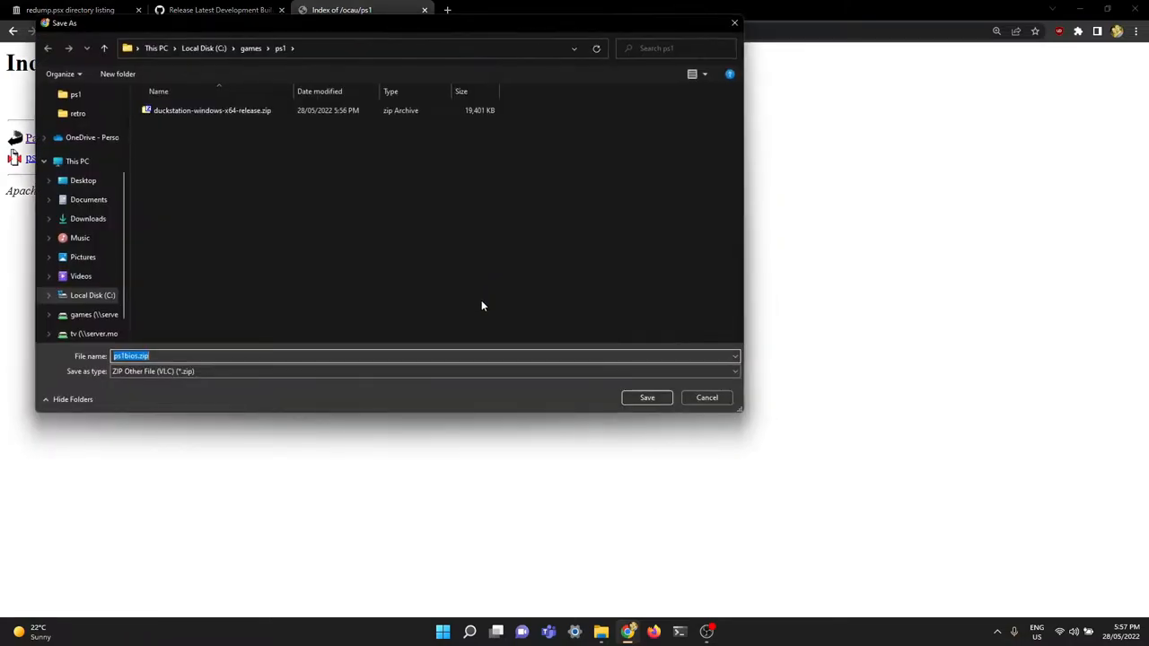
{"action": "left_click", "coordinate": [646, 399]}
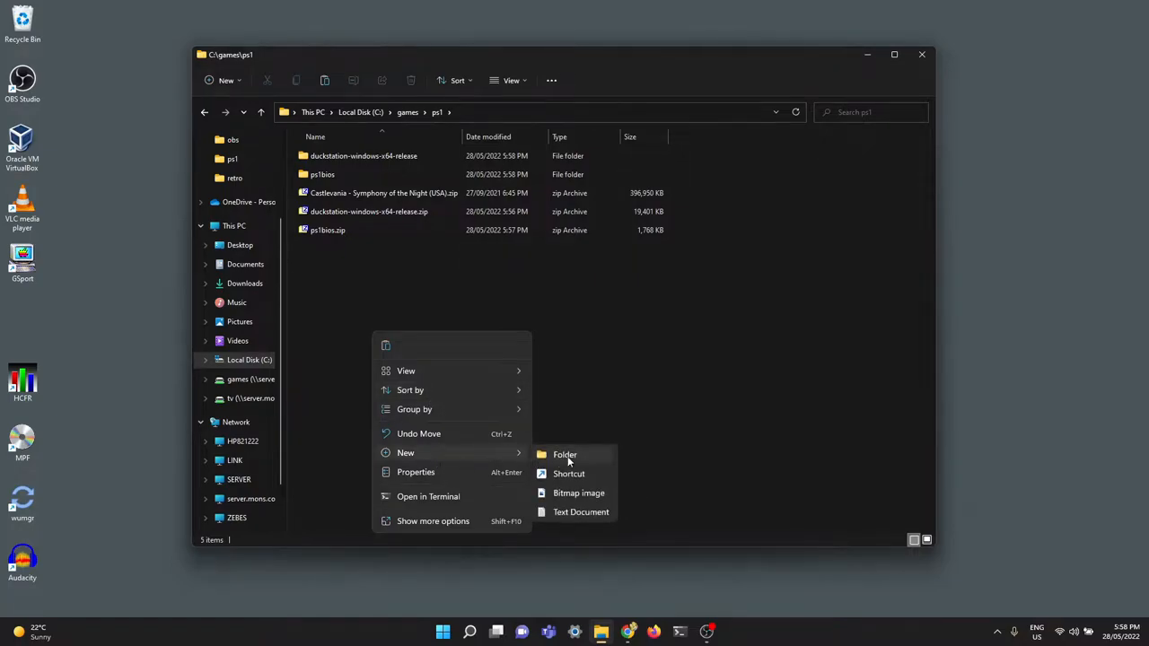
- Create a games folder in ps1 and extract the Castlevania zip into its own folder with 7-Zip
{"action": "left_click", "coordinate": [564, 454]}
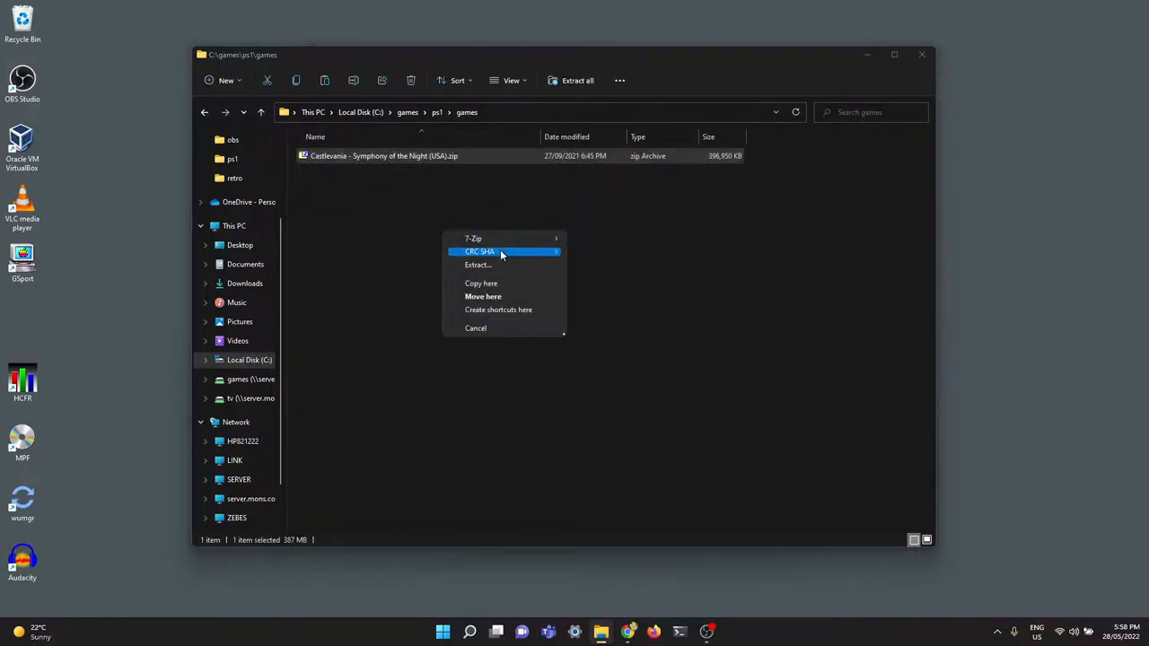
{"action": "mouse_move", "coordinate": [473, 237]}
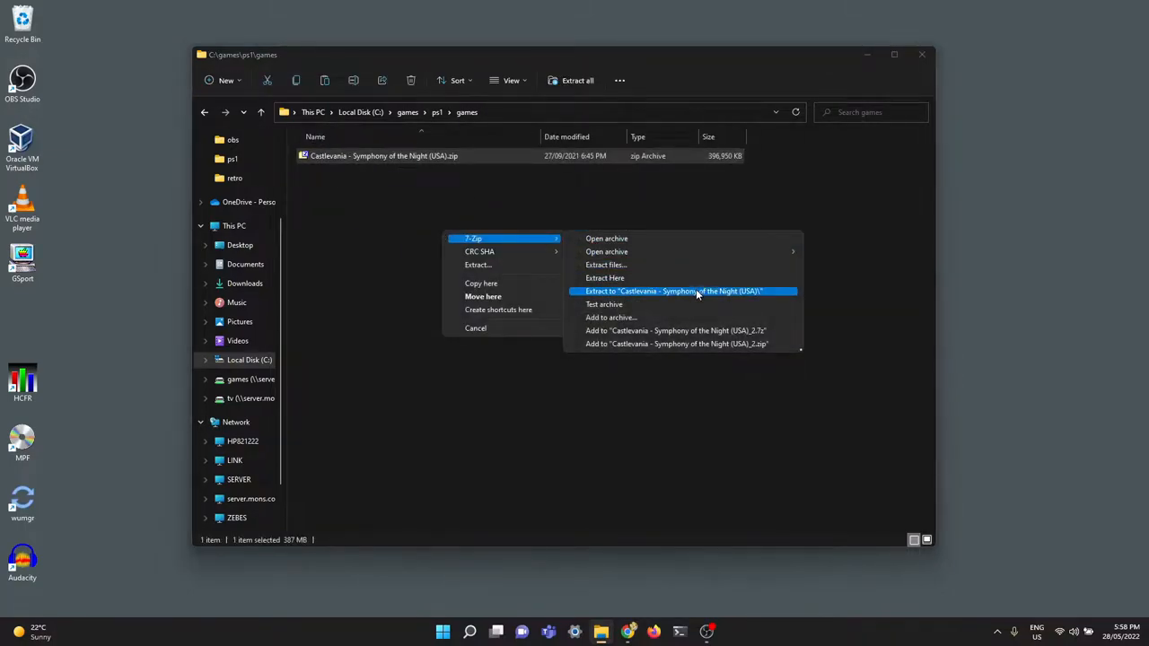
{"action": "left_click", "coordinate": [673, 291]}
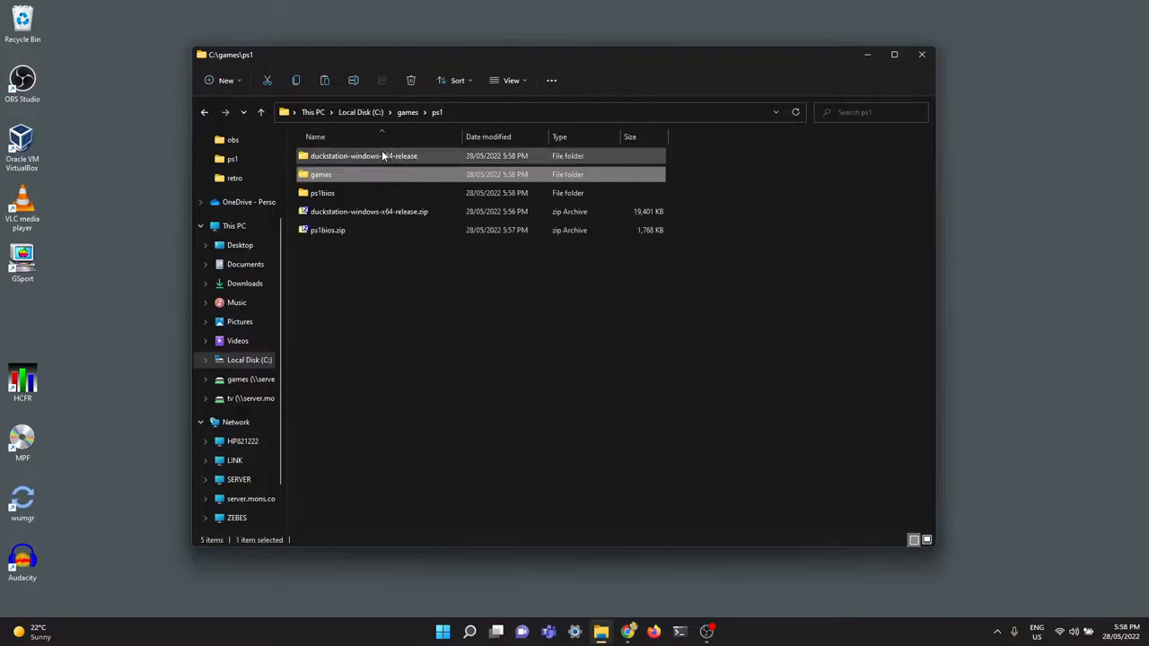
- In the duckstation-windows-x64-release folder, launch duckstation-qt-x64-ReleaseLTCG.exe
{"action": "double_click", "coordinate": [363, 155]}
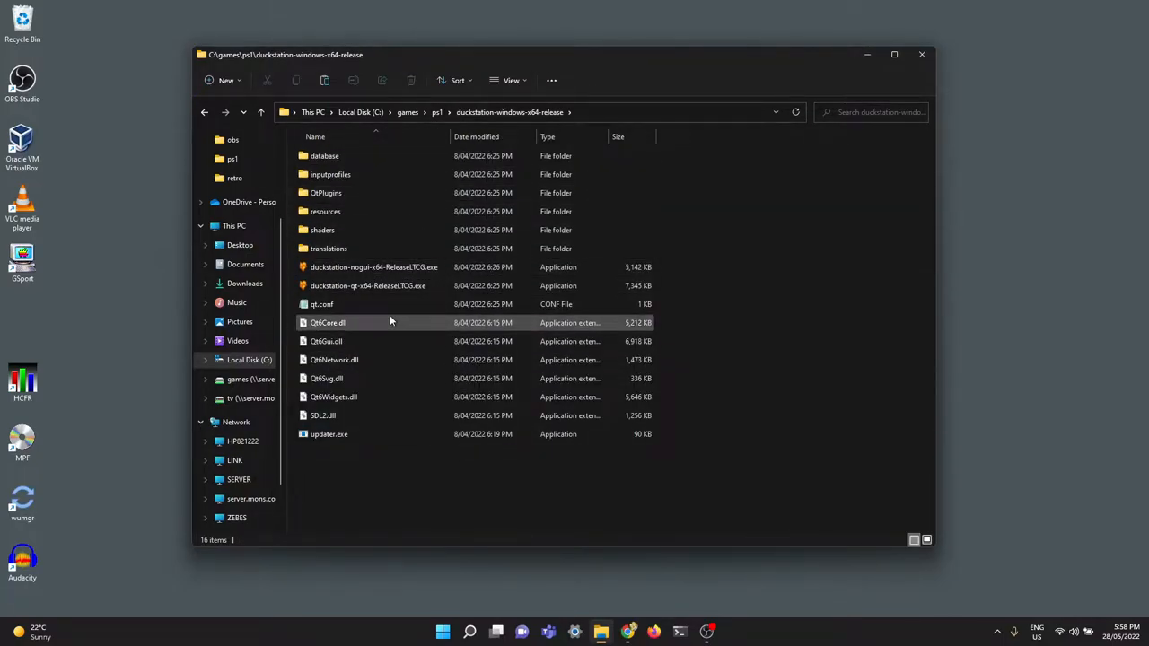
{"action": "left_click", "coordinate": [368, 285]}
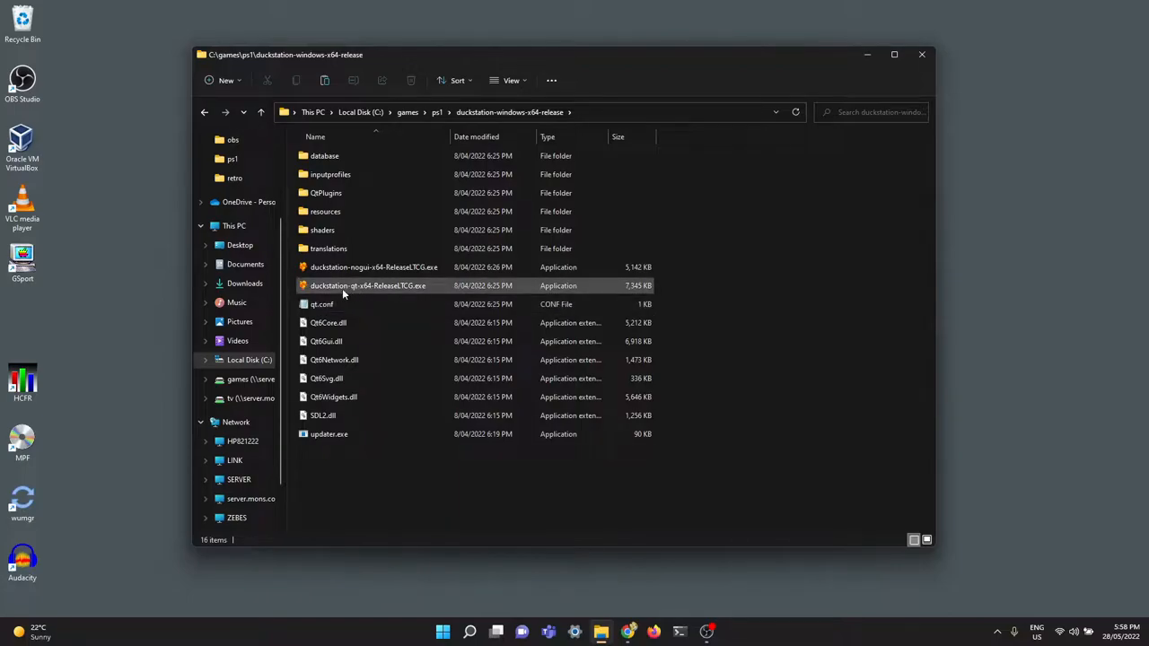
{"action": "left_click", "coordinate": [373, 266]}
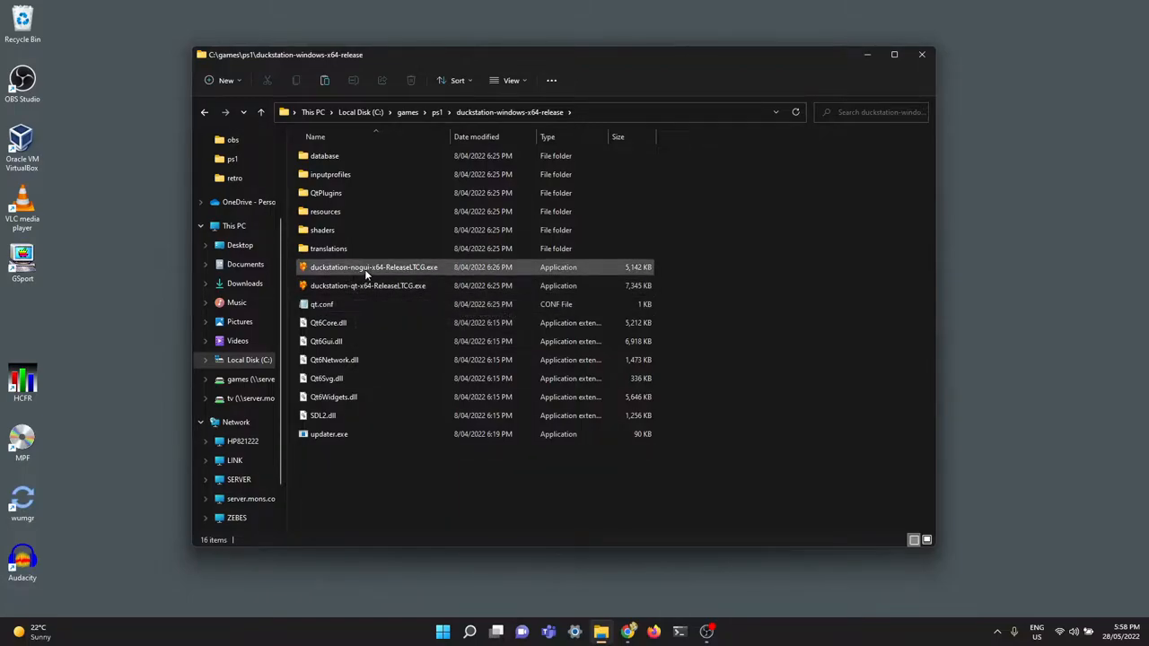
{"action": "mouse_move", "coordinate": [373, 268]}
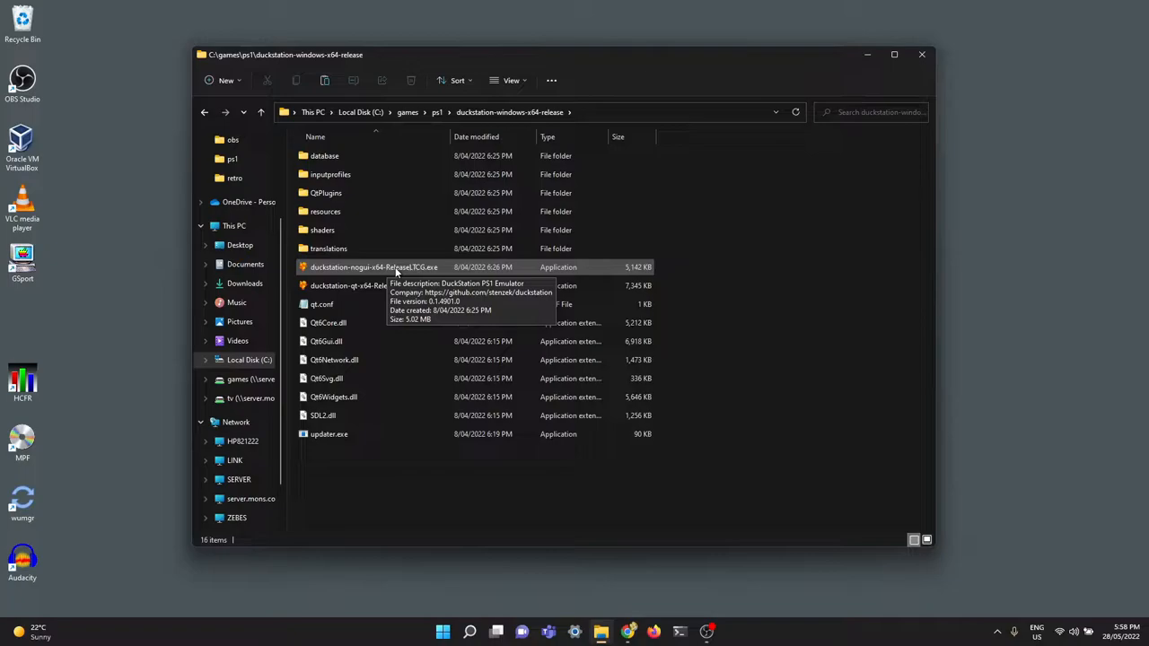
{"action": "mouse_move", "coordinate": [472, 485]}
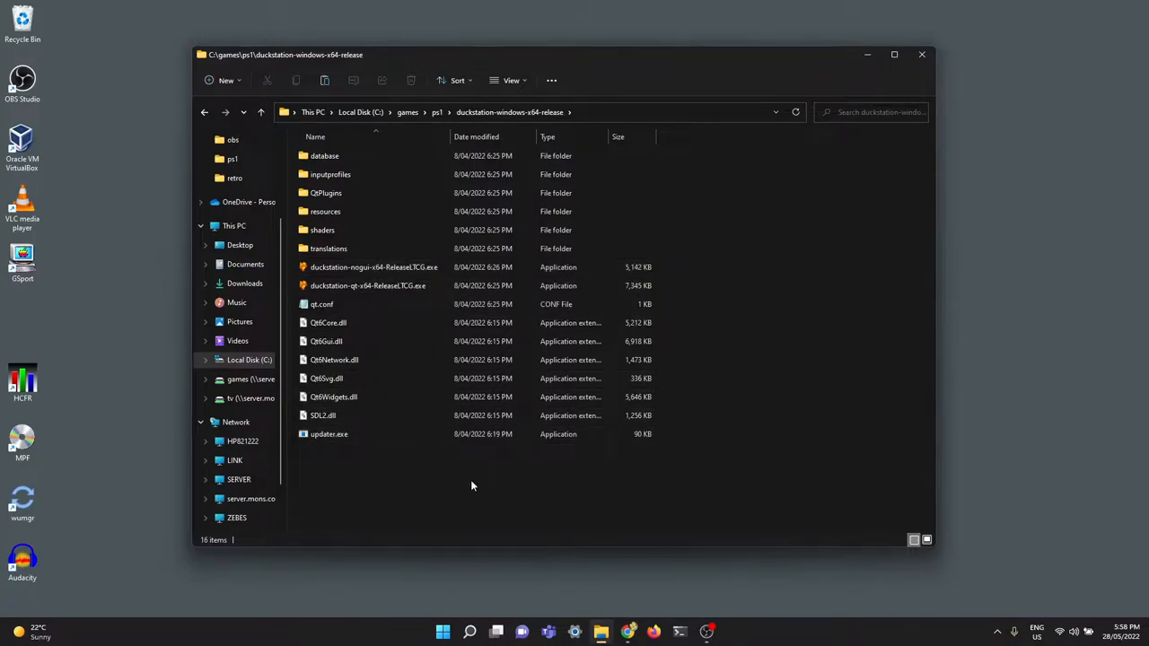
{"action": "mouse_move", "coordinate": [334, 298]}
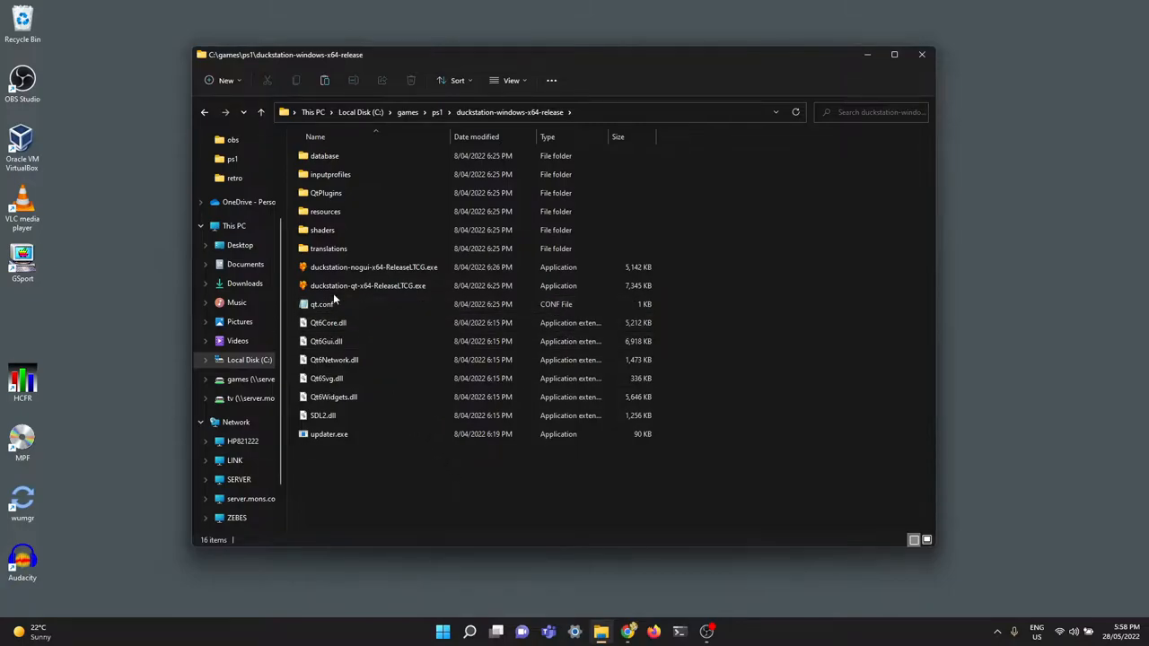
{"action": "mouse_move", "coordinate": [368, 285]}
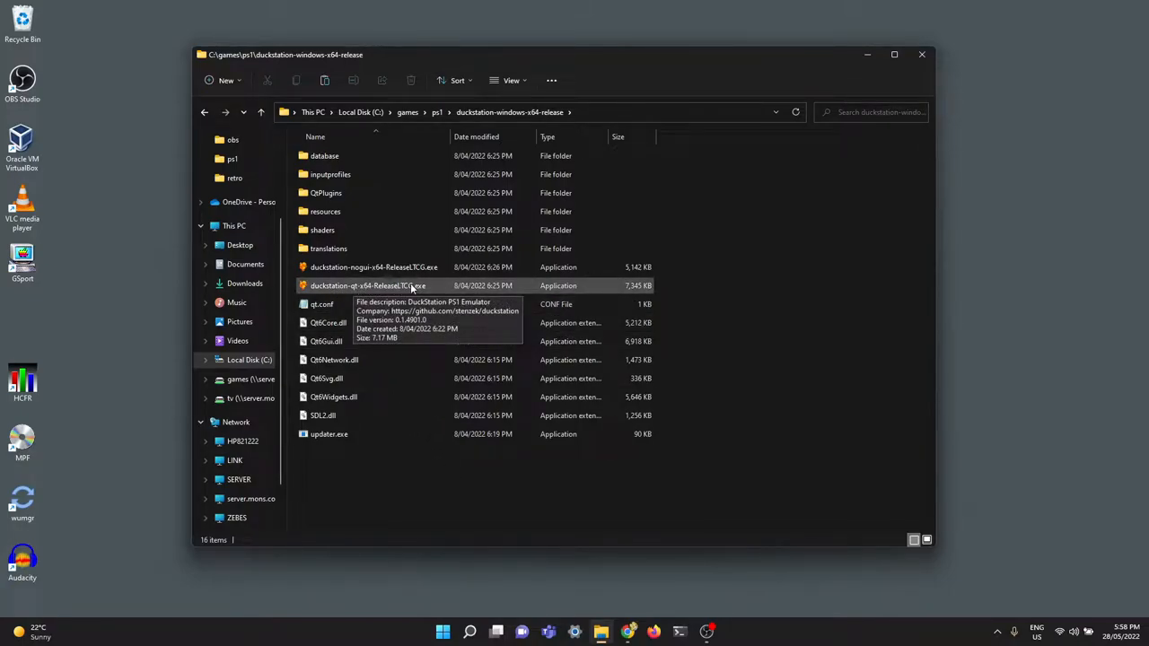
{"action": "mouse_move", "coordinate": [391, 285]}
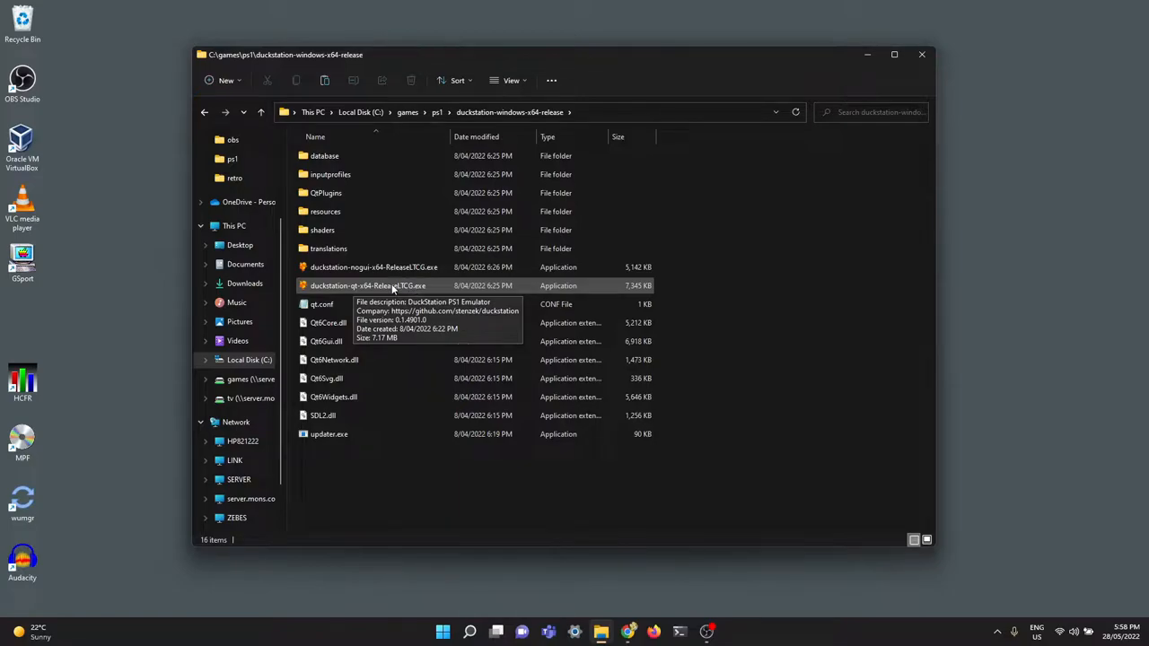
{"action": "double_click", "coordinate": [368, 286]}
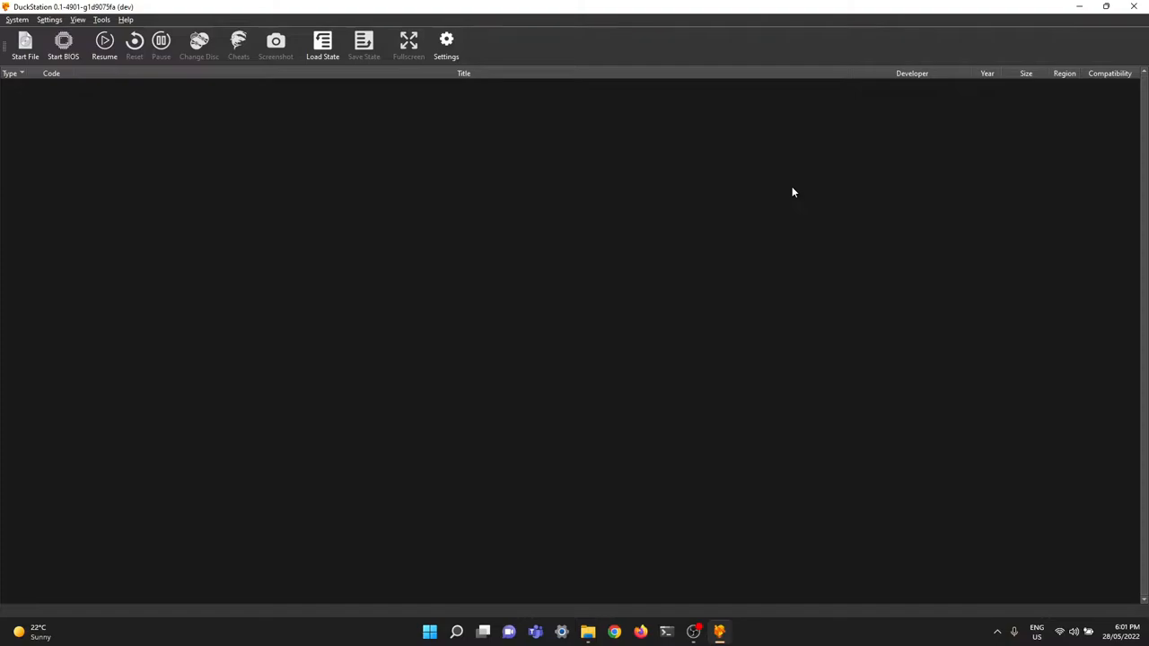
{"action": "mouse_move", "coordinate": [786, 204]}
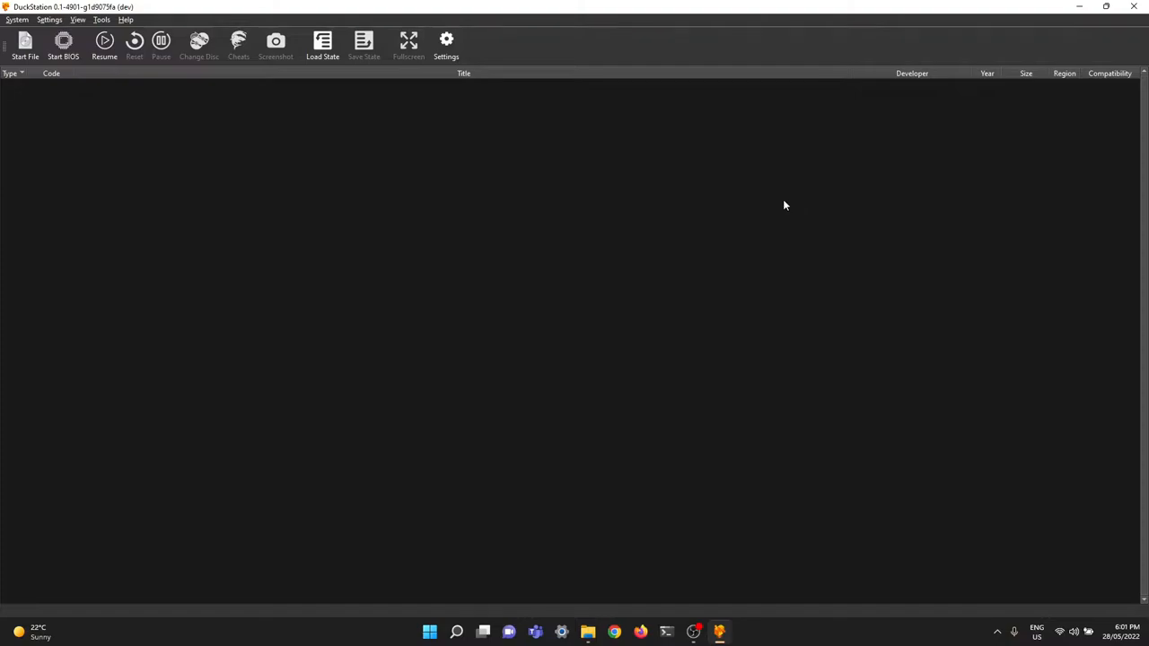
{"action": "mouse_move", "coordinate": [100, 25]}
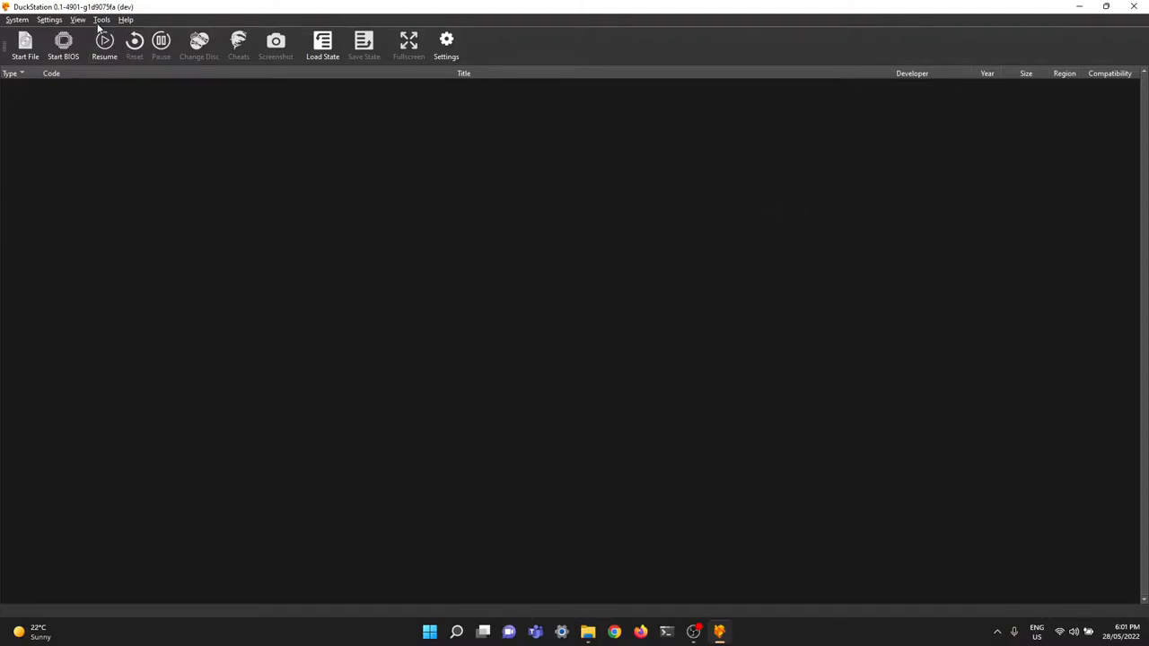
- In BIOS Settings, browse to and select C:/games/ps1/ps1bios as the BIOS directory
{"action": "left_click", "coordinate": [78, 18]}
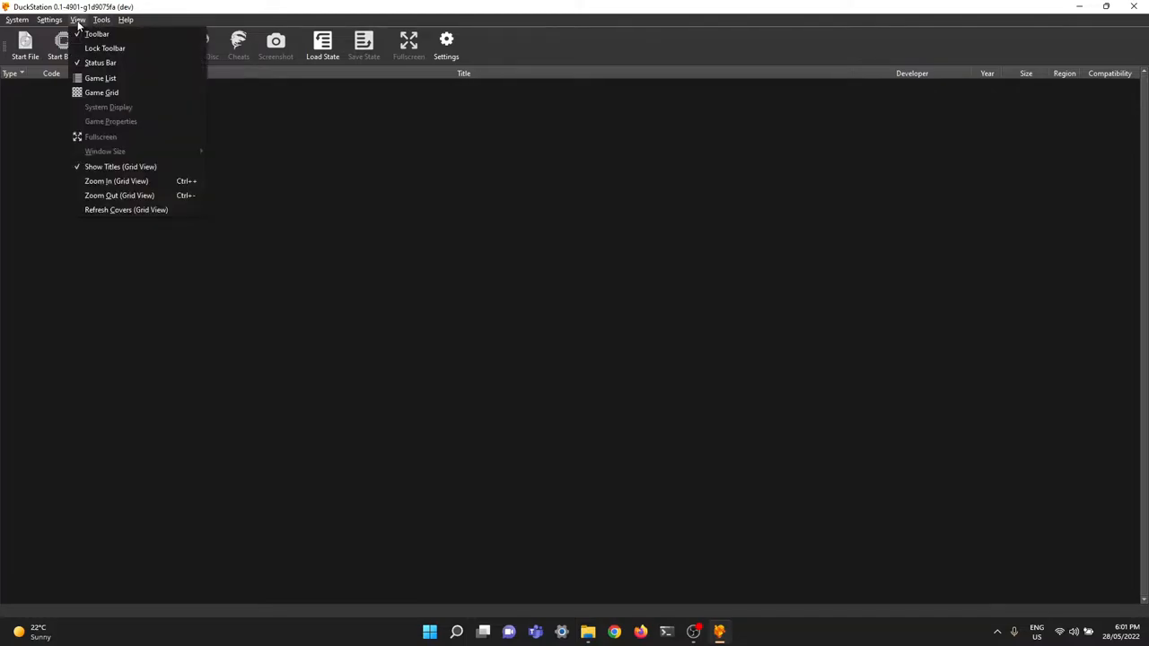
{"action": "left_click", "coordinate": [50, 17]}
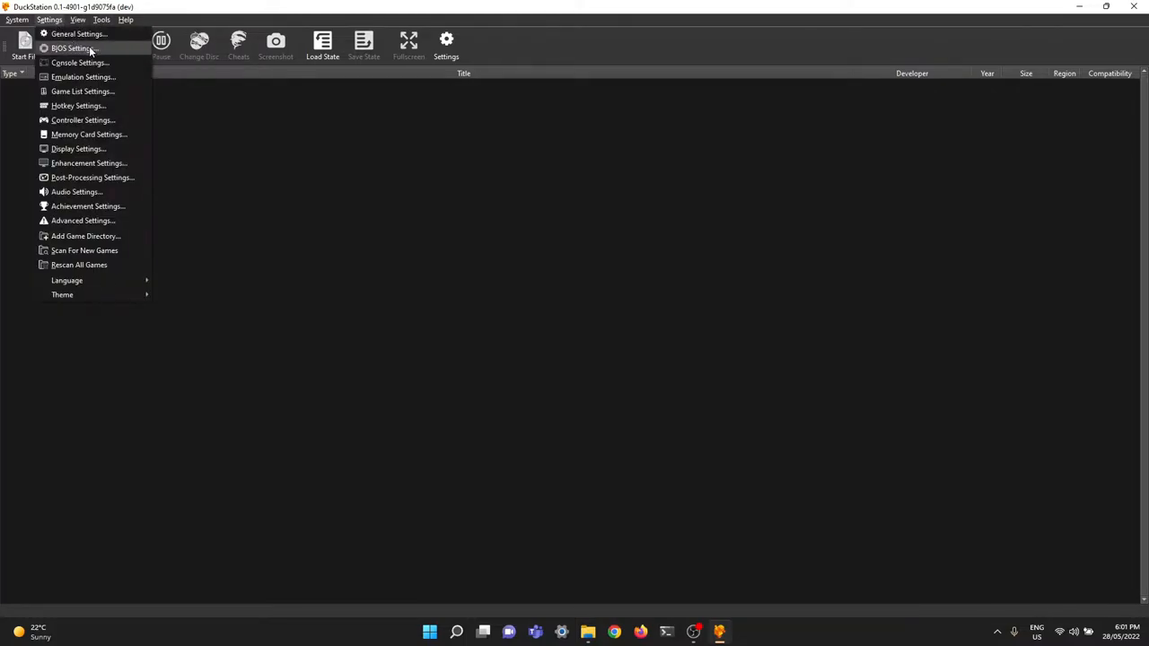
{"action": "left_click", "coordinate": [72, 47]}
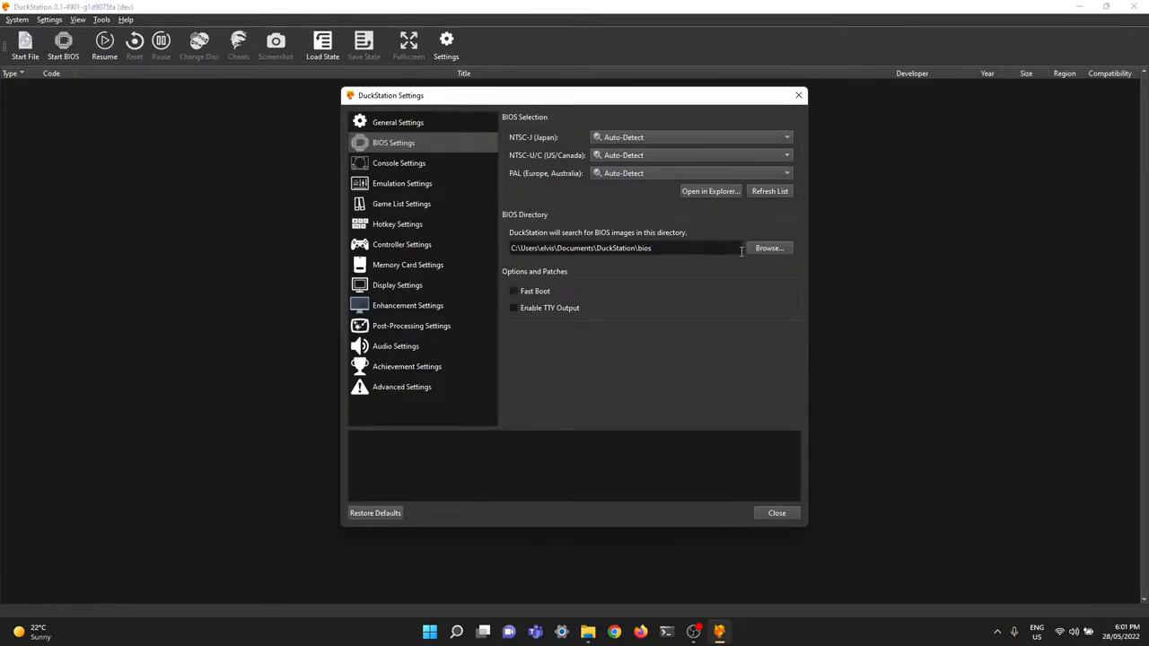
{"action": "left_click", "coordinate": [769, 247]}
{"action": "type", "text": "c:\\games"}
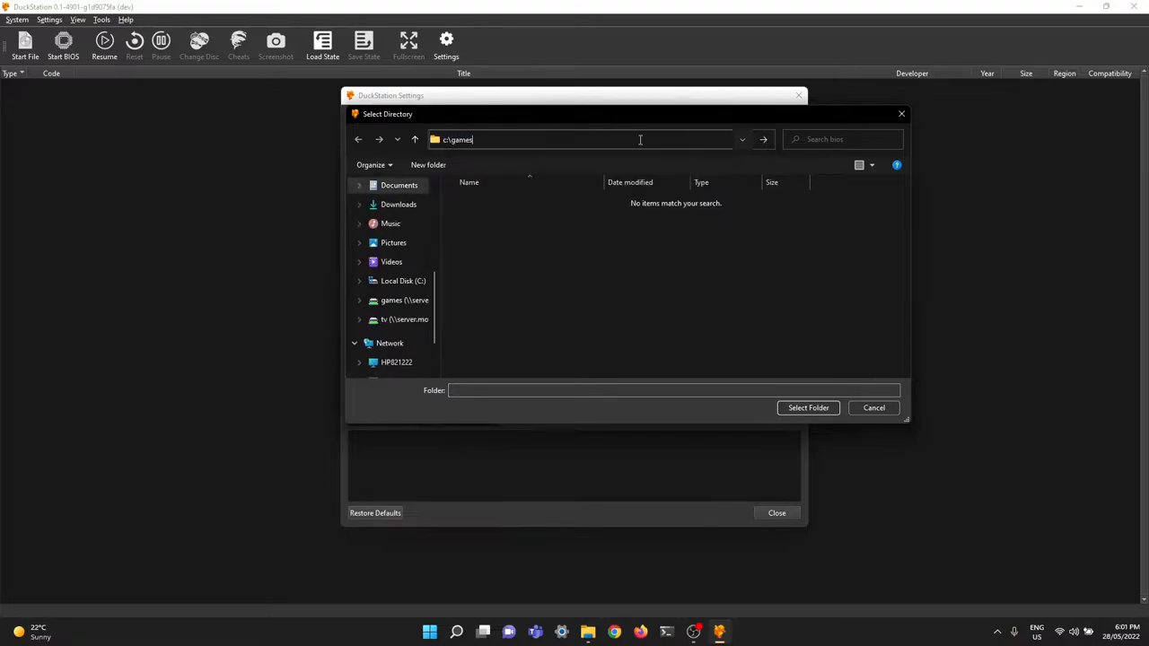
{"action": "key", "text": "Return"}
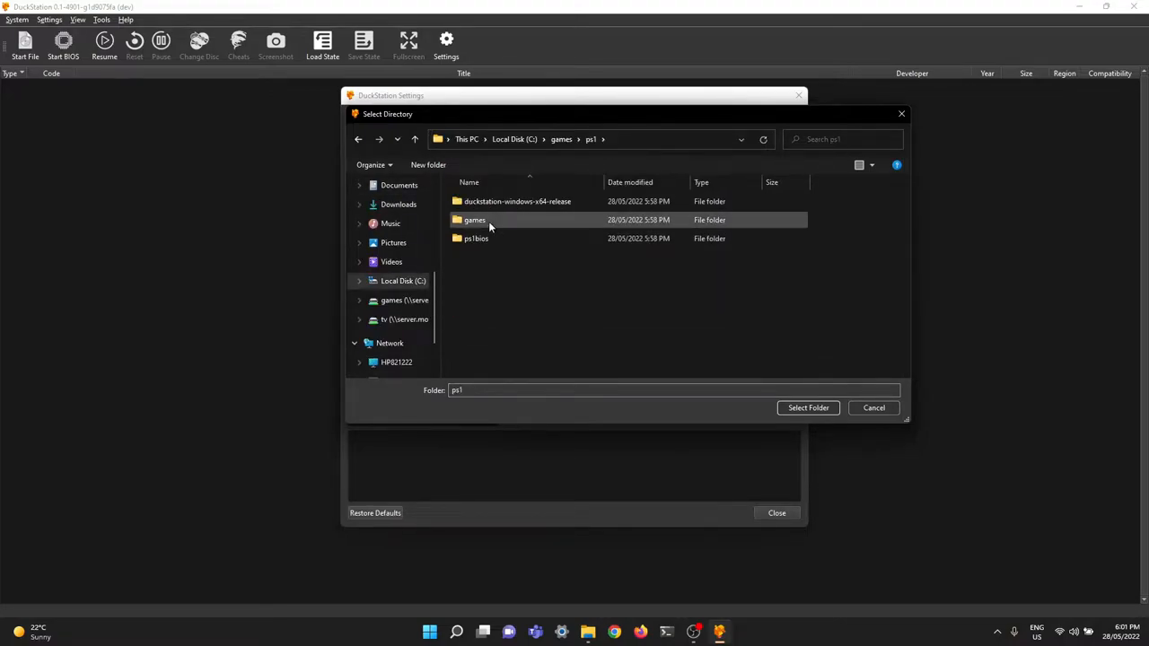
{"action": "double_click", "coordinate": [476, 237]}
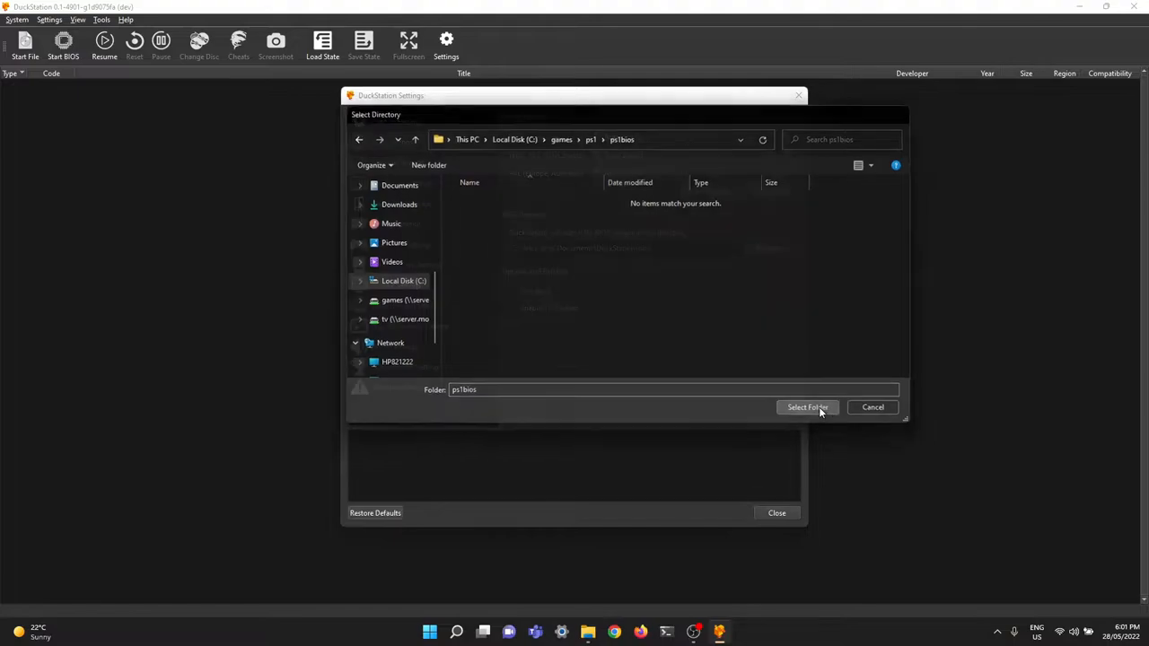
{"action": "left_click", "coordinate": [806, 406]}
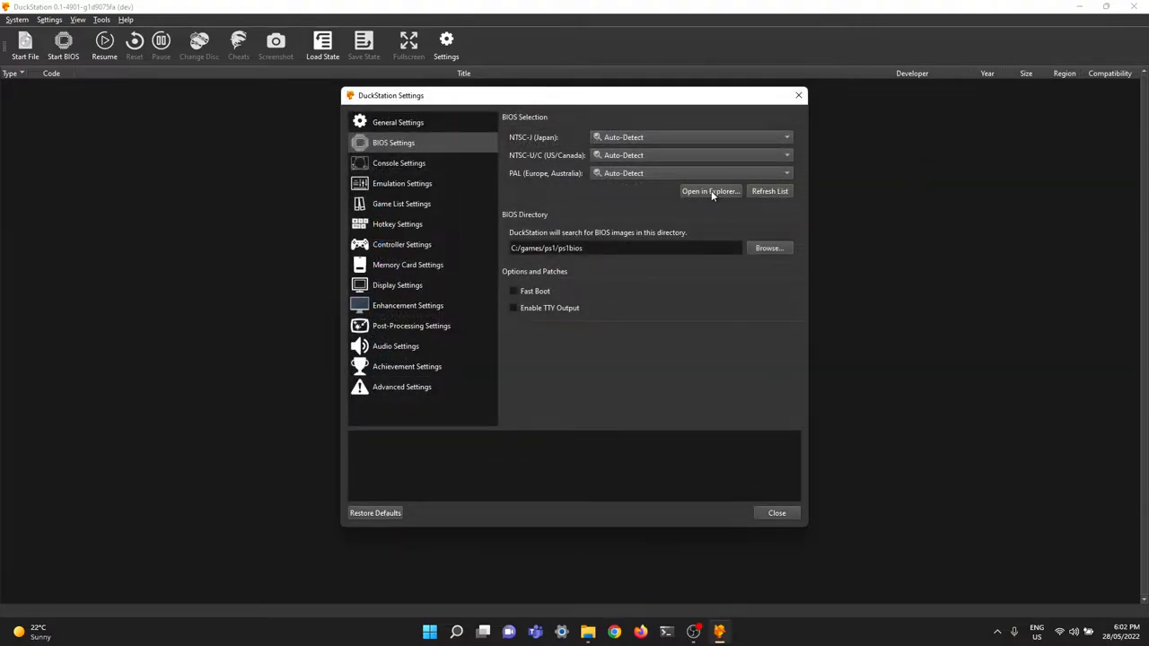
- View the ps1bios folder in Explorer to confirm scph1001.bin and the other BIOS files, then close it
{"action": "left_click", "coordinate": [711, 190]}
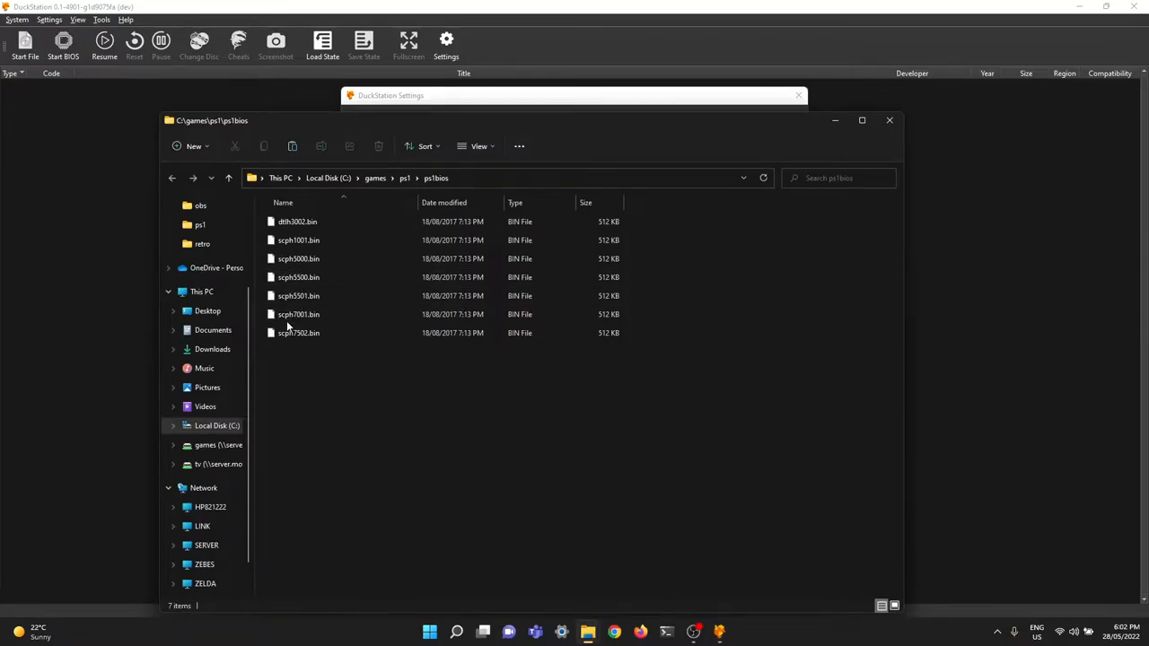
{"action": "left_click", "coordinate": [298, 240]}
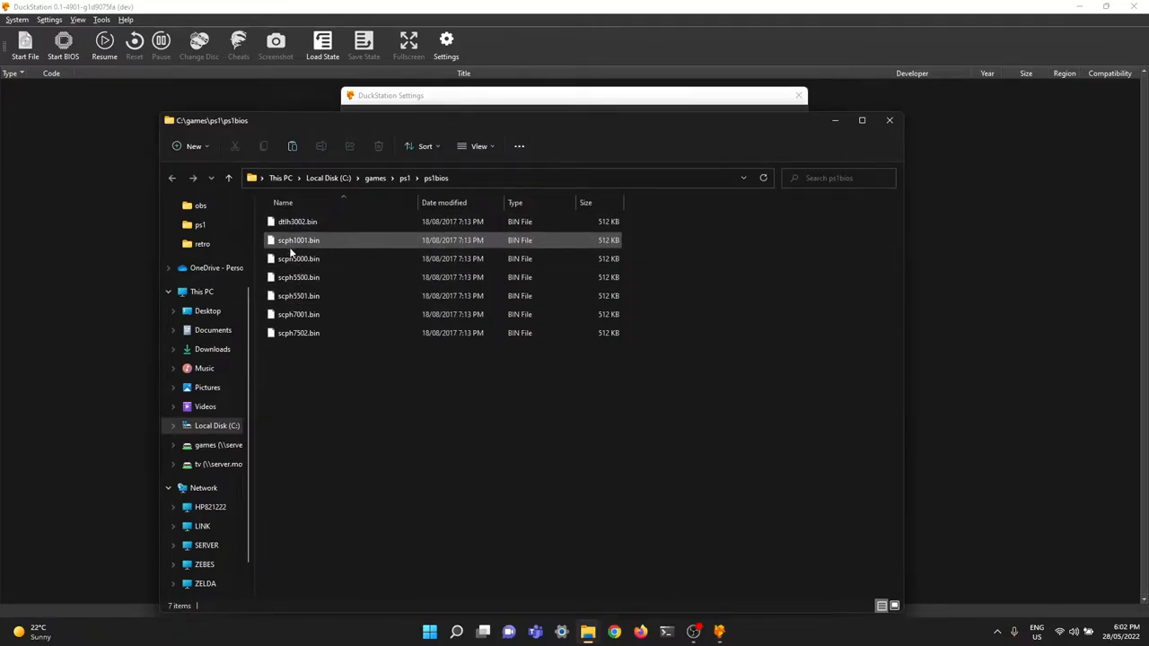
{"action": "left_click", "coordinate": [298, 295]}
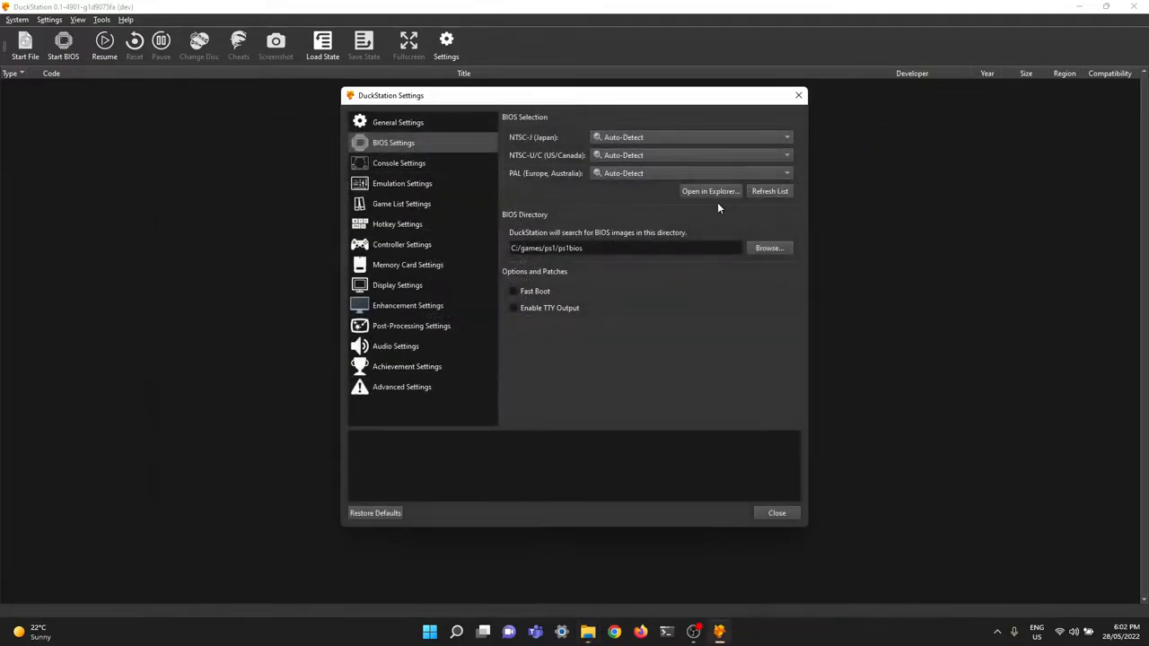
{"action": "mouse_move", "coordinate": [641, 216]}
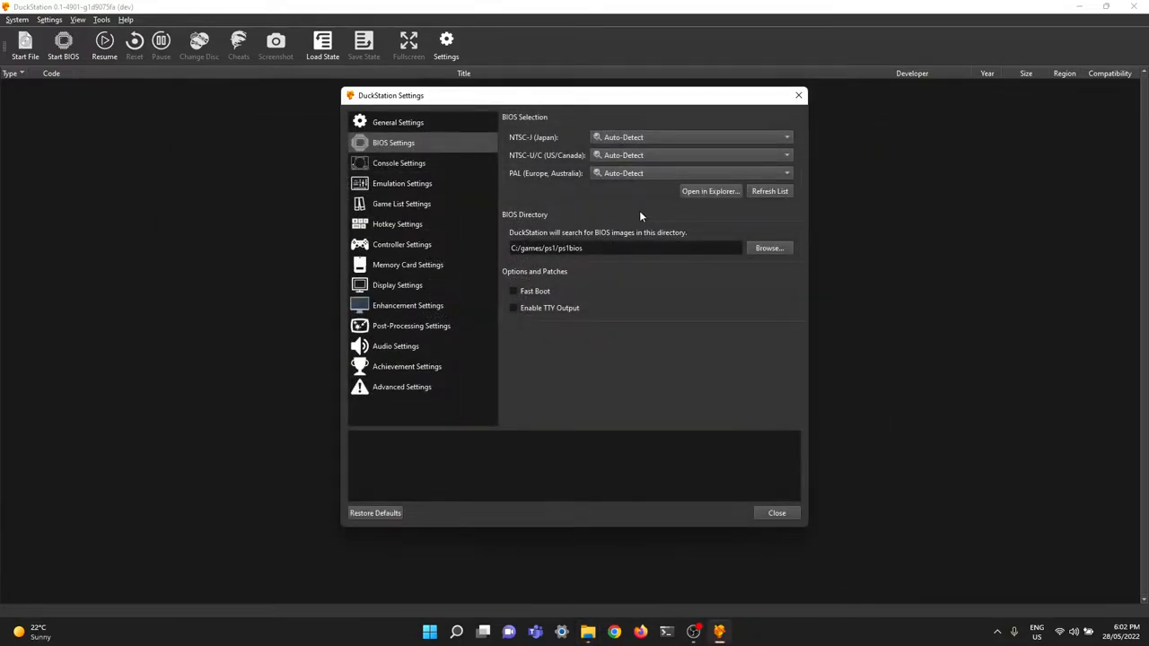
- Add C:/games/ps1/games as a search directory in Game List Settings and allow recursive scanning
{"action": "left_click", "coordinate": [403, 205]}
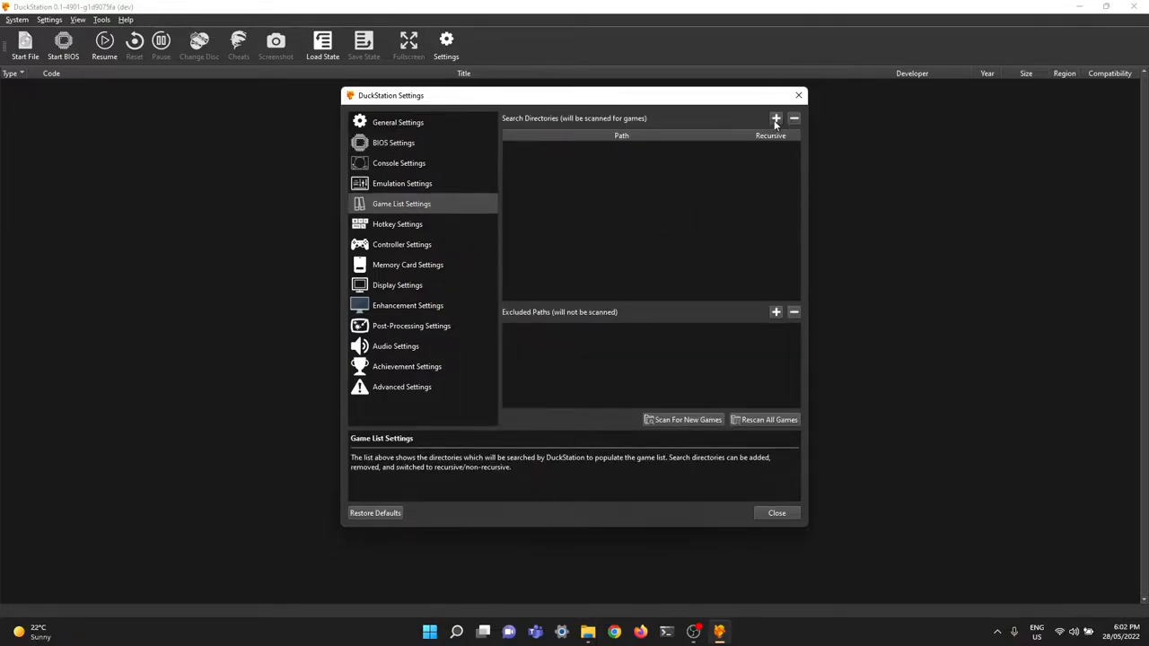
{"action": "left_click", "coordinate": [776, 118]}
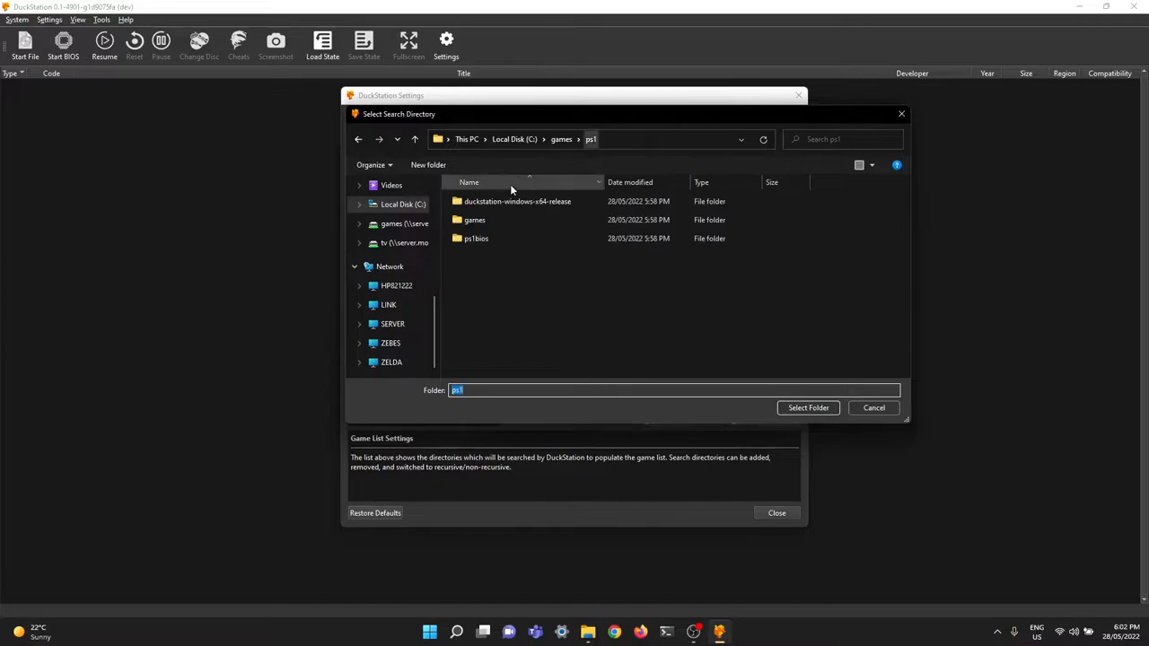
{"action": "left_click", "coordinate": [808, 407]}
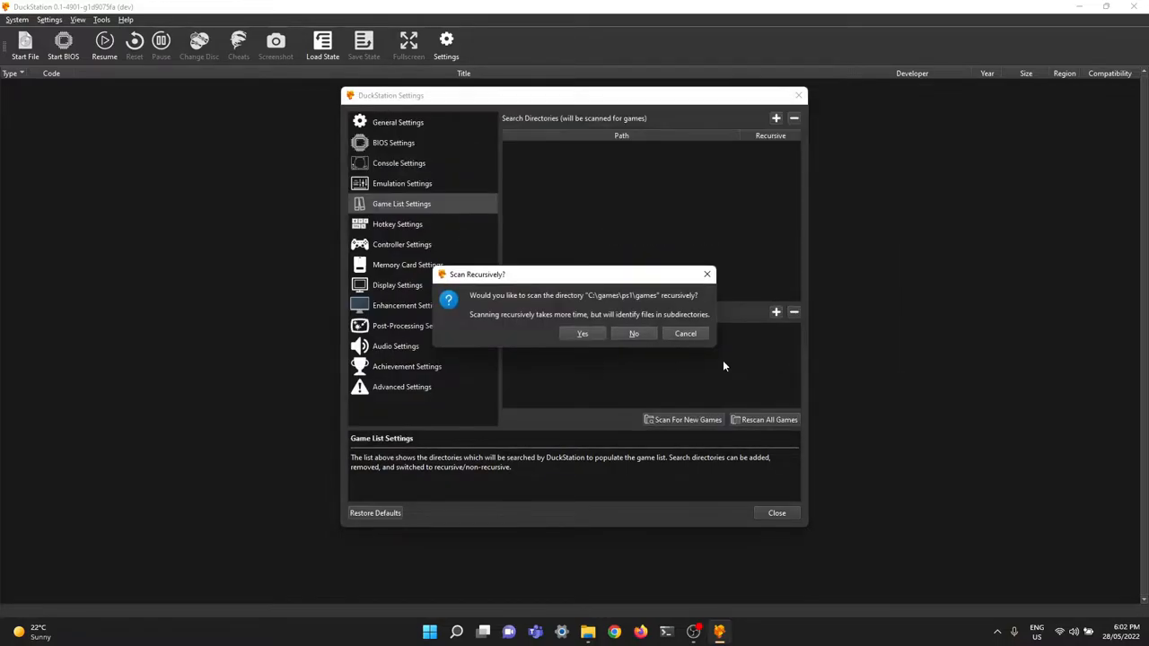
{"action": "left_click", "coordinate": [582, 332]}
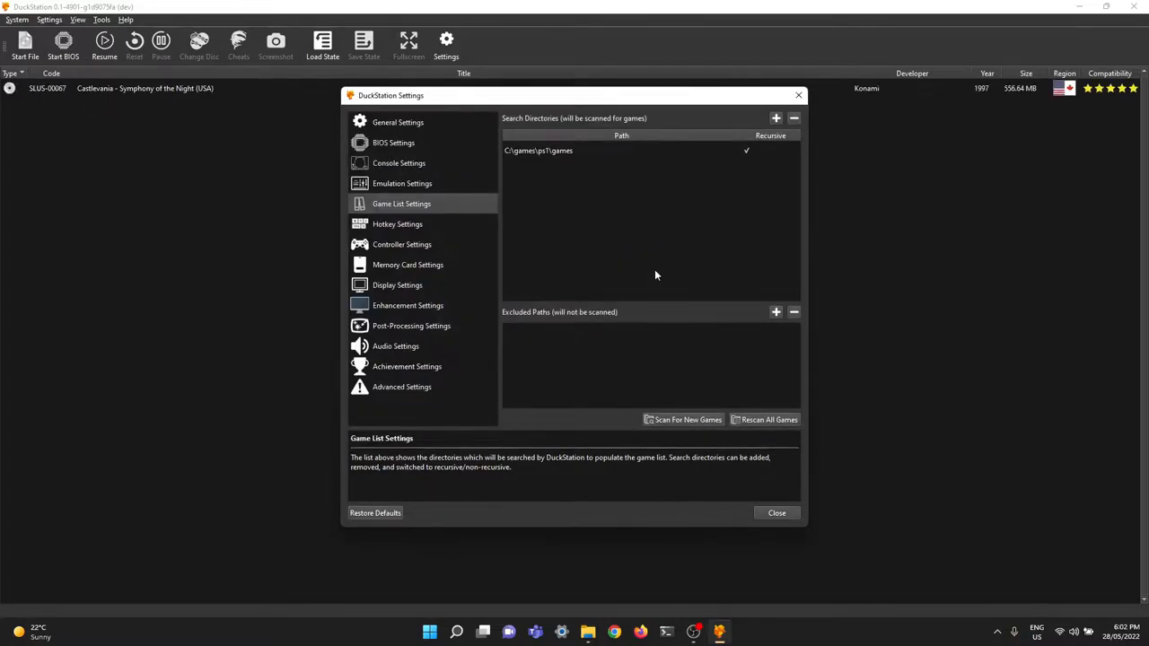
{"action": "mouse_move", "coordinate": [118, 88]}
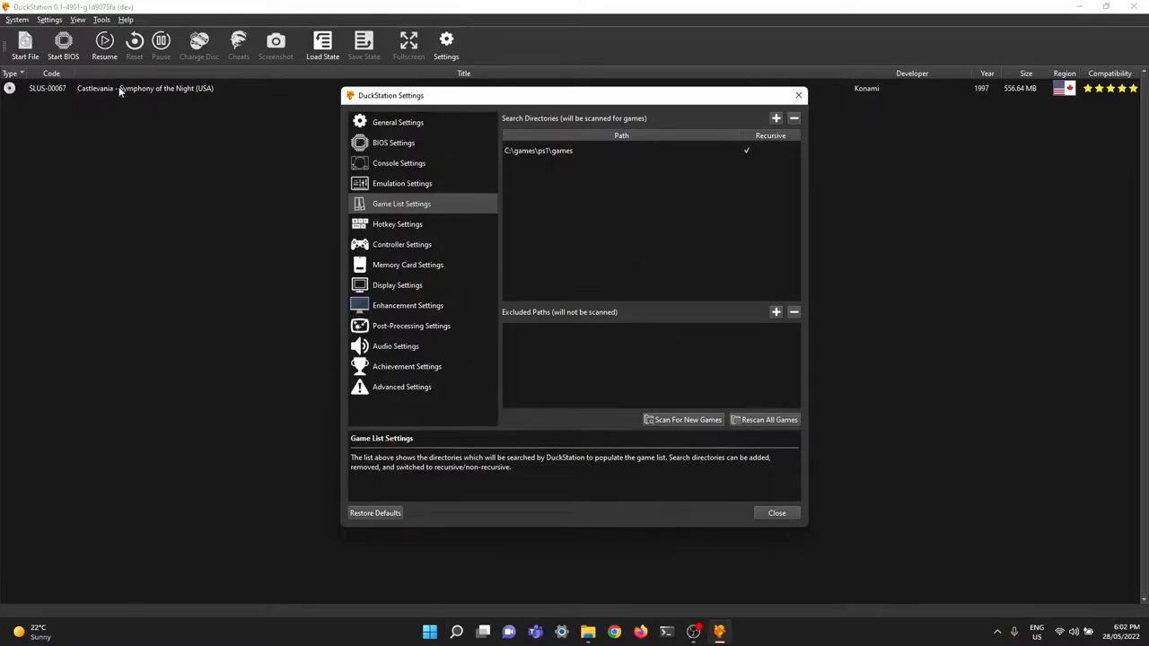
{"action": "mouse_move", "coordinate": [555, 237]}
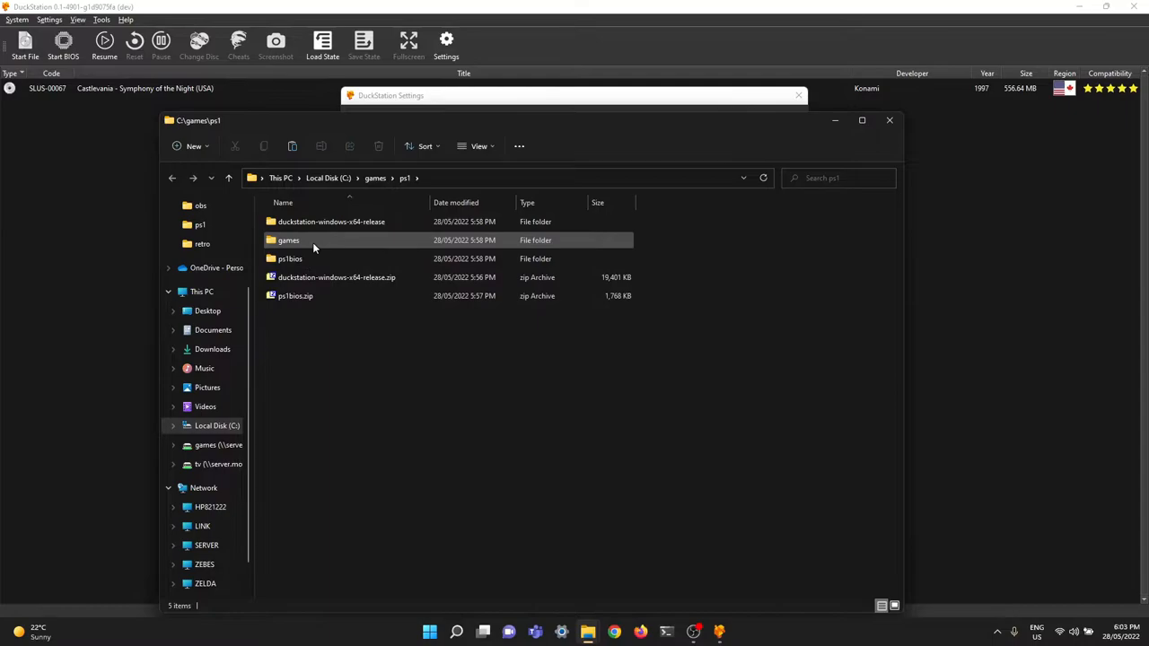
{"action": "double_click", "coordinate": [288, 240]}
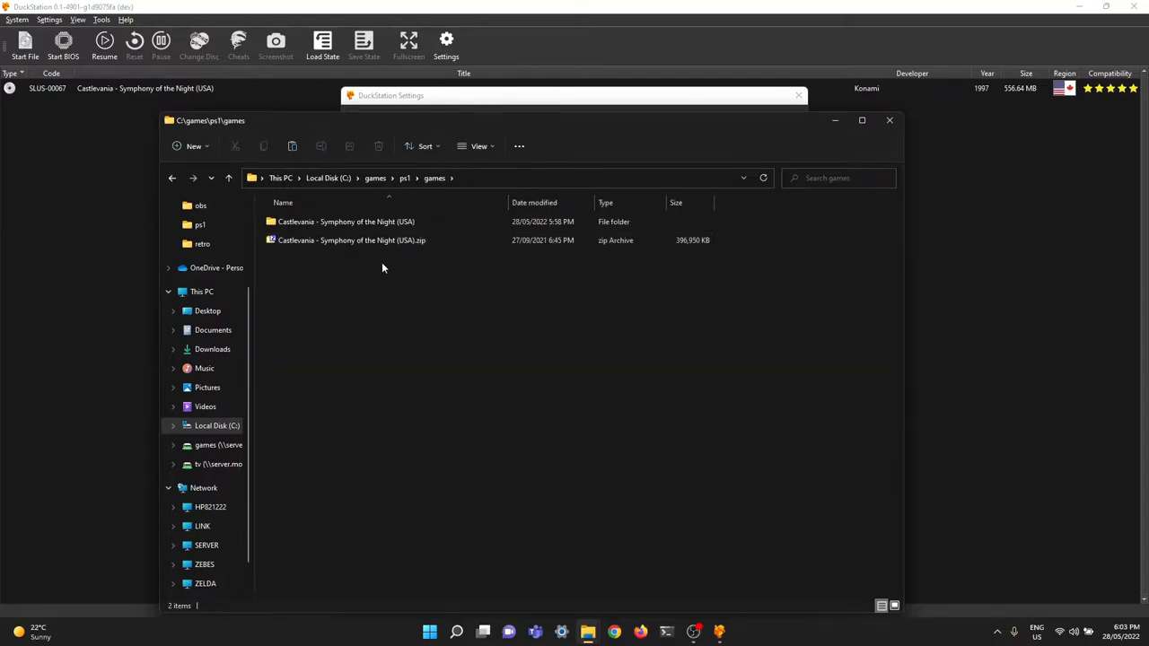
{"action": "left_click", "coordinate": [377, 241]}
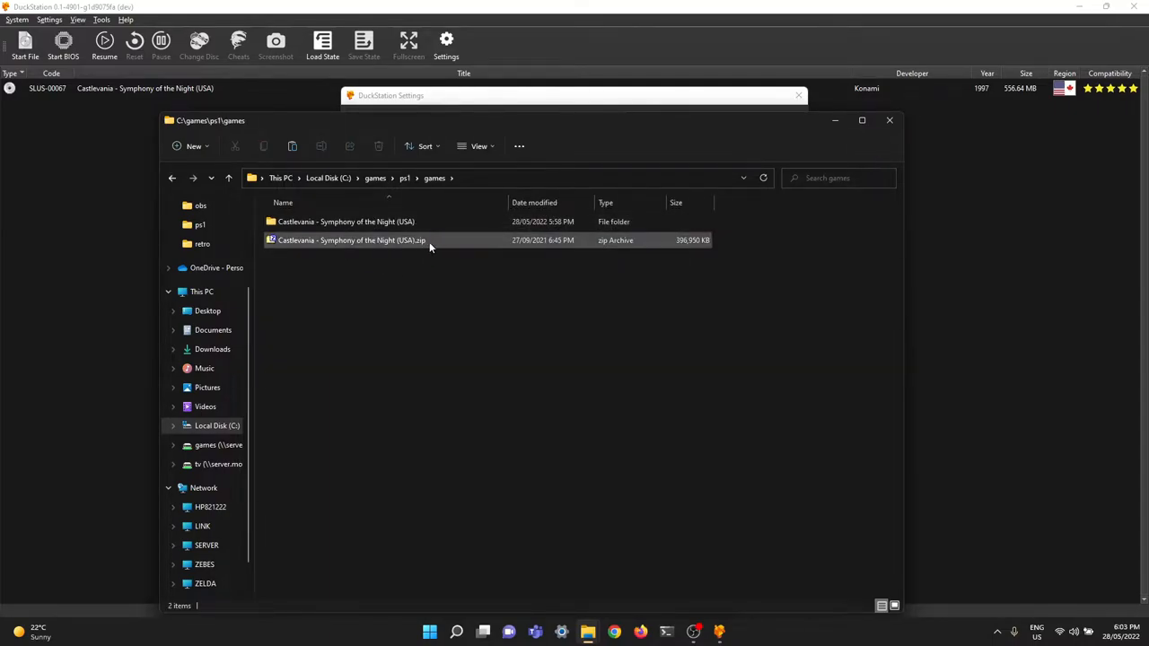
{"action": "mouse_move", "coordinate": [405, 302]}
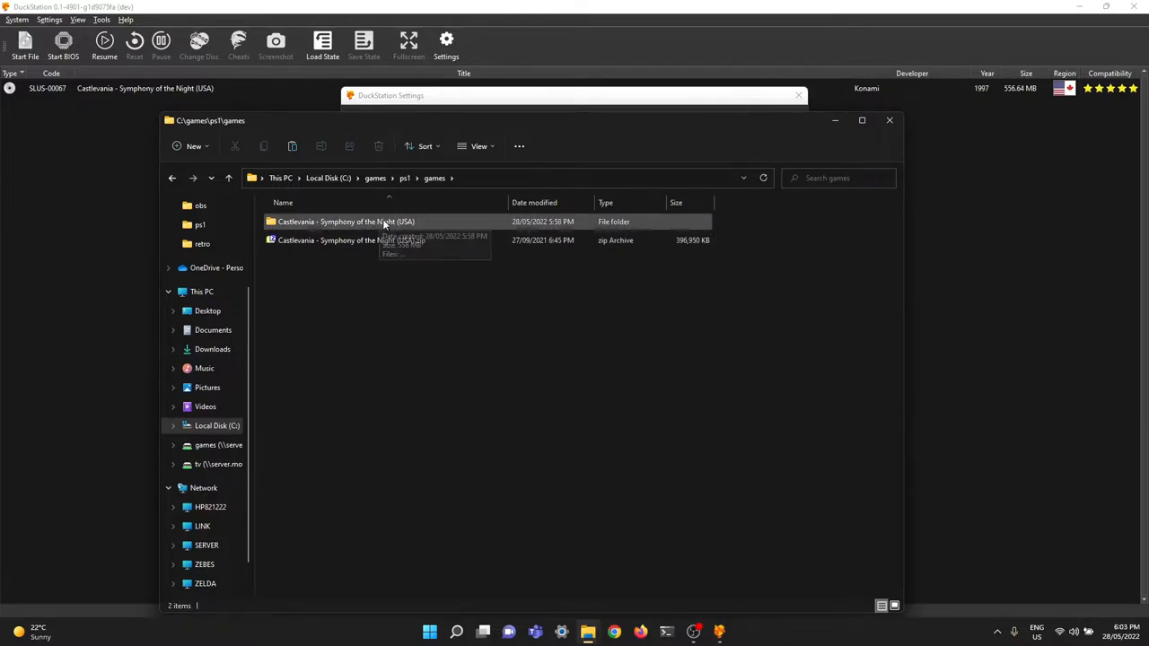
{"action": "left_click", "coordinate": [347, 223]}
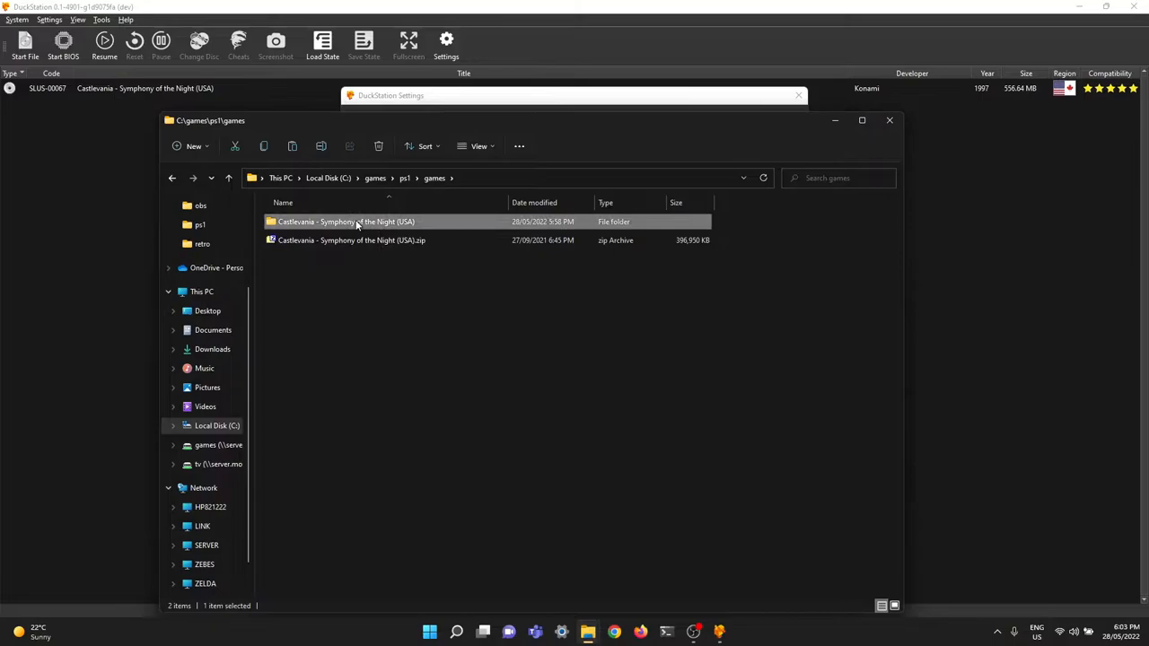
{"action": "double_click", "coordinate": [346, 222]}
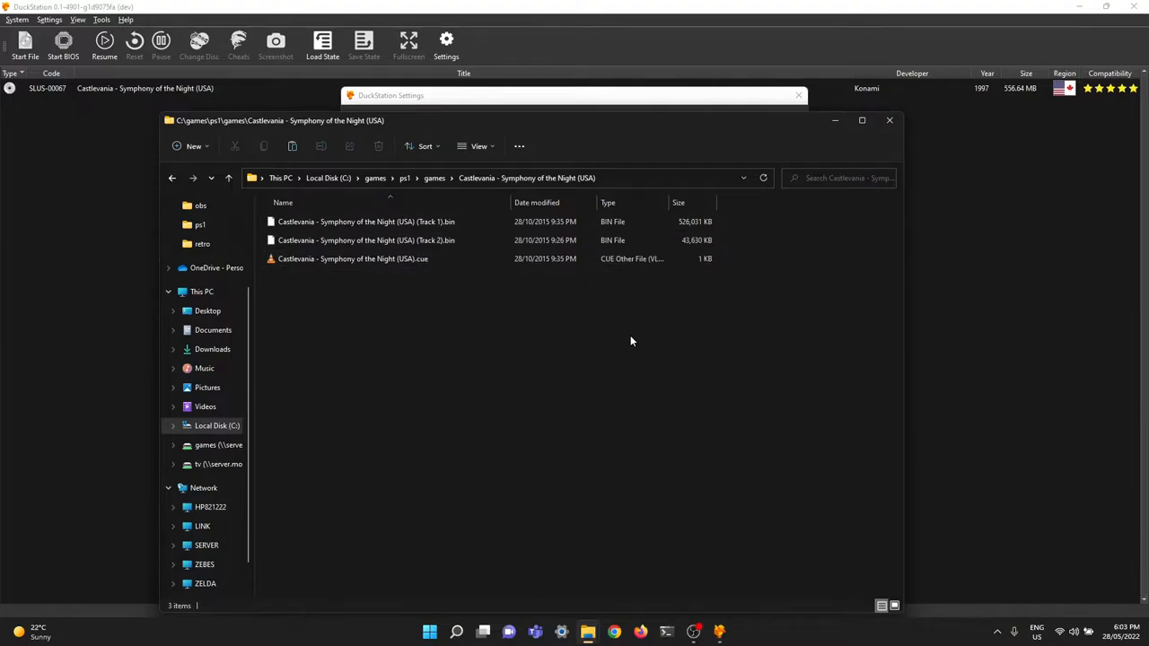
{"action": "mouse_move", "coordinate": [718, 355]}
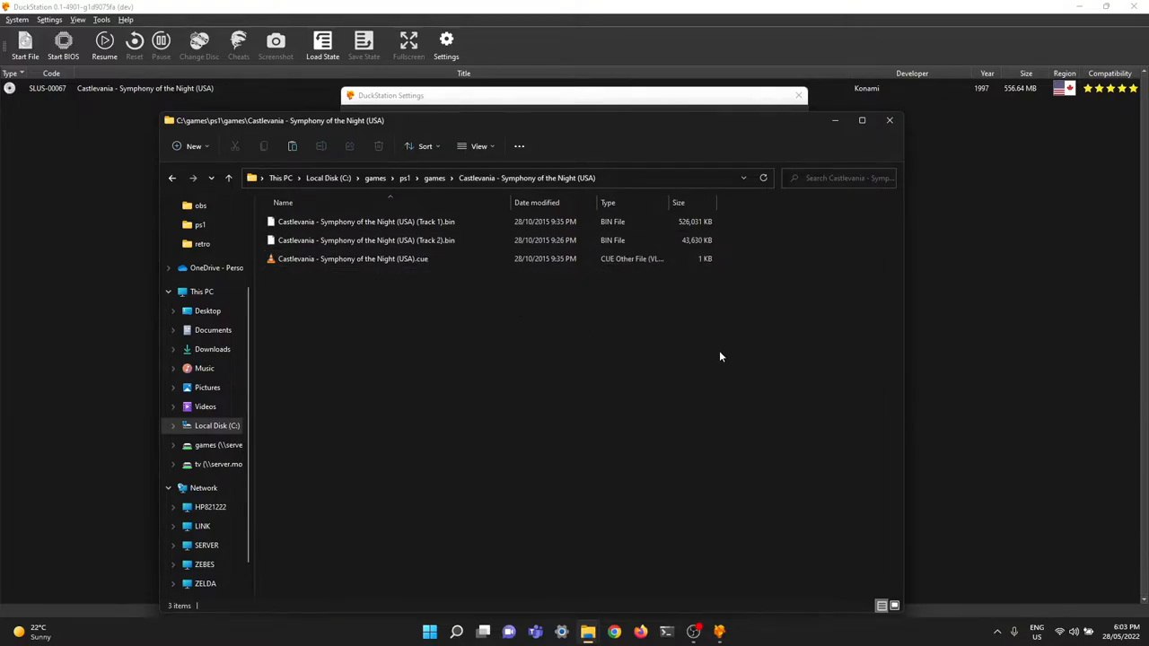
{"action": "mouse_move", "coordinate": [688, 363]}
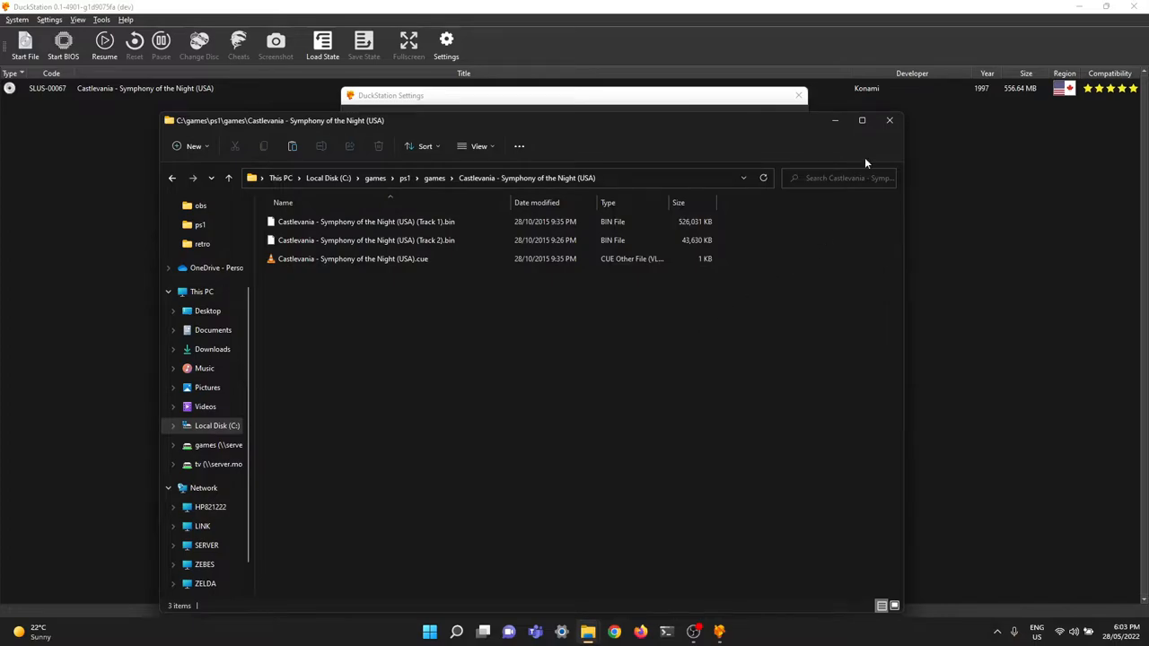
{"action": "mouse_move", "coordinate": [890, 120]}
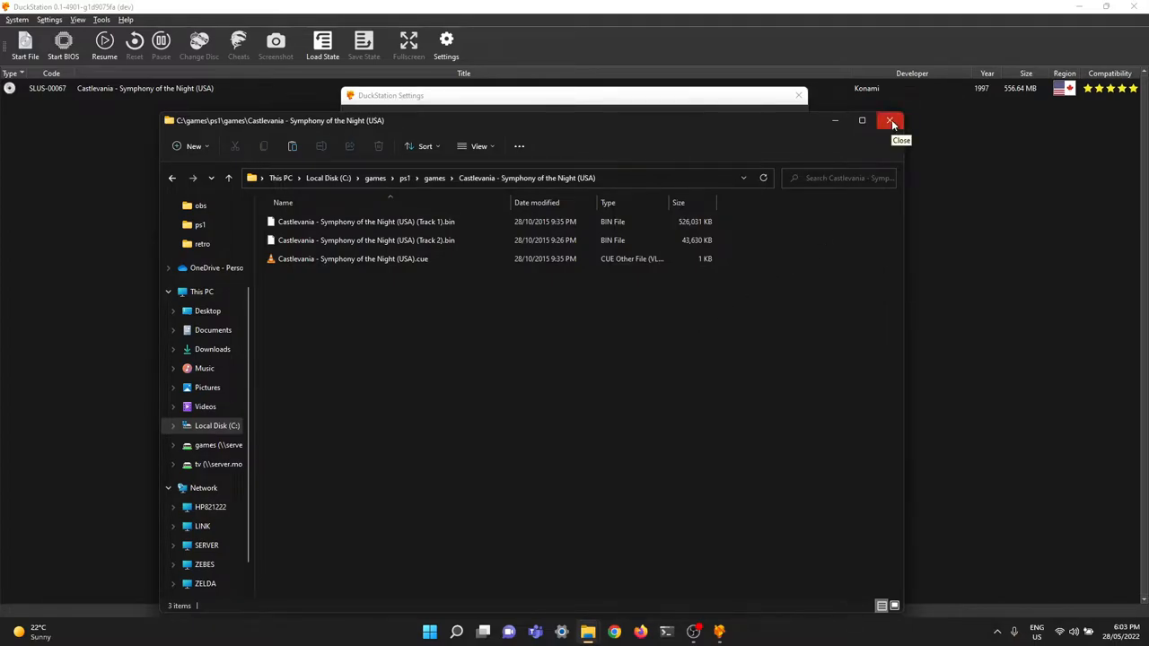
{"action": "left_click", "coordinate": [891, 120]}
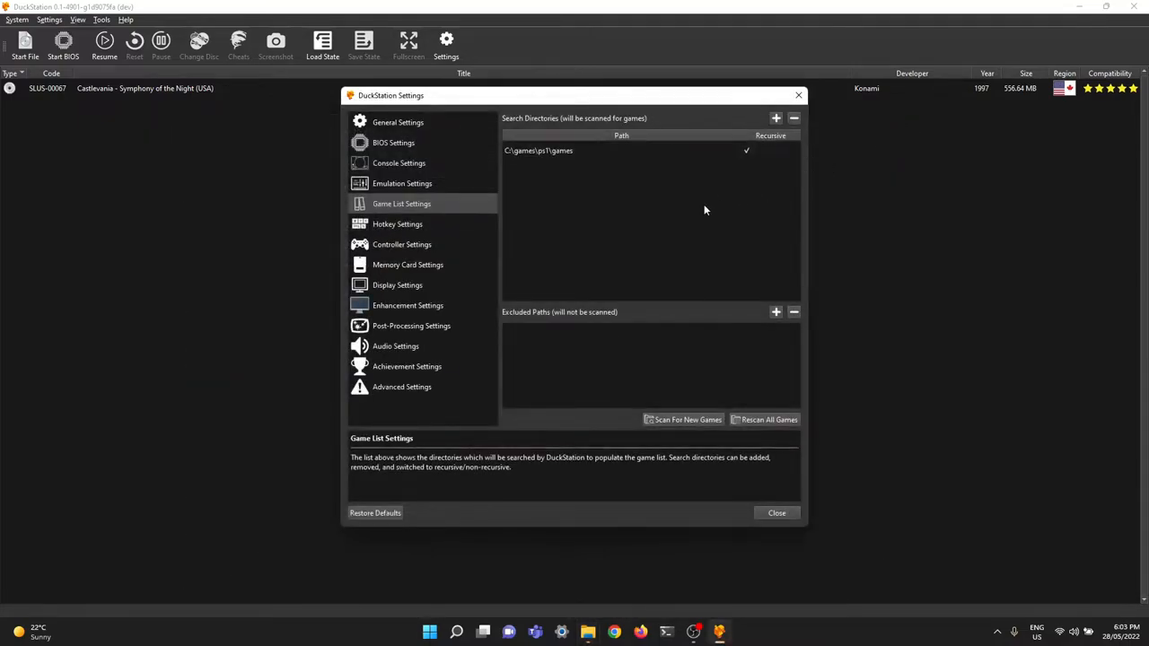
- Search Windows for 'usb game', bring up the game controllers list and the XBOX 360 controller's test properties
{"action": "left_click", "coordinate": [429, 632]}
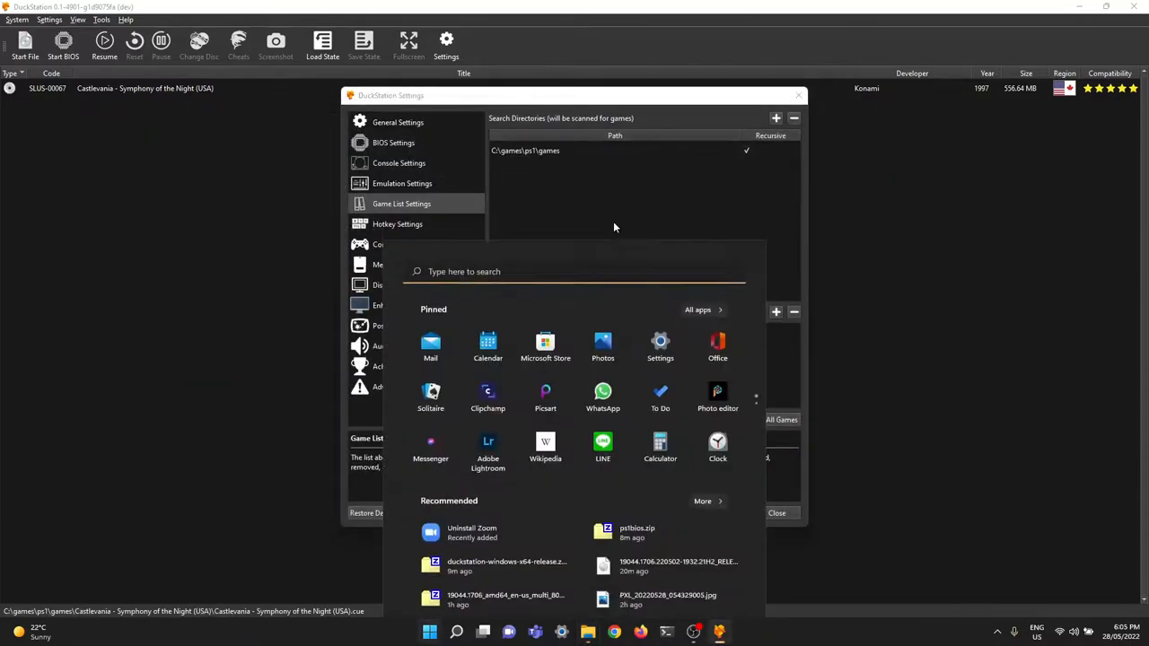
{"action": "type", "text": "usb gae"}
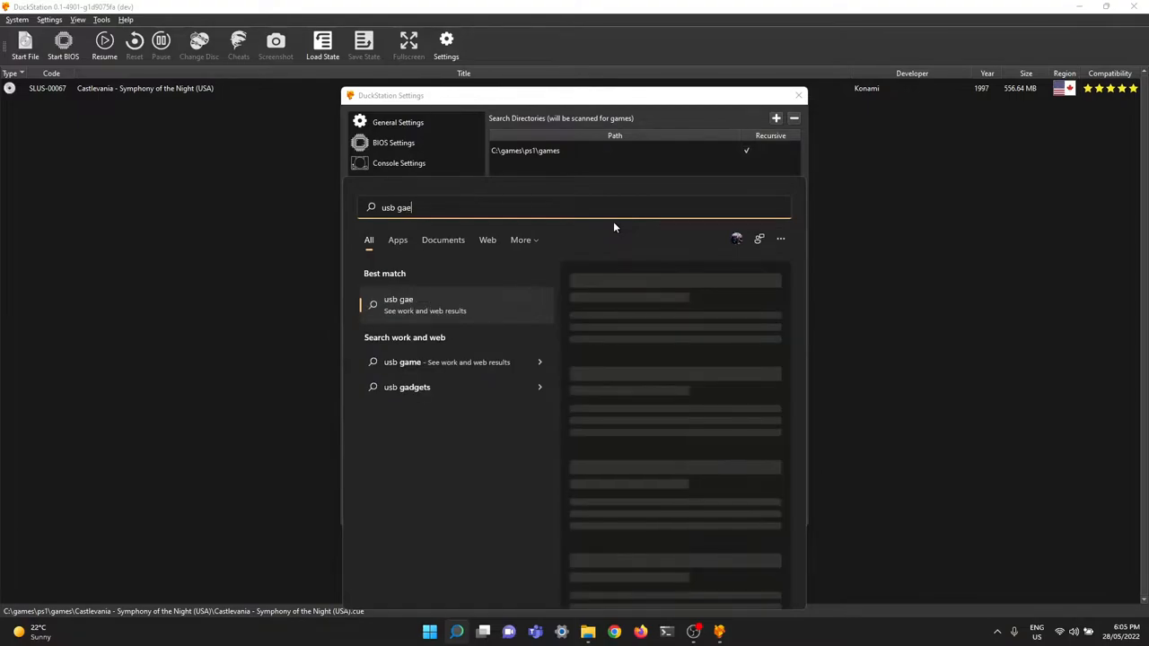
{"action": "type", "text": "m"}
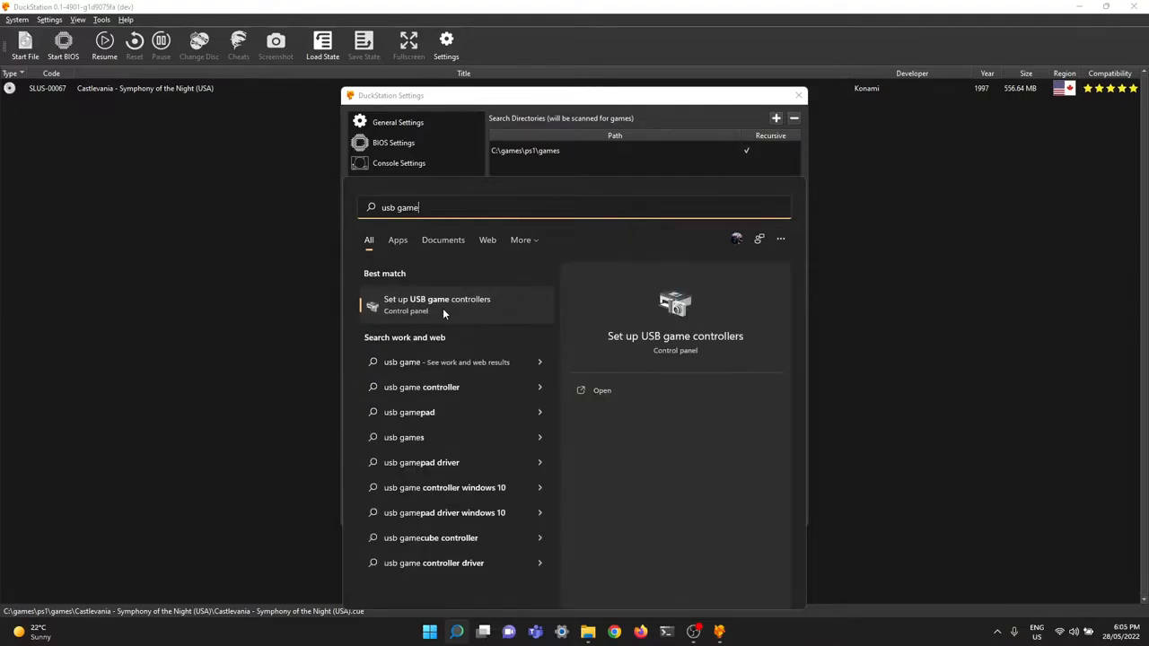
{"action": "left_click", "coordinate": [436, 305]}
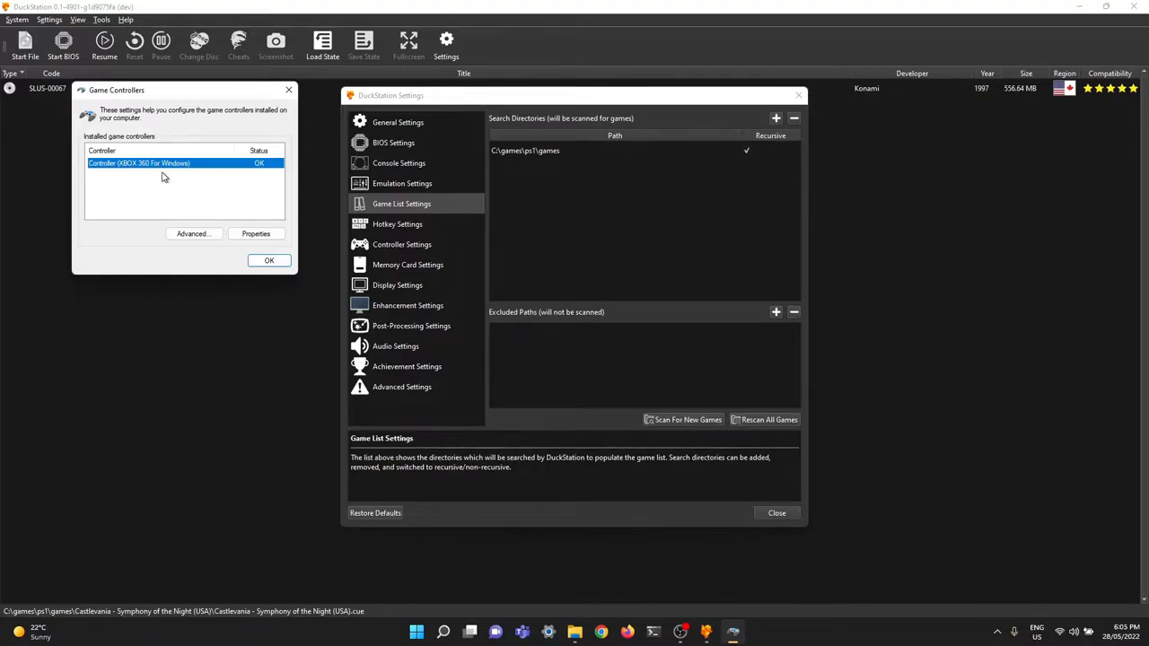
{"action": "left_click", "coordinate": [255, 234]}
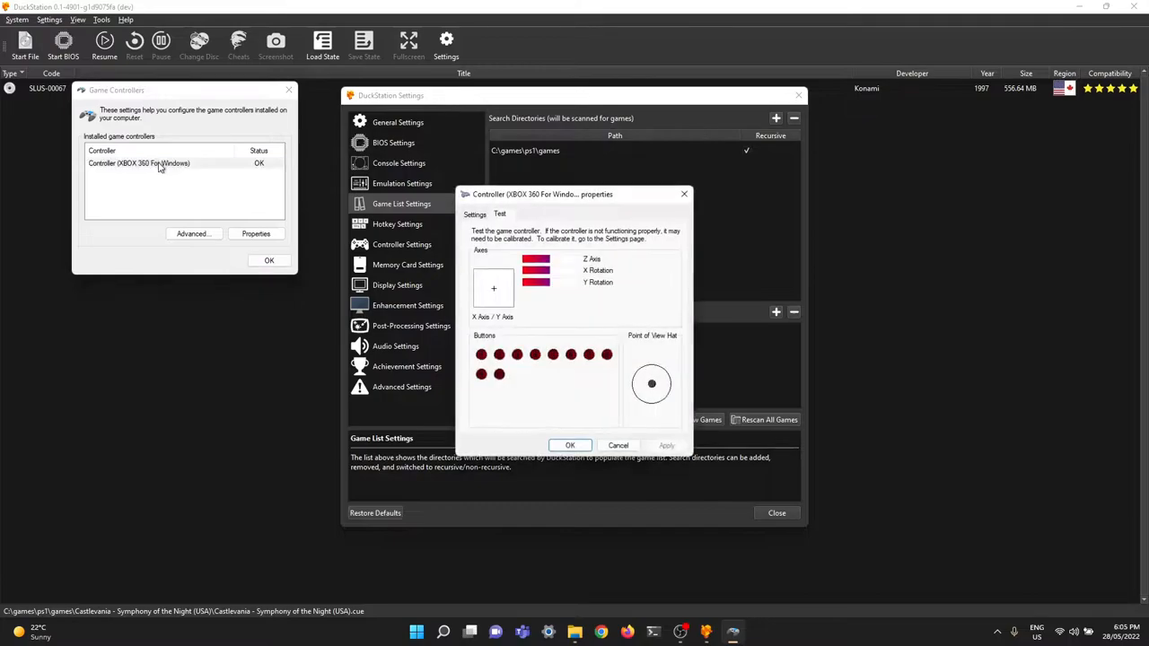
{"action": "mouse_move", "coordinate": [610, 316]}
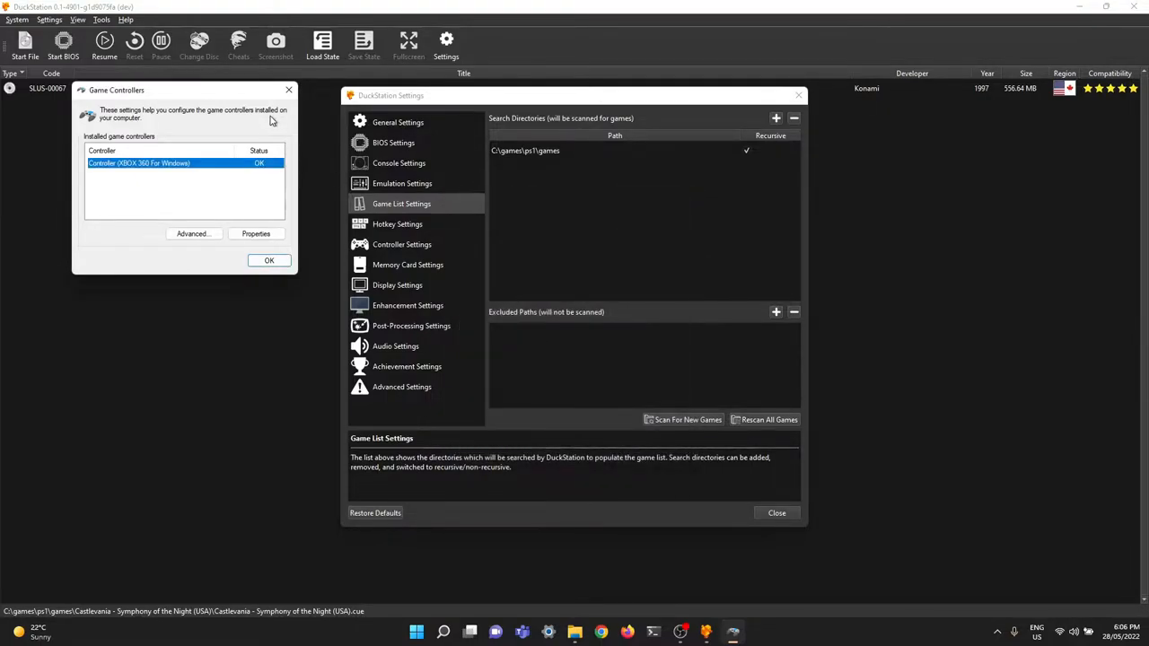
- In Controller Settings, keep Port 1 set to the Digital Controller type
{"action": "left_click", "coordinate": [402, 244]}
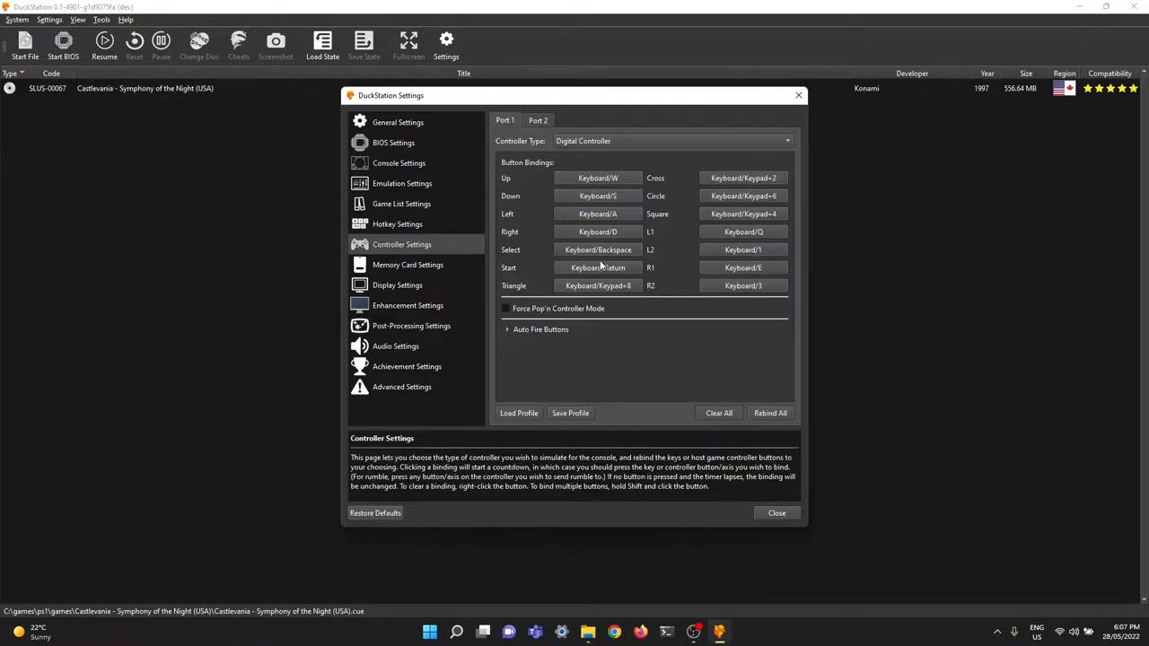
{"action": "left_click", "coordinate": [672, 140]}
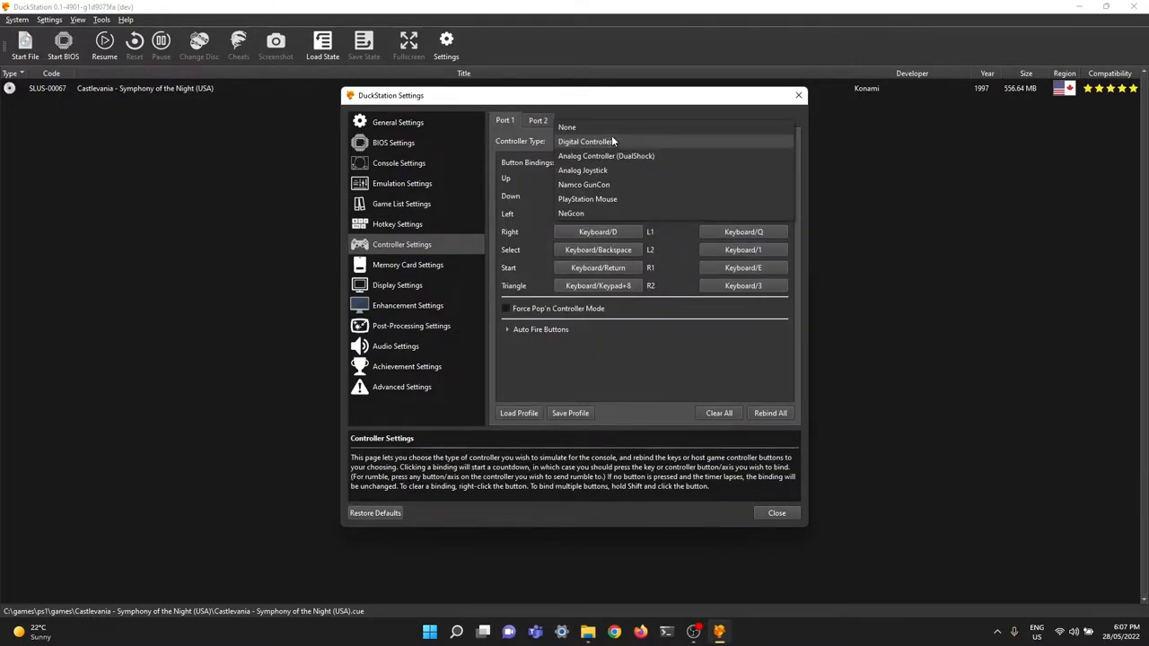
{"action": "mouse_move", "coordinate": [607, 154]}
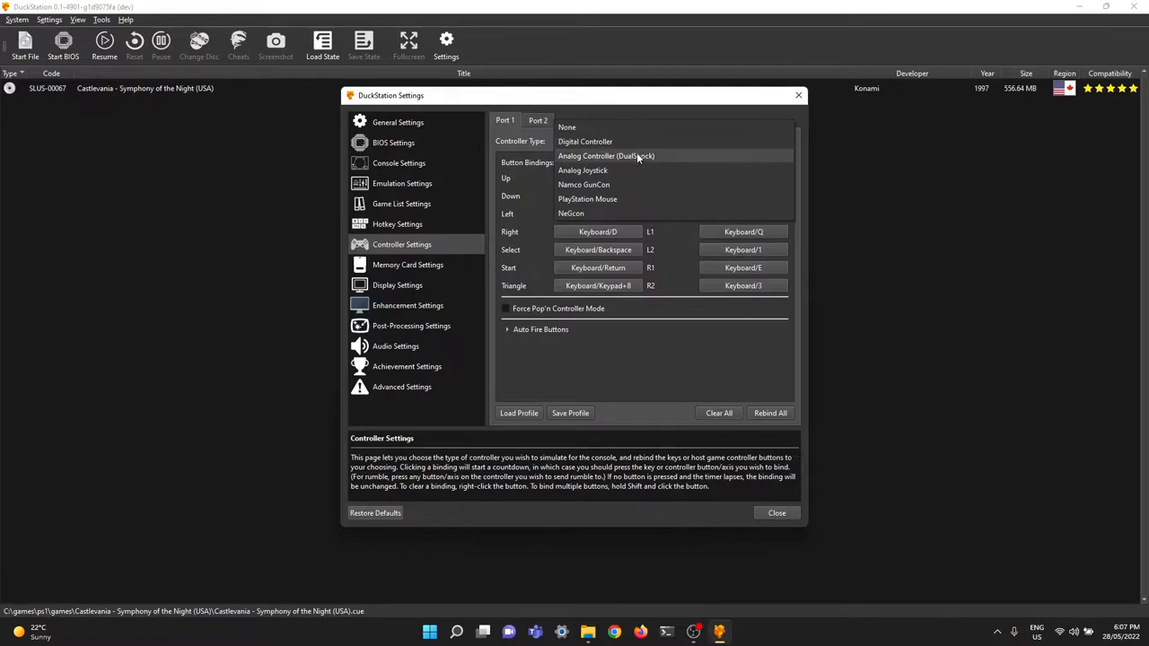
{"action": "mouse_move", "coordinate": [643, 140]}
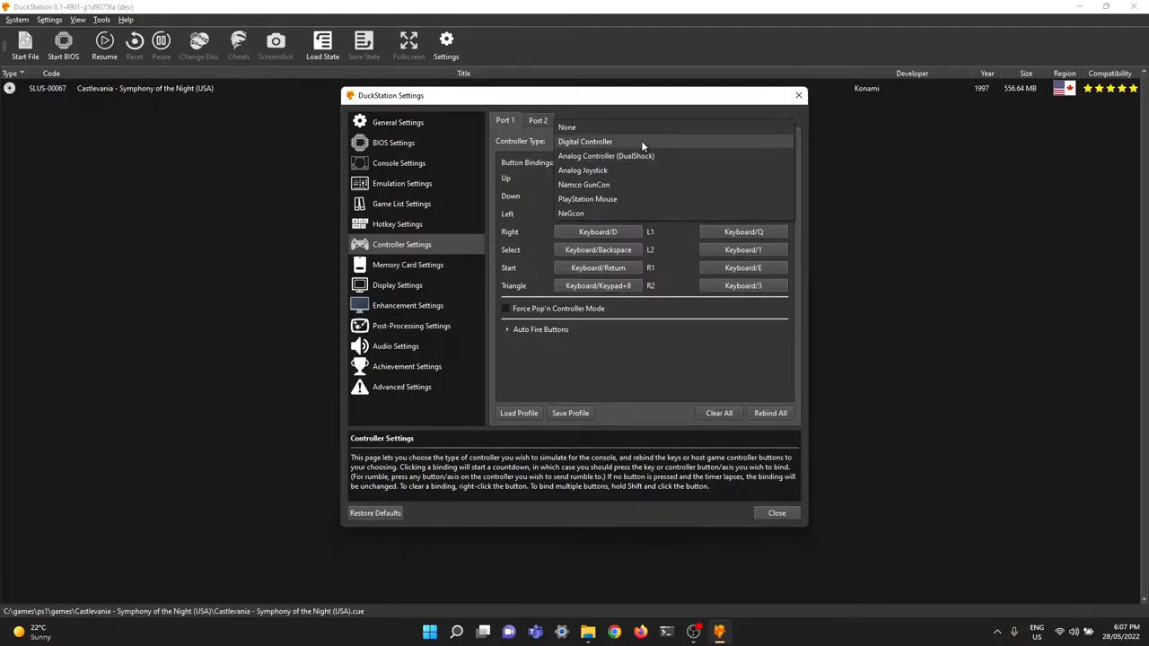
{"action": "left_click", "coordinate": [585, 140]}
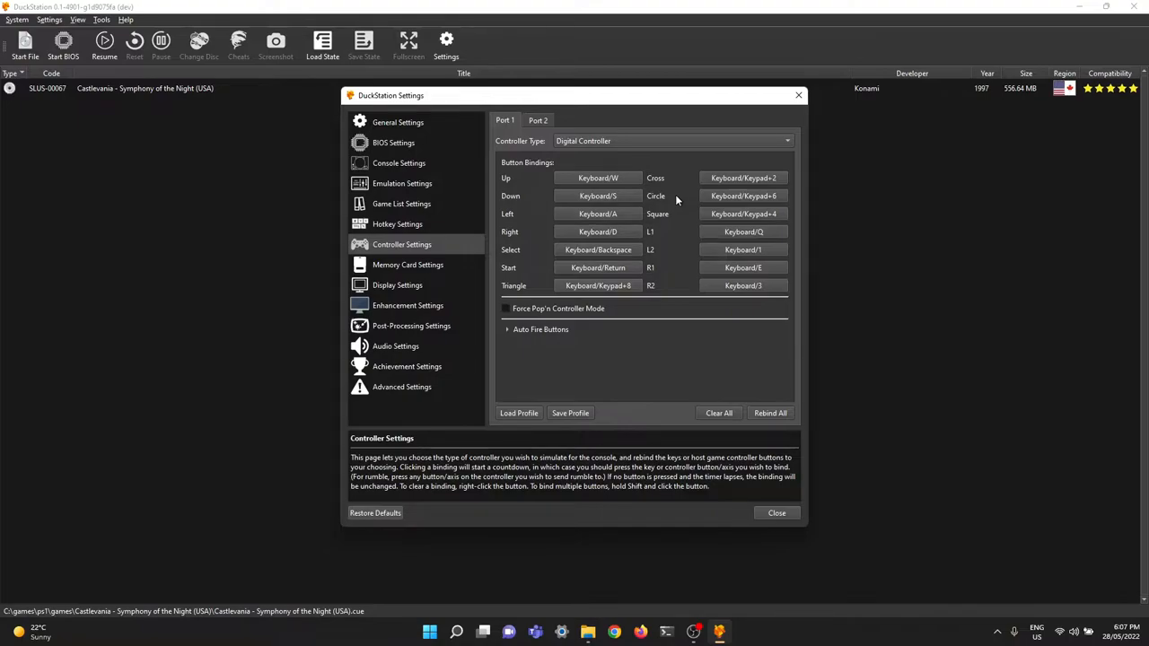
{"action": "mouse_move", "coordinate": [620, 246]}
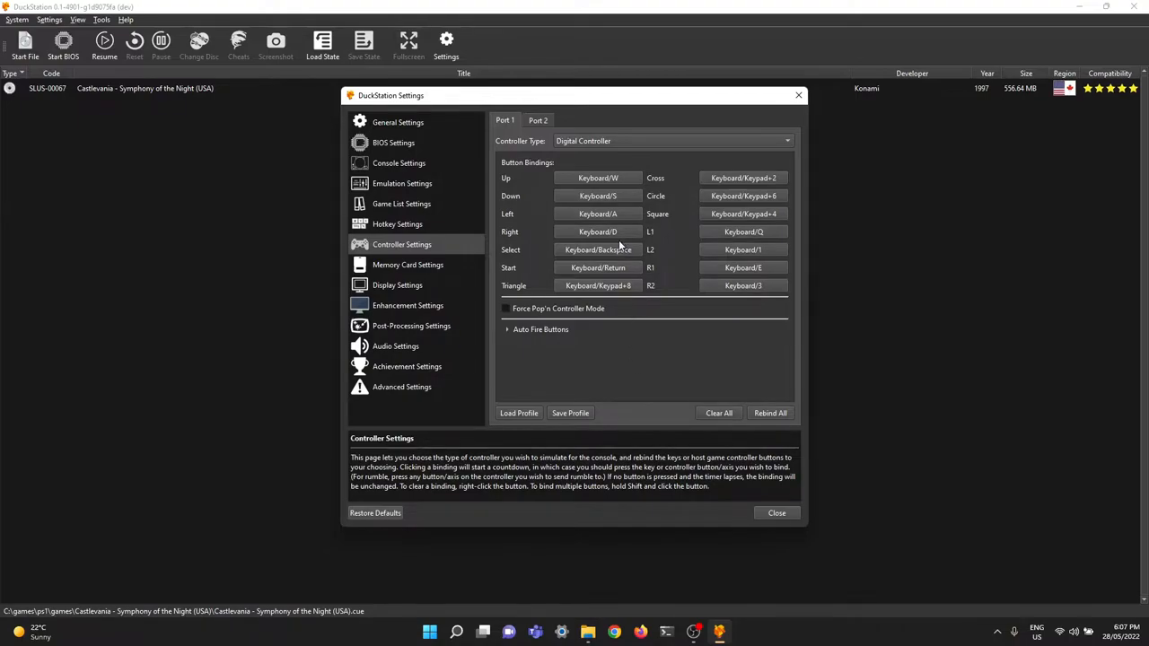
{"action": "mouse_move", "coordinate": [614, 178]}
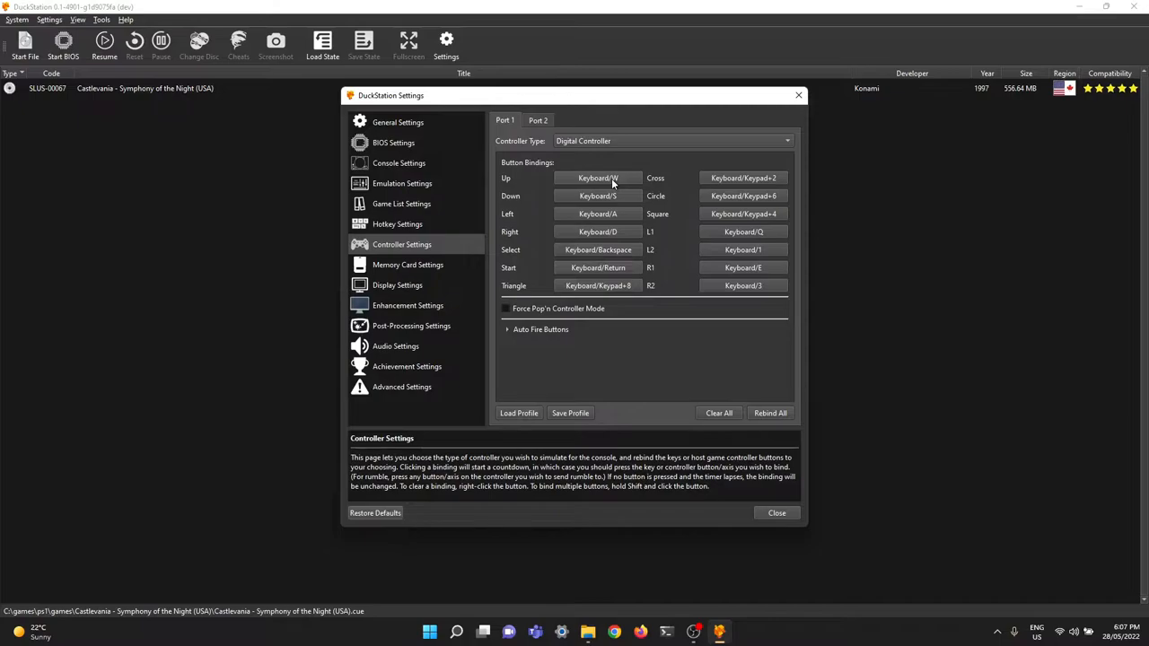
- Rebind the d-pad, Select, Start, Triangle, Cross, Circle, Square, R1 and R2 to the gamepad's buttons and axes
{"action": "left_click", "coordinate": [598, 195]}
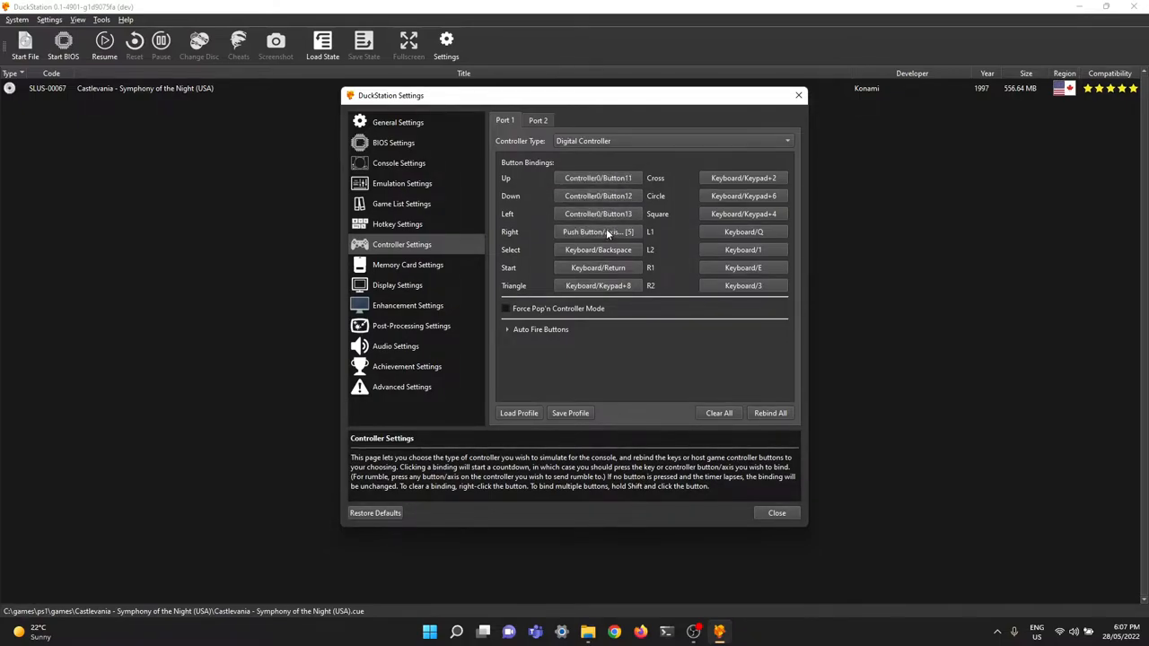
{"action": "left_click", "coordinate": [598, 232]}
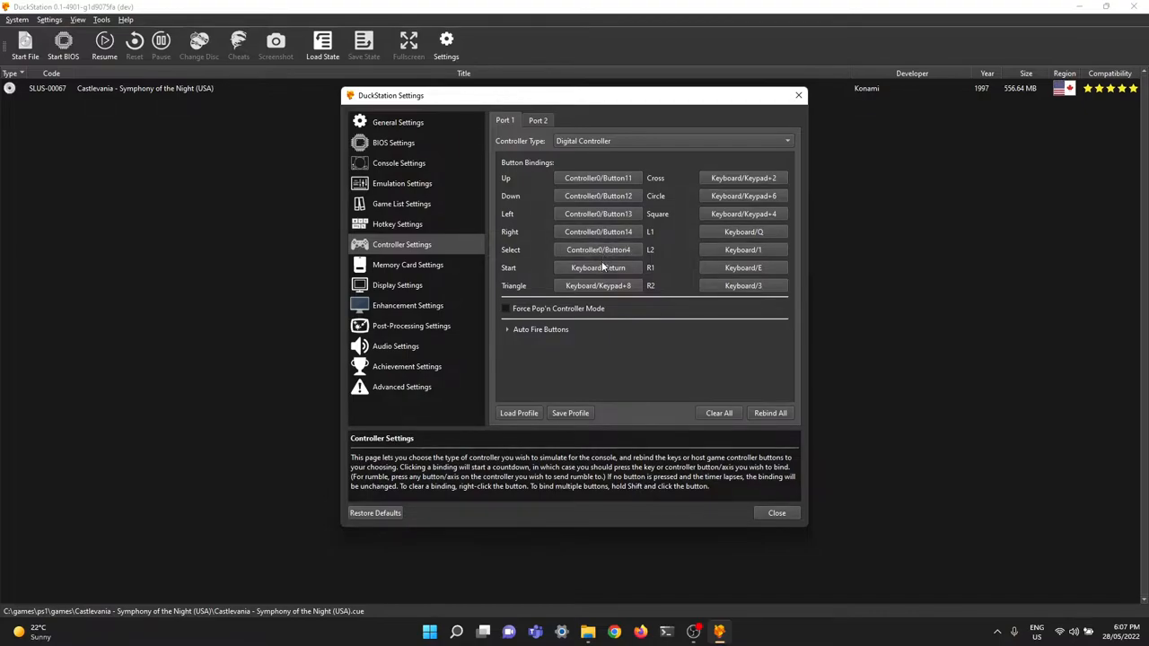
{"action": "left_click", "coordinate": [598, 268]}
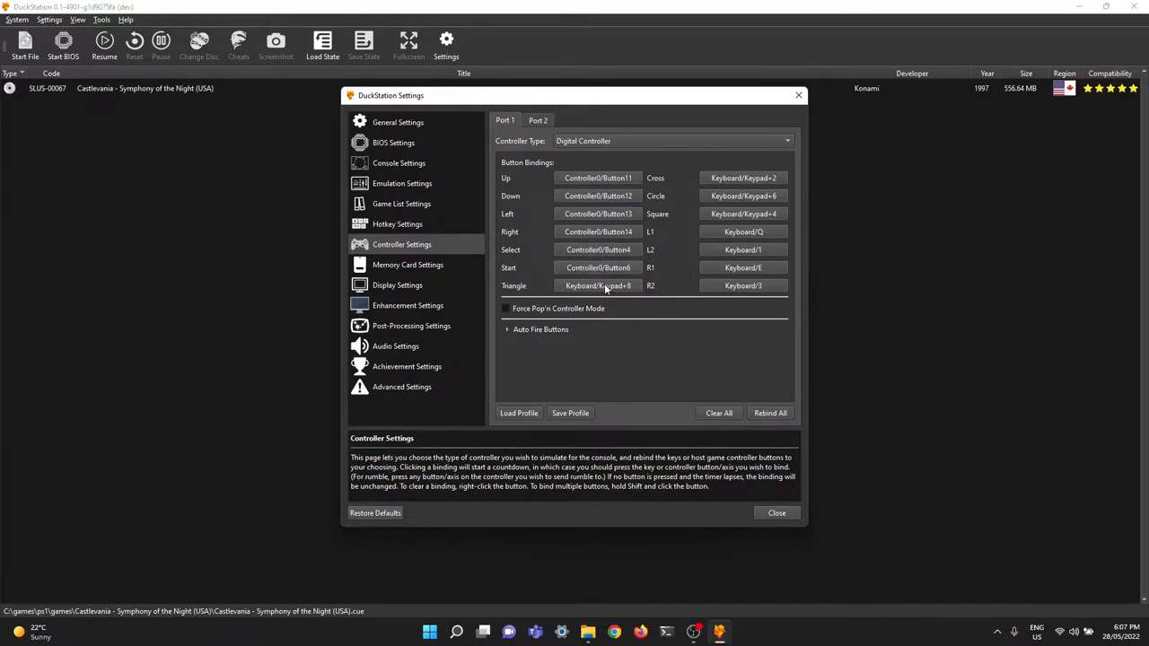
{"action": "left_click", "coordinate": [598, 286]}
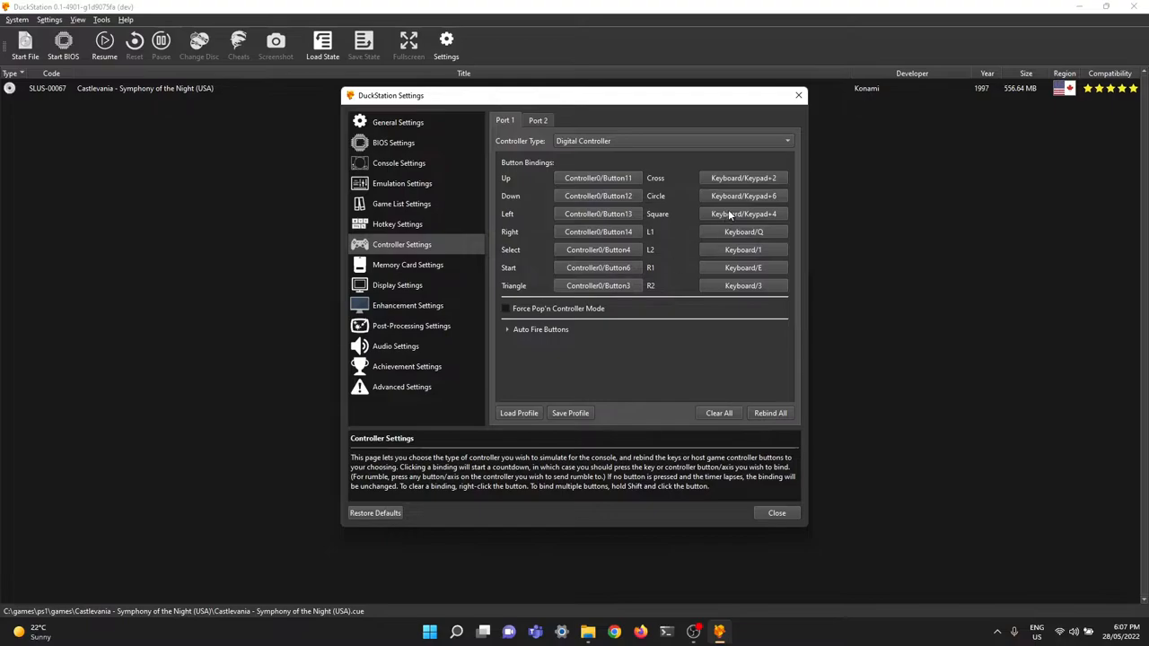
{"action": "left_click", "coordinate": [744, 178]}
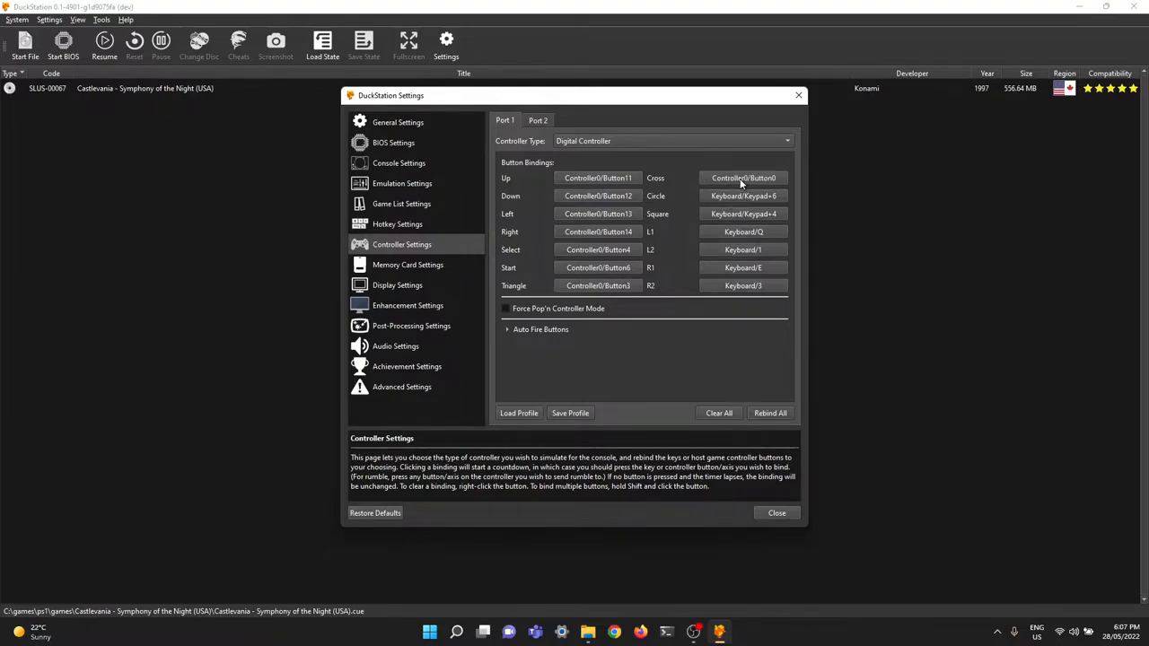
{"action": "left_click", "coordinate": [744, 178]}
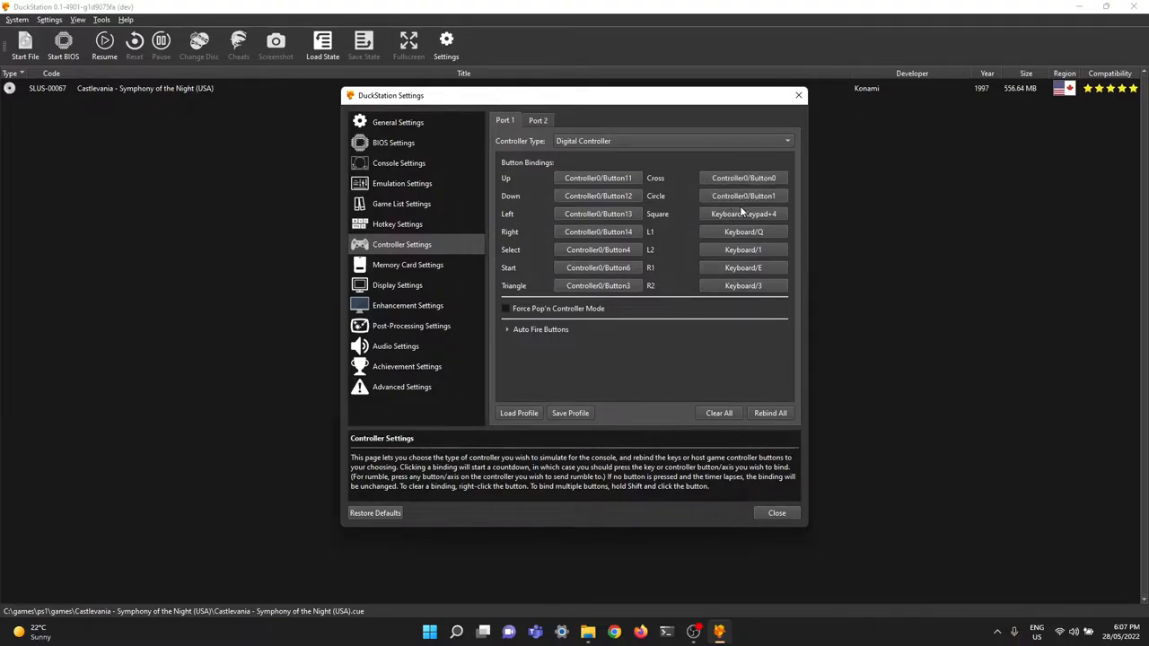
{"action": "left_click", "coordinate": [743, 213]}
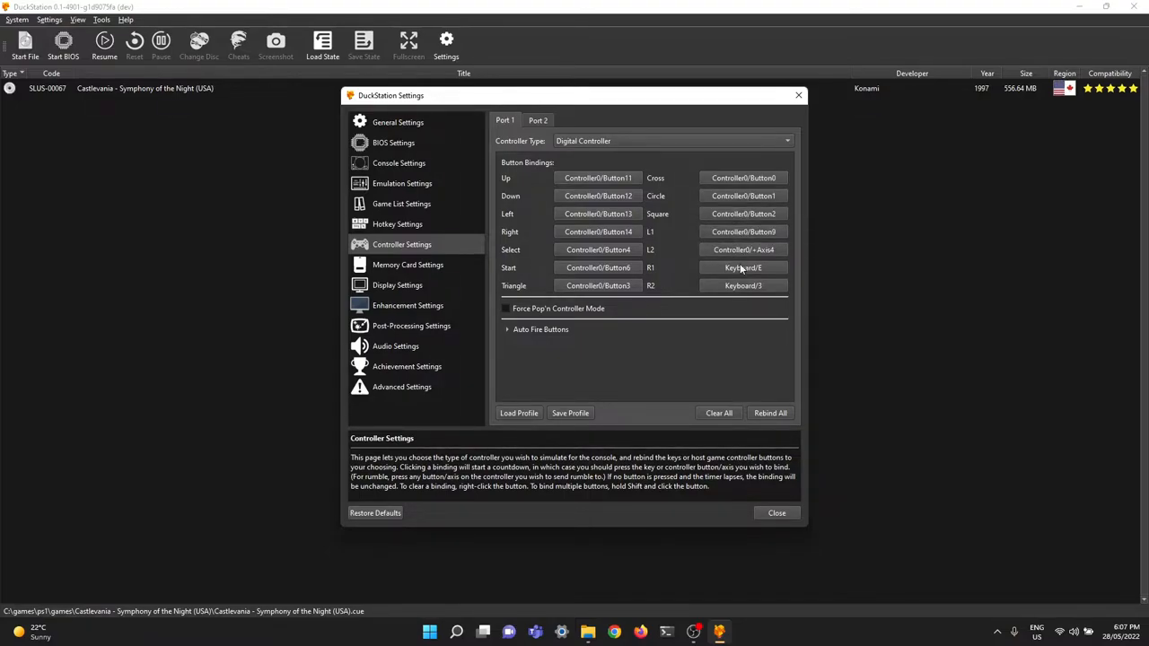
{"action": "left_click", "coordinate": [744, 267]}
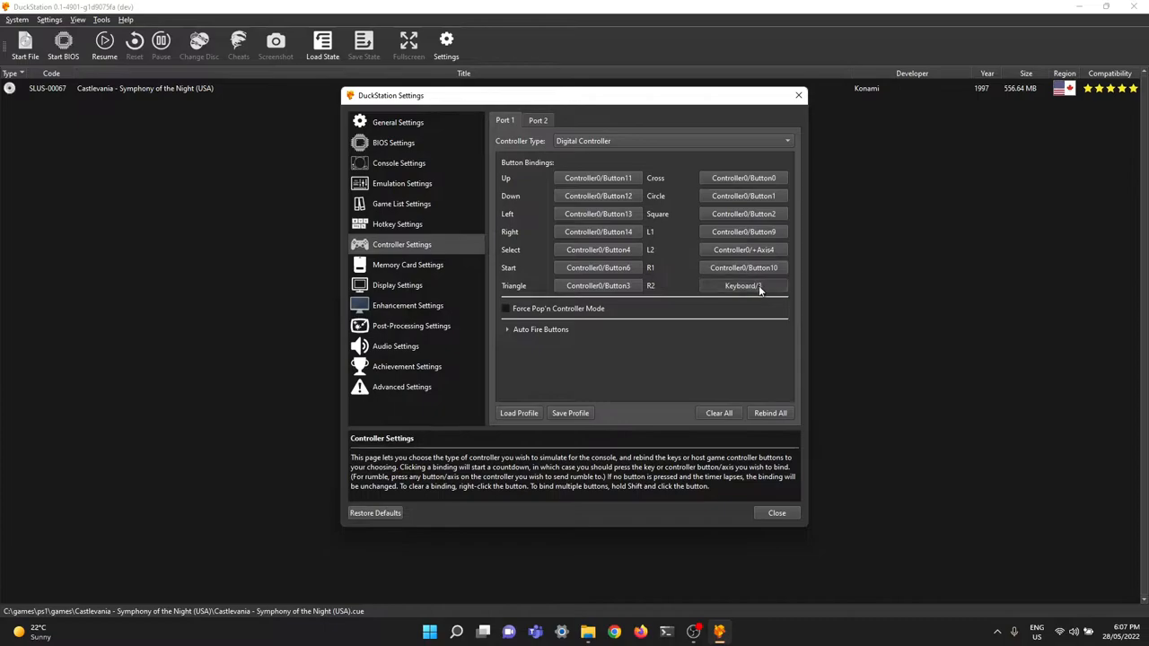
{"action": "left_click", "coordinate": [743, 285]}
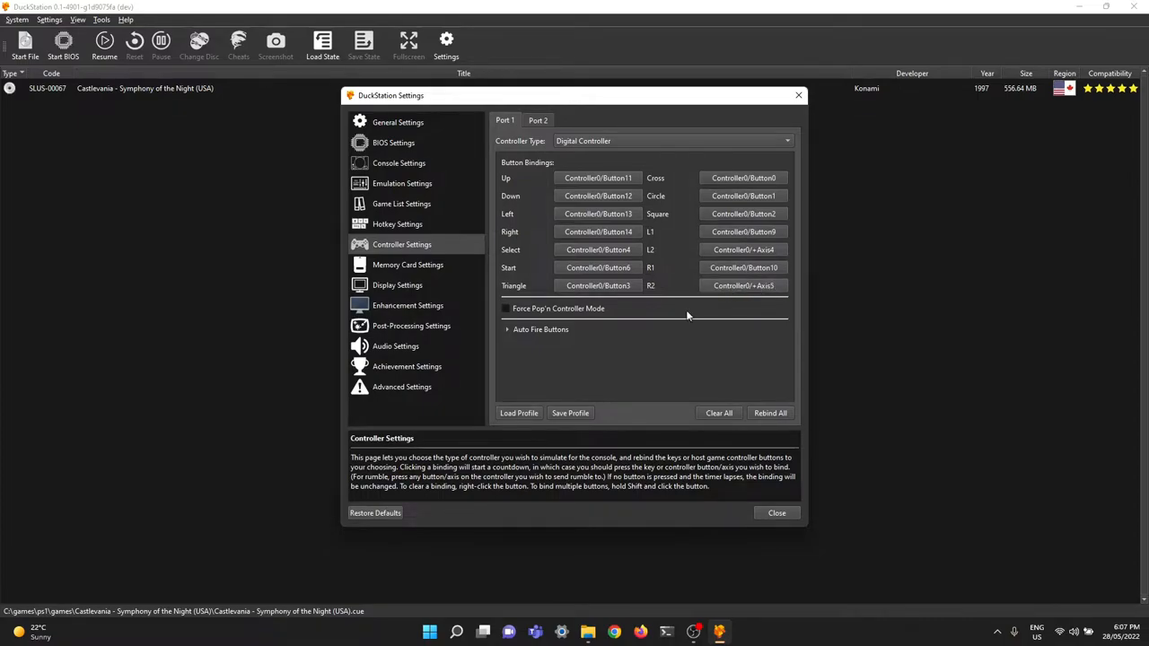
{"action": "mouse_move", "coordinate": [793, 512]}
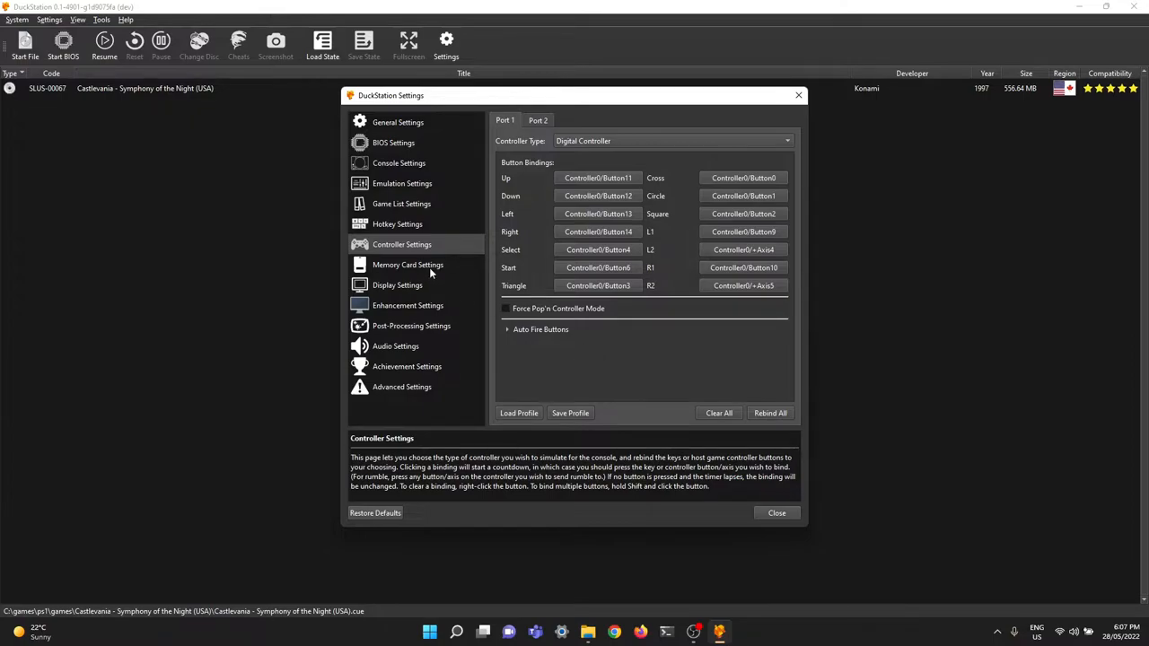
- Show the Memory Card settings with Card 1 per-game and Card 2 none
{"action": "left_click", "coordinate": [408, 264]}
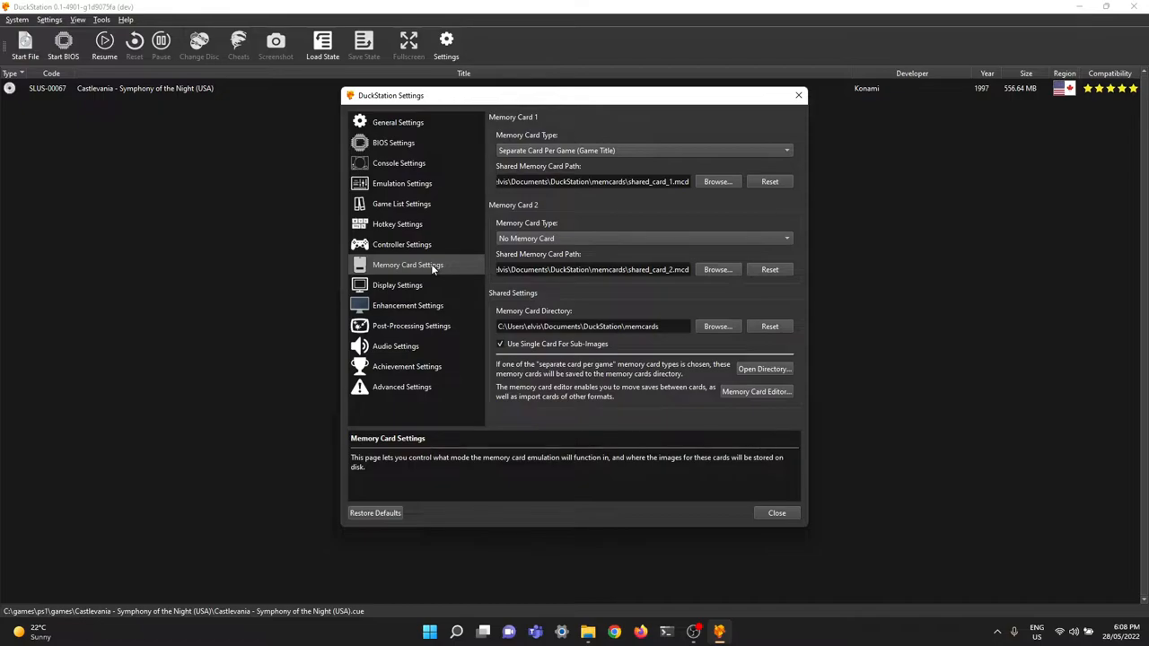
{"action": "mouse_move", "coordinate": [435, 280]}
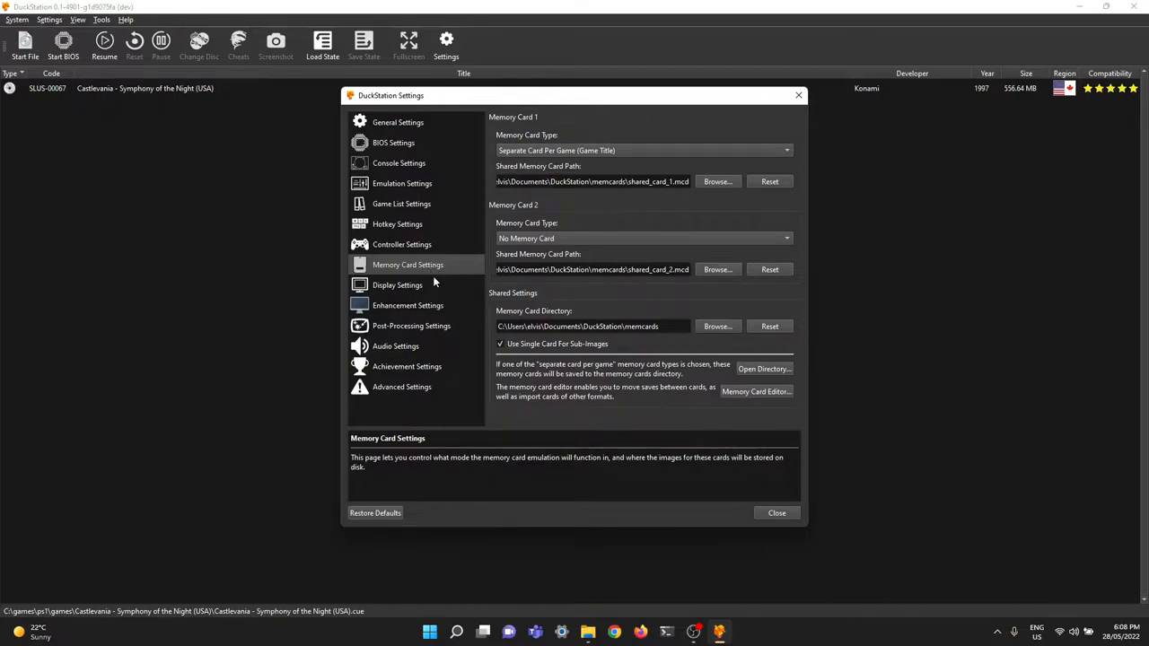
- Review the Display settings renderer choice, keeping the hardware renderer with native aspect ratio
{"action": "left_click", "coordinate": [397, 284]}
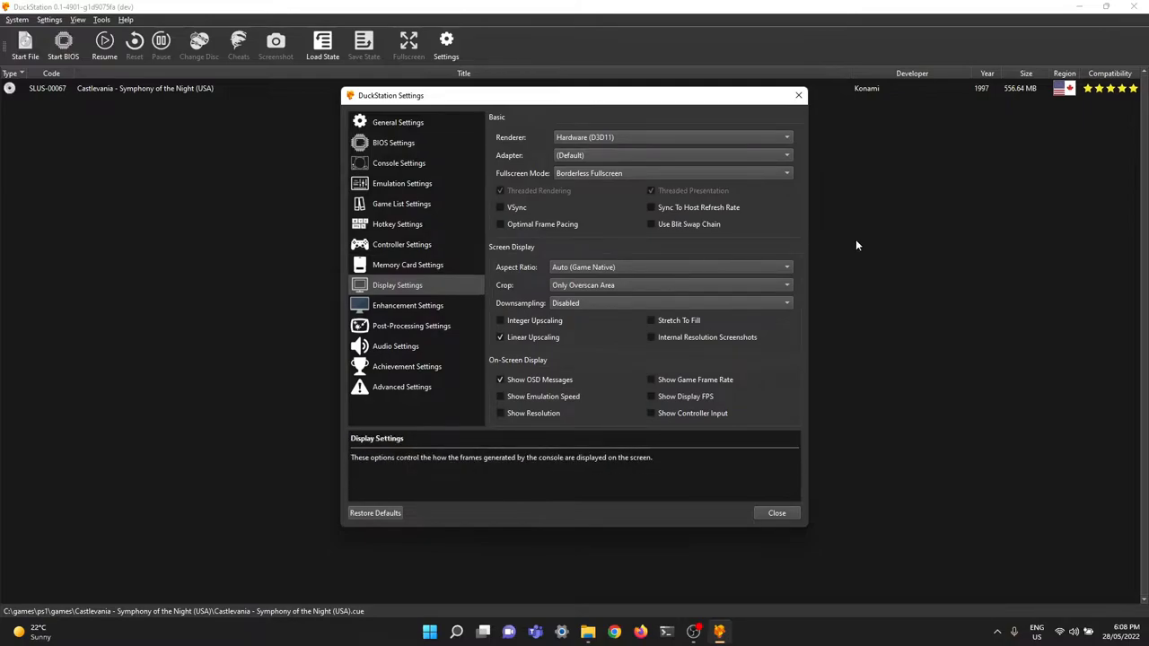
{"action": "mouse_move", "coordinate": [768, 237]}
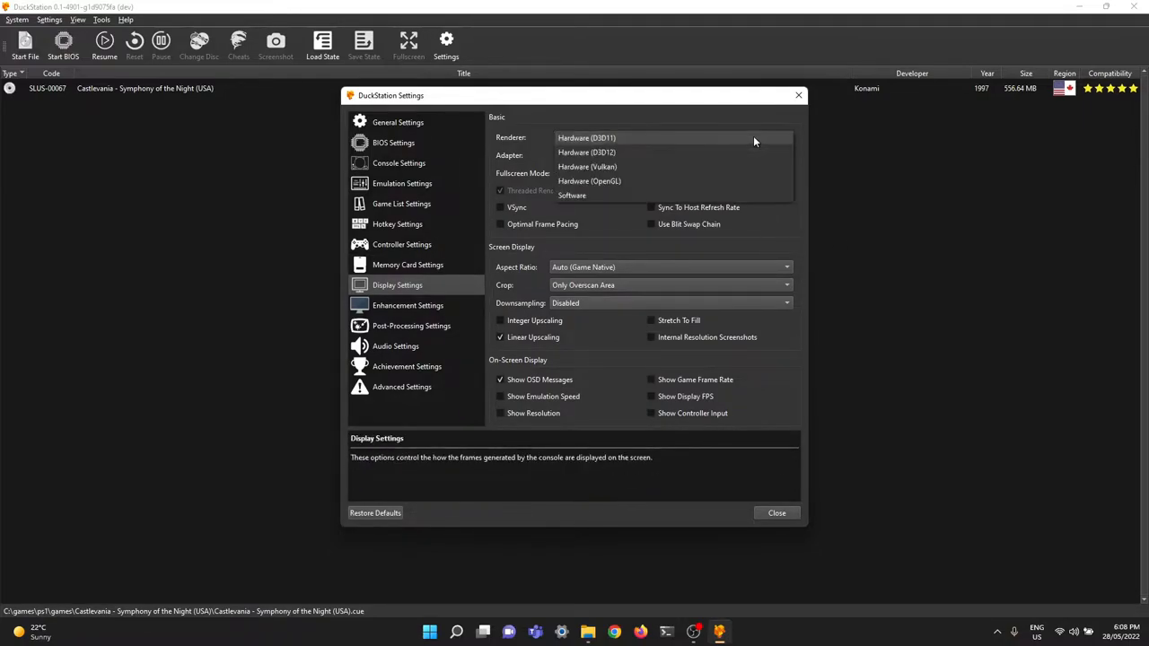
{"action": "mouse_move", "coordinate": [587, 167]}
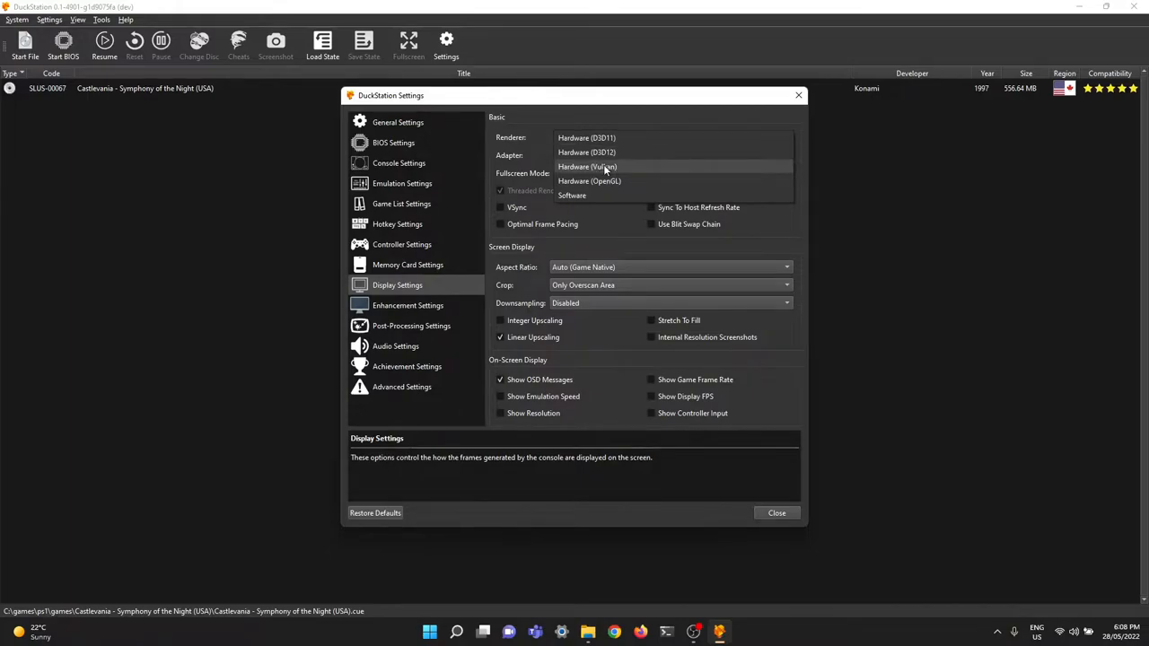
{"action": "left_click", "coordinate": [585, 136]}
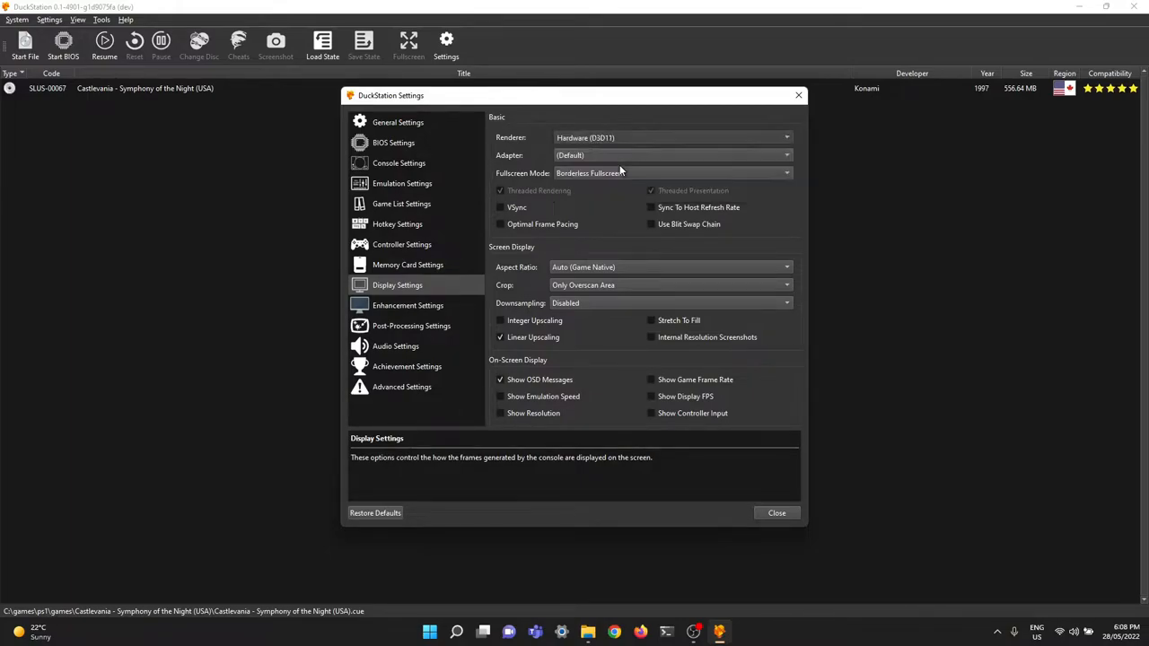
{"action": "left_click", "coordinate": [671, 136]}
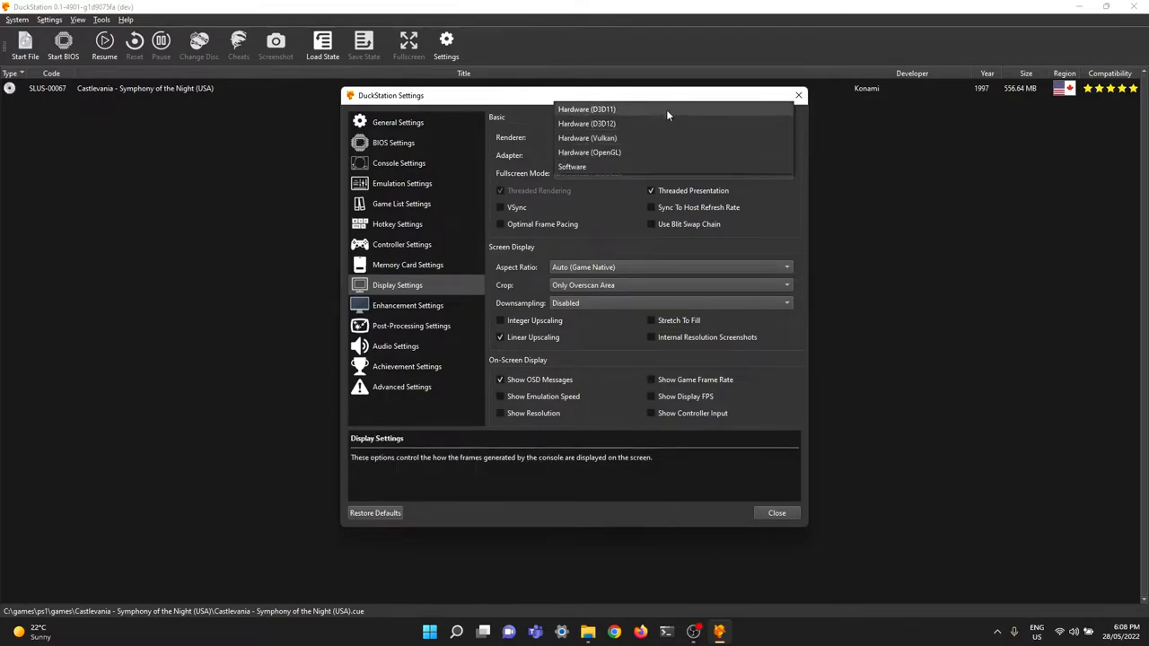
{"action": "mouse_move", "coordinate": [637, 119]}
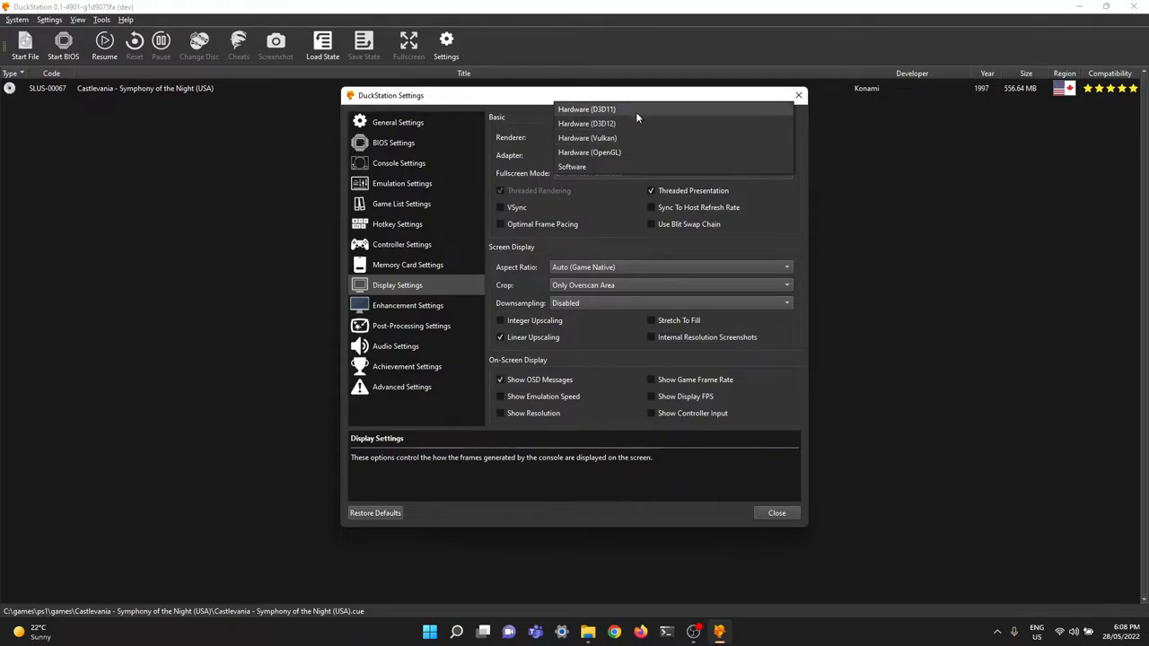
{"action": "mouse_move", "coordinate": [632, 151]}
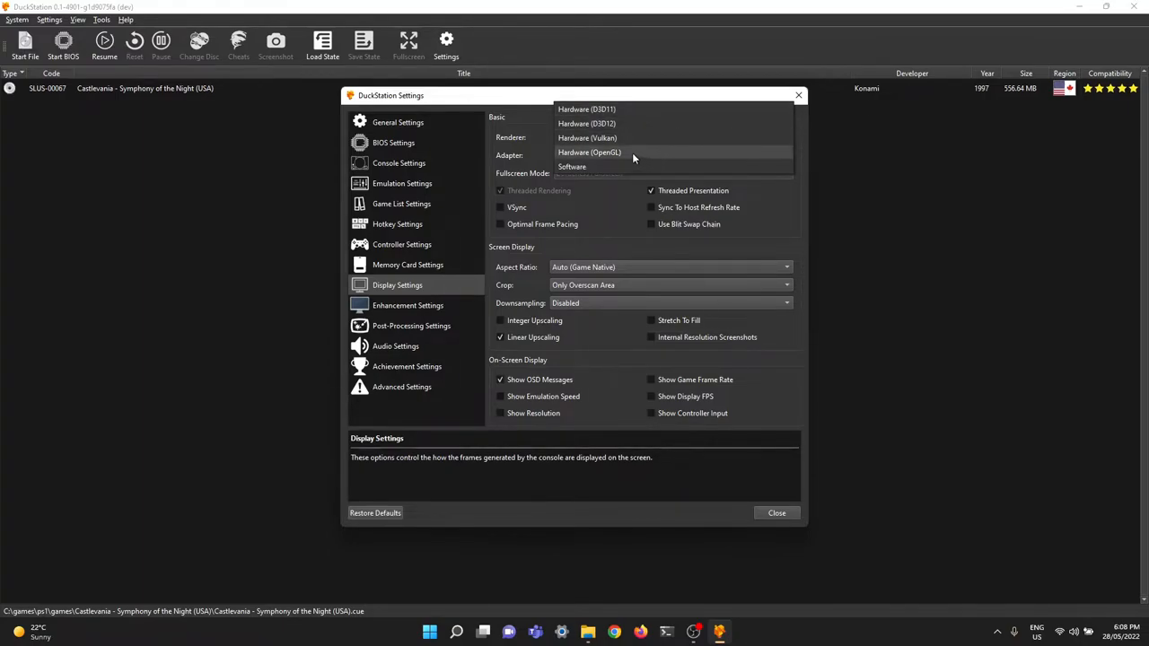
{"action": "mouse_move", "coordinate": [615, 150]}
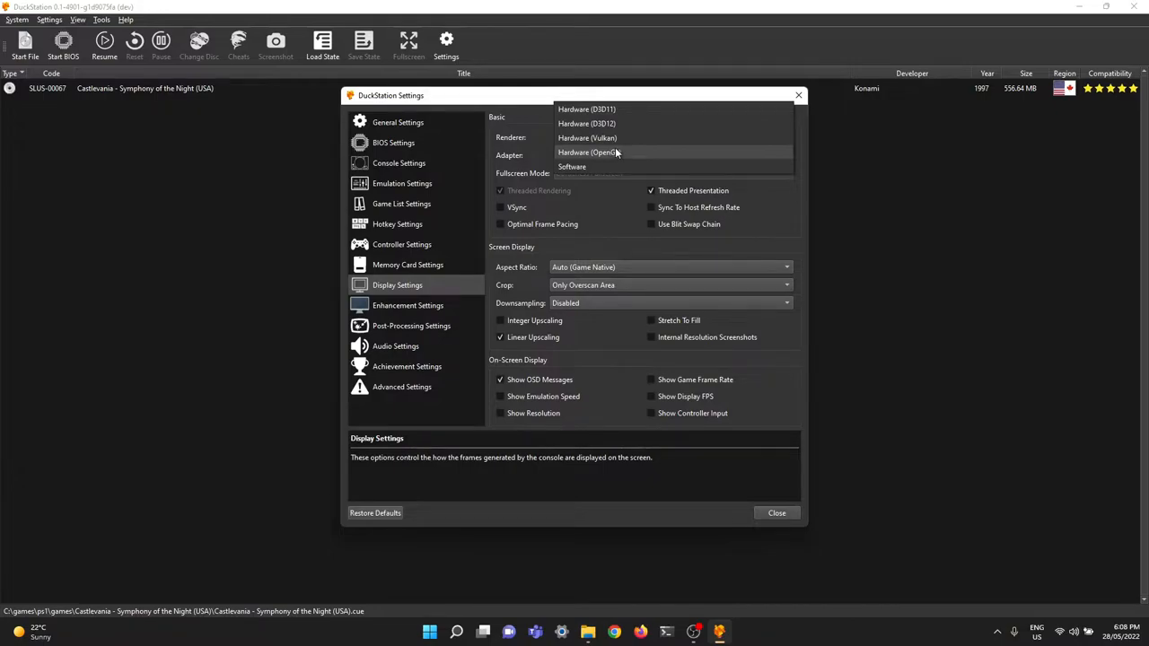
{"action": "mouse_move", "coordinate": [630, 151]}
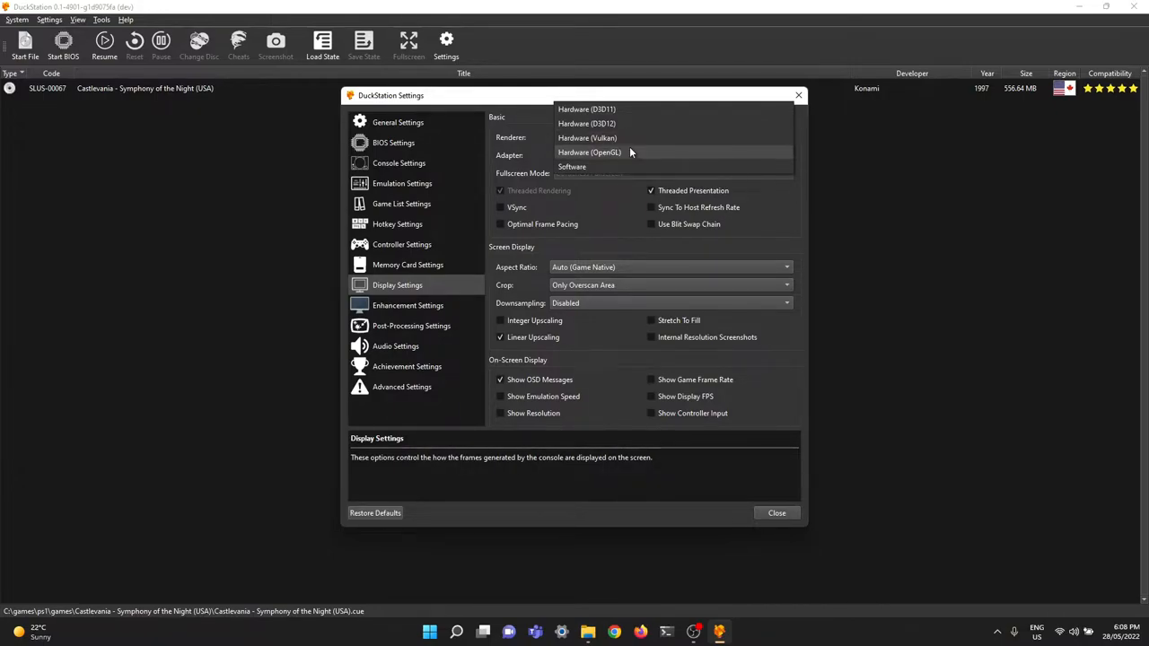
{"action": "mouse_move", "coordinate": [637, 154]}
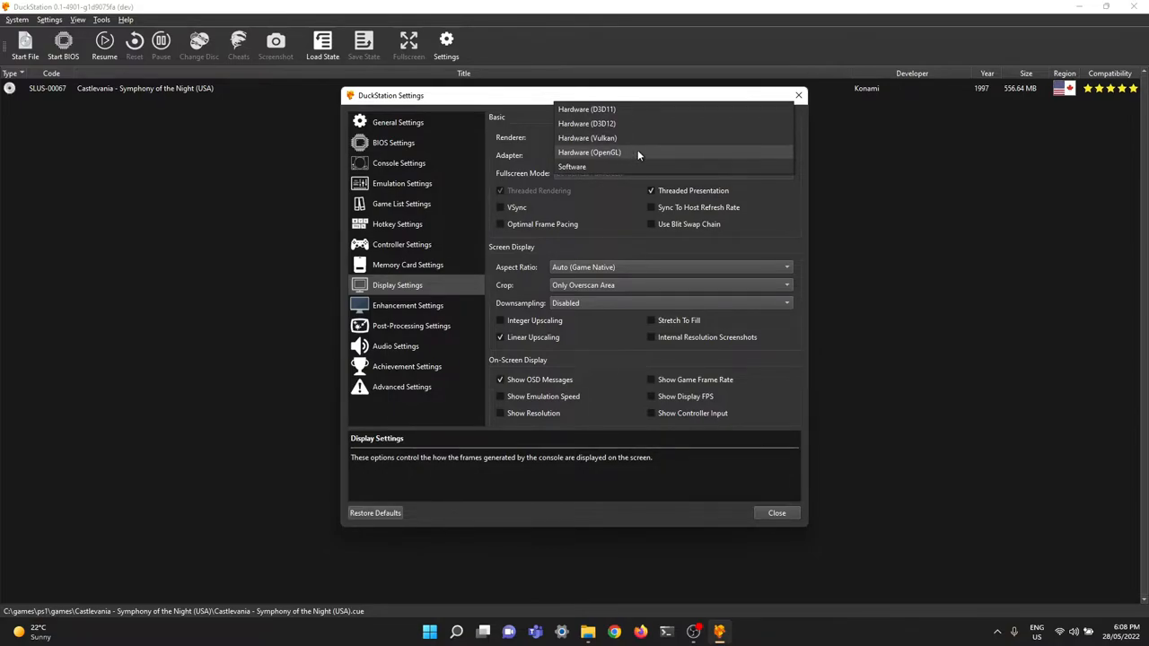
{"action": "mouse_move", "coordinate": [618, 139]}
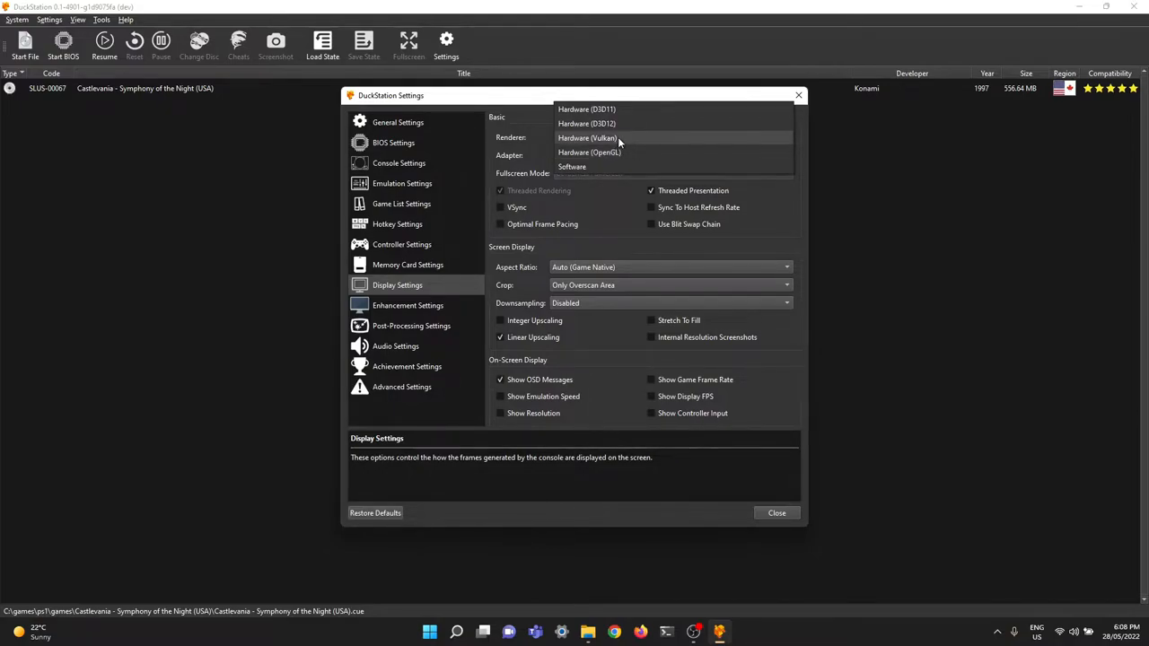
{"action": "left_click", "coordinate": [587, 136]}
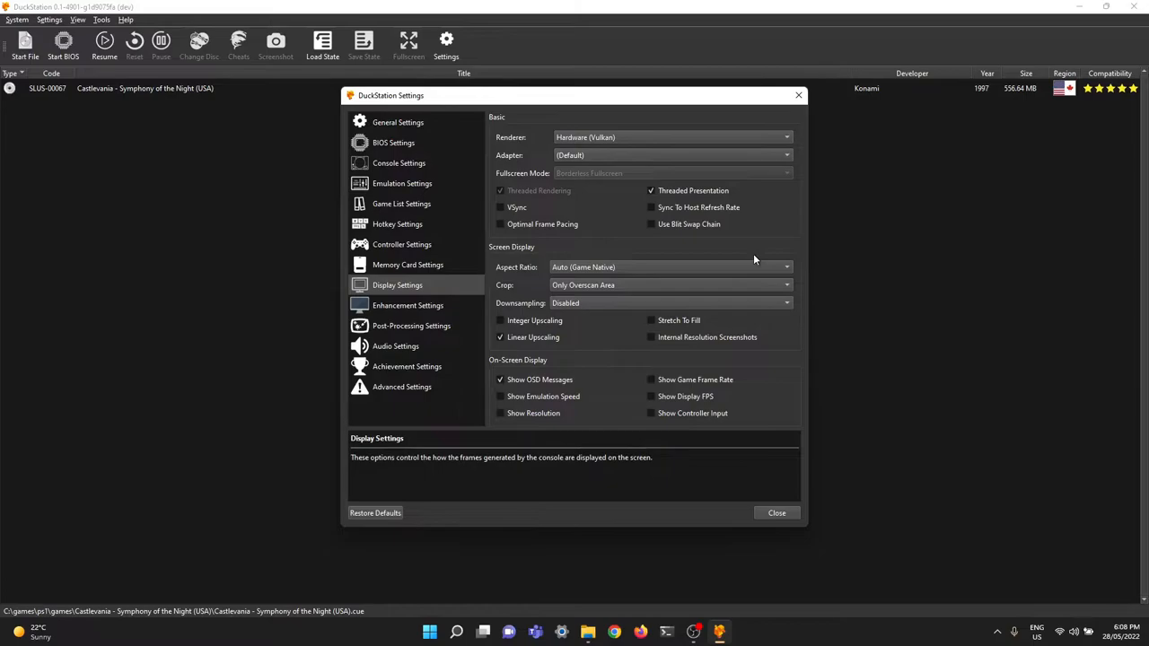
{"action": "mouse_move", "coordinate": [660, 251]}
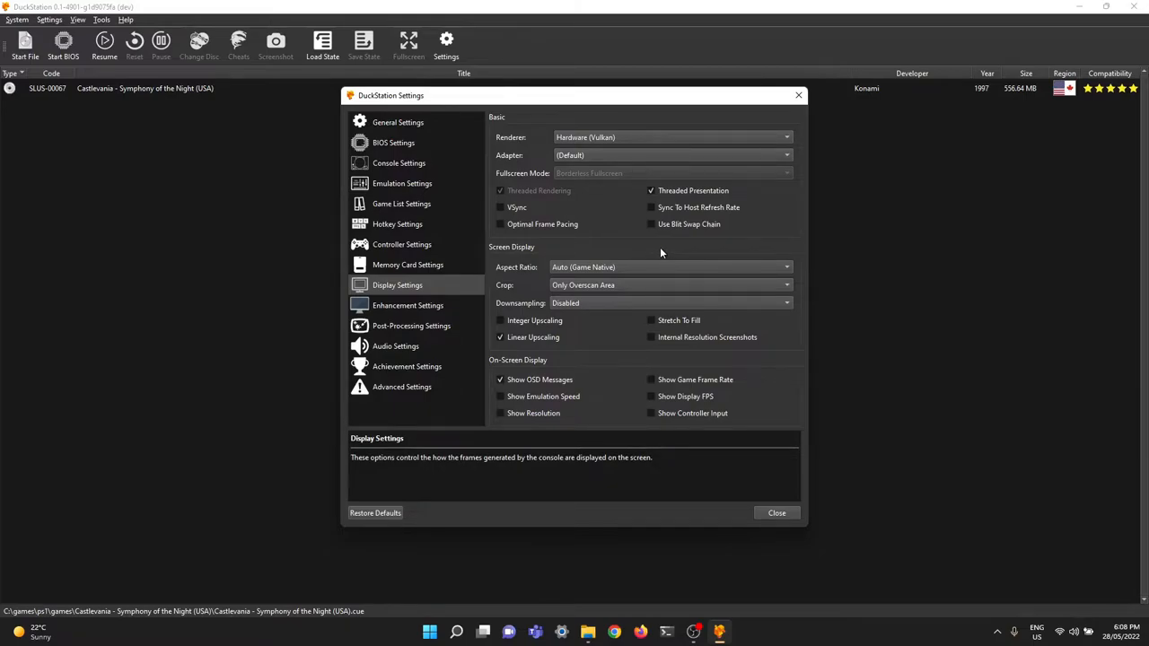
{"action": "mouse_move", "coordinate": [600, 309]}
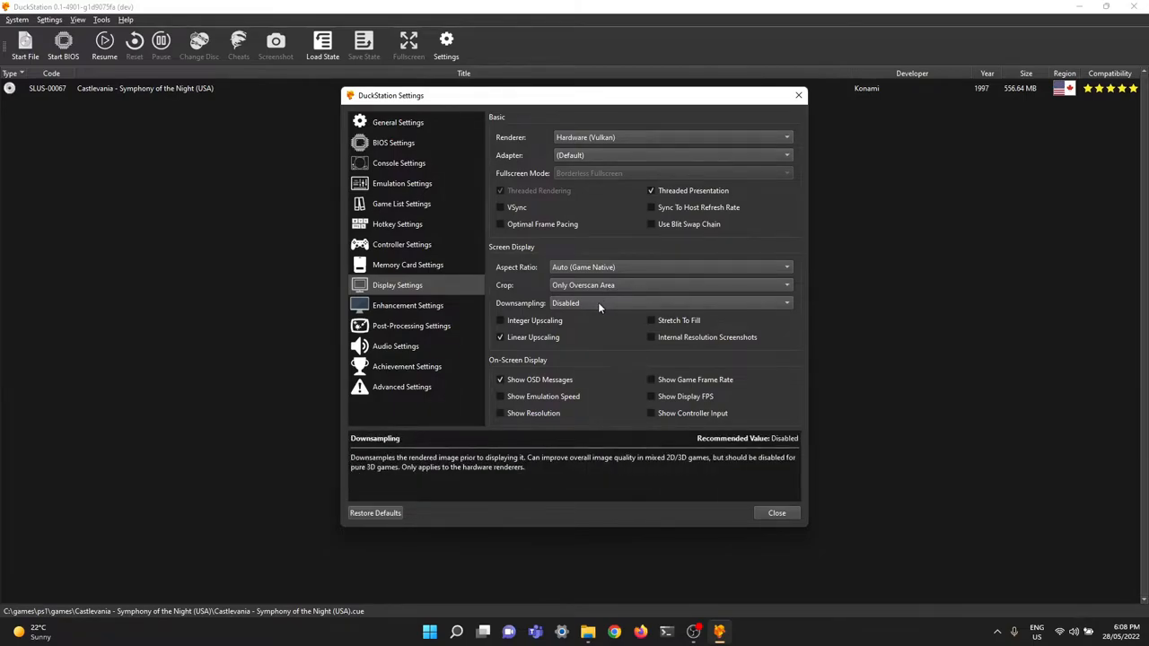
{"action": "mouse_move", "coordinate": [714, 312]}
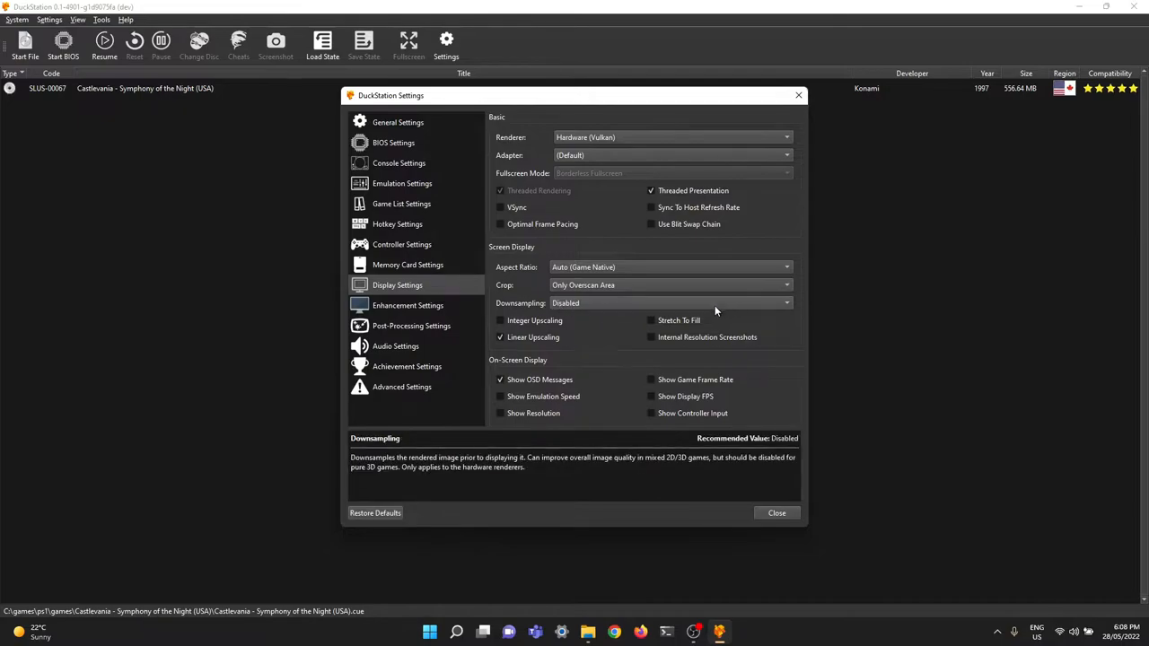
{"action": "mouse_move", "coordinate": [640, 370]}
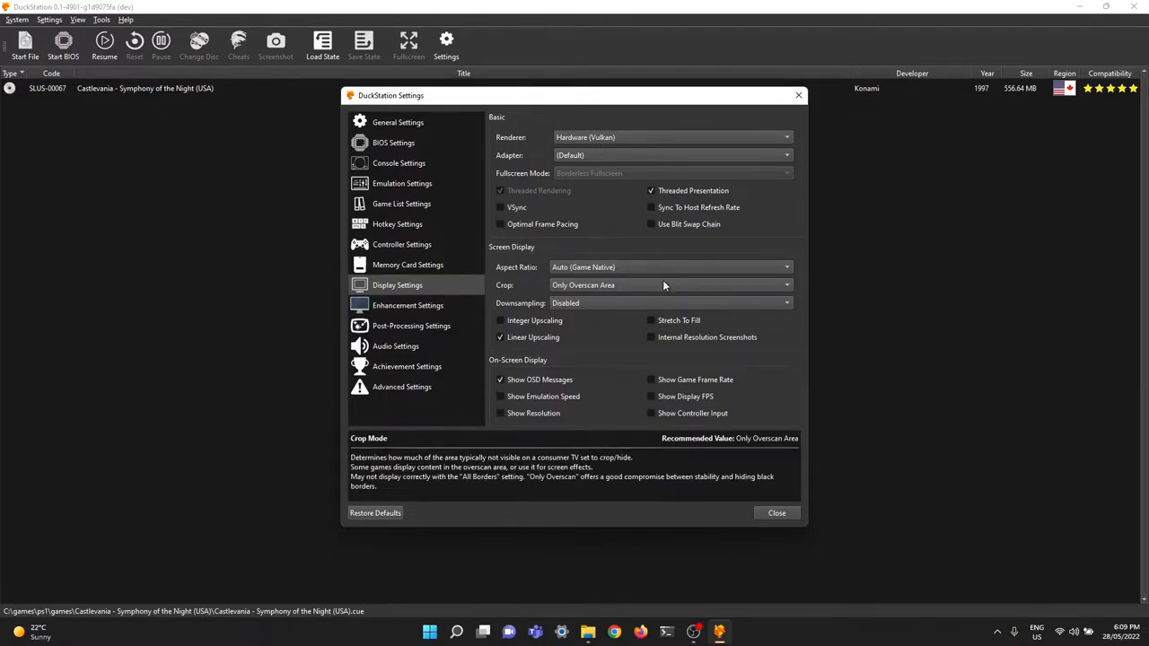
{"action": "left_click", "coordinate": [668, 284]}
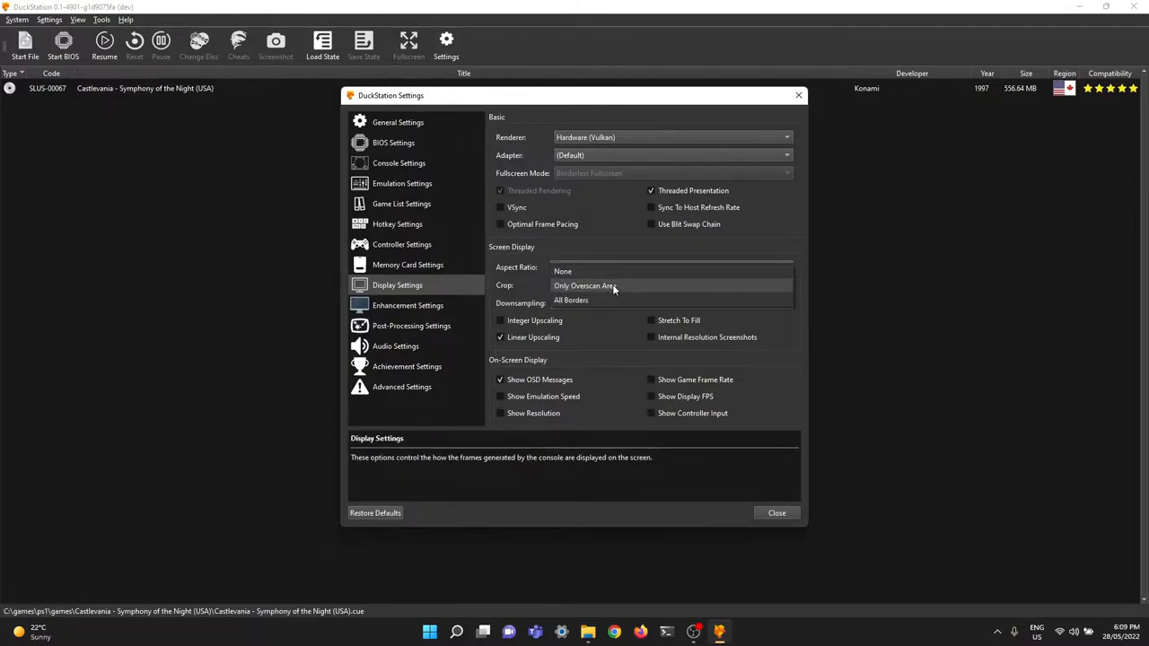
{"action": "left_click", "coordinate": [584, 285]}
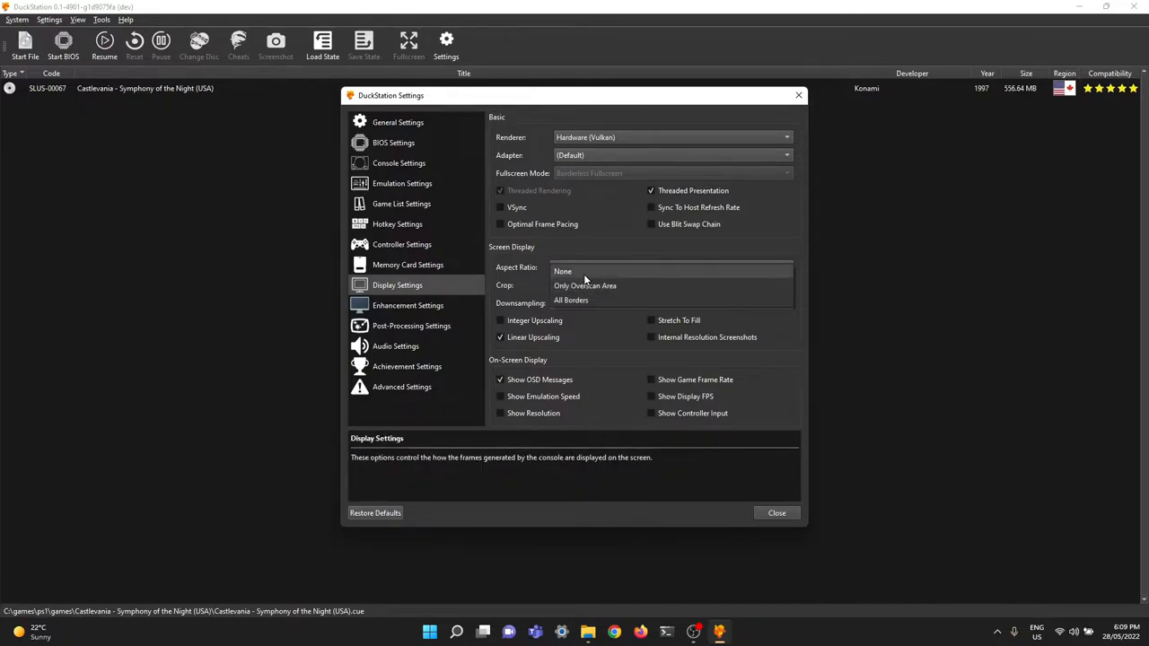
{"action": "mouse_move", "coordinate": [585, 285]}
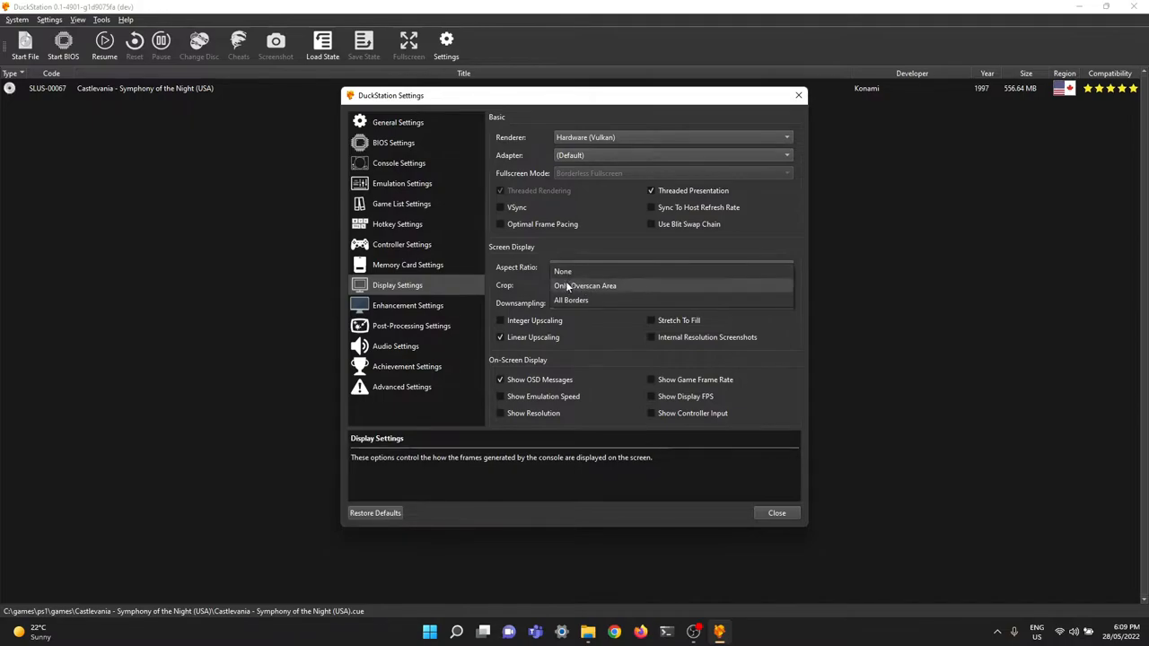
{"action": "left_click", "coordinate": [562, 269]}
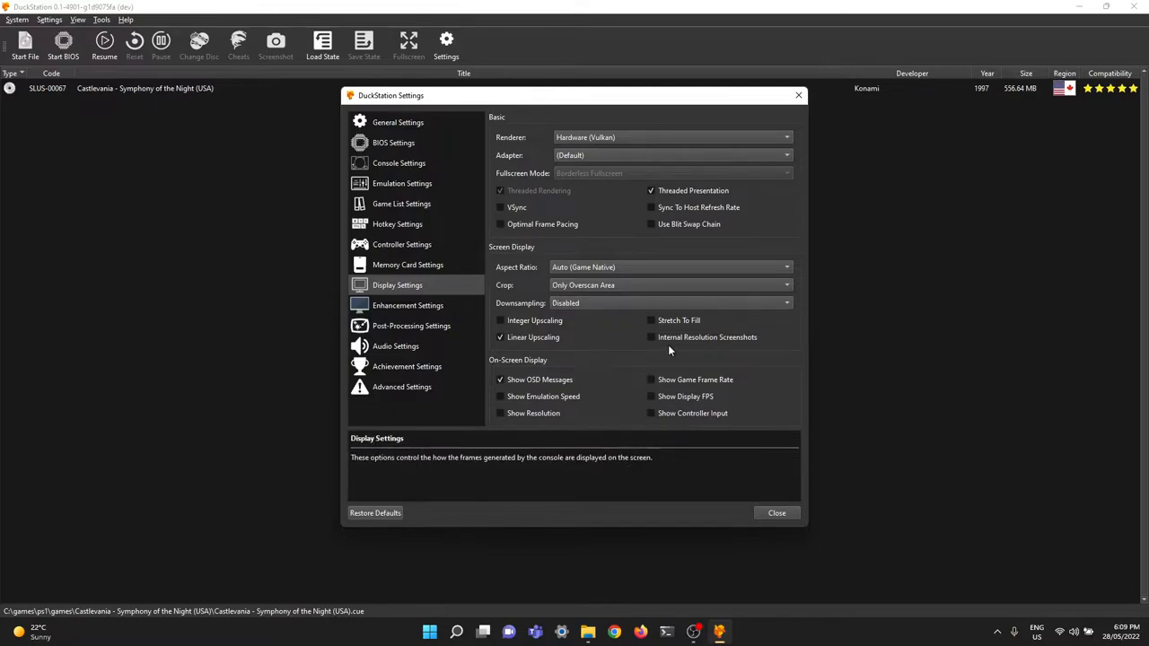
{"action": "mouse_move", "coordinate": [623, 350]}
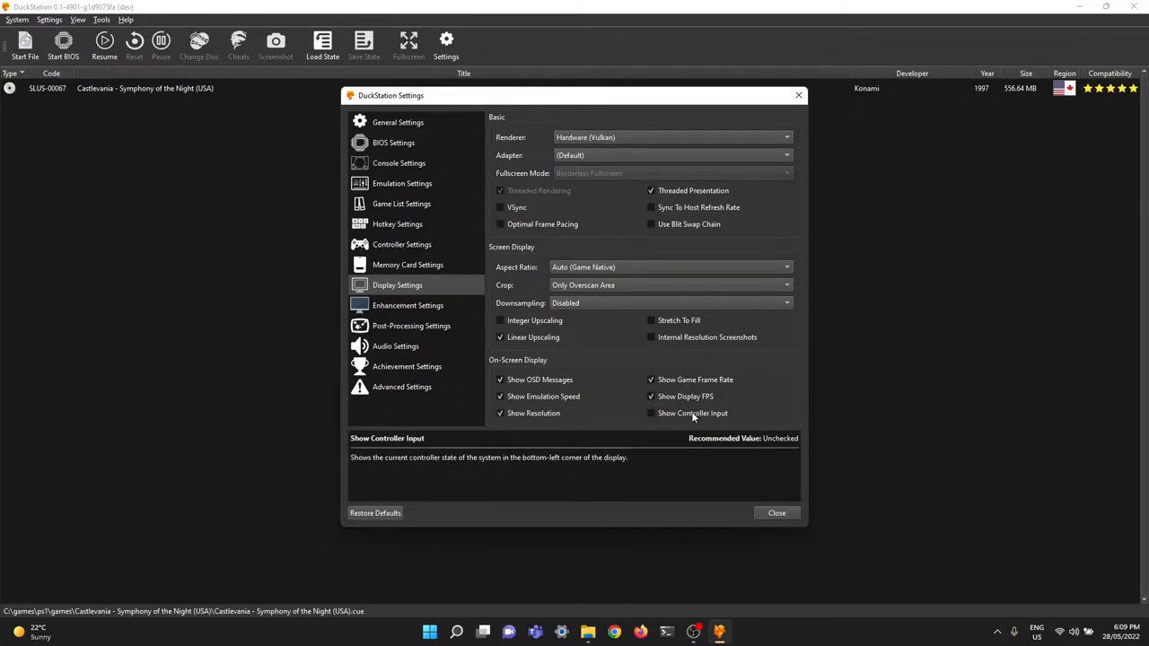
{"action": "mouse_move", "coordinate": [763, 409]}
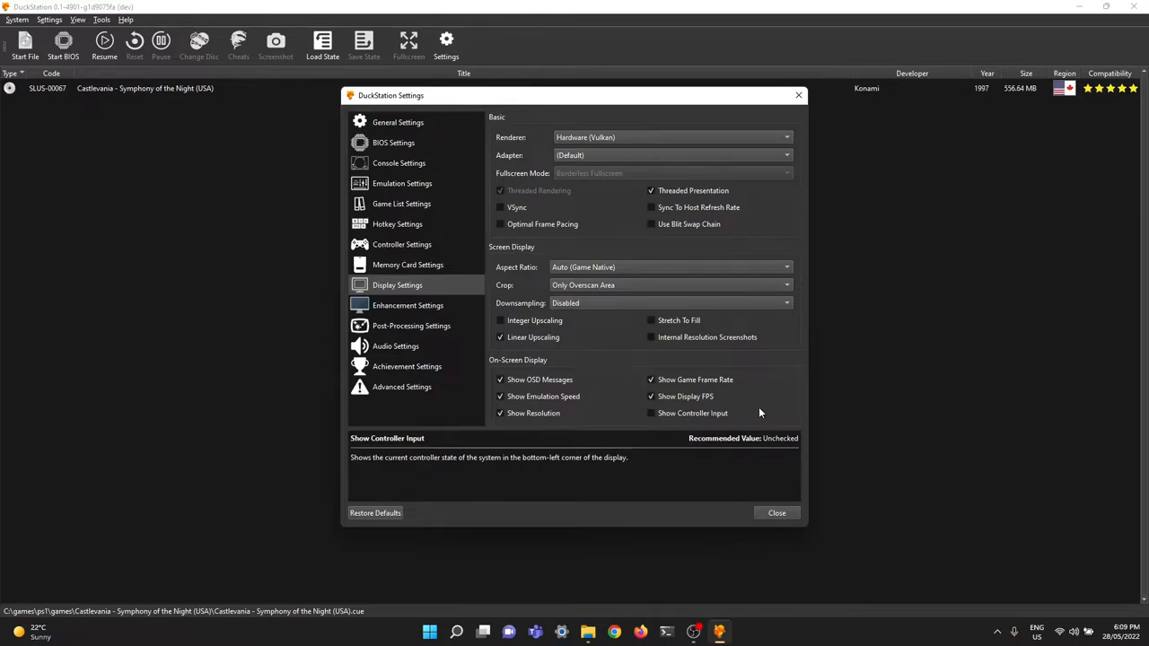
{"action": "mouse_move", "coordinate": [748, 409]}
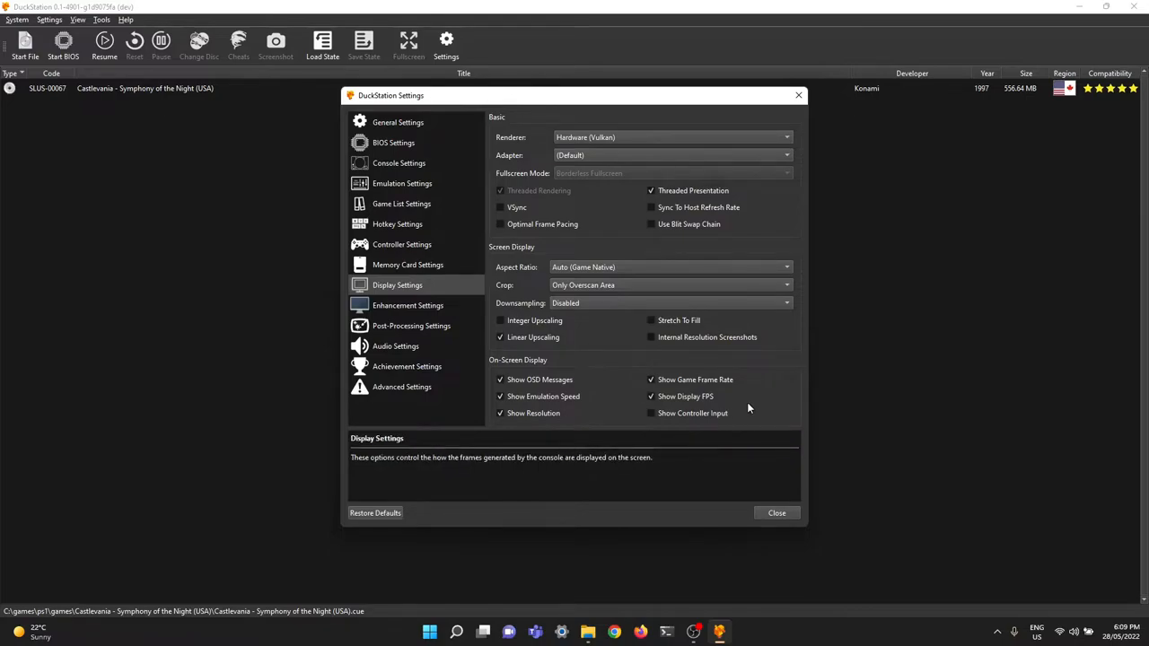
{"action": "mouse_move", "coordinate": [629, 366]}
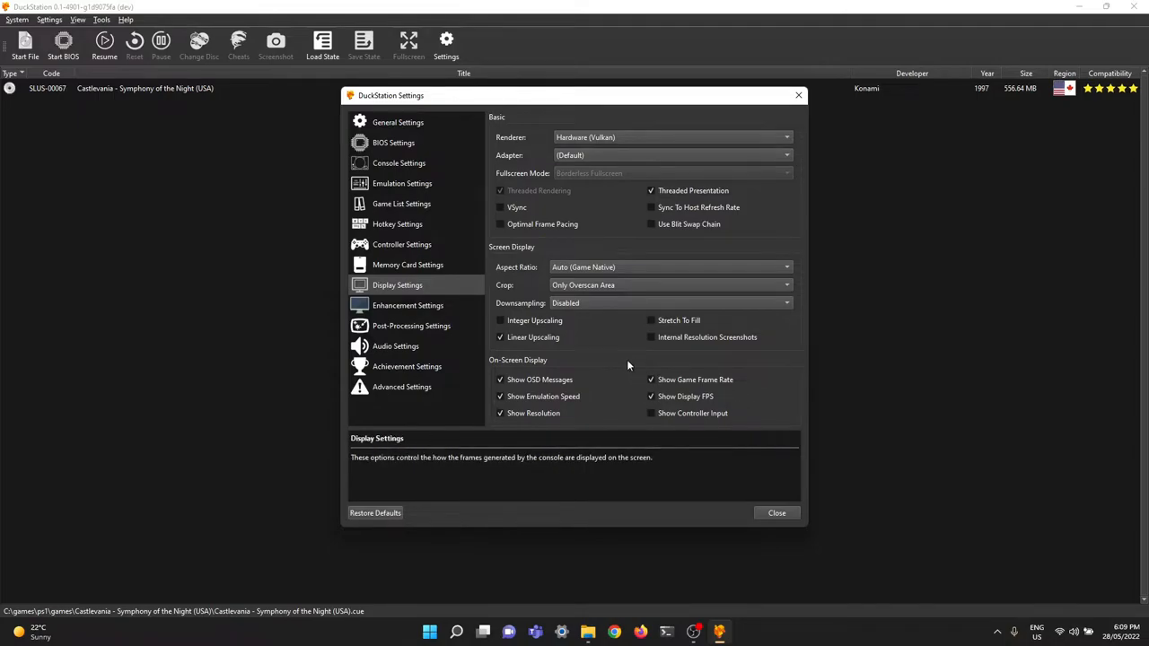
- Set internal resolution to 5x (1080p), keep Nearest-Neighbor filtering, and enable PGXP geometry correction
{"action": "left_click", "coordinate": [408, 305]}
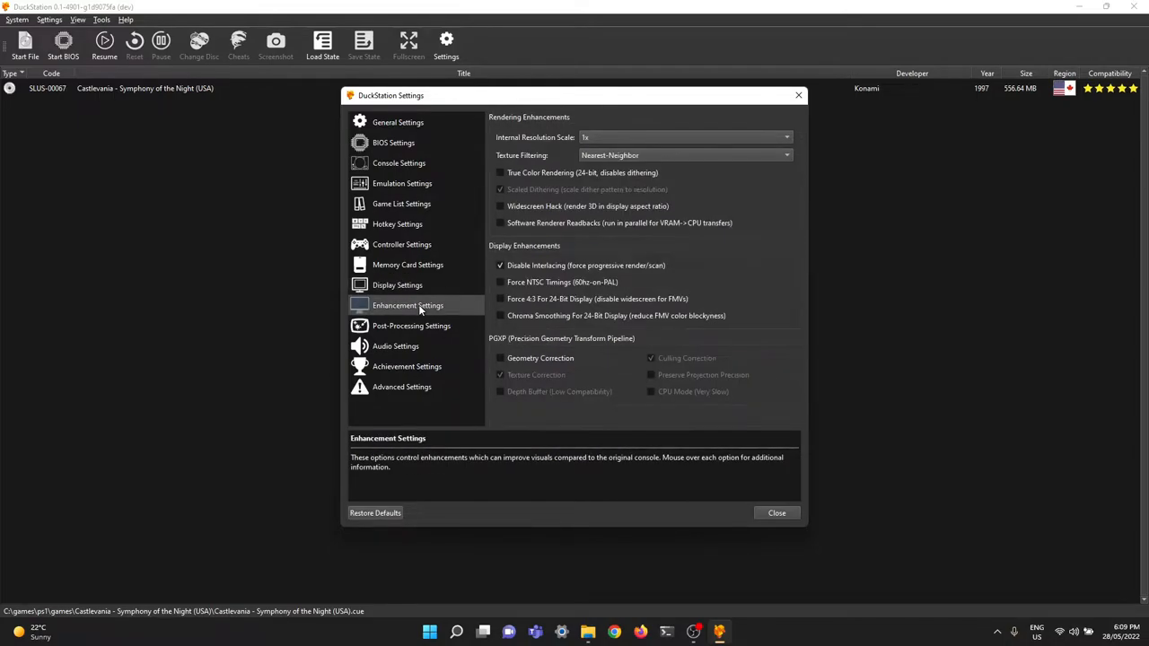
{"action": "mouse_move", "coordinate": [668, 137]}
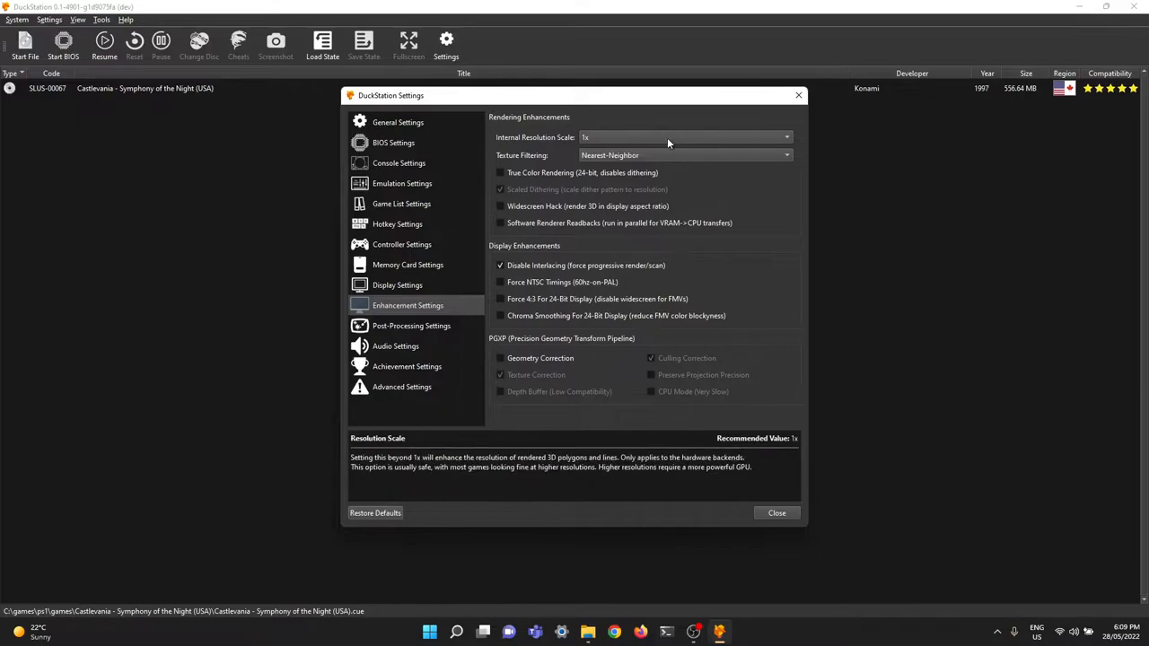
{"action": "mouse_move", "coordinate": [675, 142]}
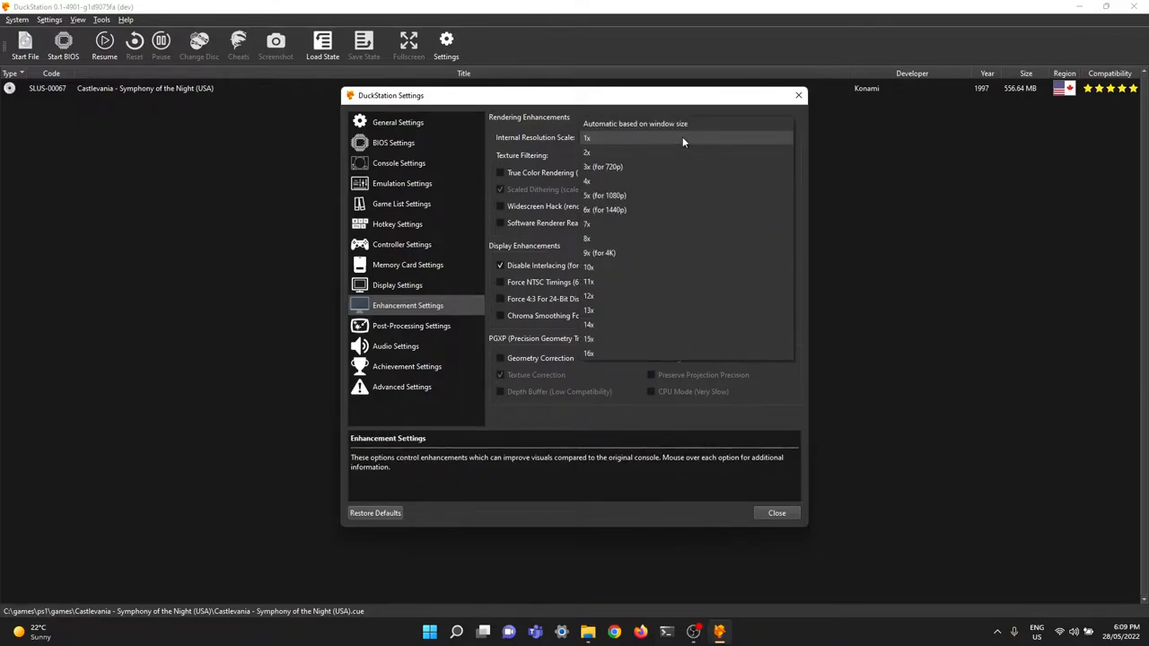
{"action": "mouse_move", "coordinate": [637, 196]}
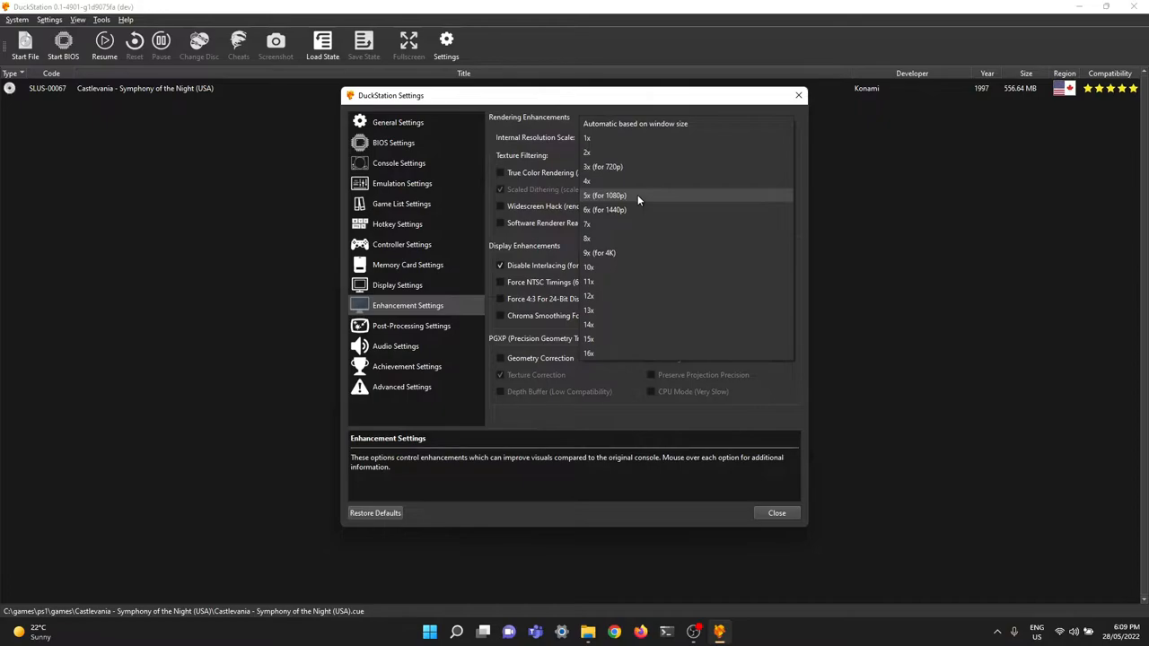
{"action": "left_click", "coordinate": [605, 194]}
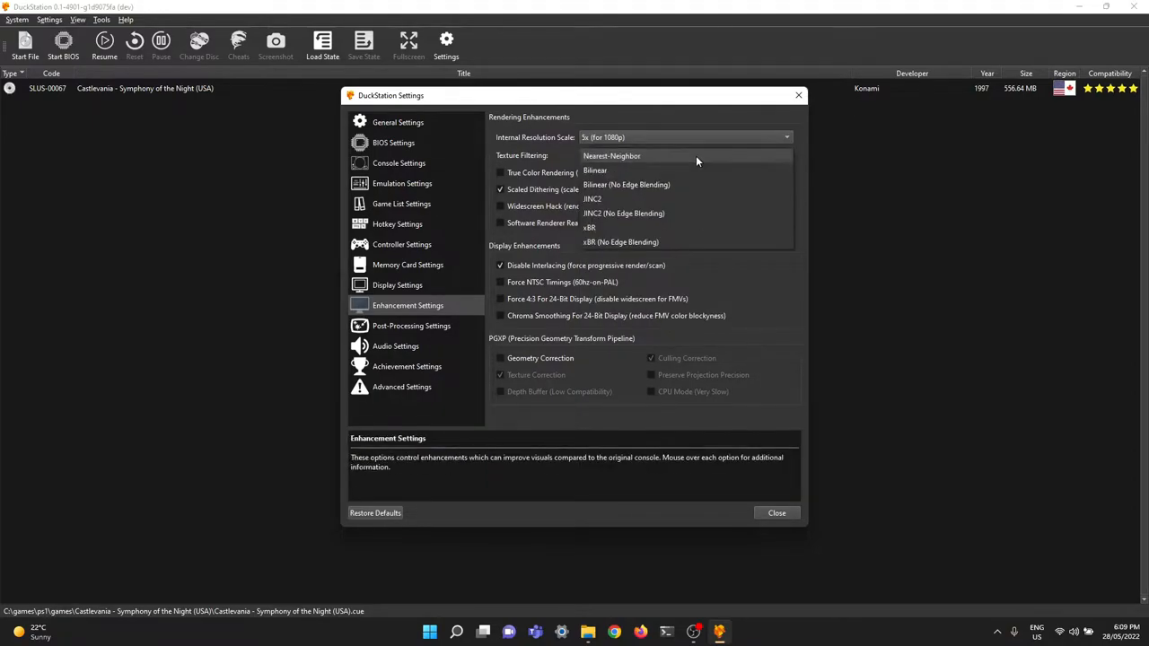
{"action": "mouse_move", "coordinate": [661, 161]}
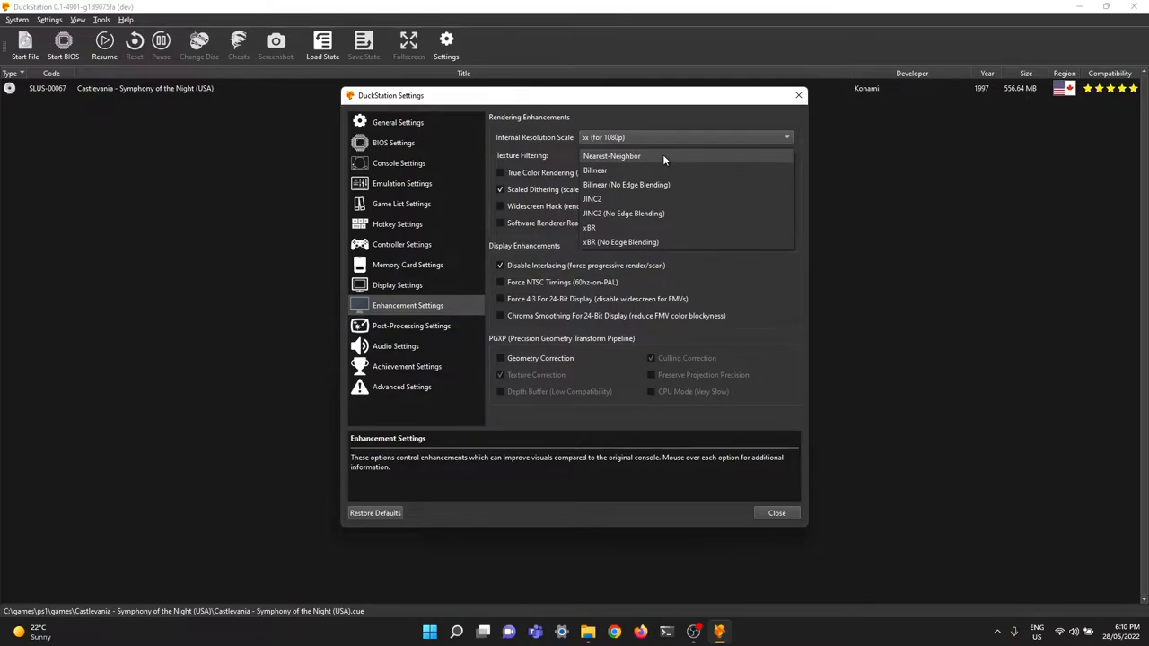
{"action": "left_click", "coordinate": [611, 154]}
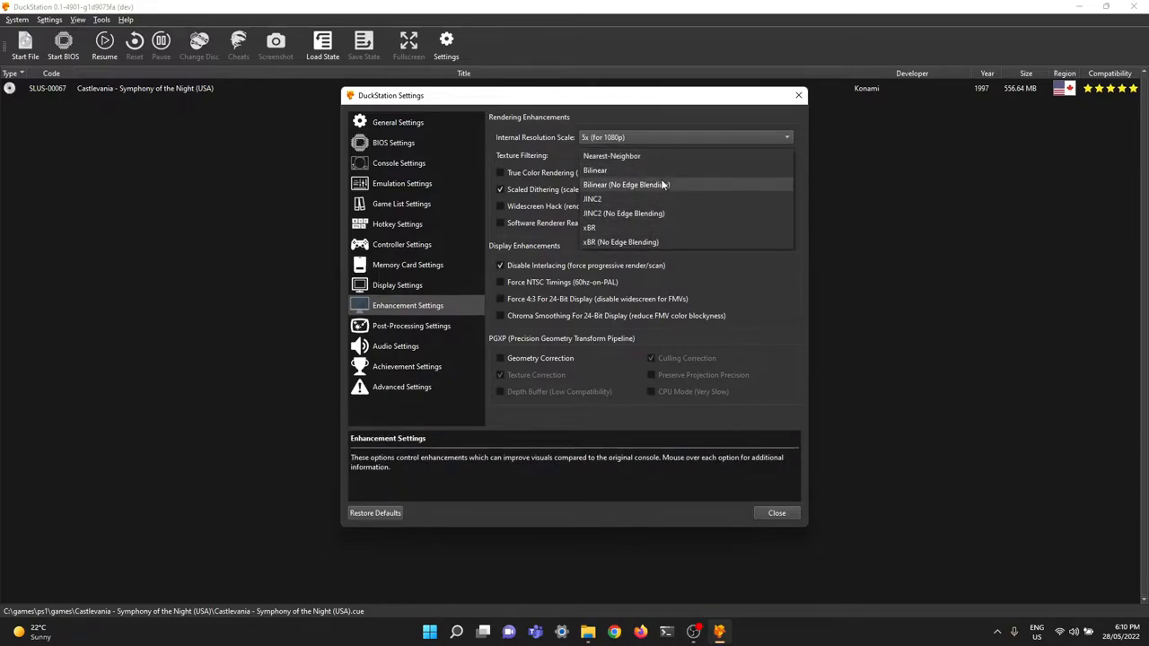
{"action": "mouse_move", "coordinate": [678, 154]}
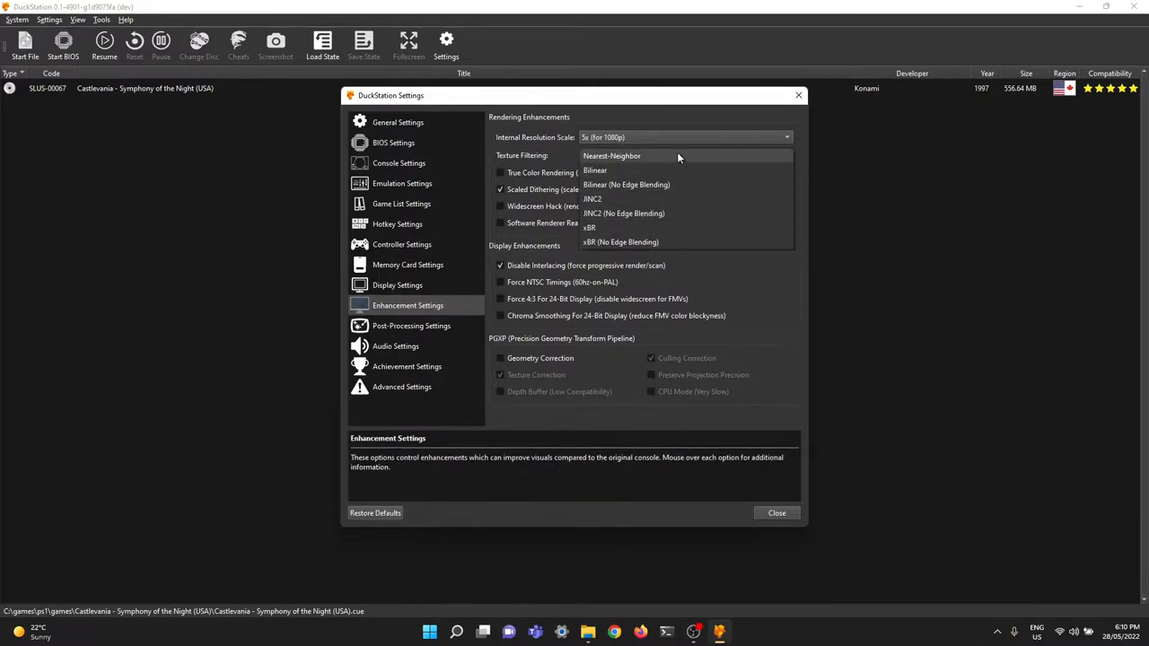
{"action": "left_click", "coordinate": [610, 154]}
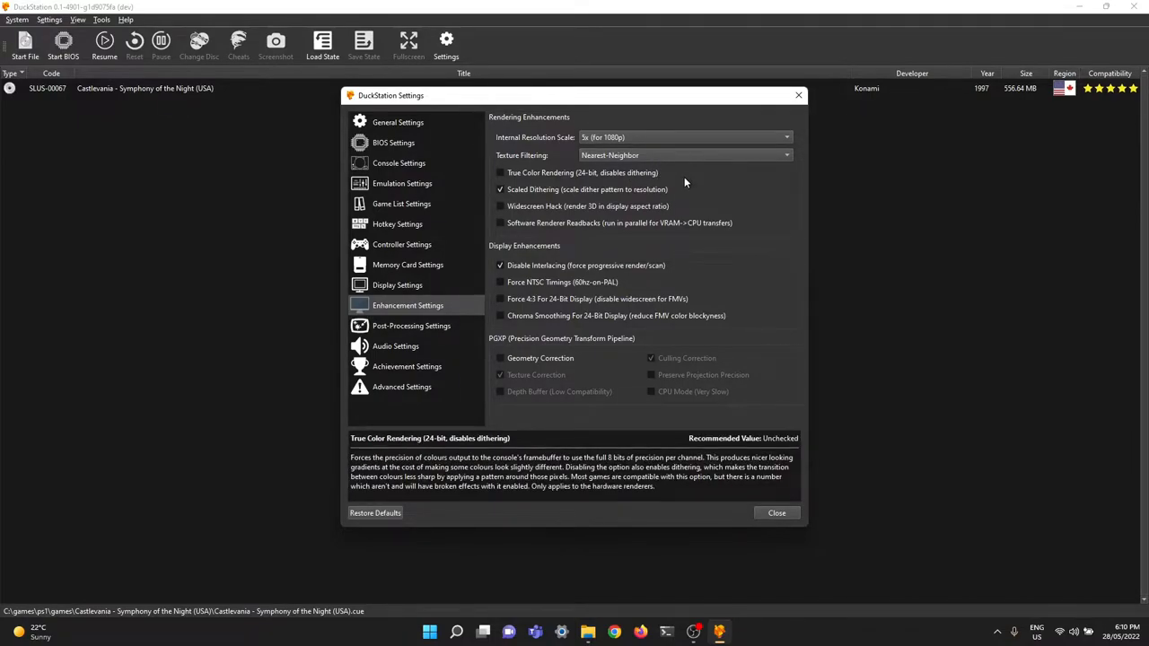
{"action": "mouse_move", "coordinate": [768, 201]}
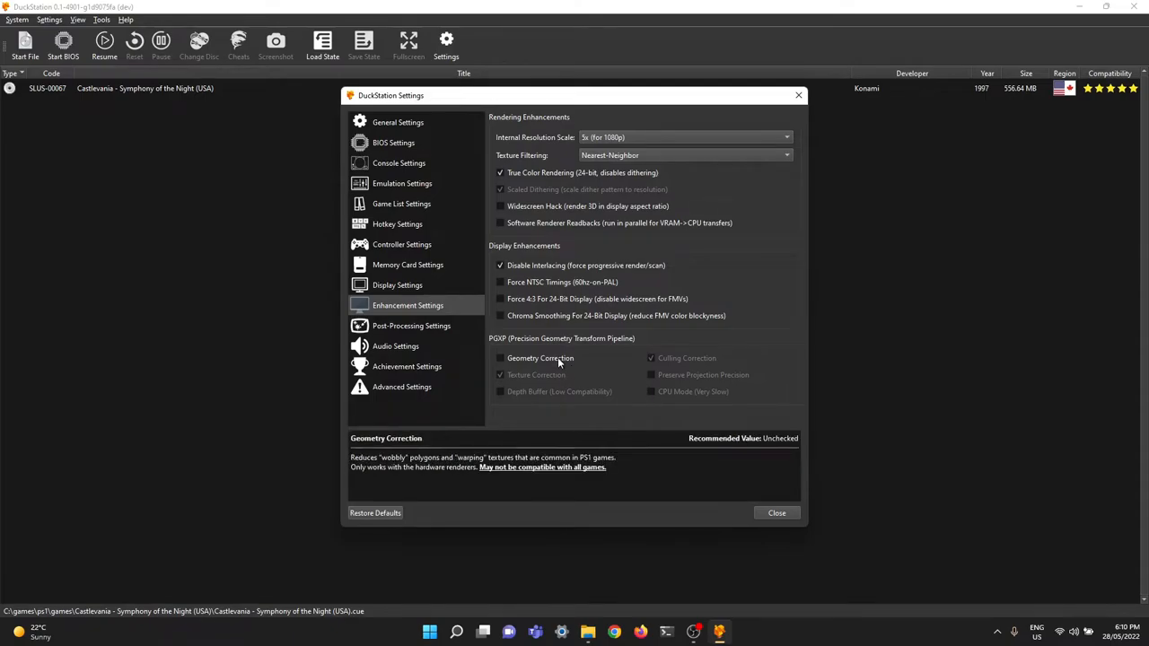
{"action": "left_click", "coordinate": [499, 358]}
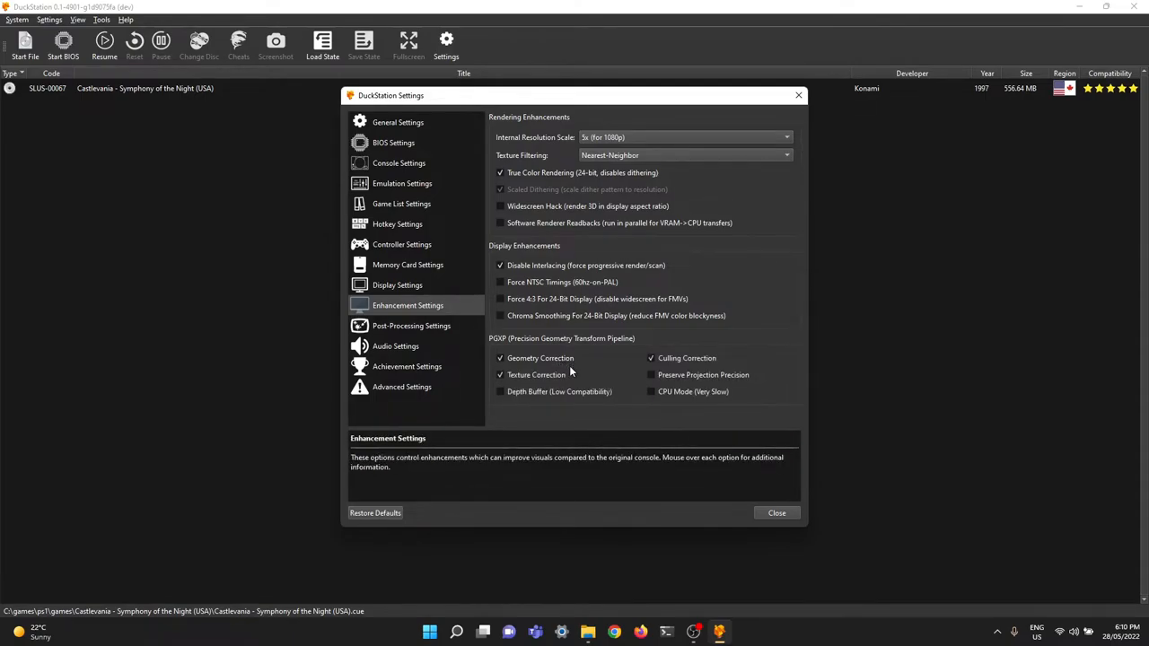
{"action": "mouse_move", "coordinate": [646, 391]}
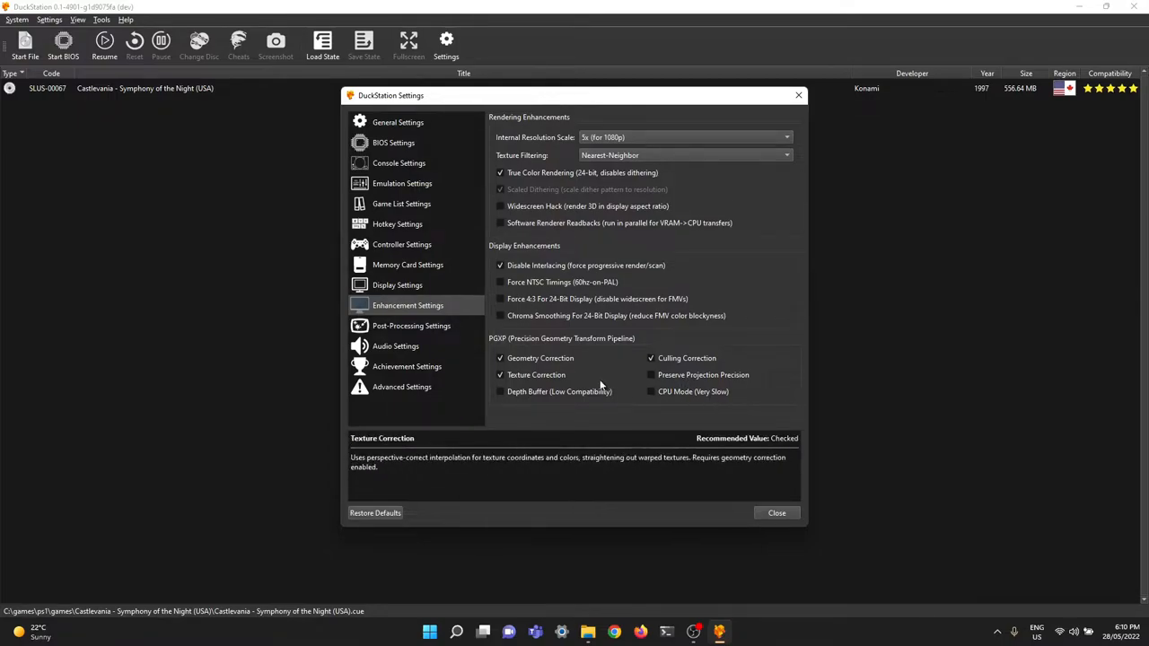
{"action": "mouse_move", "coordinate": [539, 360]}
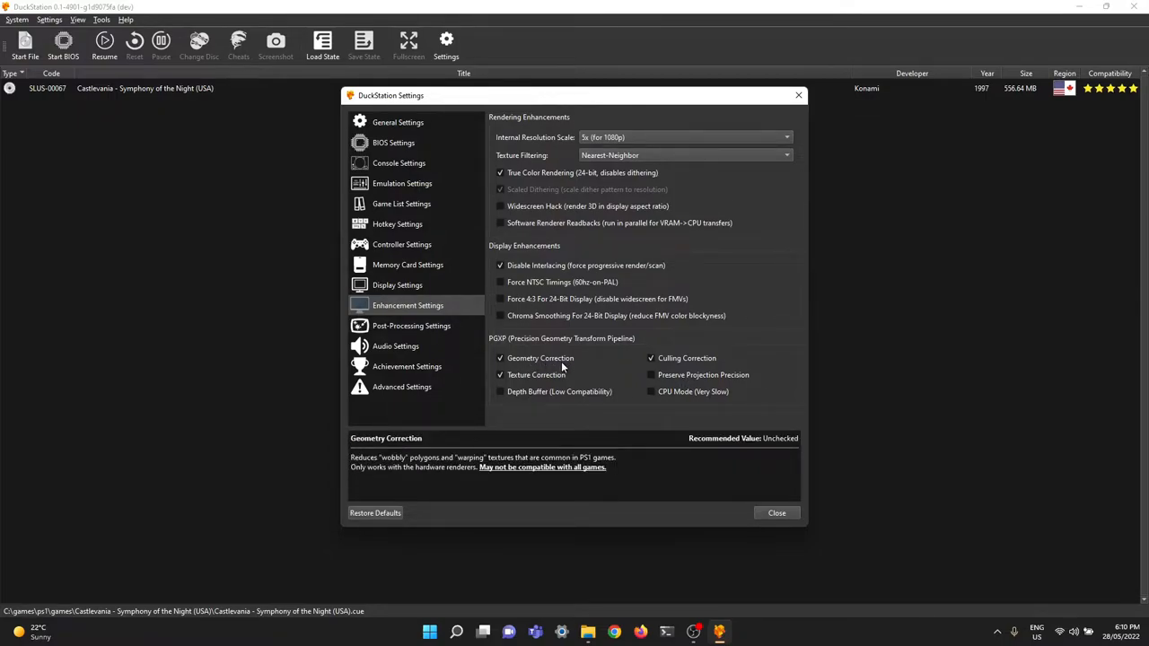
{"action": "mouse_move", "coordinate": [596, 368]}
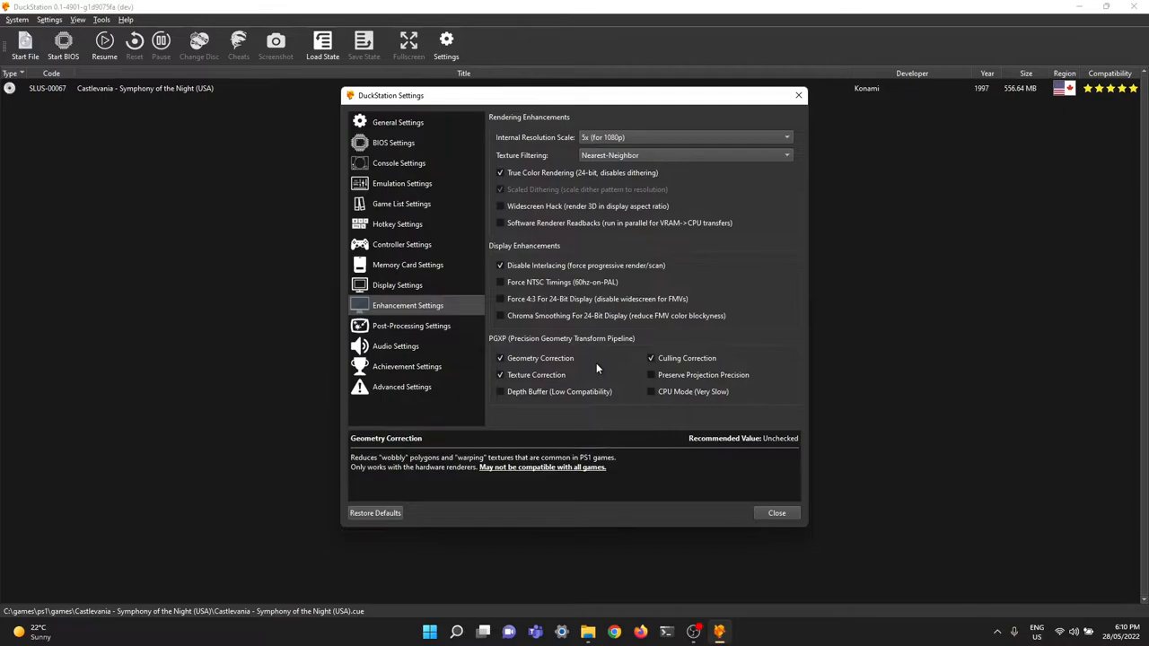
{"action": "mouse_move", "coordinate": [567, 375]}
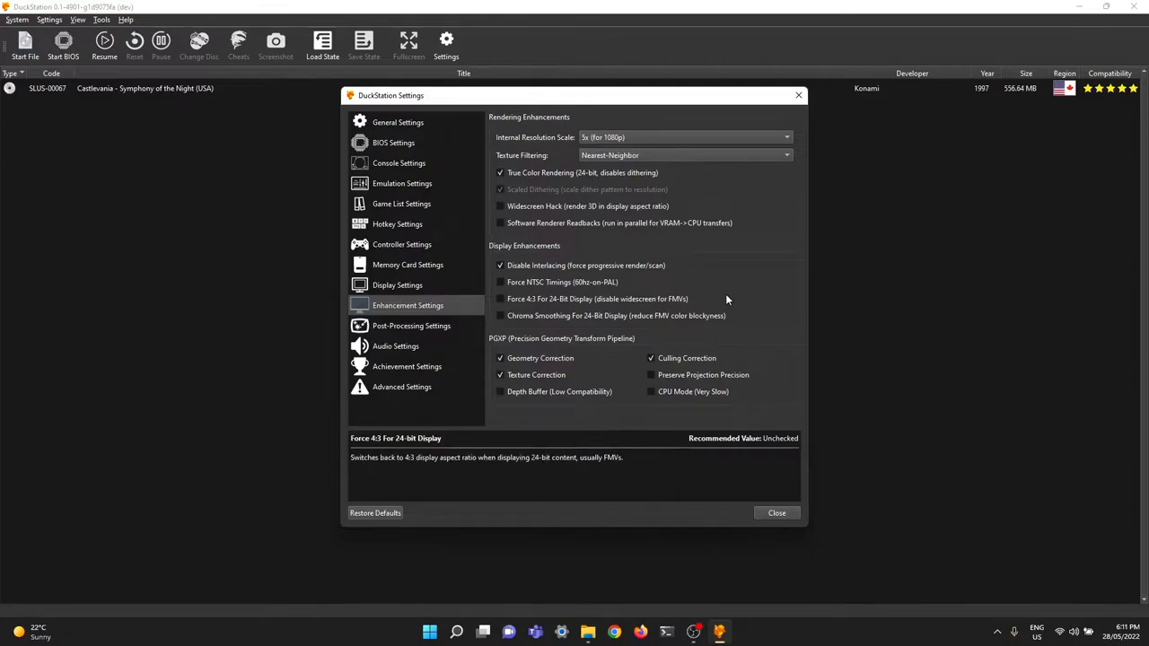
- Review the Console settings page unchanged and close the Settings window
{"action": "left_click", "coordinate": [399, 162]}
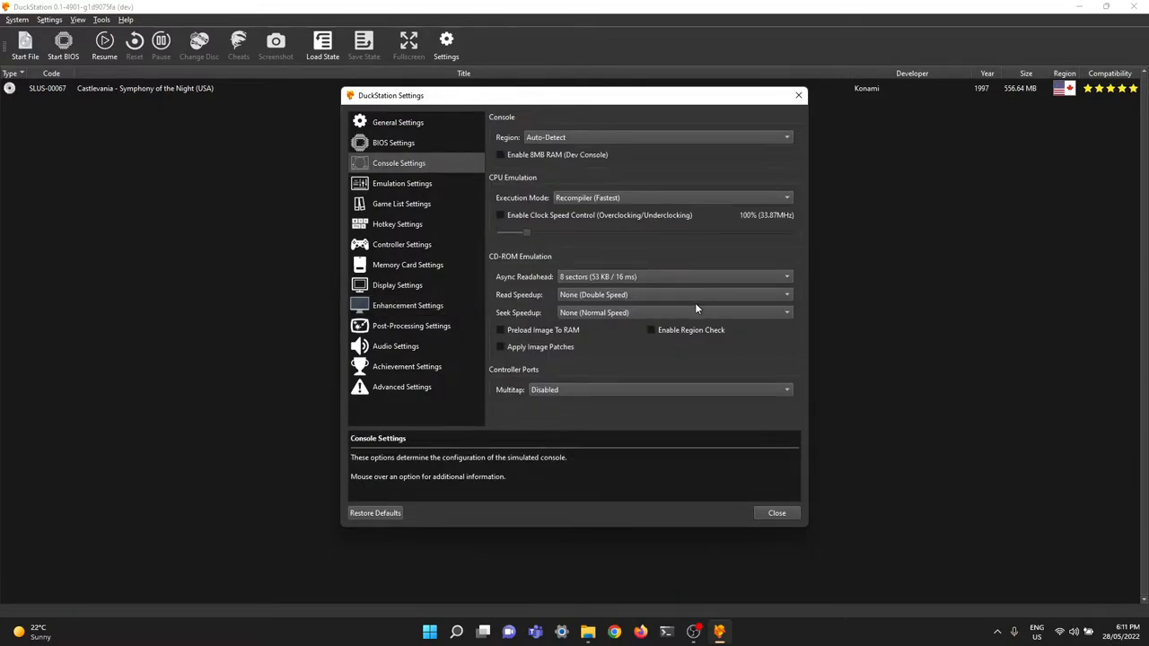
{"action": "mouse_move", "coordinate": [617, 294]}
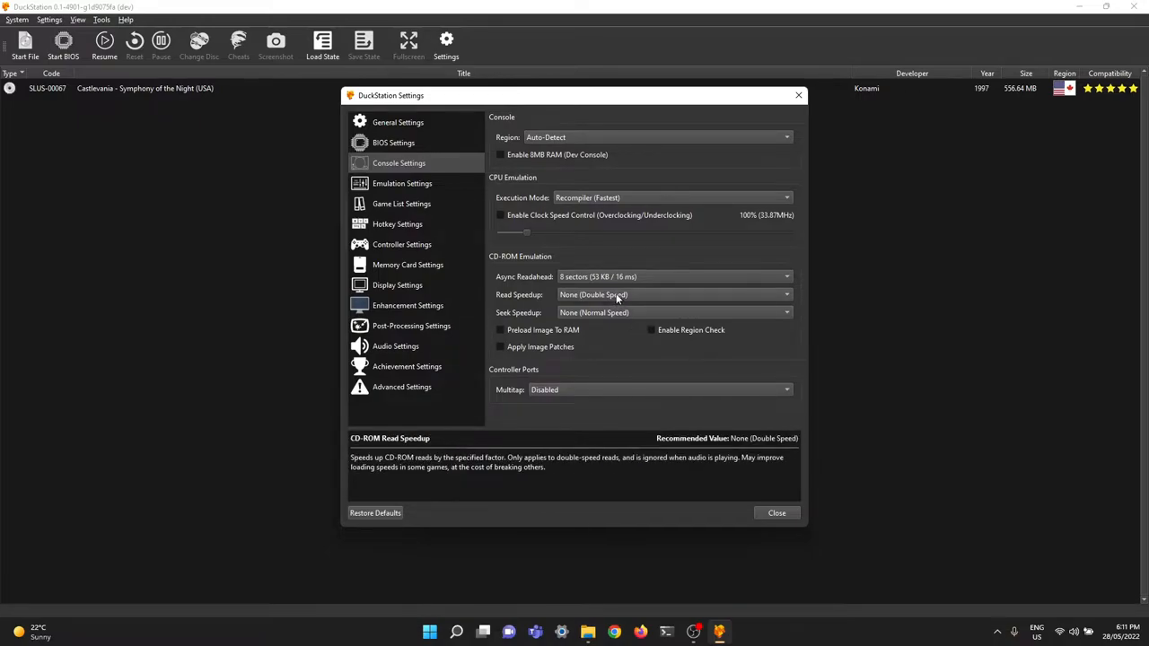
{"action": "mouse_move", "coordinate": [600, 312]}
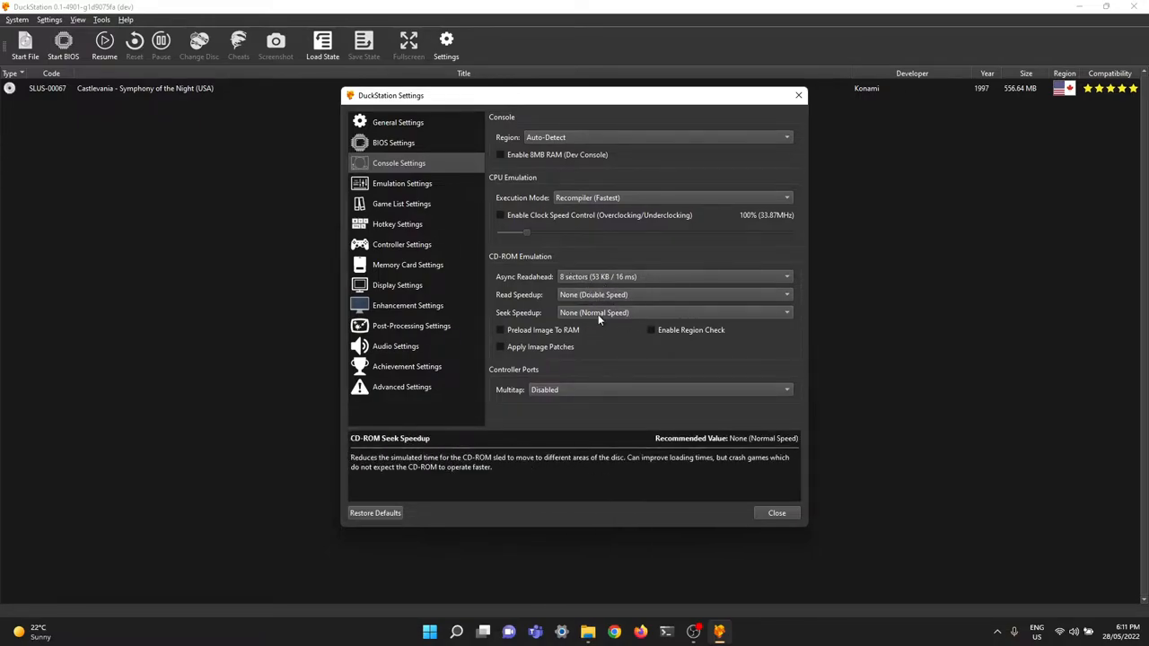
{"action": "mouse_move", "coordinate": [632, 368]}
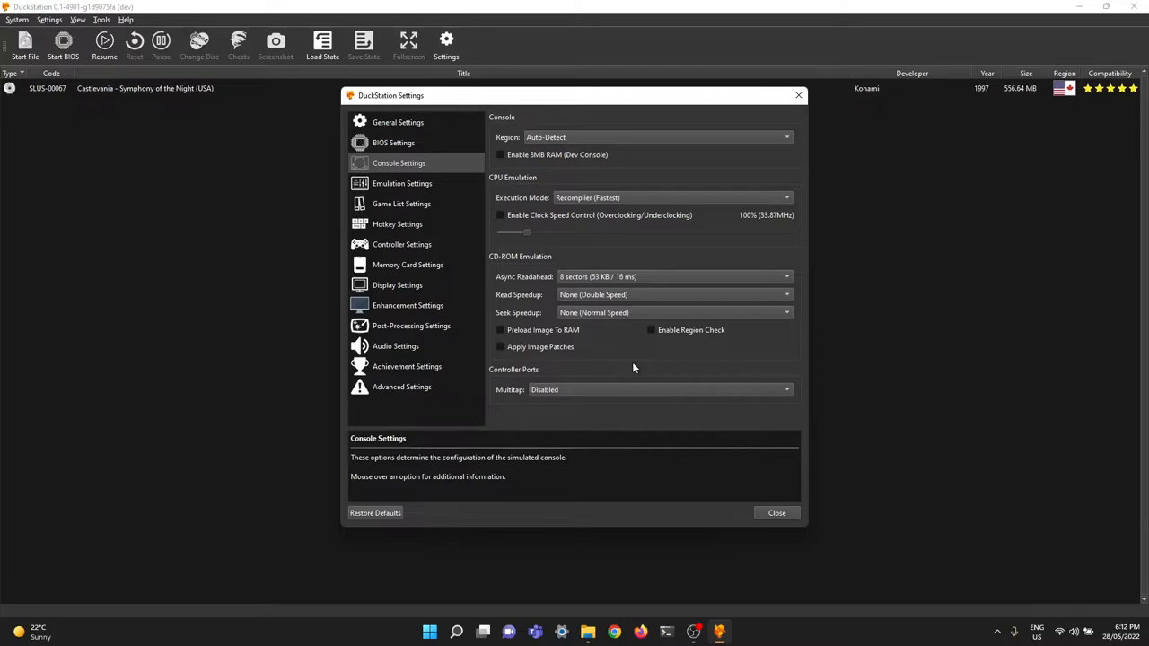
{"action": "mouse_move", "coordinate": [718, 352]}
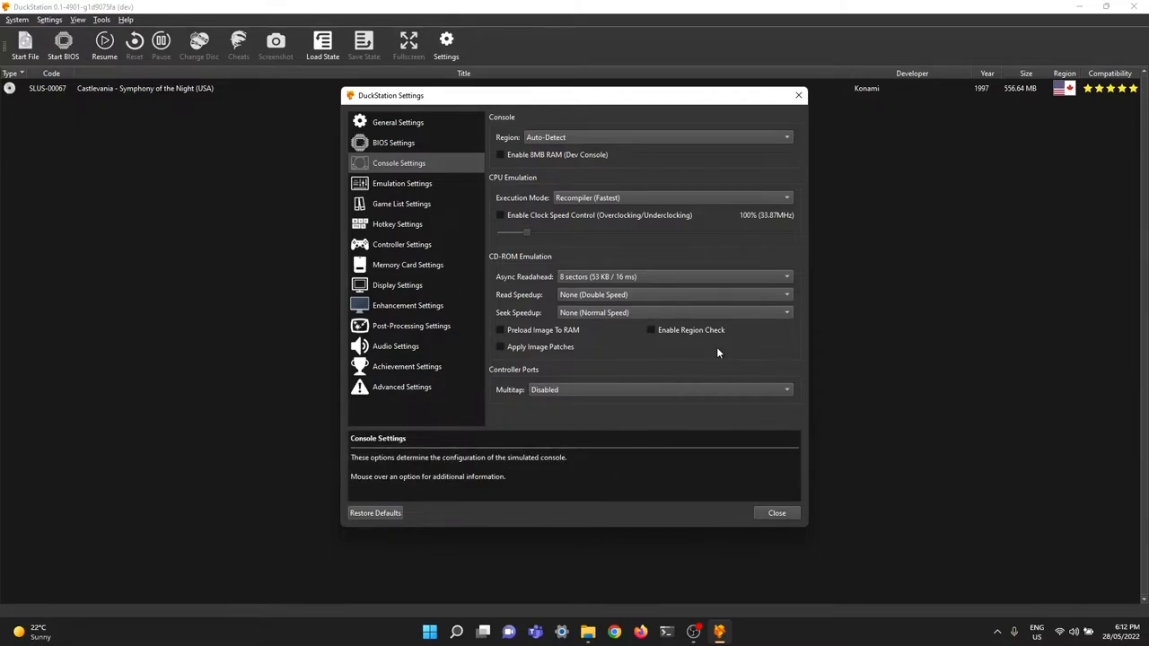
{"action": "mouse_move", "coordinate": [765, 359]}
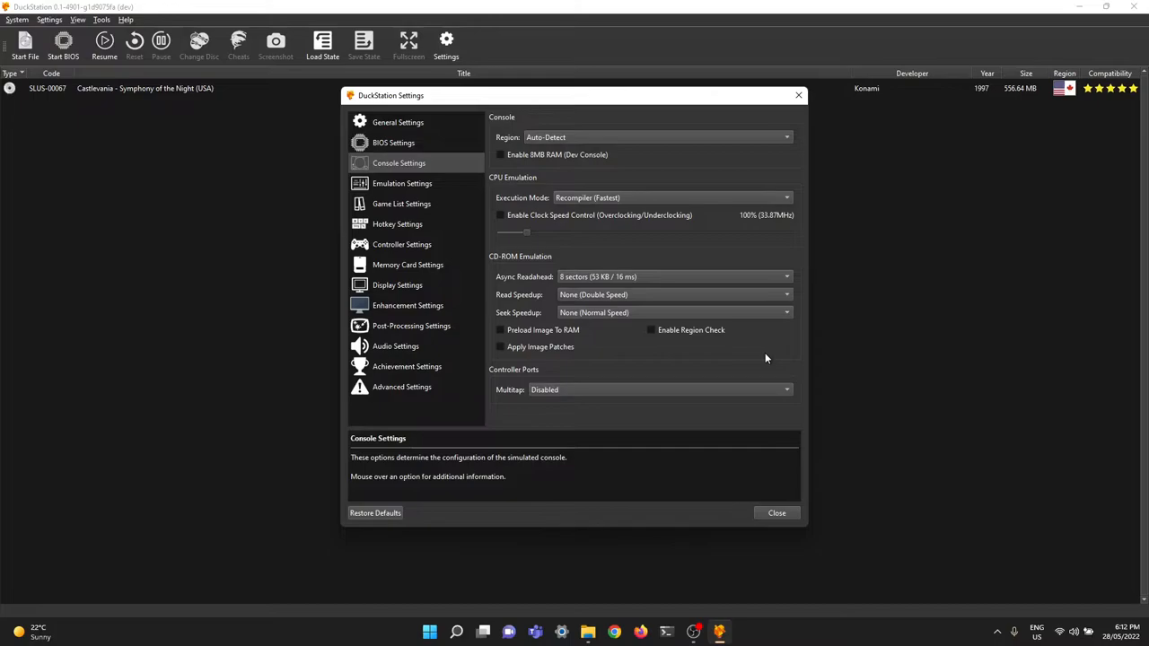
{"action": "mouse_move", "coordinate": [615, 312]}
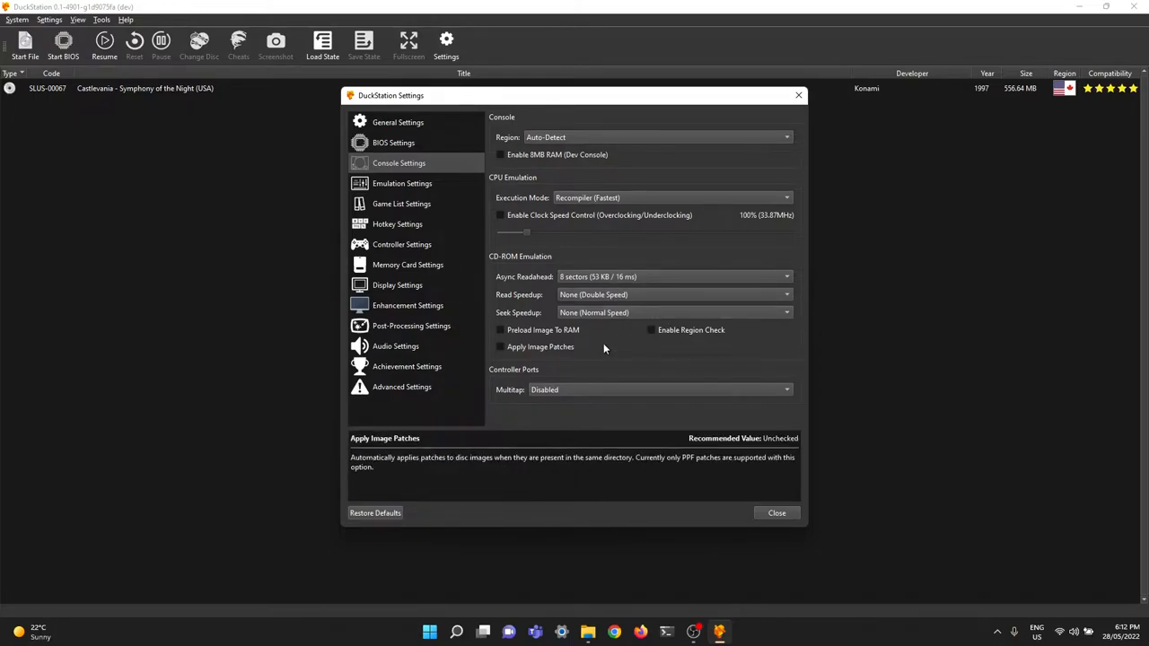
{"action": "mouse_move", "coordinate": [770, 359]}
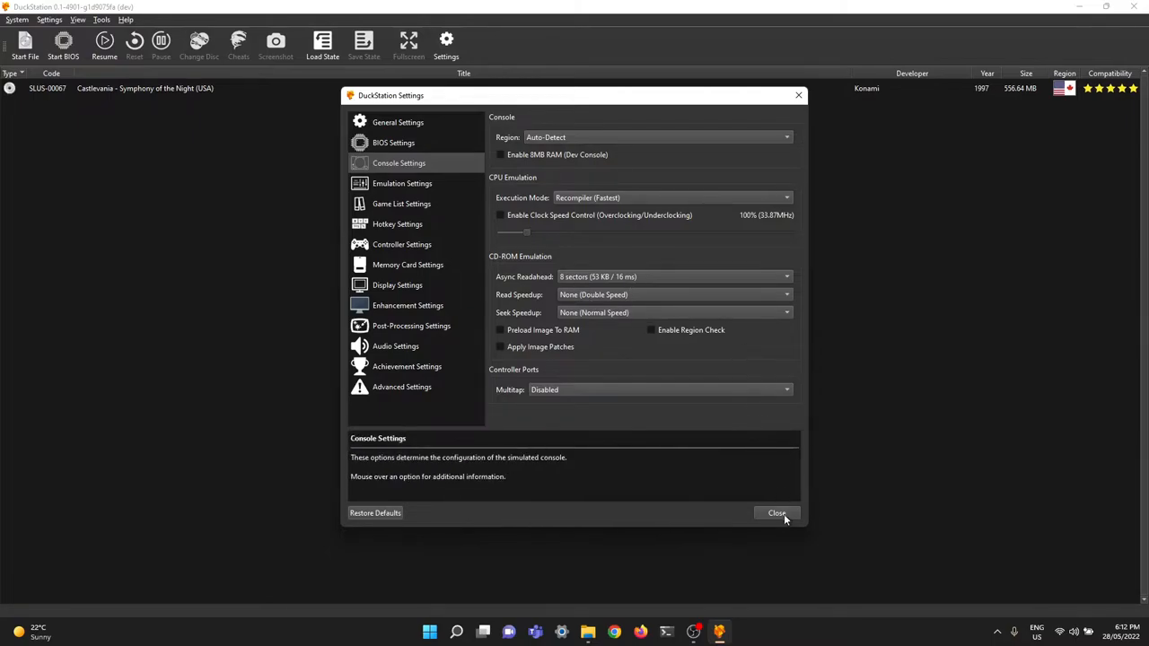
{"action": "left_click", "coordinate": [776, 514]}
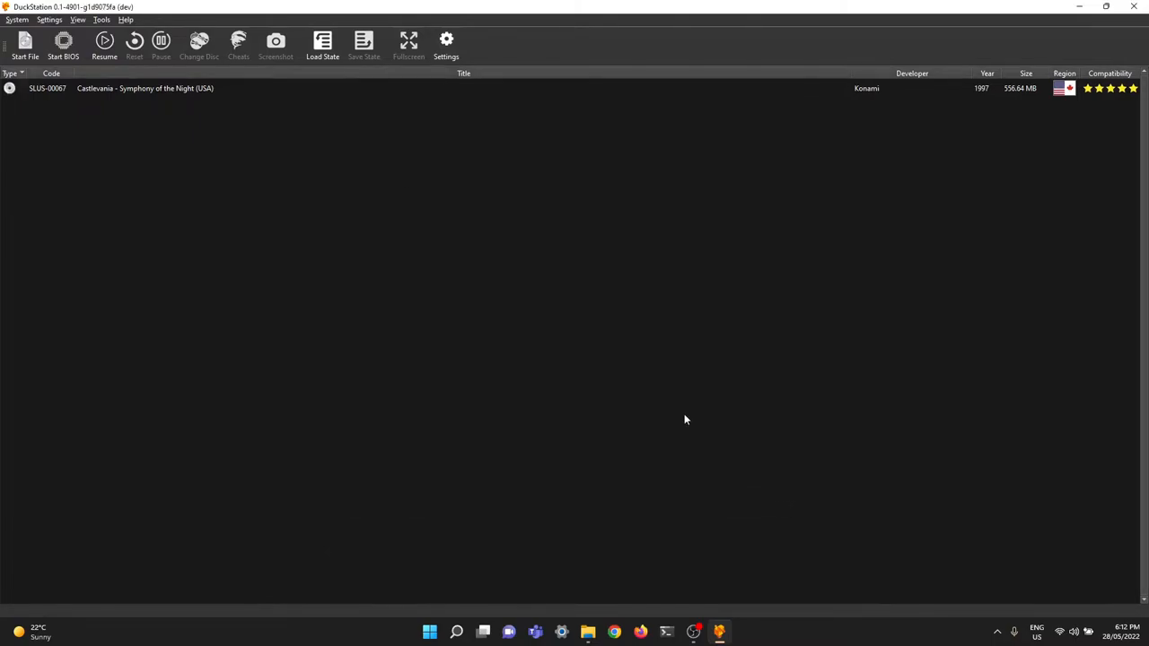
{"action": "mouse_move", "coordinate": [197, 97]}
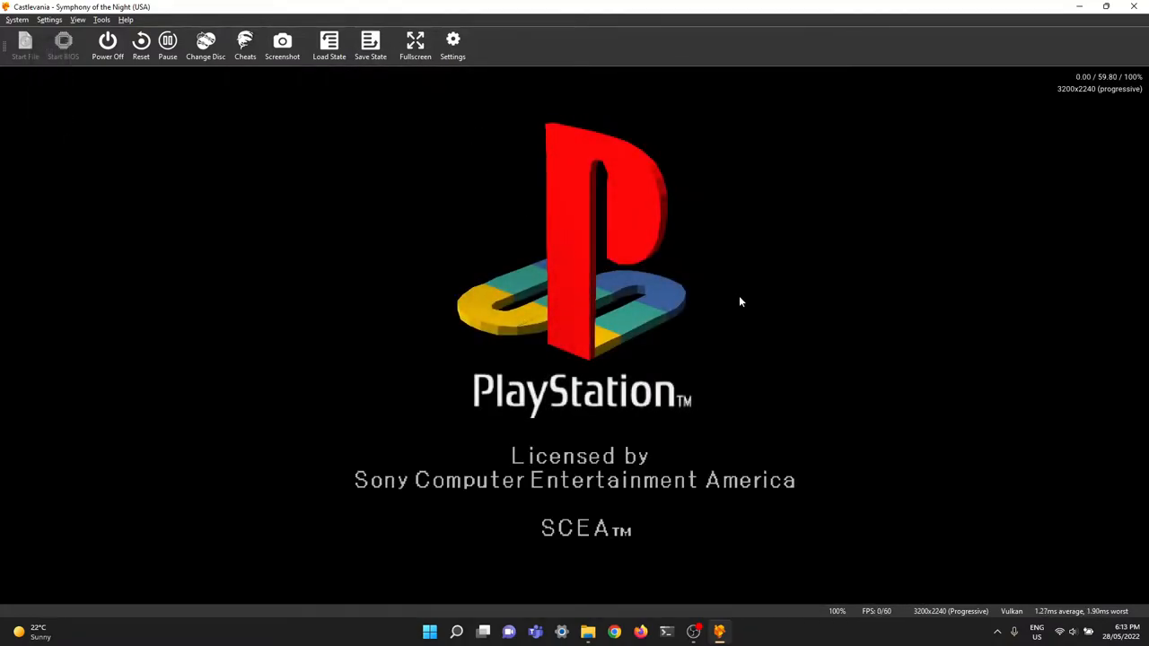
{"action": "mouse_move", "coordinate": [743, 339]}
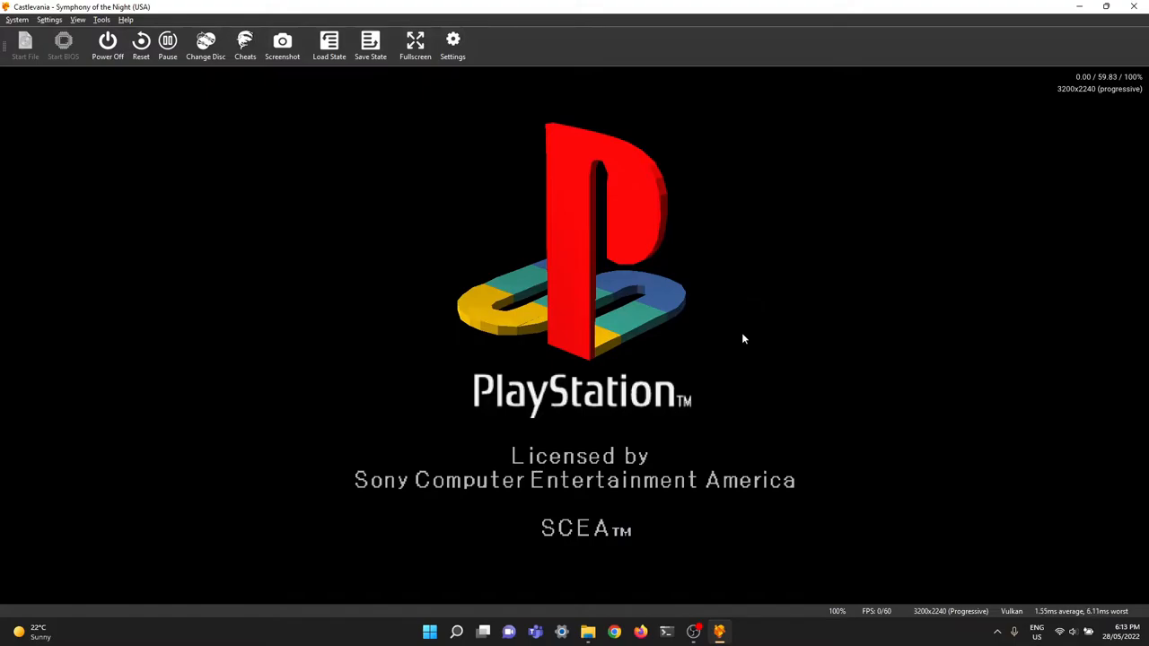
{"action": "mouse_move", "coordinate": [815, 348]}
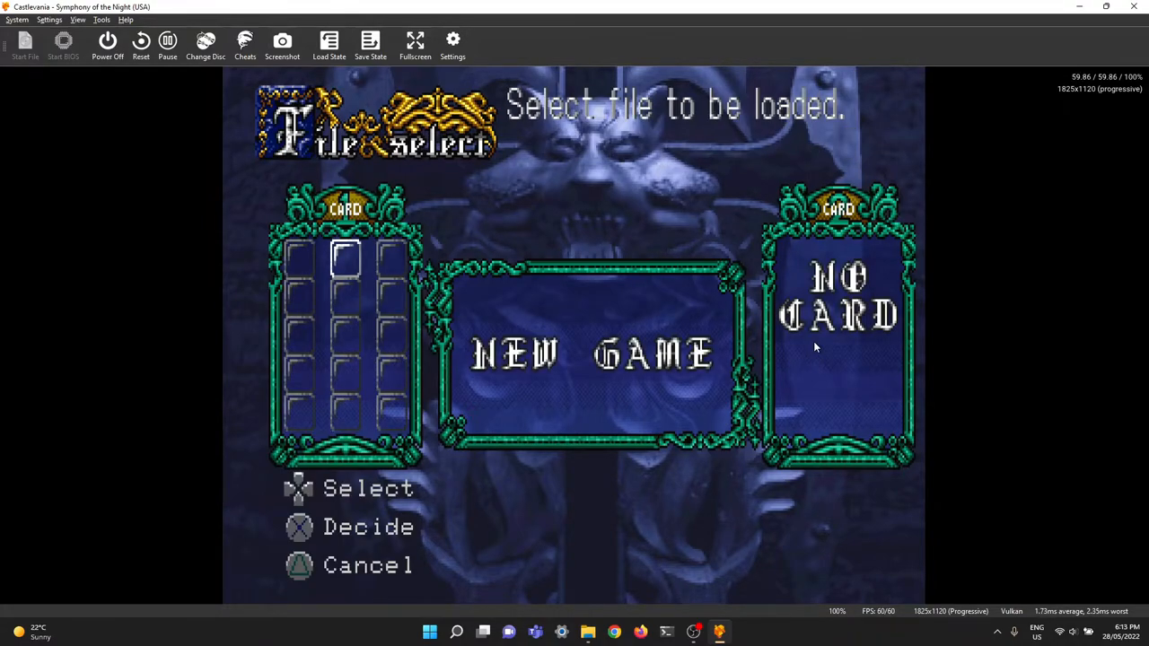
- Start a new game from the Castlevania file select screen
{"action": "key", "text": "down"}
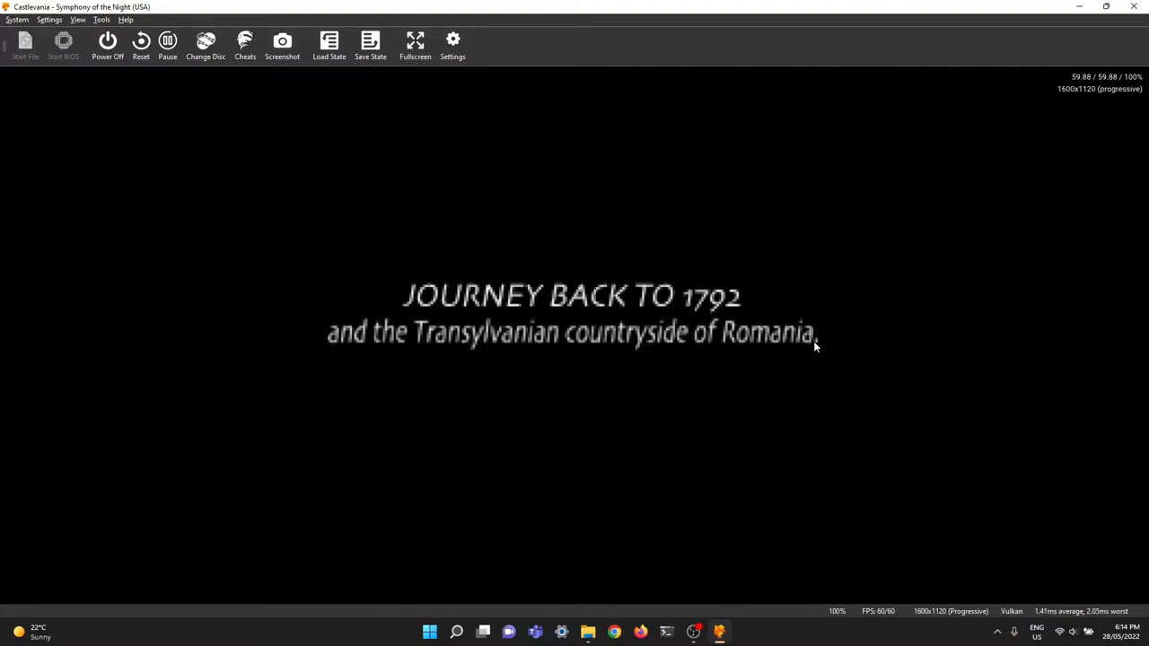
{"action": "mouse_move", "coordinate": [1113, 528]}
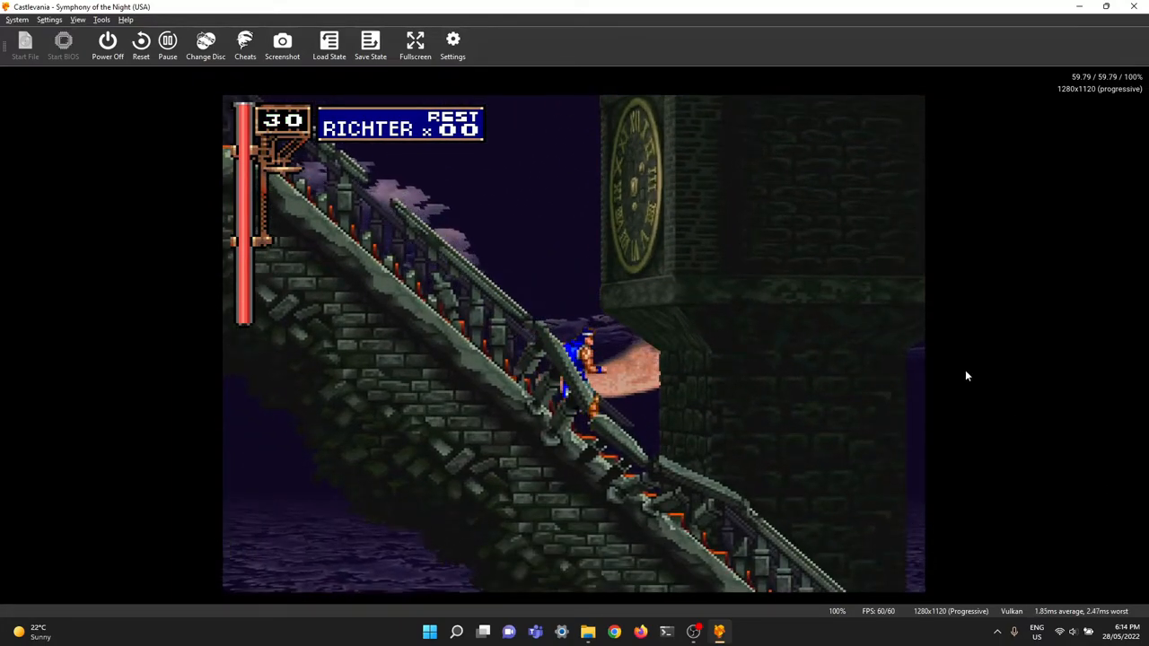
- Bring up the emulator Settings window once Richter reaches the castle stairs
{"action": "left_click", "coordinate": [415, 45]}
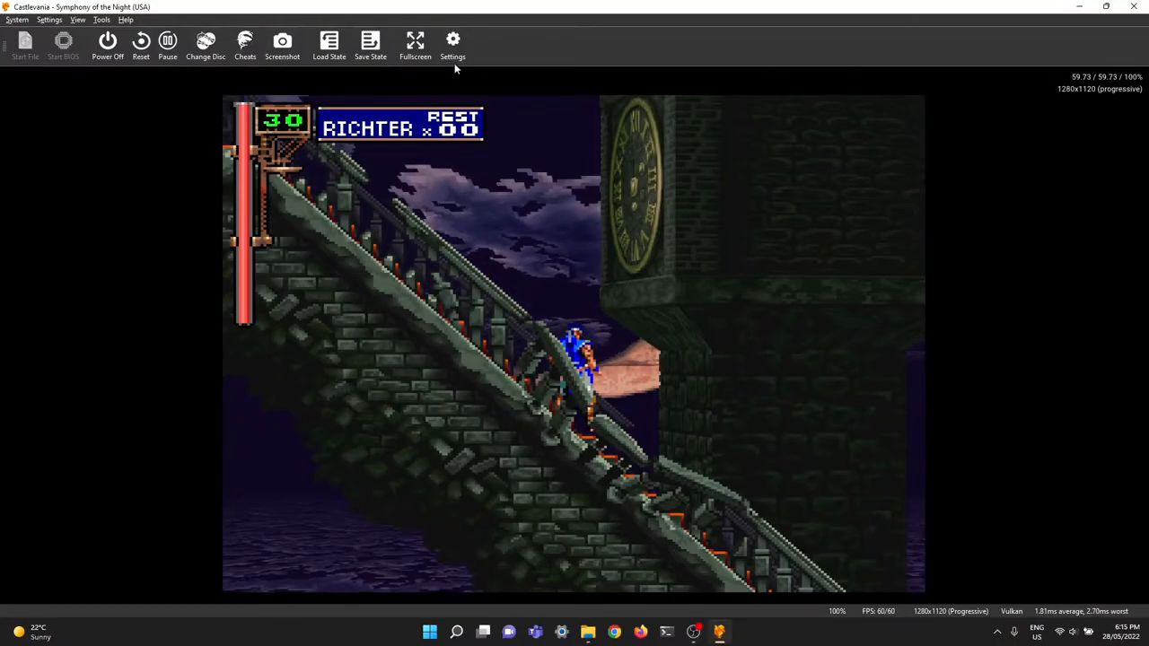
{"action": "left_click", "coordinate": [452, 44]}
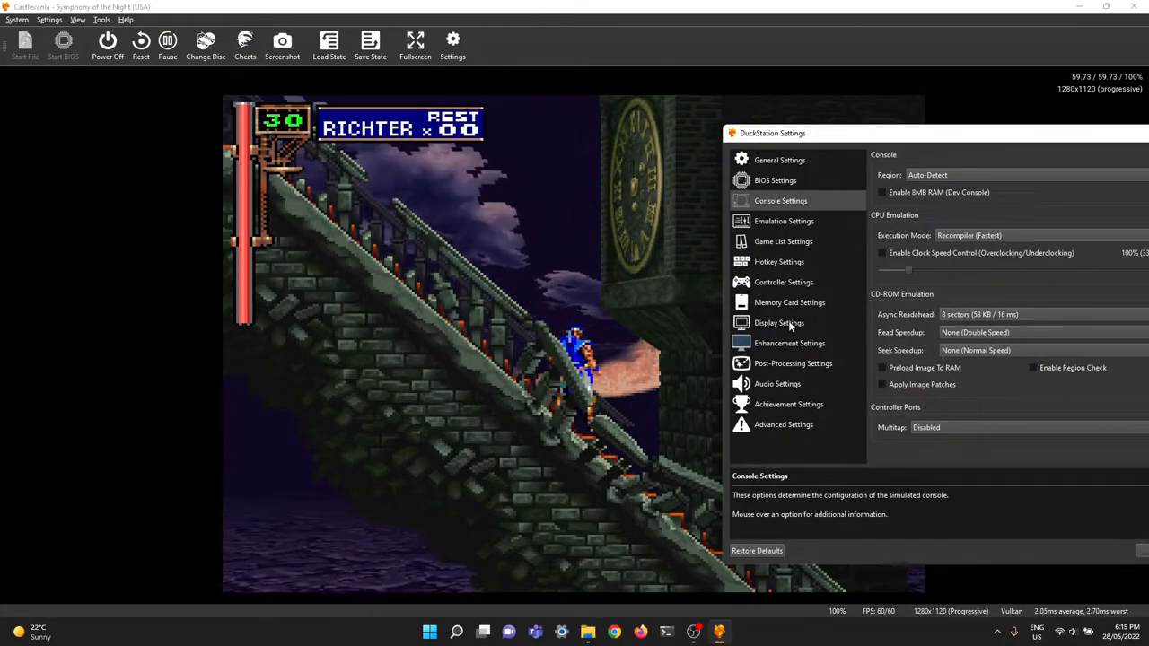
- Set the display crop mode to Only Overscan Area
{"action": "left_click", "coordinate": [779, 323]}
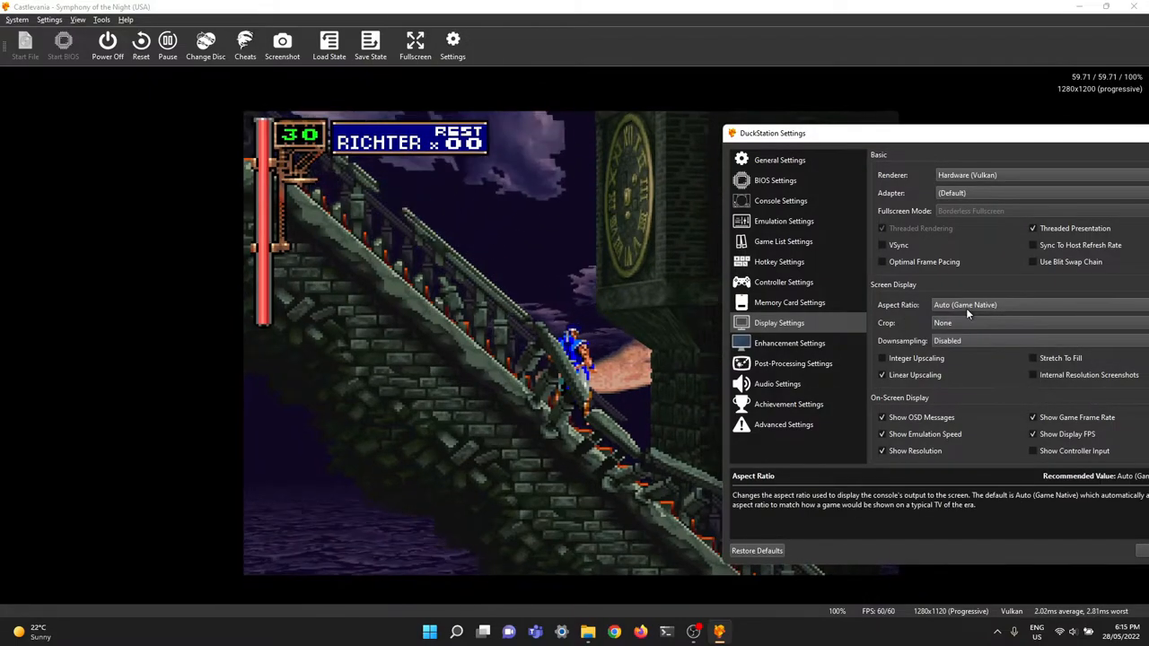
{"action": "left_click", "coordinate": [966, 305]}
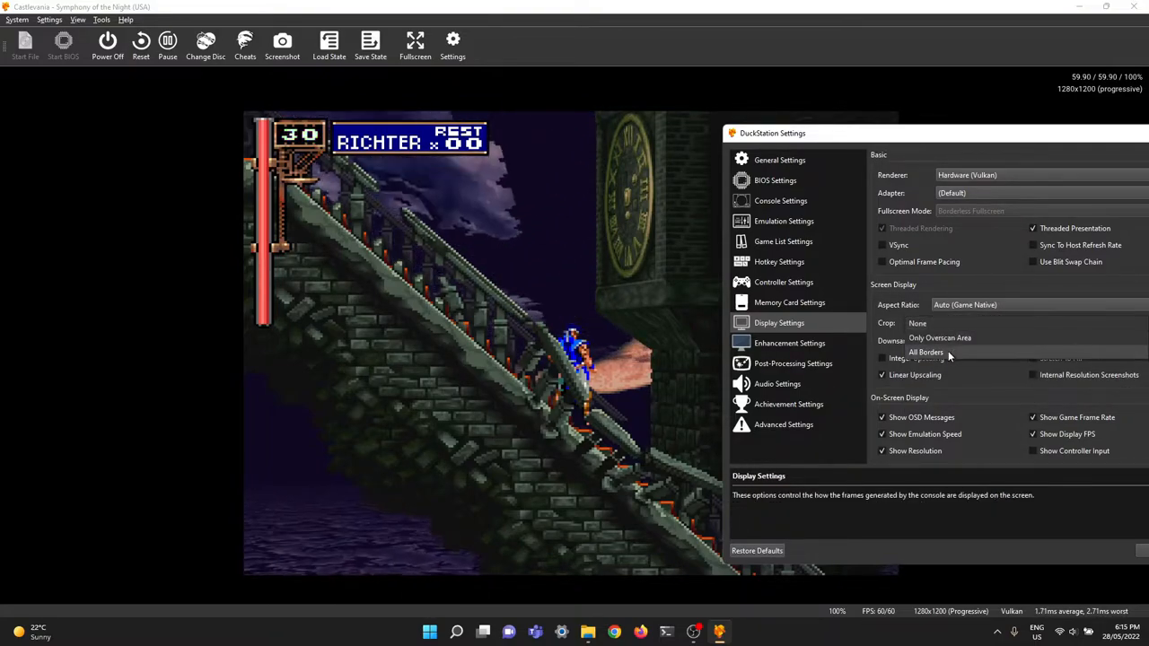
{"action": "left_click", "coordinate": [926, 352]}
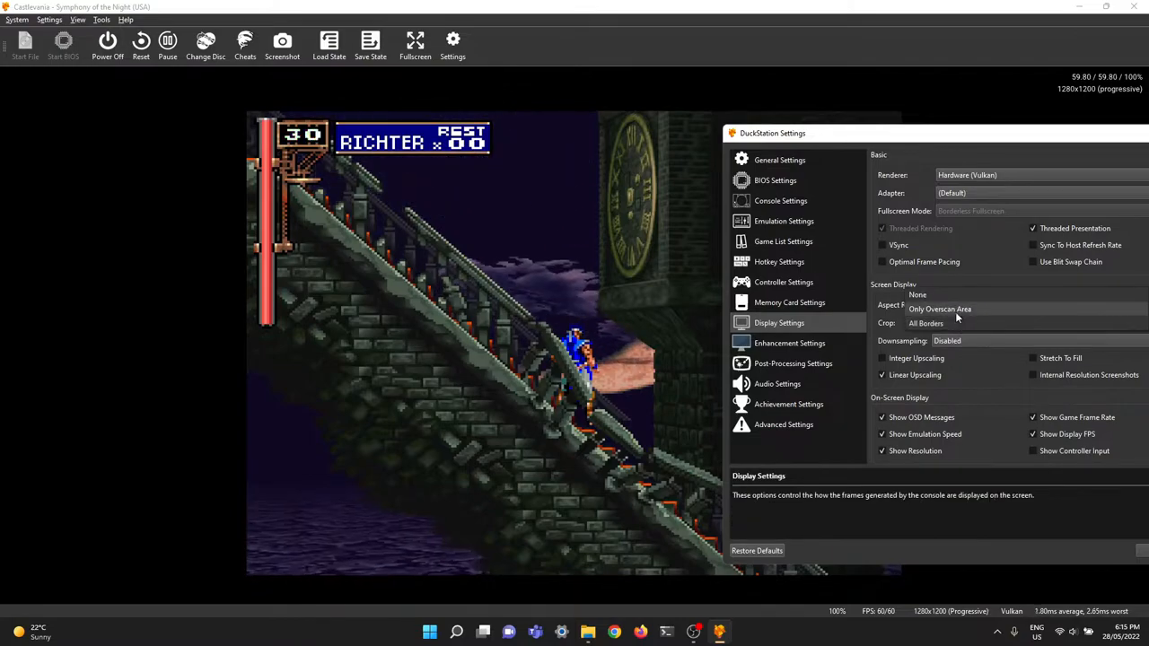
{"action": "left_click", "coordinate": [966, 305]}
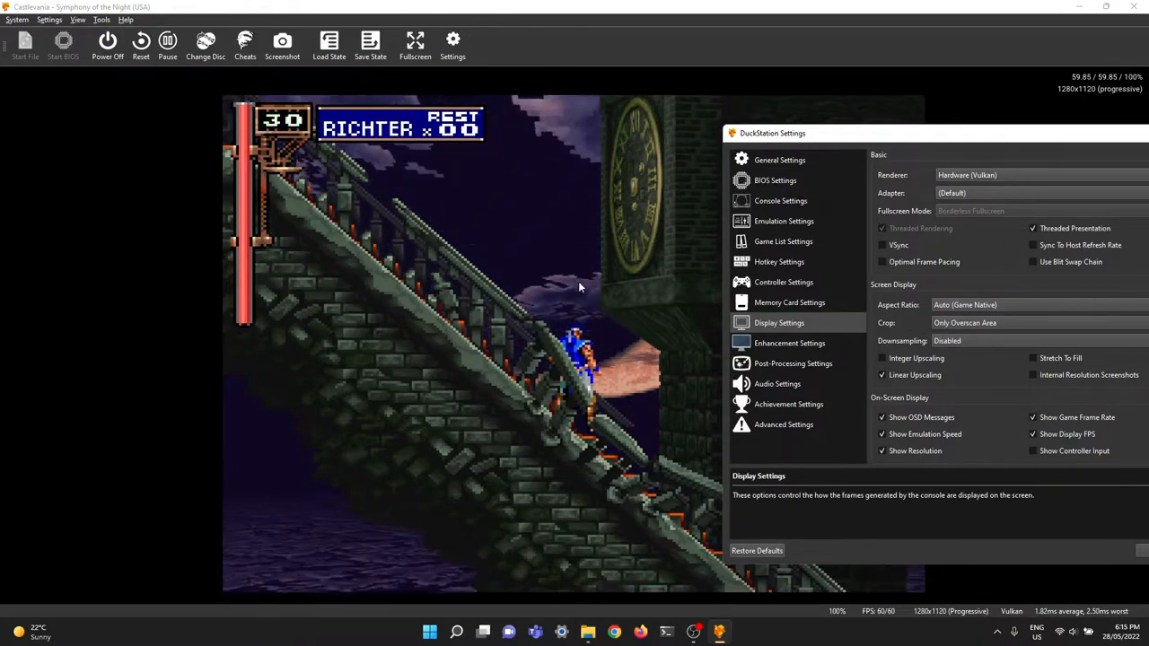
{"action": "mouse_move", "coordinate": [167, 241]}
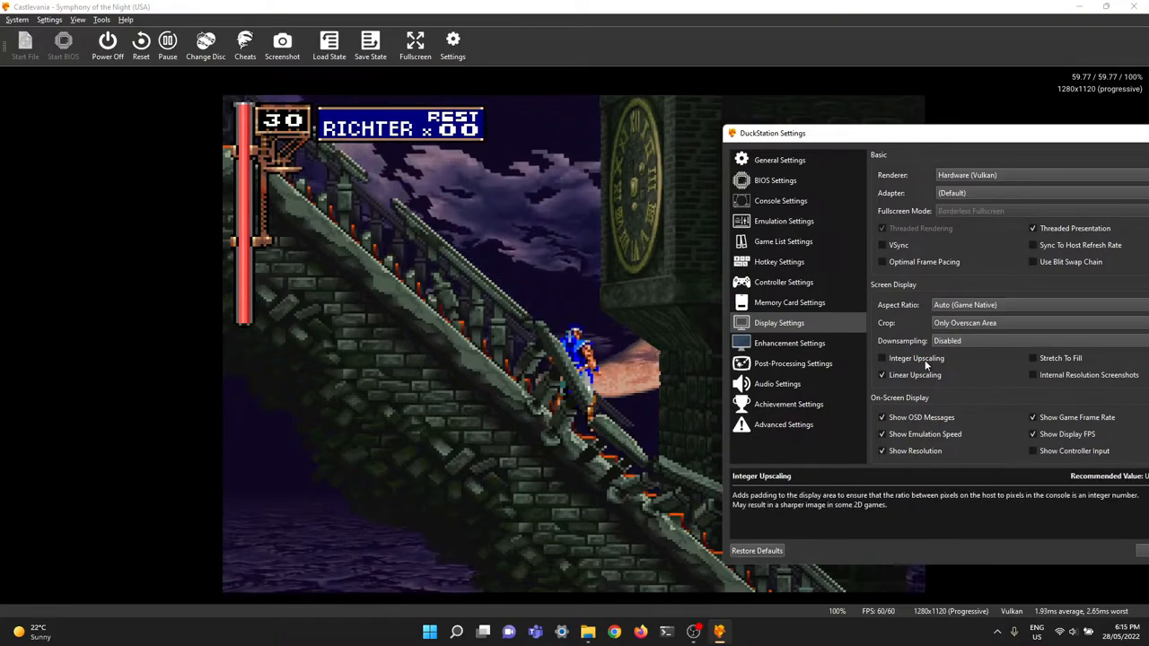
- Toggle integer upscaling on and off for comparison, leaving linear upscaling disabled
{"action": "left_click", "coordinate": [882, 359]}
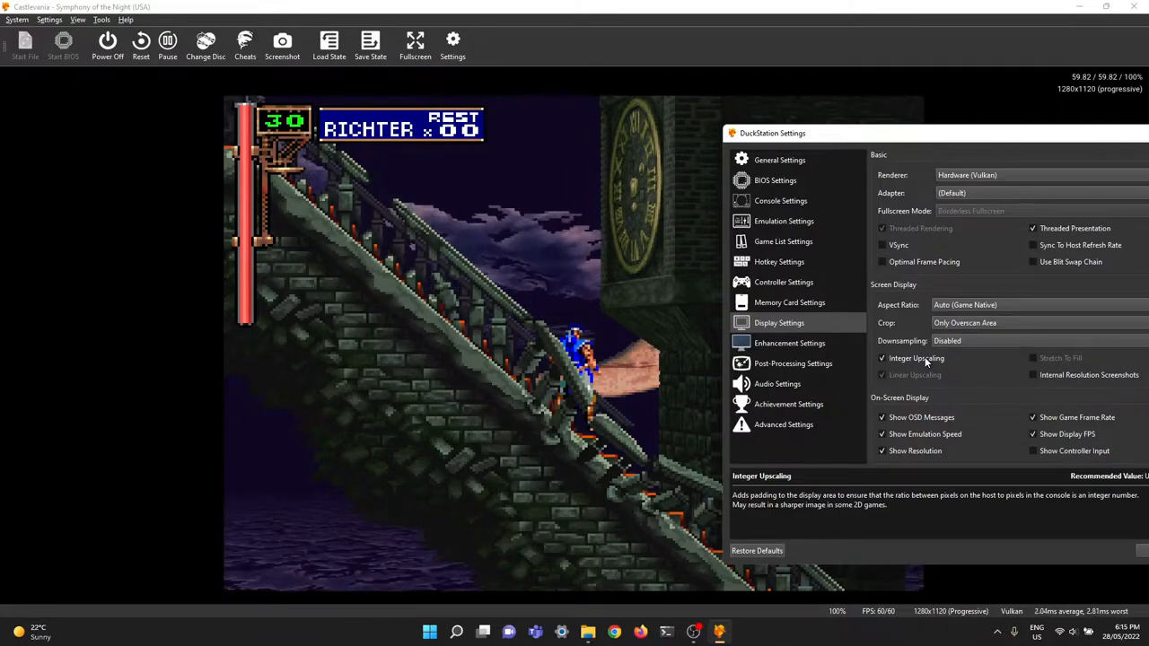
{"action": "left_click", "coordinate": [881, 359]}
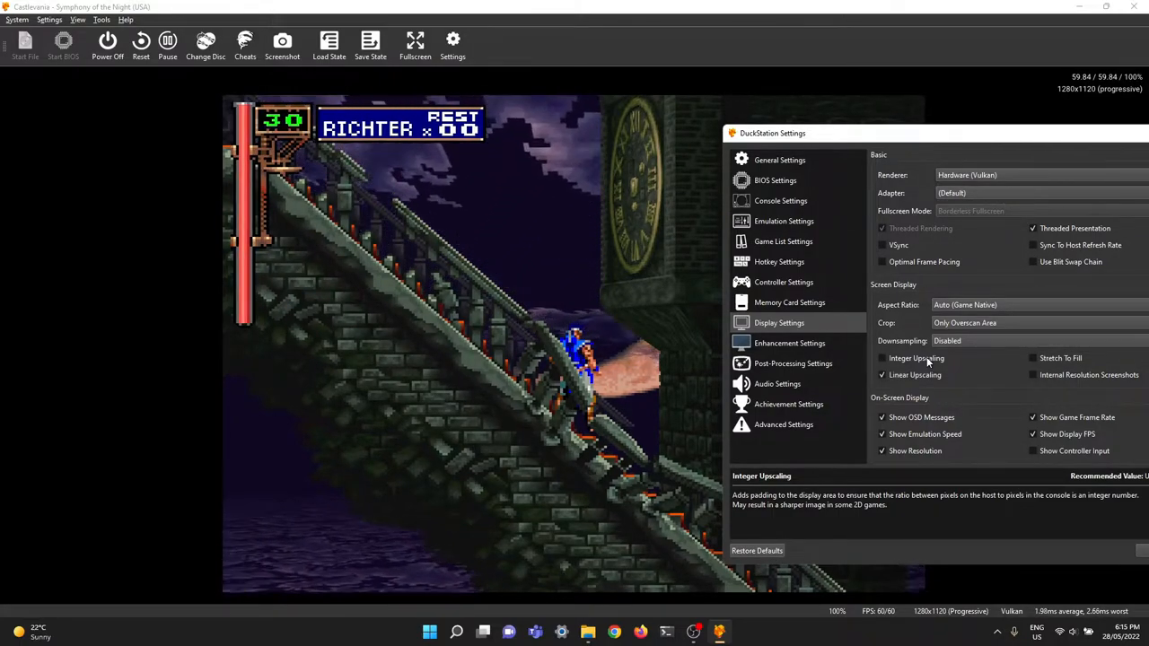
{"action": "left_click", "coordinate": [884, 359]}
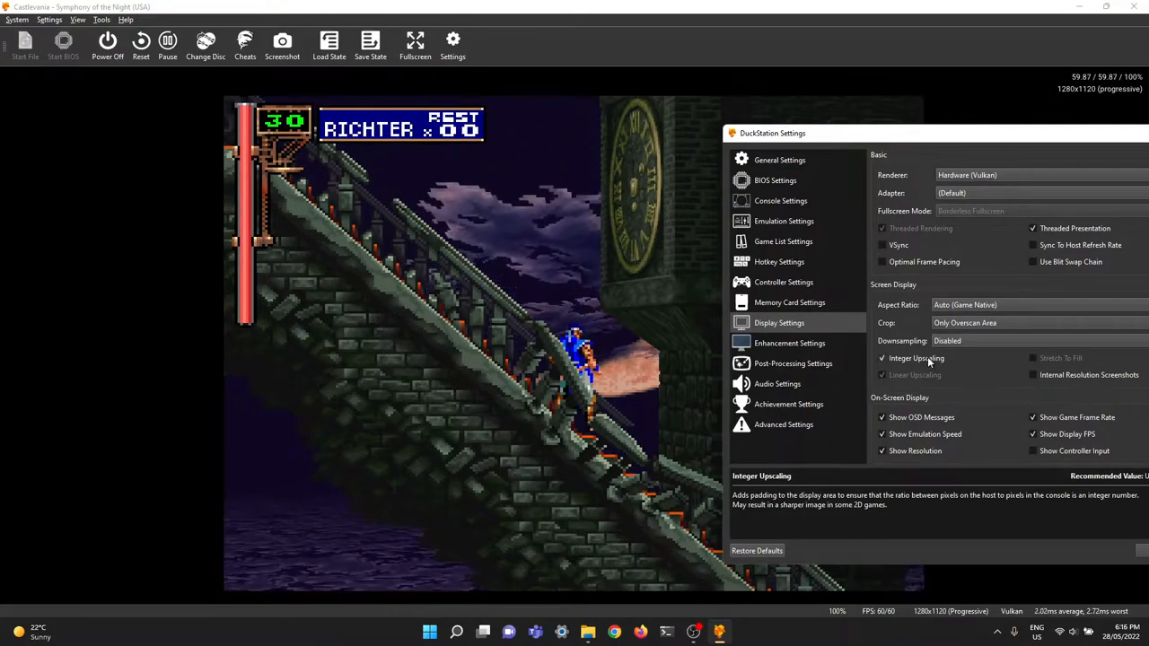
{"action": "left_click", "coordinate": [883, 375]}
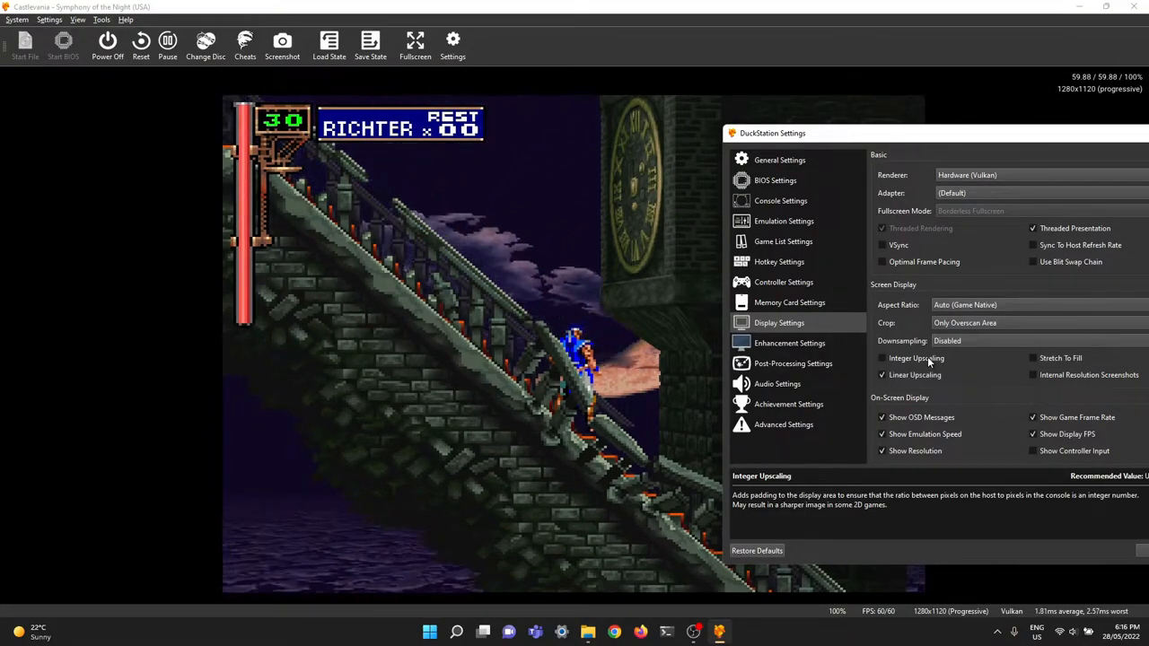
{"action": "left_click", "coordinate": [882, 359]}
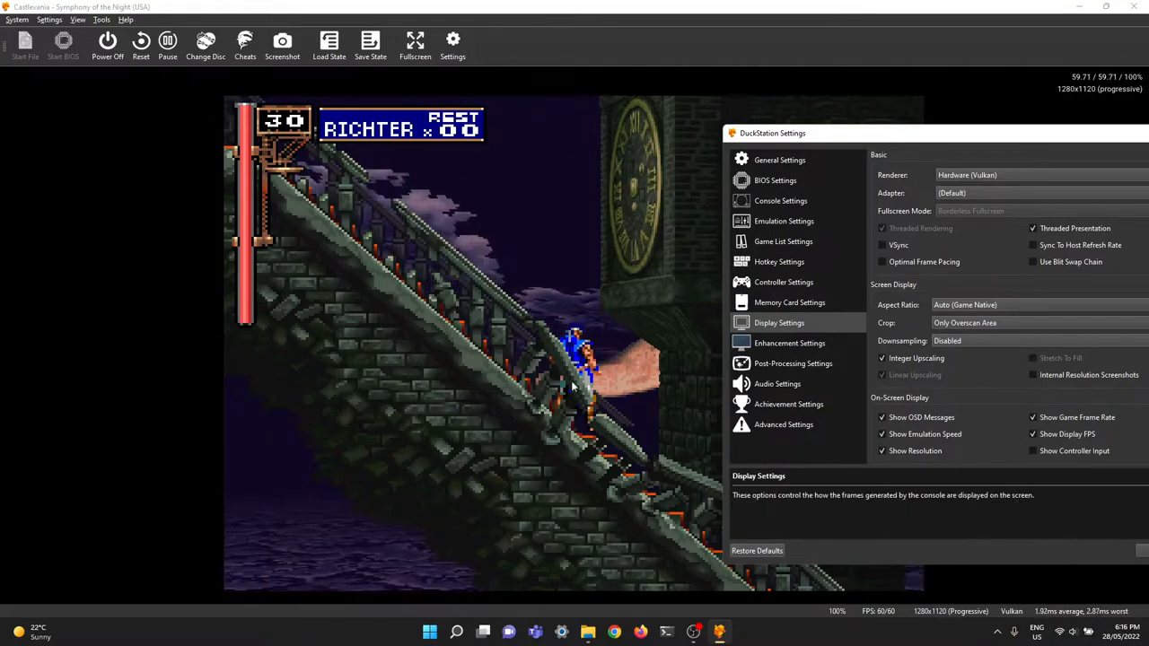
{"action": "left_click", "coordinate": [882, 375]}
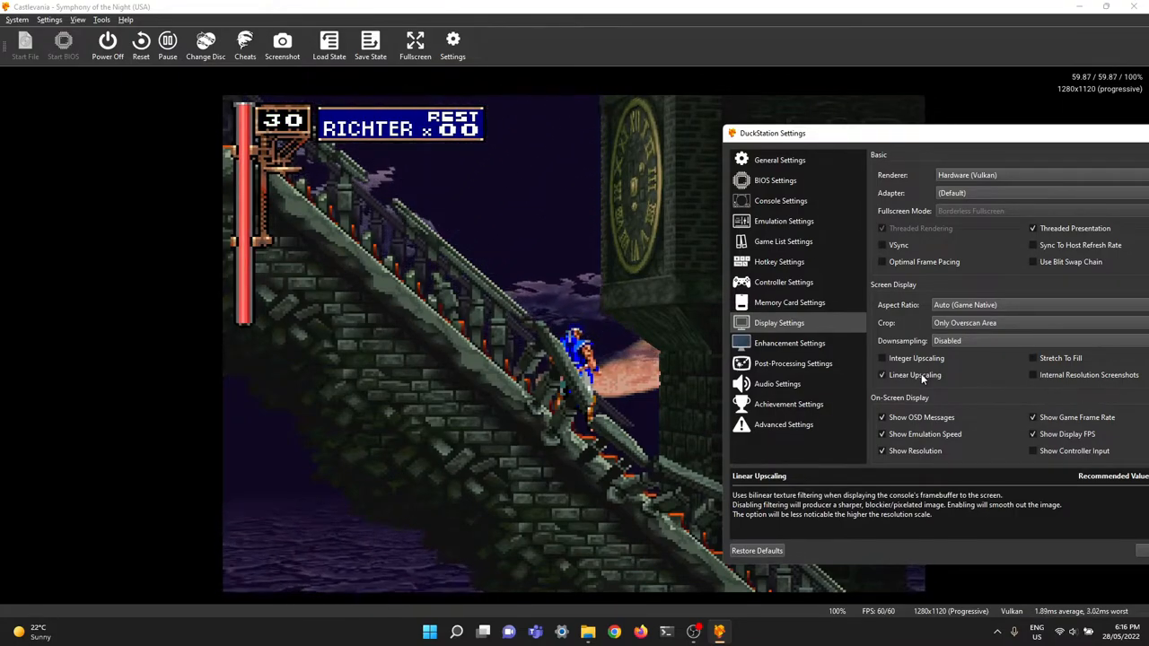
{"action": "left_click", "coordinate": [881, 375]}
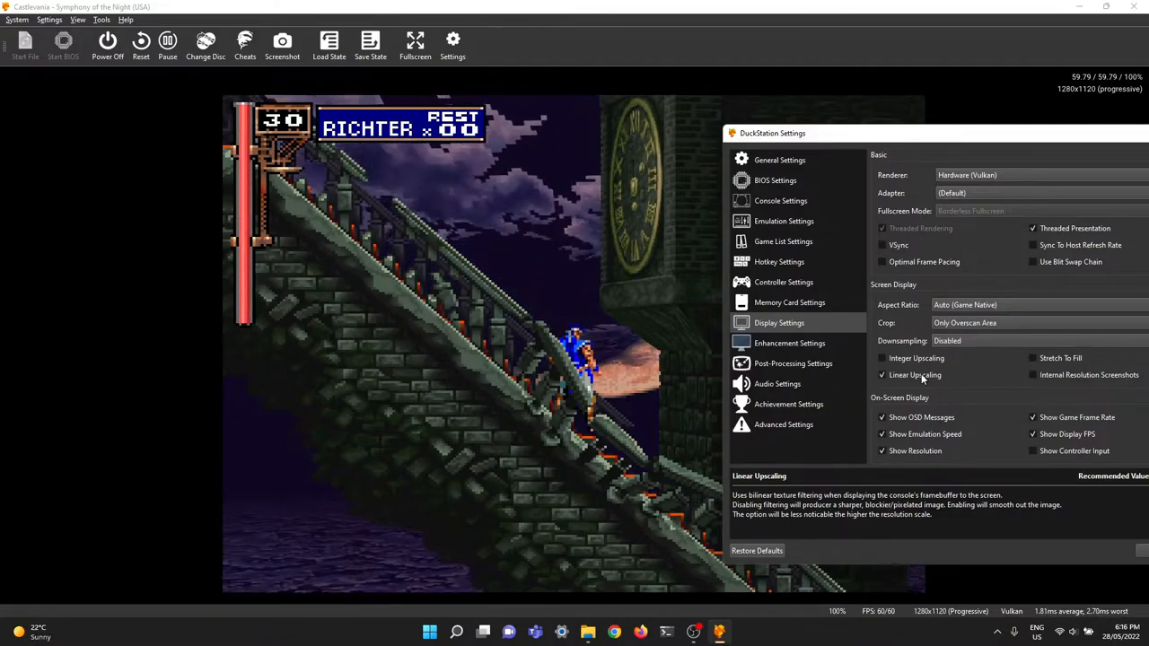
{"action": "left_click", "coordinate": [881, 375]}
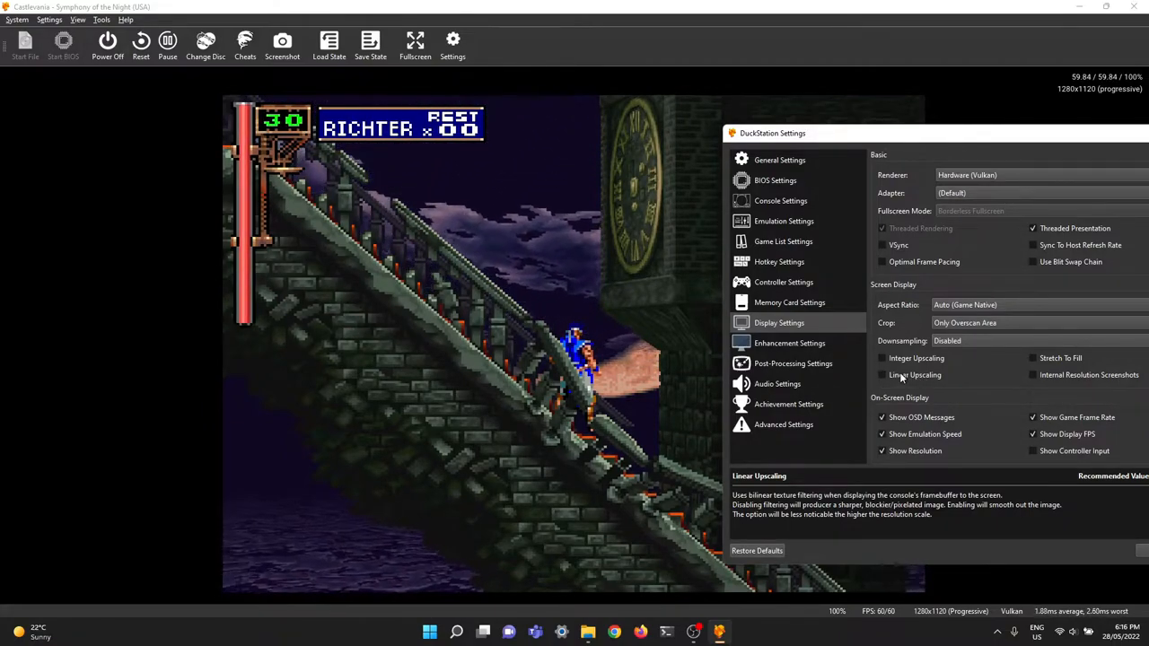
{"action": "left_click", "coordinate": [789, 343]}
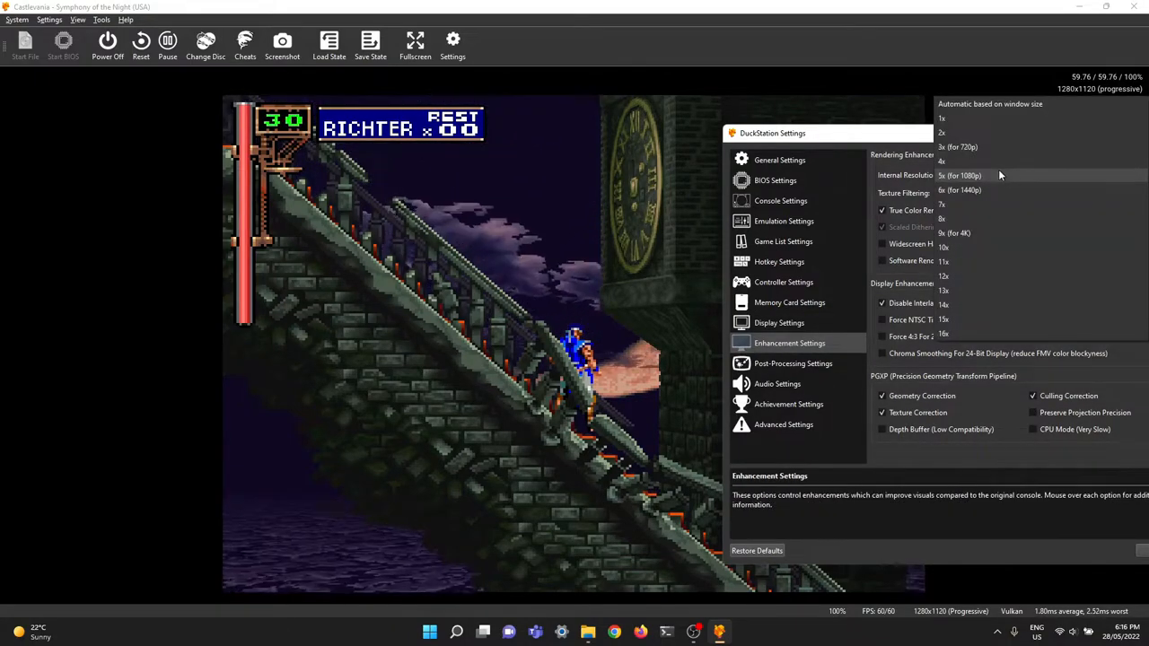
- Choose the internal resolution, then enable integer upscaling with linear upscaling off
{"action": "left_click", "coordinate": [940, 118]}
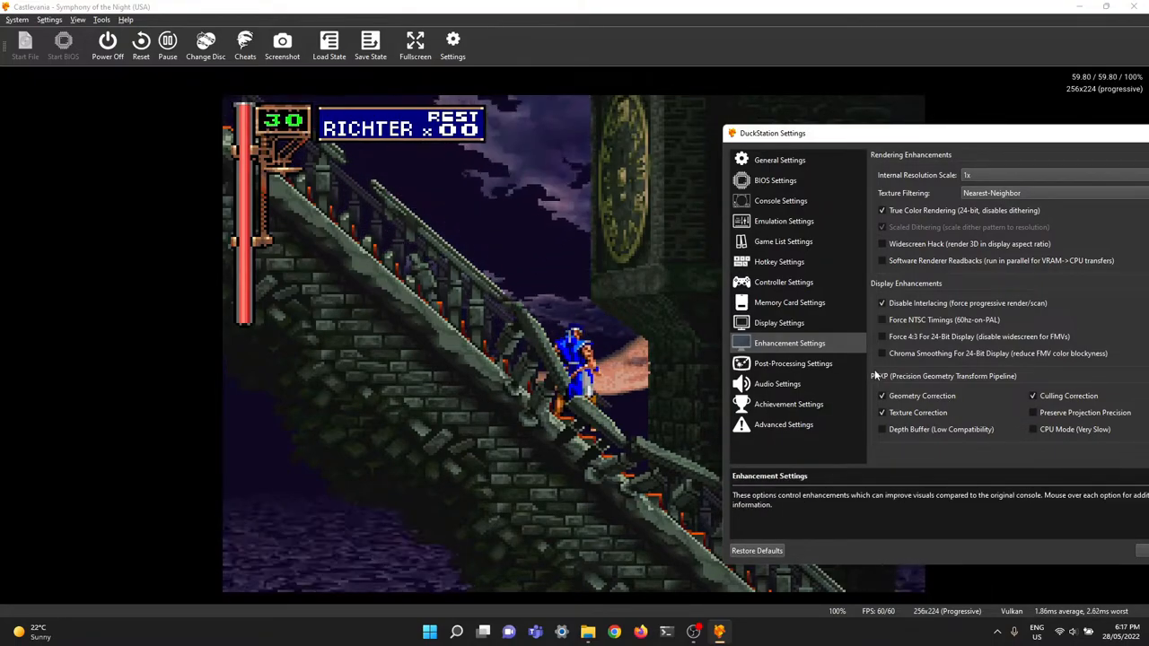
{"action": "mouse_move", "coordinate": [901, 348]}
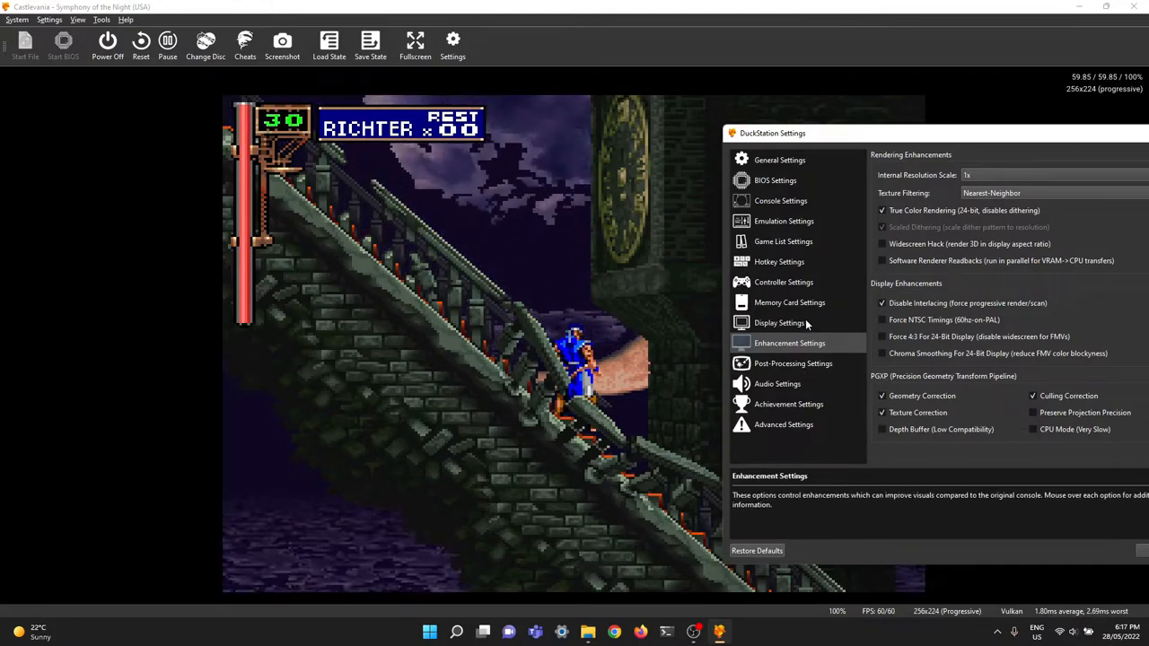
{"action": "left_click", "coordinate": [779, 323]}
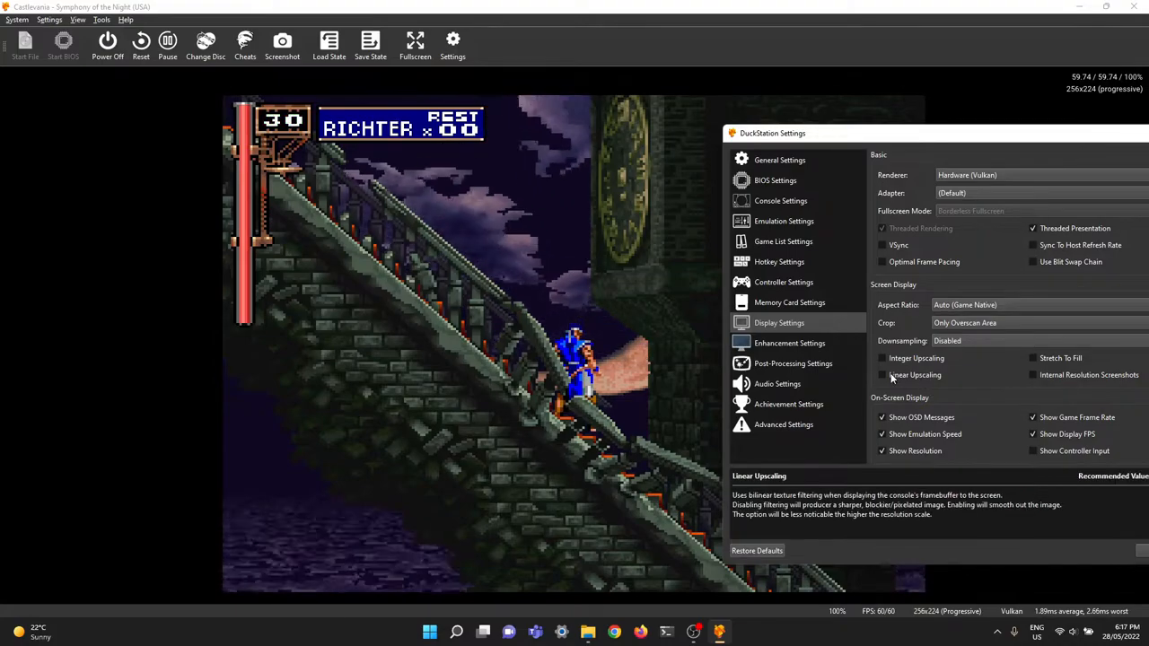
{"action": "left_click", "coordinate": [882, 375]}
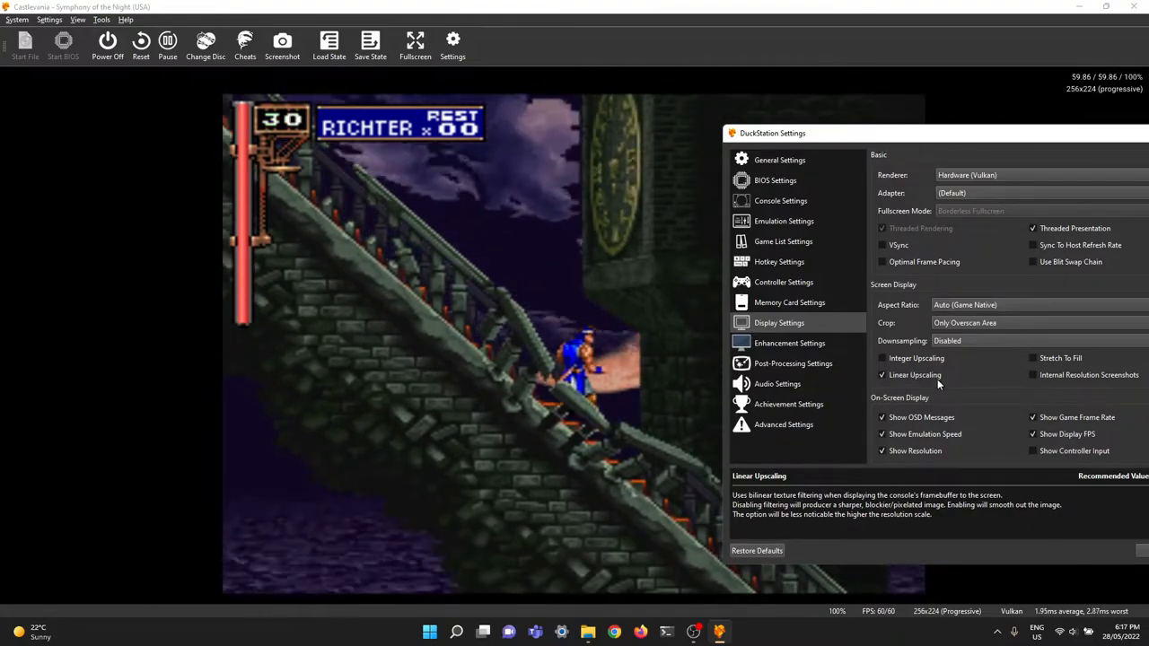
{"action": "left_click", "coordinate": [881, 375]}
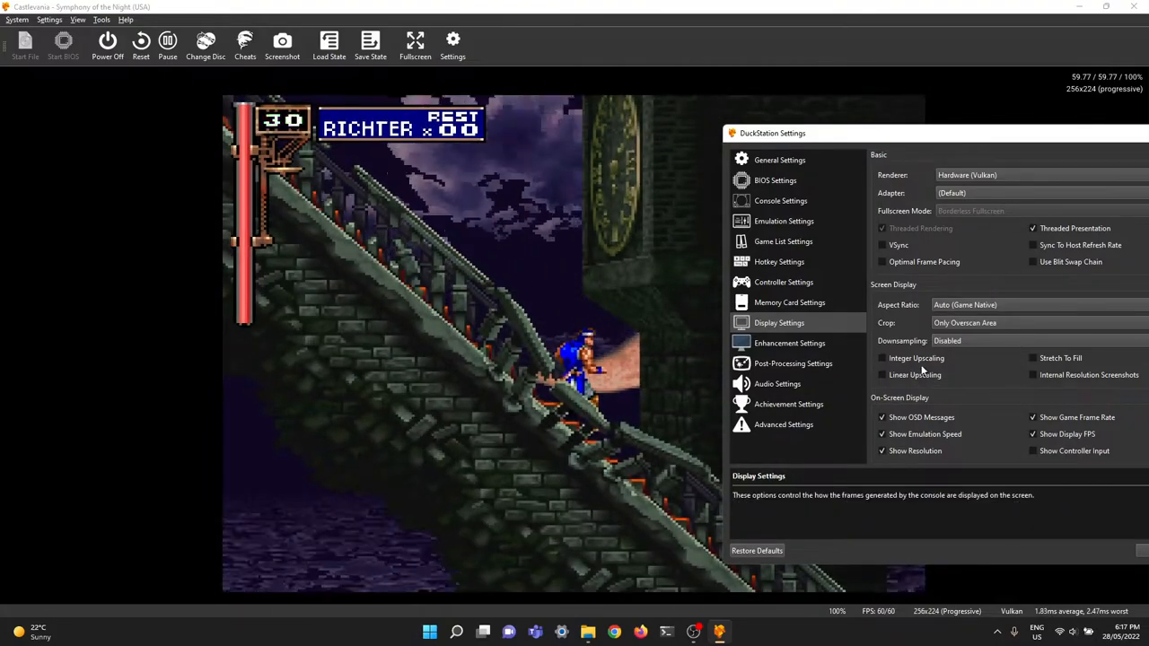
{"action": "left_click", "coordinate": [881, 359]}
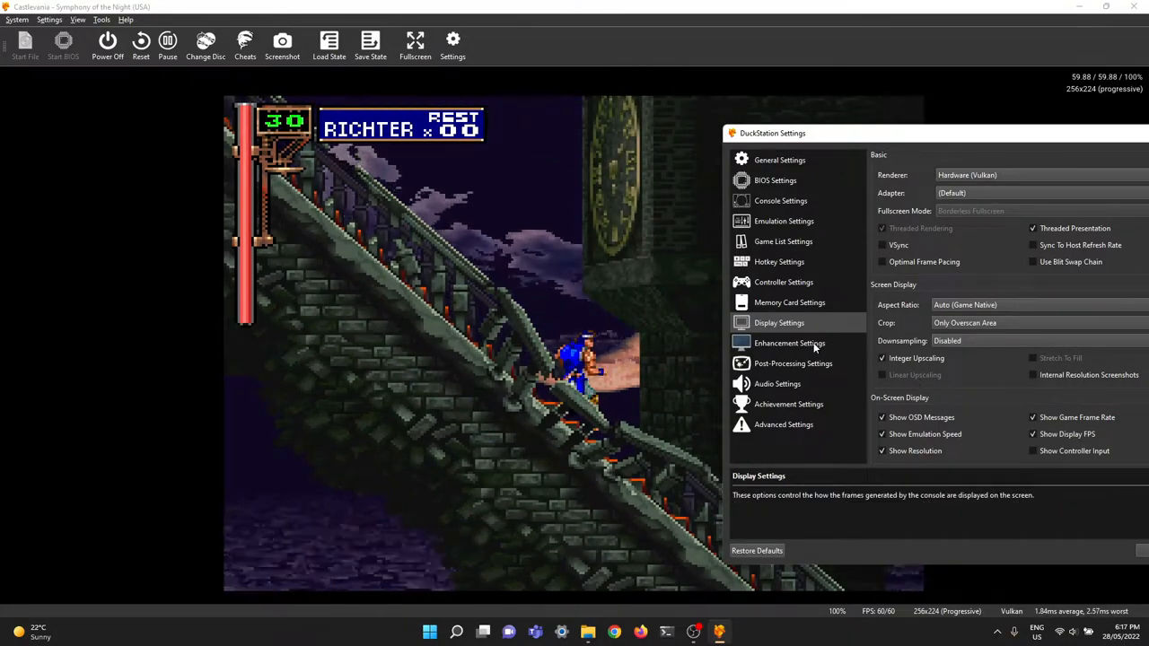
- Return to the Enhancement settings with internal resolution at 5x (1080p)
{"action": "left_click", "coordinate": [789, 343]}
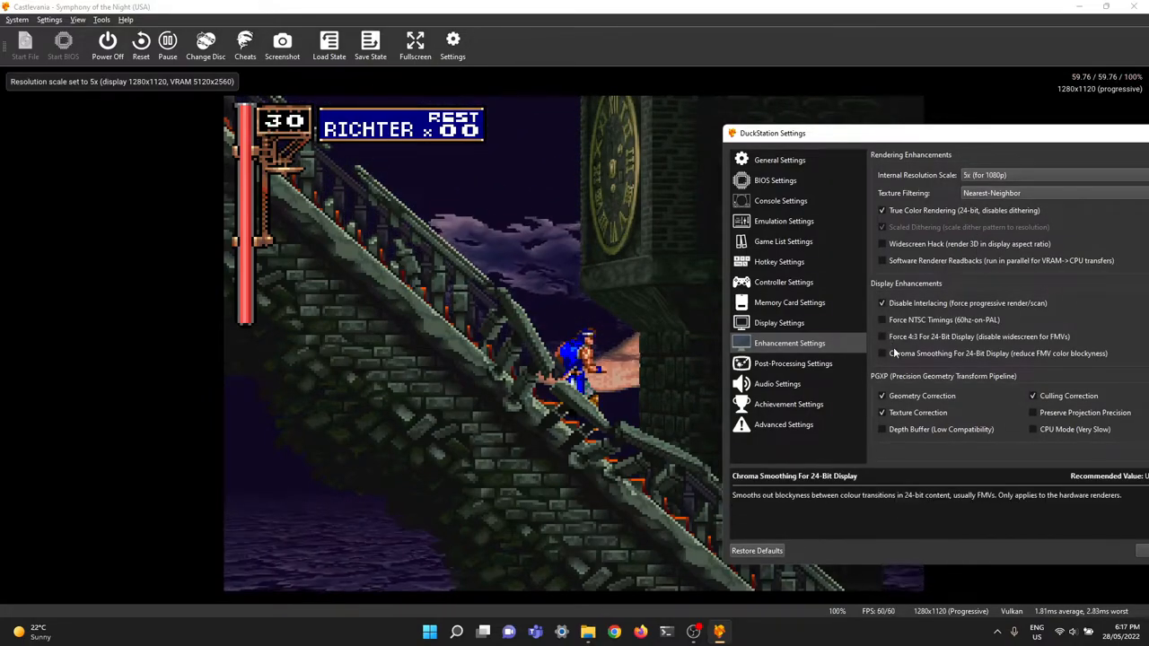
{"action": "left_click", "coordinate": [779, 323]}
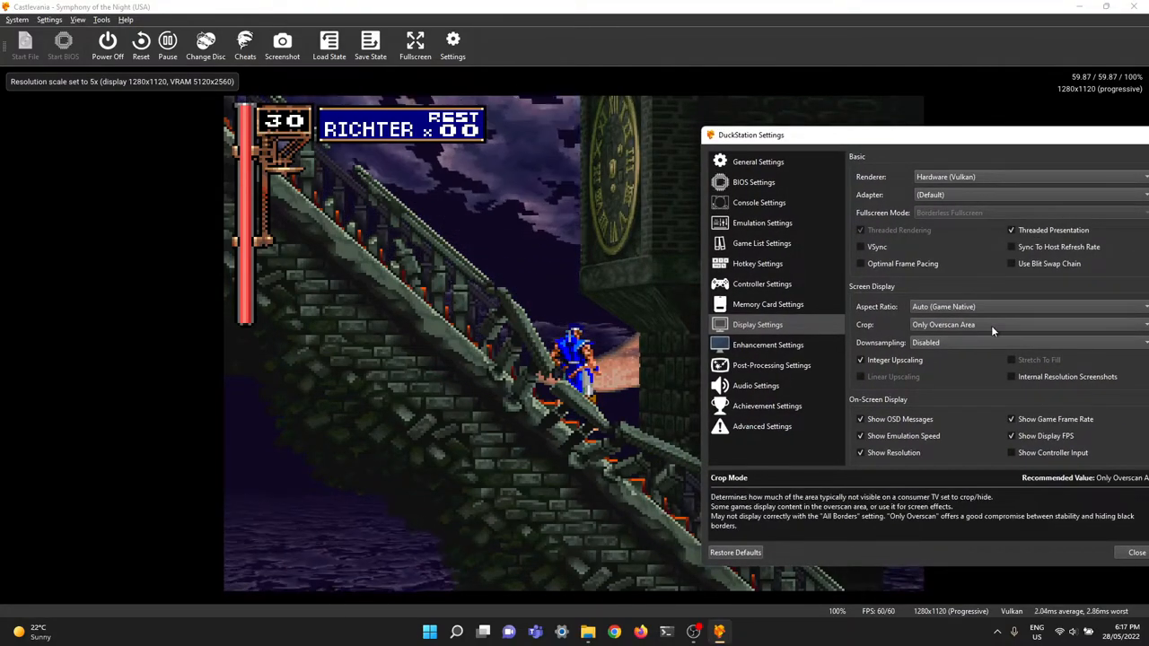
{"action": "left_click", "coordinate": [768, 345]}
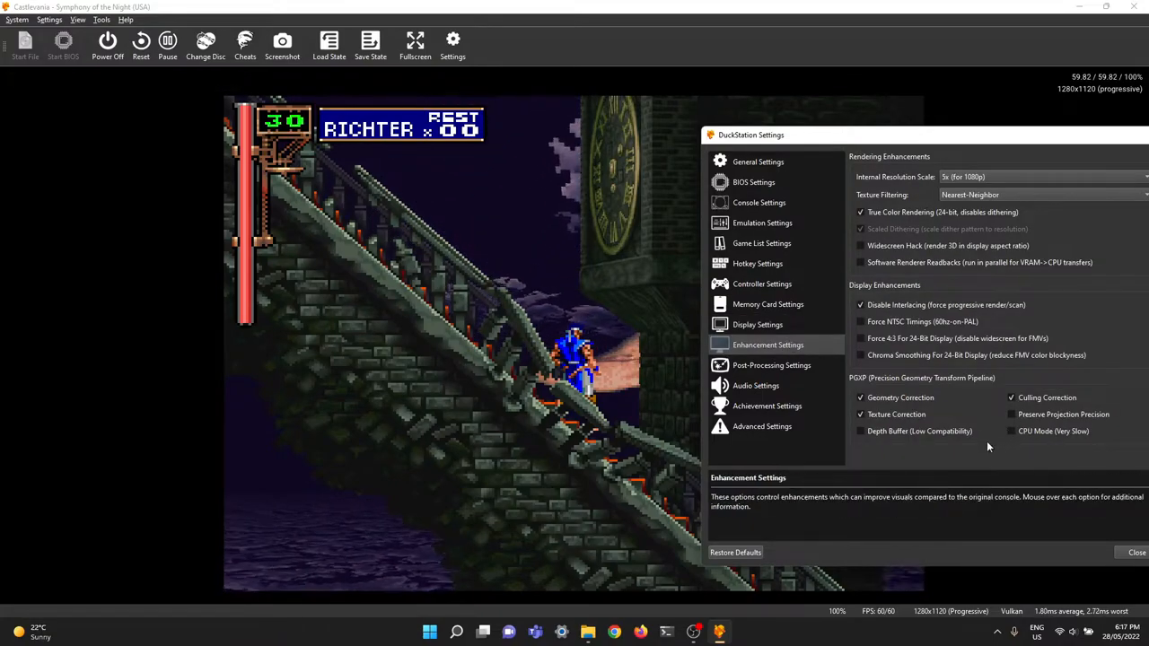
{"action": "mouse_move", "coordinate": [908, 440]}
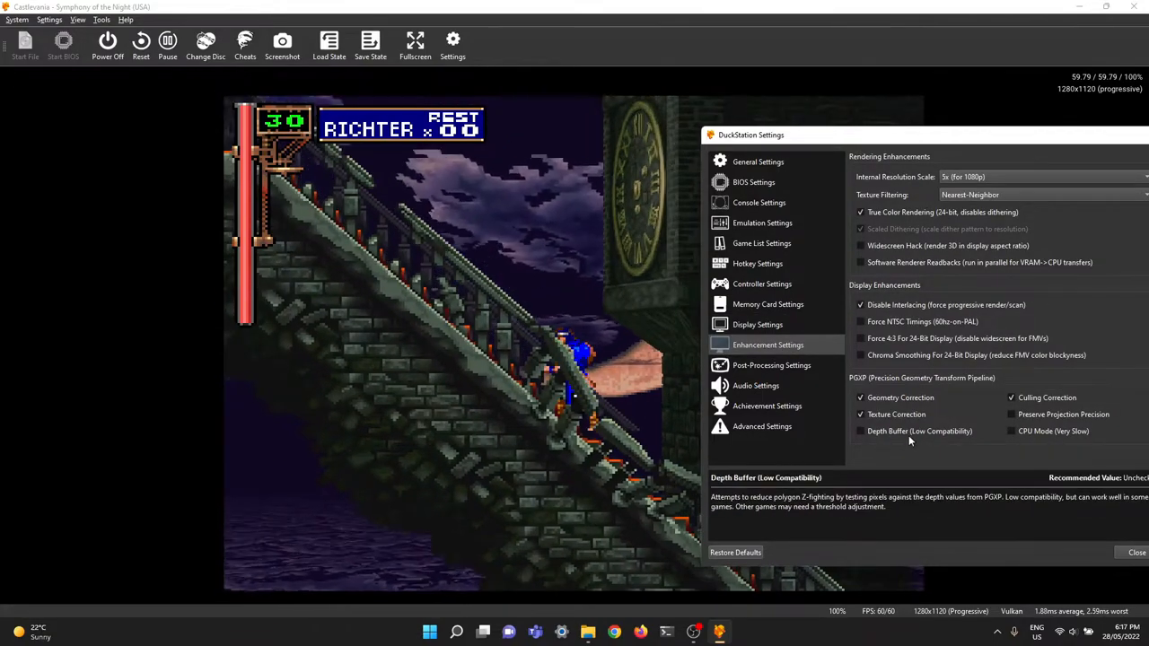
- Enable the PGXP depth buffer and toggle PGXP CPU mode
{"action": "left_click", "coordinate": [862, 431]}
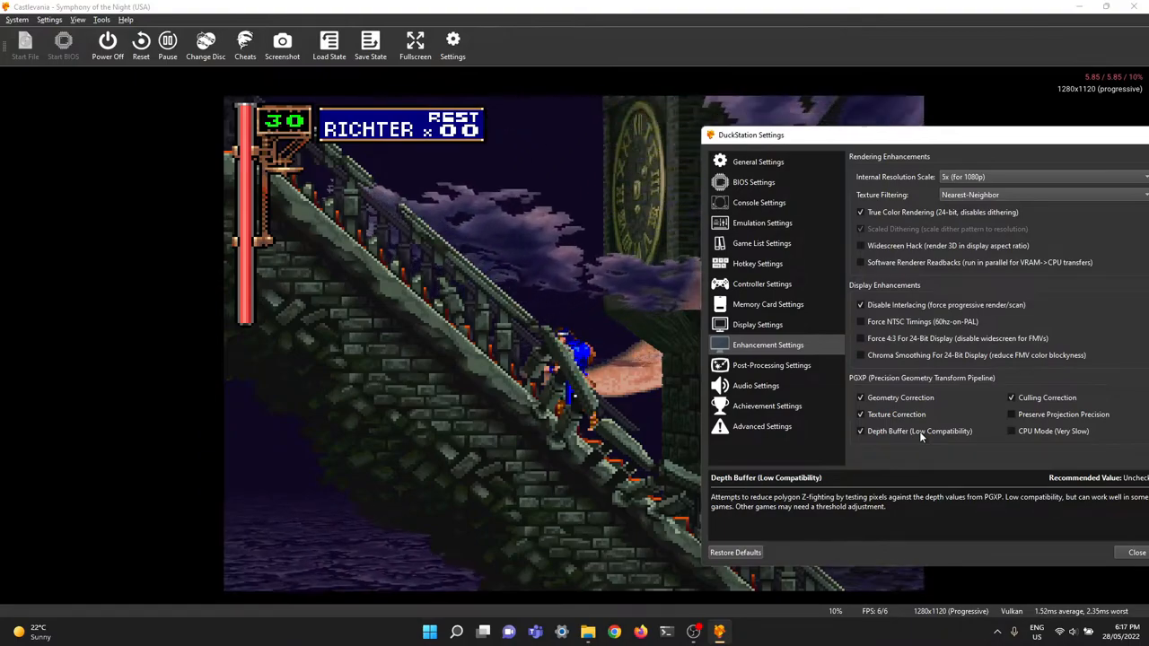
{"action": "mouse_move", "coordinate": [571, 312]}
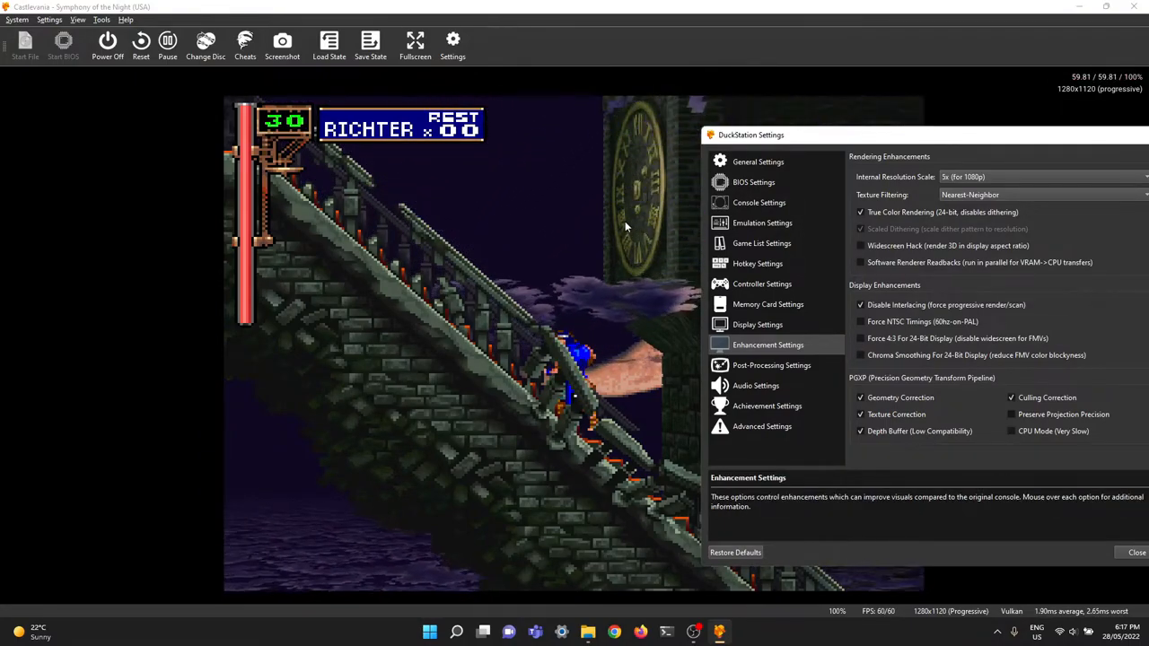
{"action": "mouse_move", "coordinate": [919, 431]}
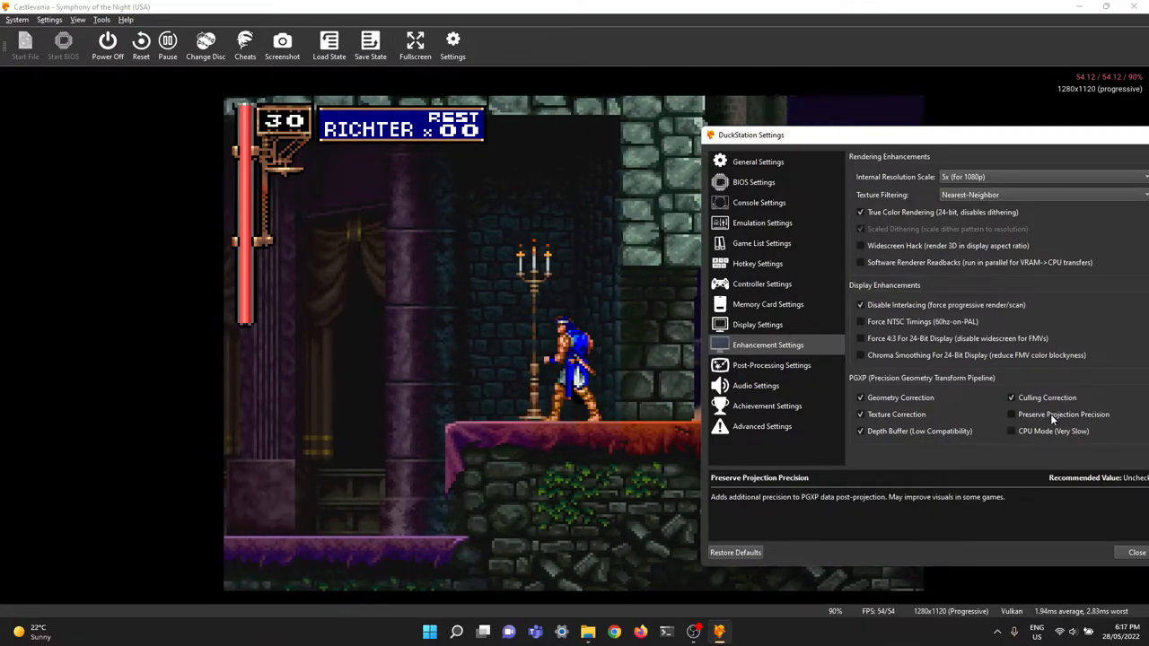
{"action": "left_click", "coordinate": [1013, 431]}
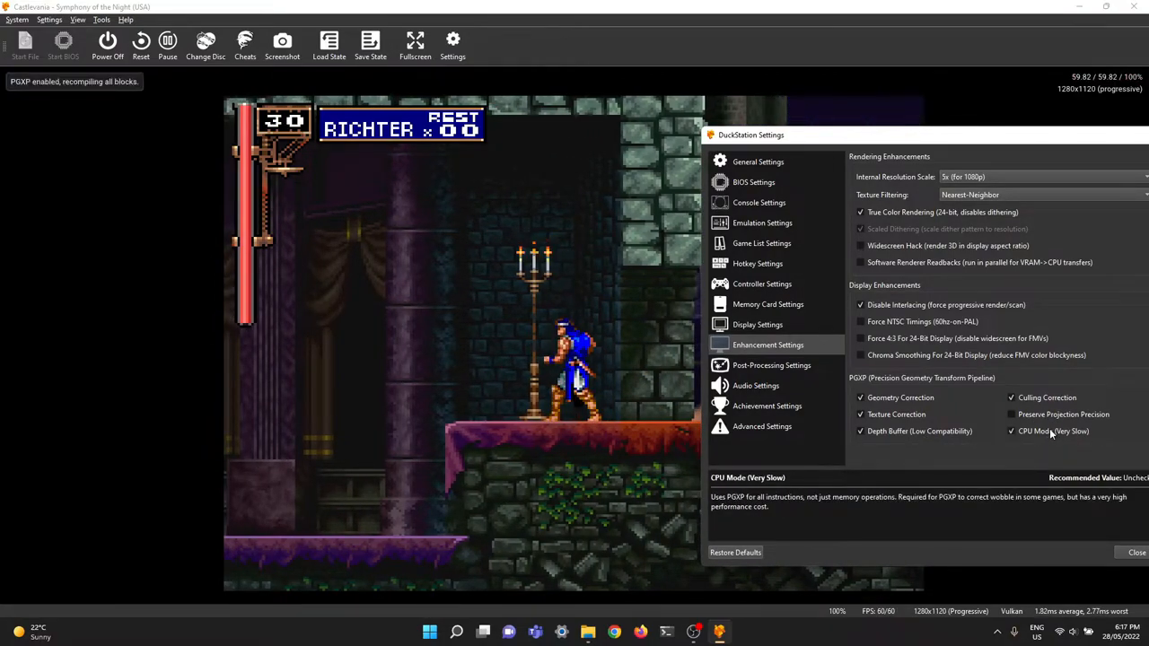
{"action": "left_click", "coordinate": [1012, 431]}
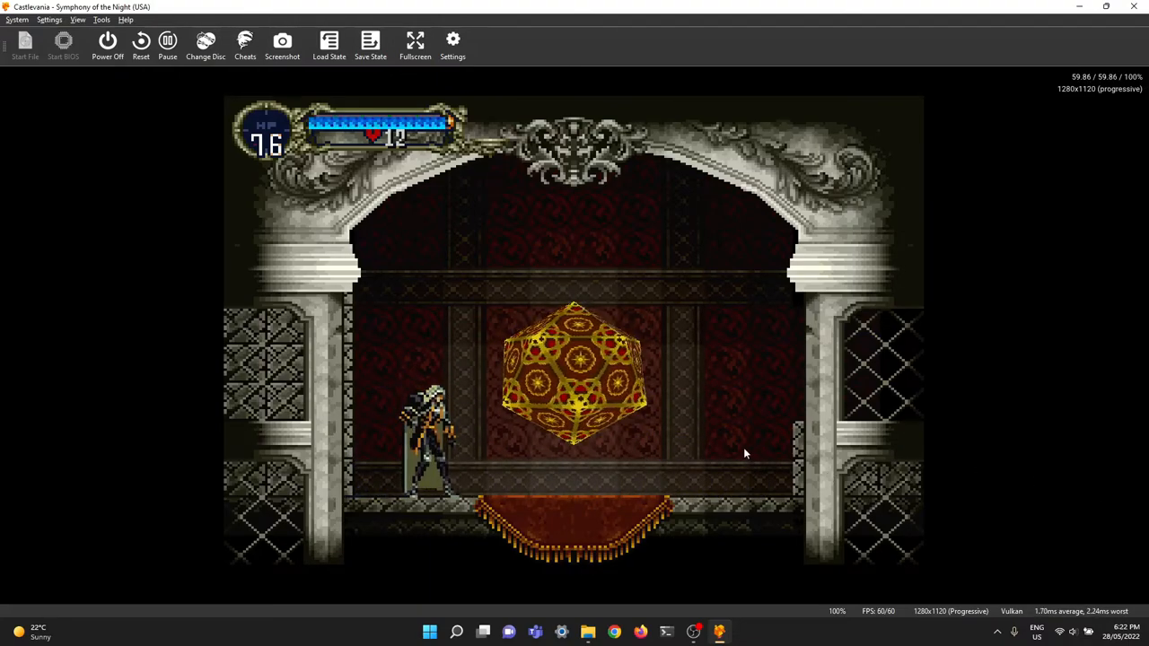
- Turn off PGXP geometry correction and set internal resolution to native 1x (256x224)
{"action": "left_click", "coordinate": [452, 45]}
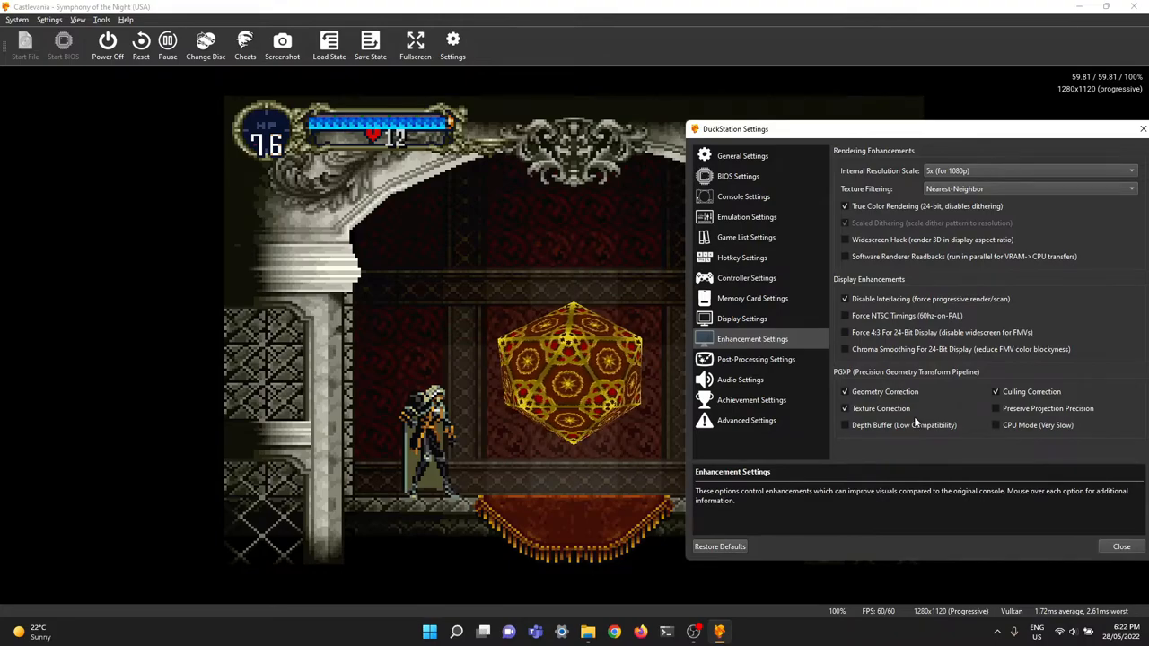
{"action": "left_click", "coordinate": [843, 391]}
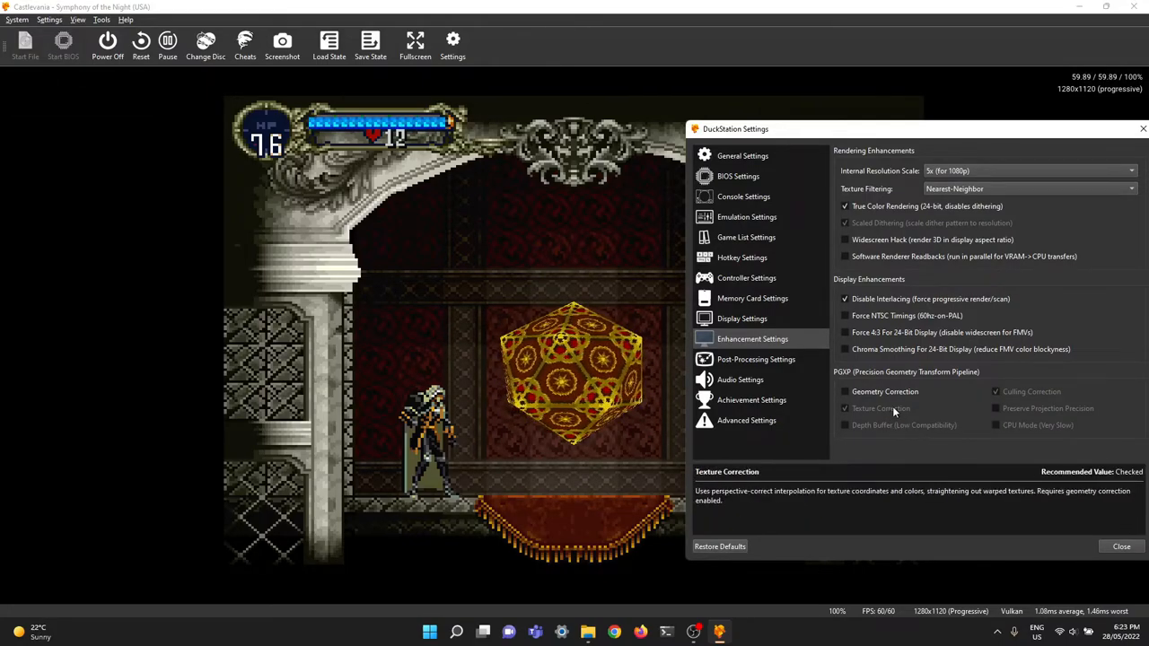
{"action": "left_click", "coordinate": [742, 320]}
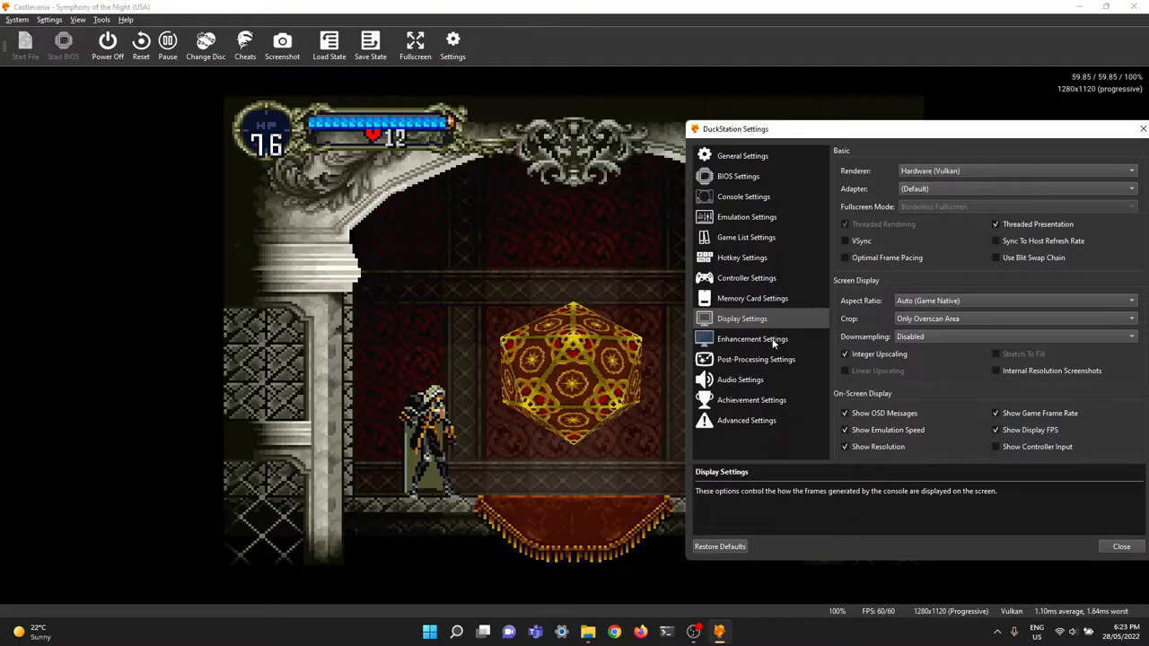
{"action": "left_click", "coordinate": [752, 337]}
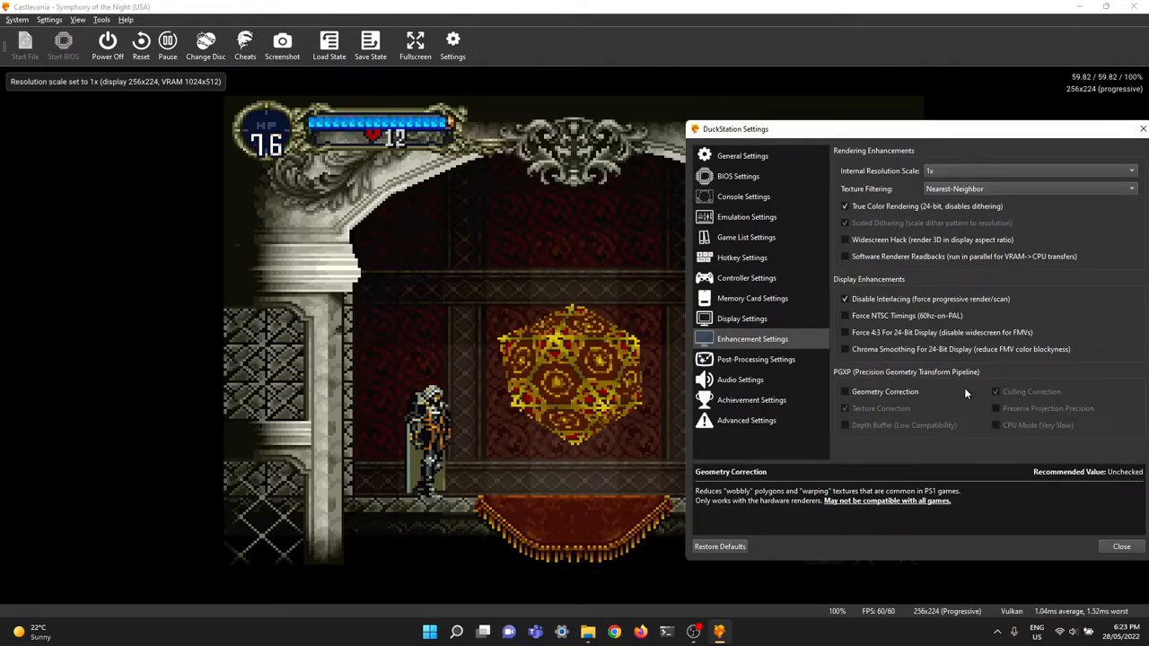
{"action": "mouse_move", "coordinate": [969, 402]}
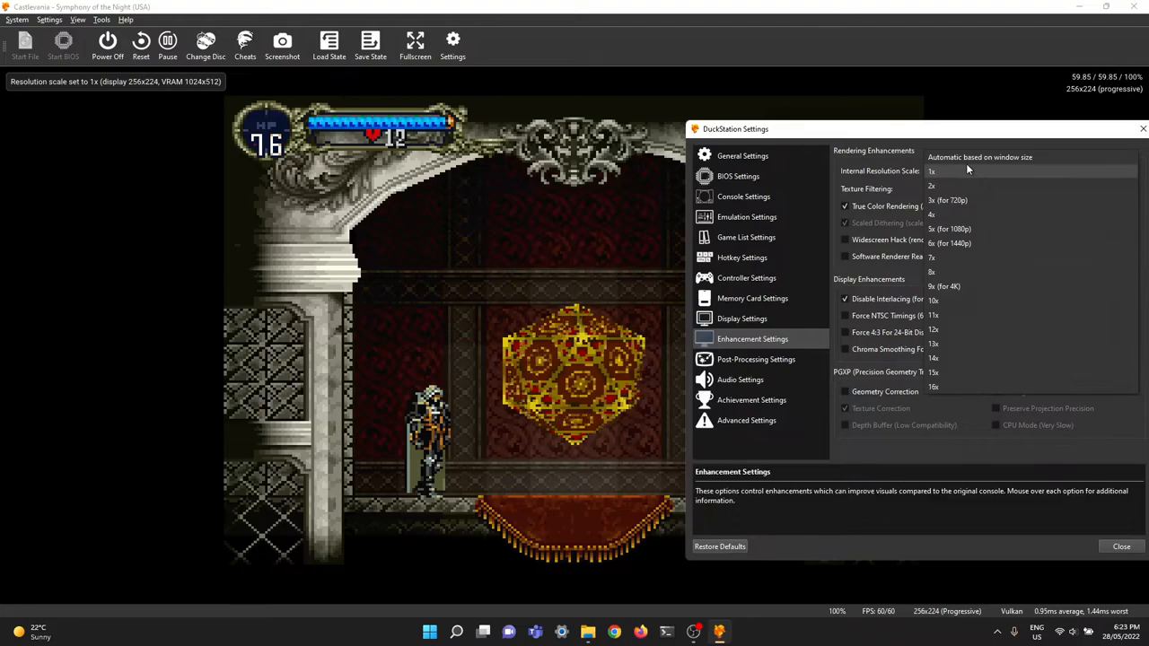
- Set 5x (1080p) internal resolution, enable PGXP geometry and projection precision, and close settings
{"action": "left_click", "coordinate": [948, 228]}
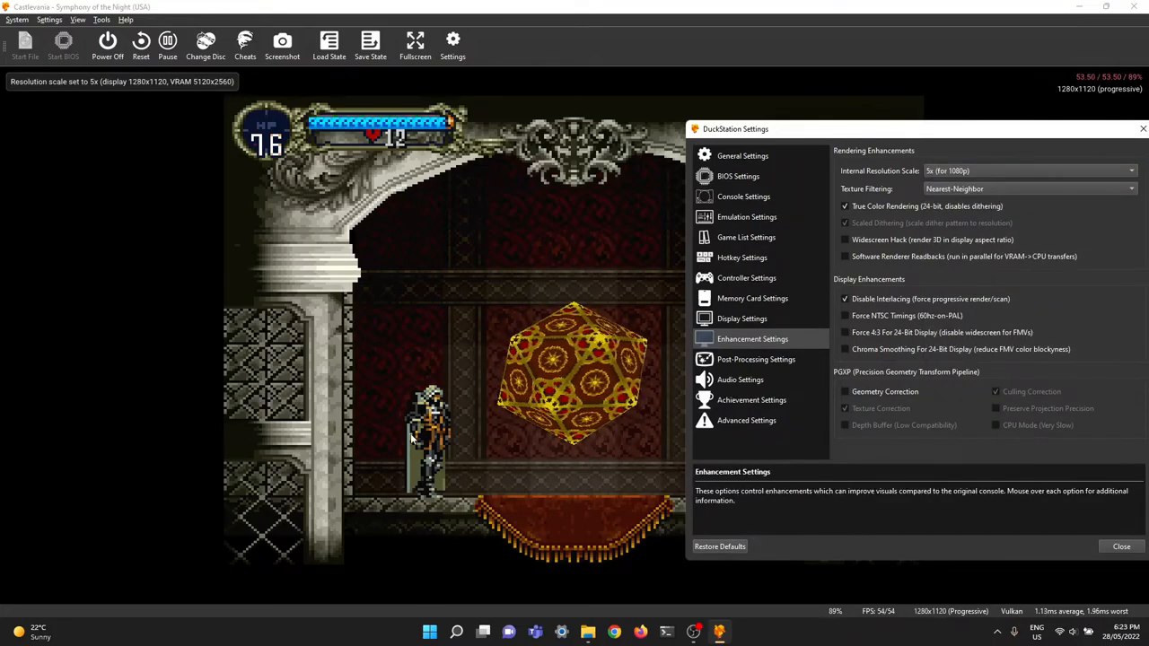
{"action": "mouse_move", "coordinate": [499, 416]}
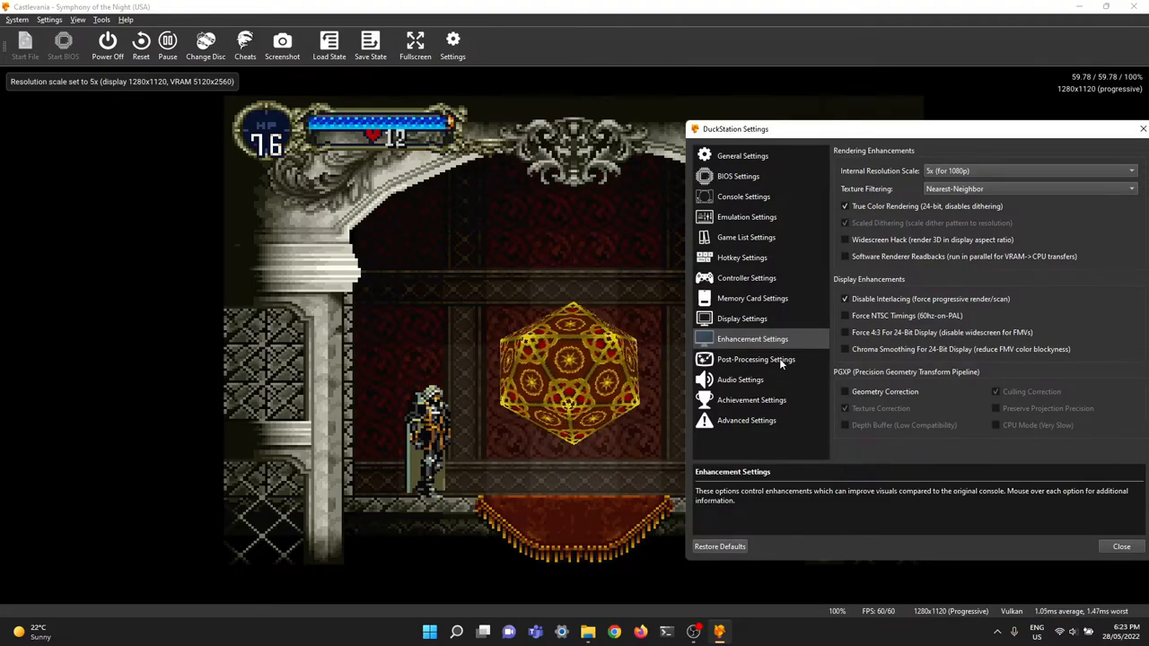
{"action": "left_click", "coordinate": [844, 391]}
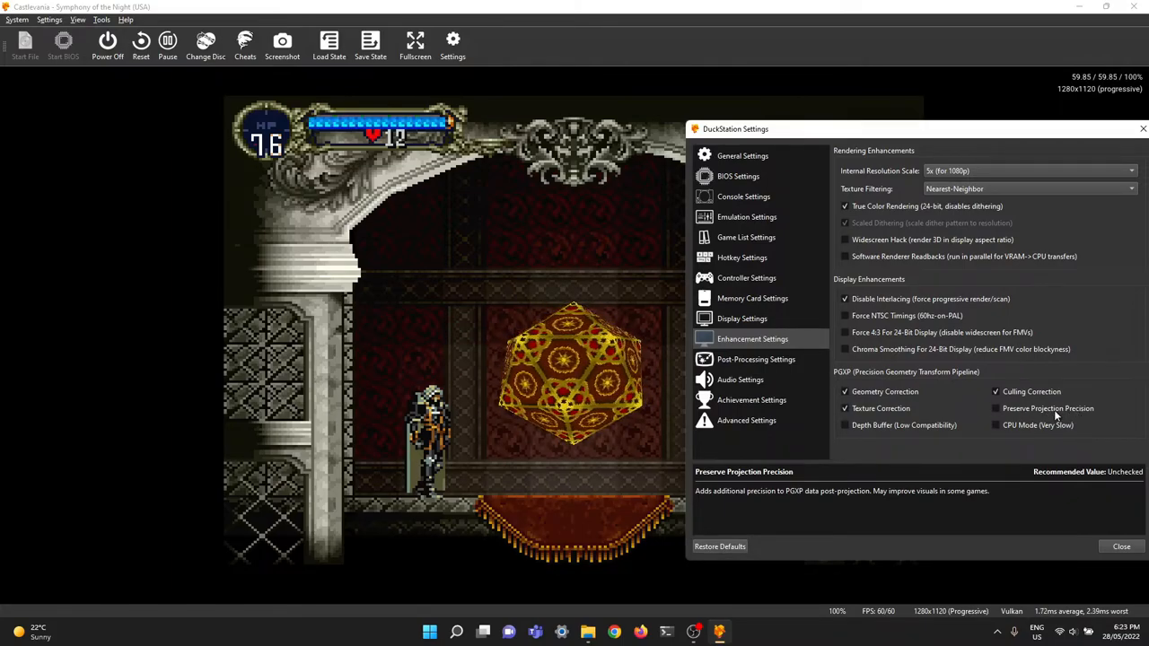
{"action": "left_click", "coordinate": [997, 409]}
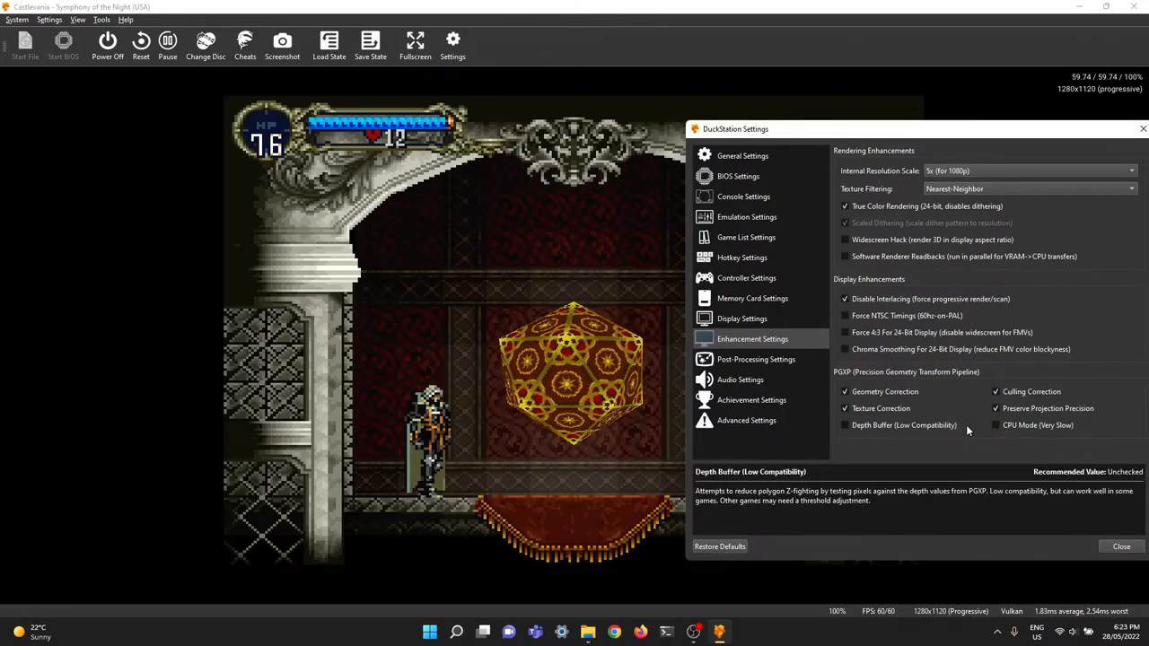
{"action": "mouse_move", "coordinate": [961, 427]}
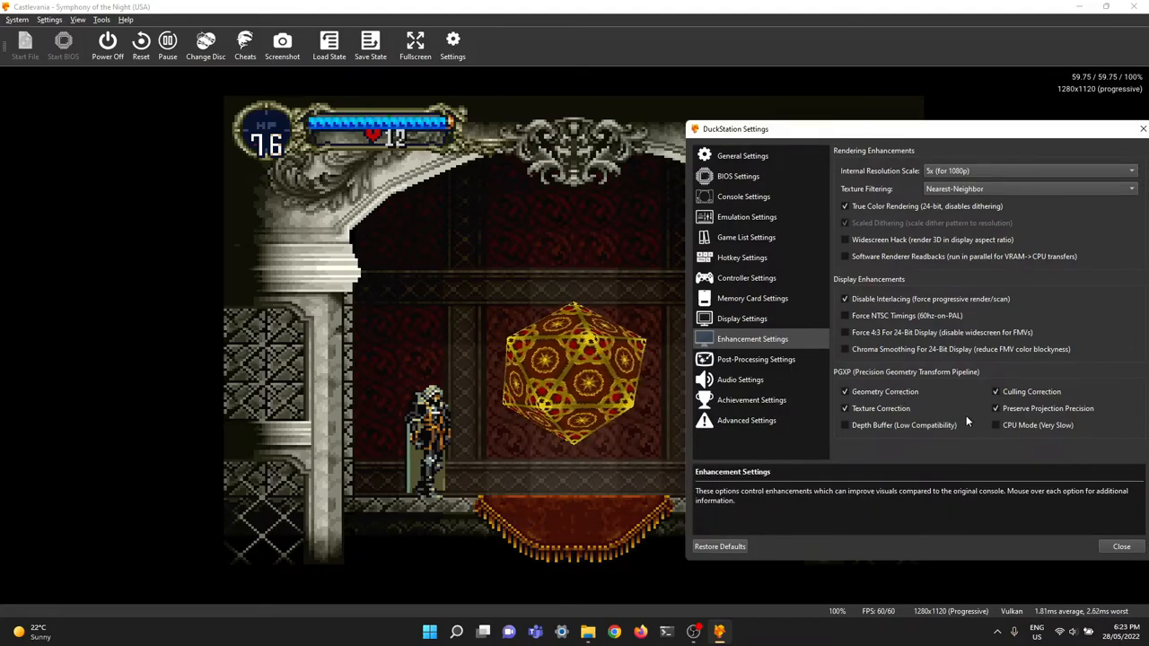
{"action": "left_click", "coordinate": [1120, 545]}
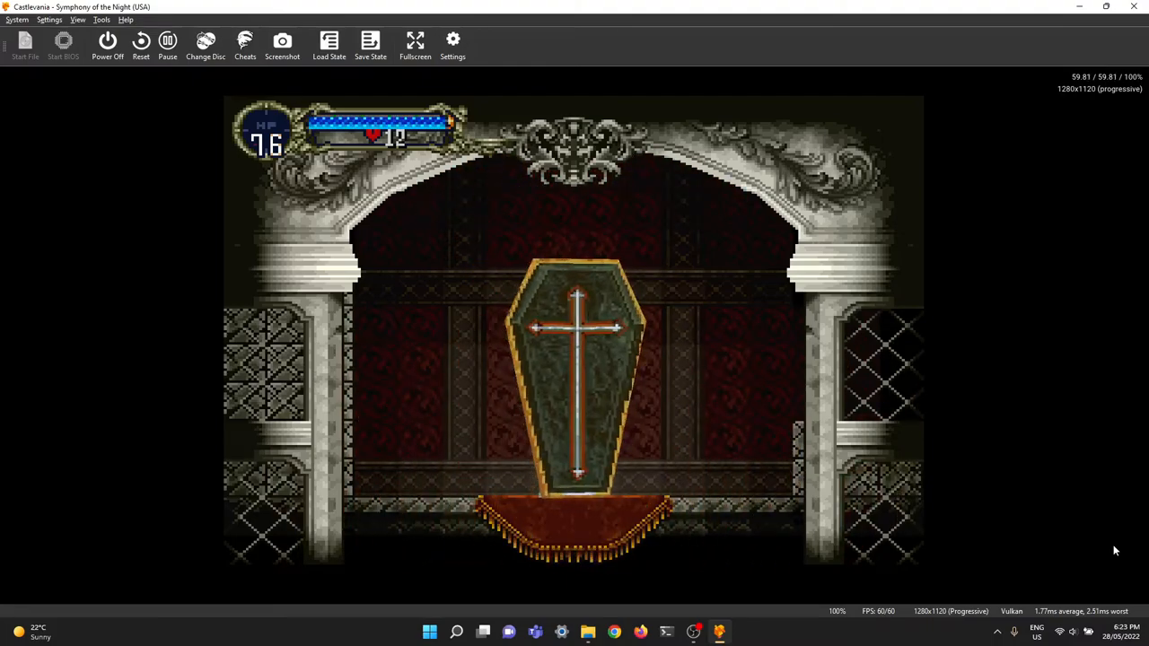
- Save the current game state into the Game Save 1 slot from the toolbar
{"action": "left_click", "coordinate": [370, 43]}
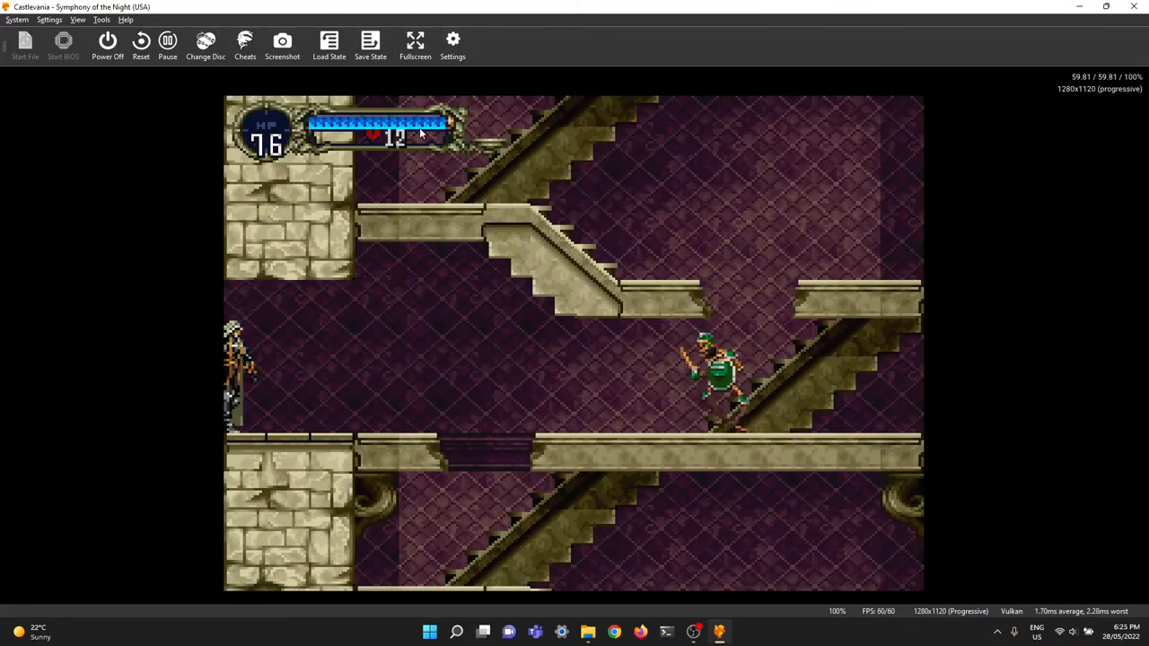
{"action": "left_click", "coordinate": [370, 45]}
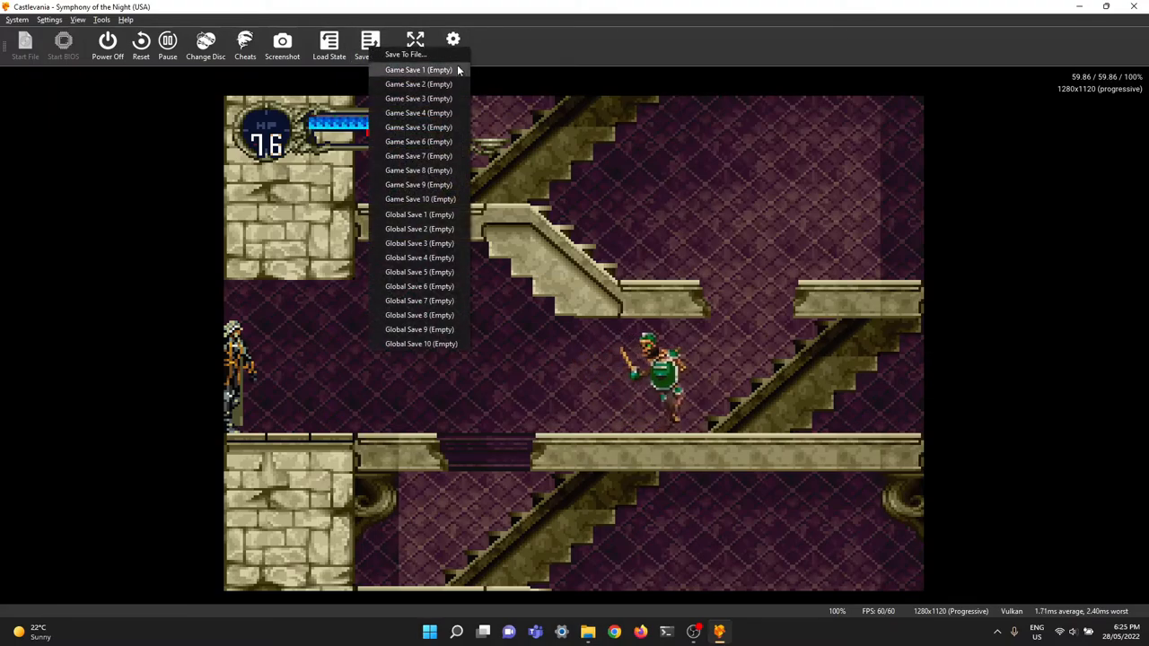
{"action": "left_click", "coordinate": [419, 69]}
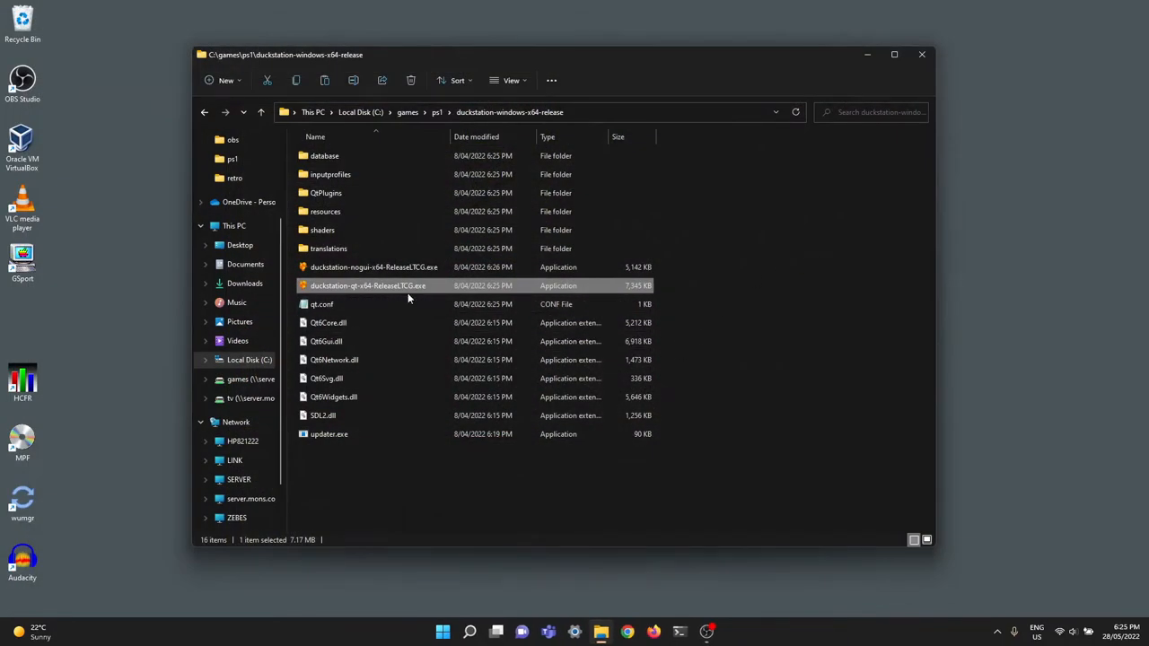
- Launch the game from the DuckStation folder so it resumes from its saved state
{"action": "double_click", "coordinate": [368, 285]}
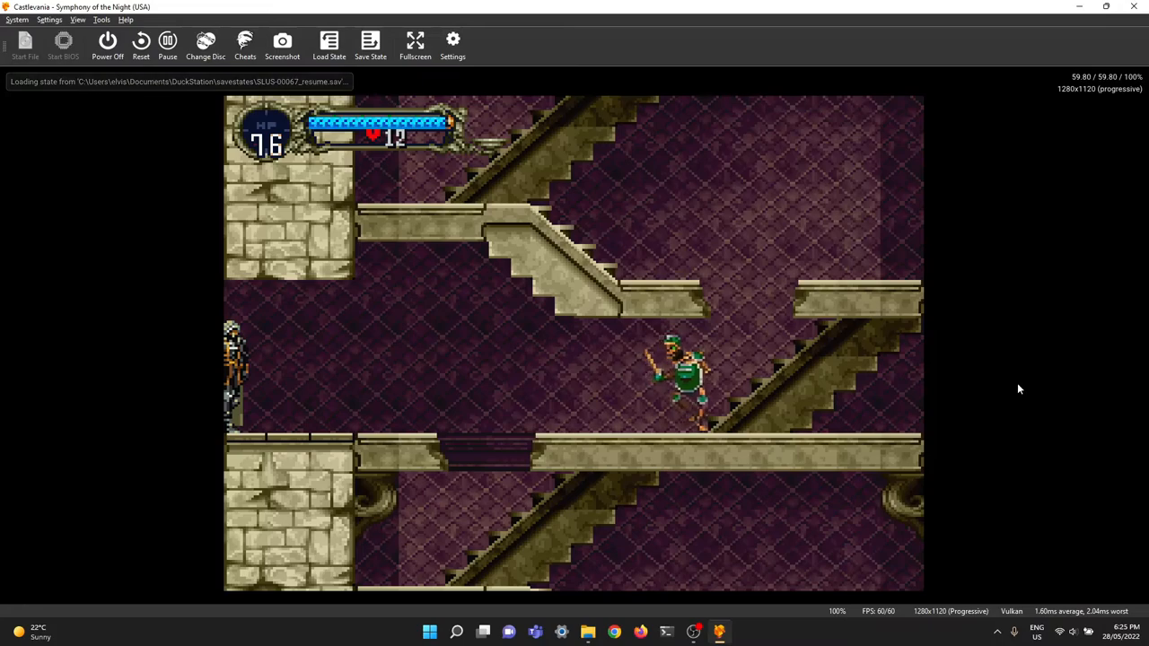
- Save the game to Game Save 1, then load that same slot back
{"action": "left_click", "coordinate": [369, 45]}
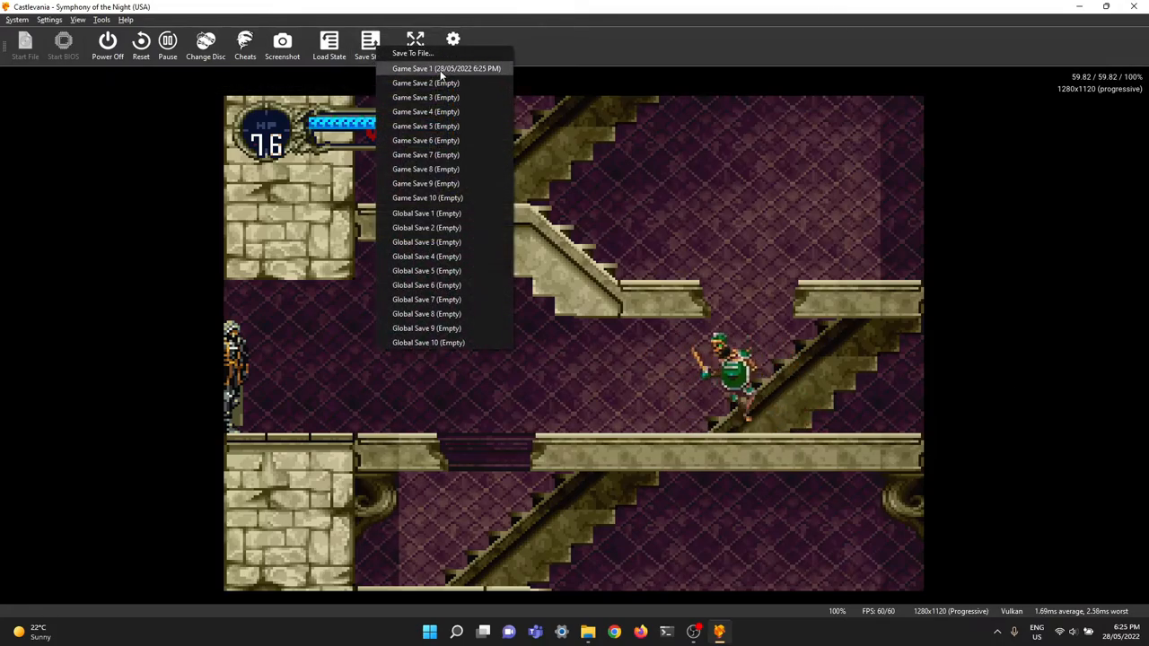
{"action": "left_click", "coordinate": [446, 68]}
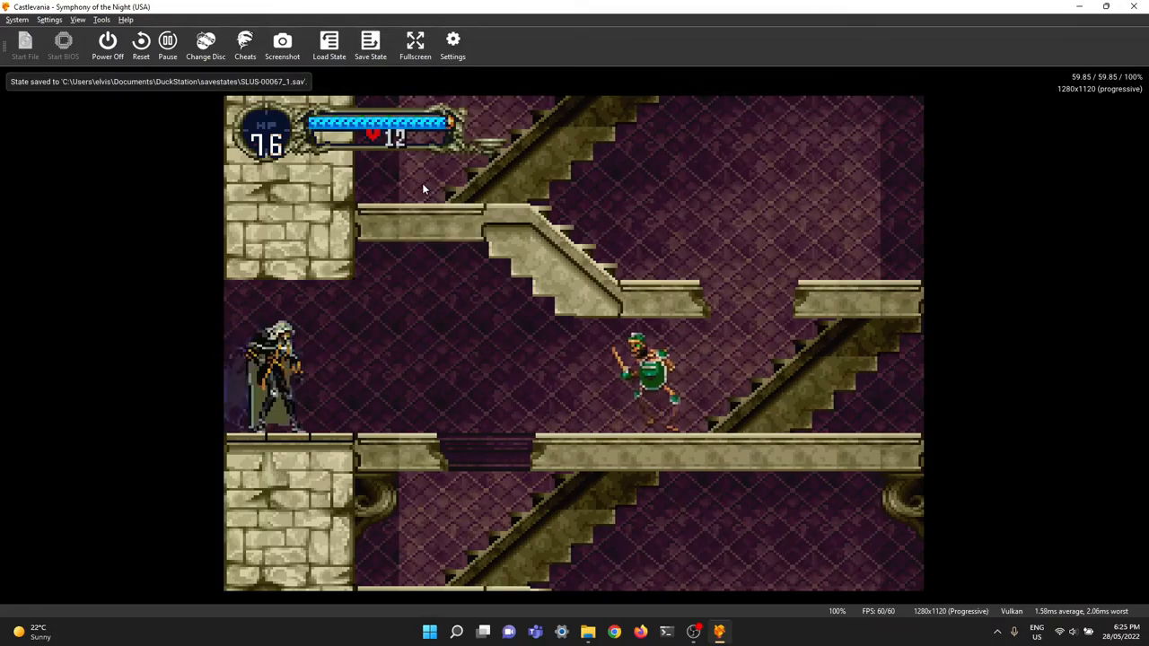
{"action": "left_click", "coordinate": [329, 45]}
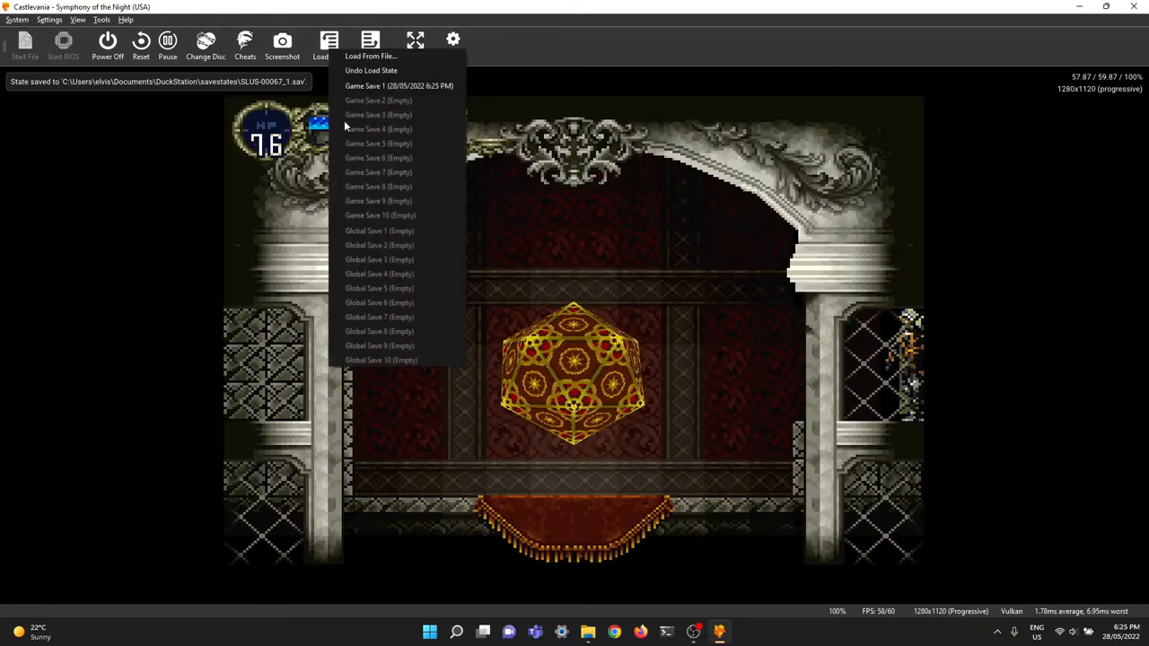
{"action": "left_click", "coordinate": [398, 86]}
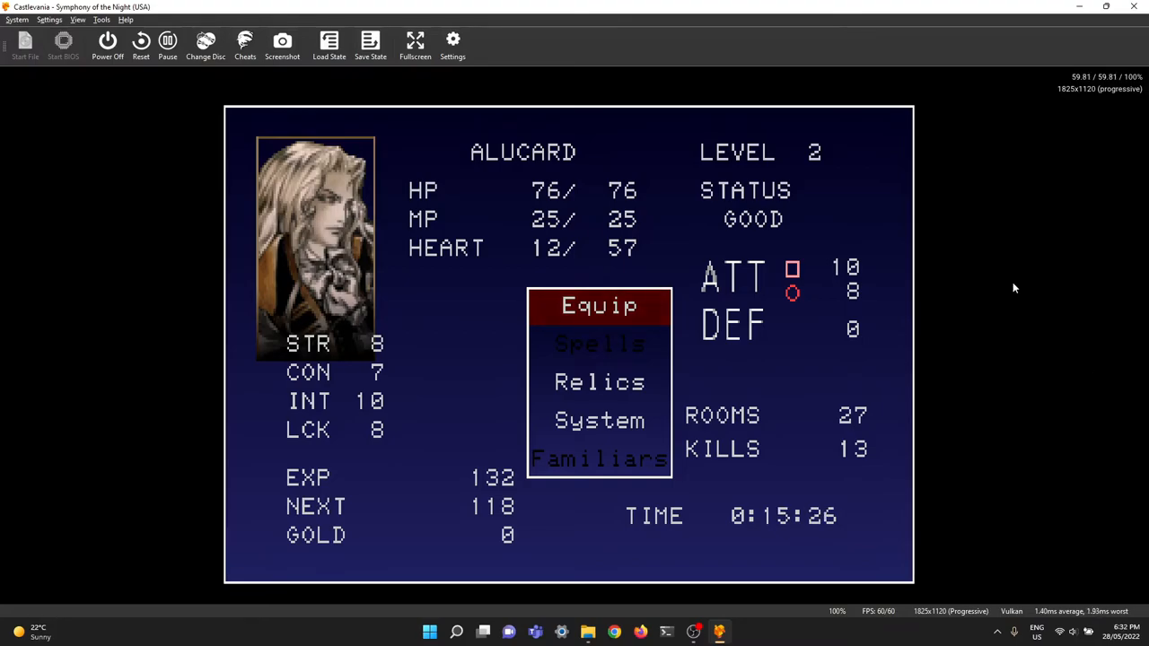
{"action": "mouse_move", "coordinate": [398, 244]}
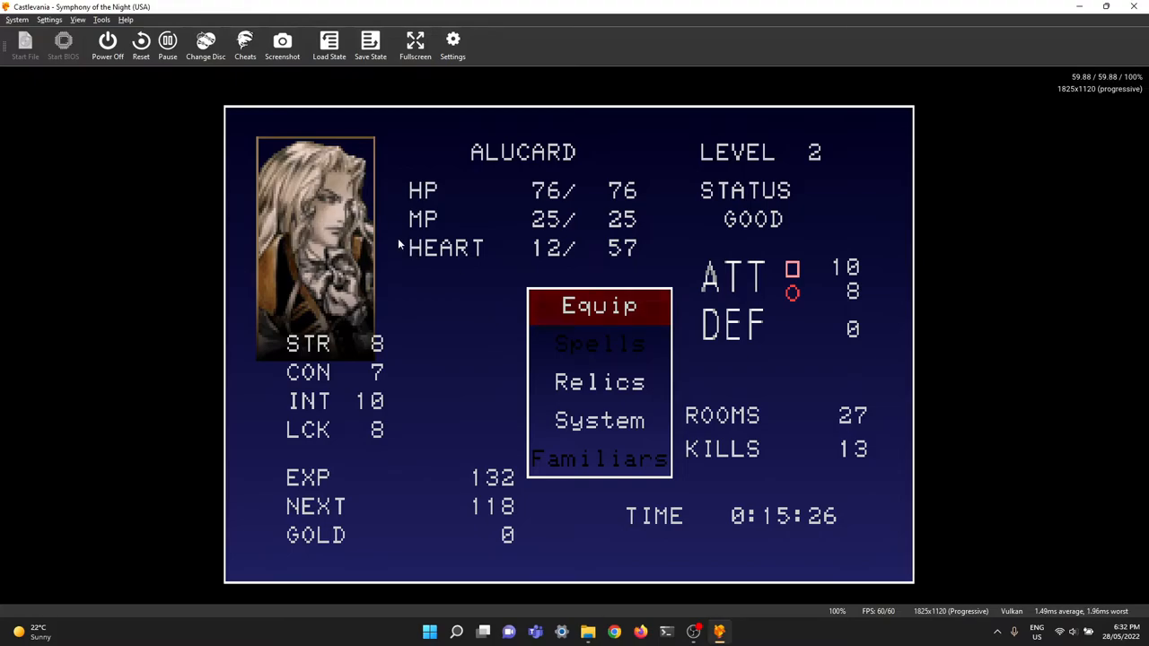
- Add the dolphinfx/scanlines shader to the post-processing chain
{"action": "left_click", "coordinate": [452, 45]}
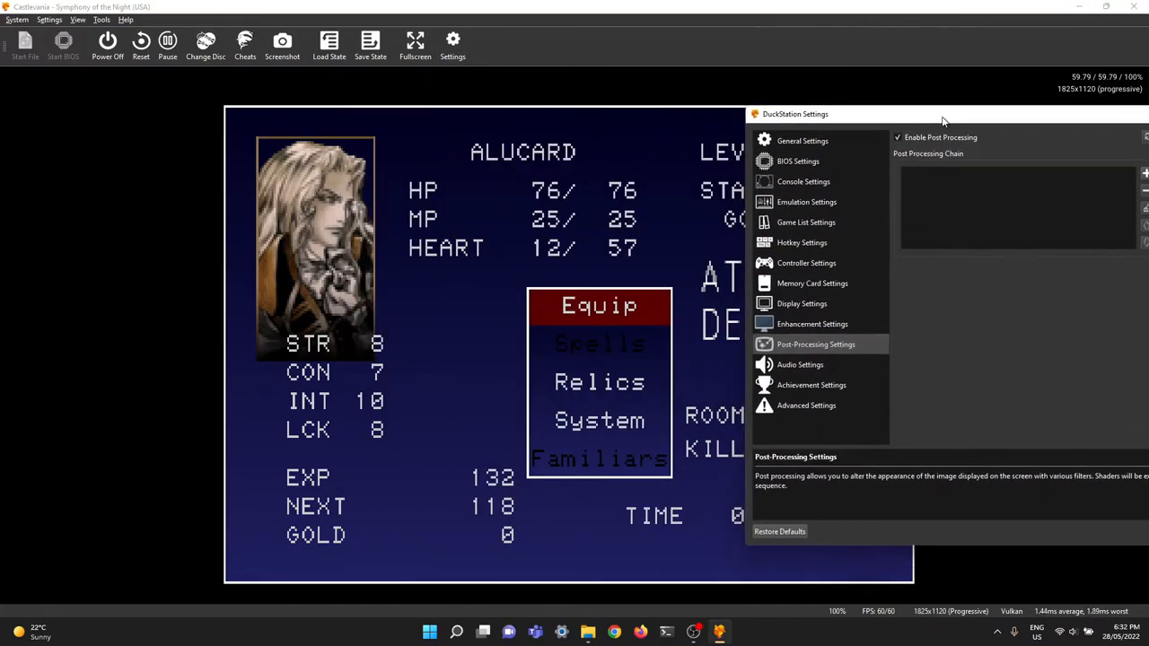
{"action": "left_click", "coordinate": [1142, 151]}
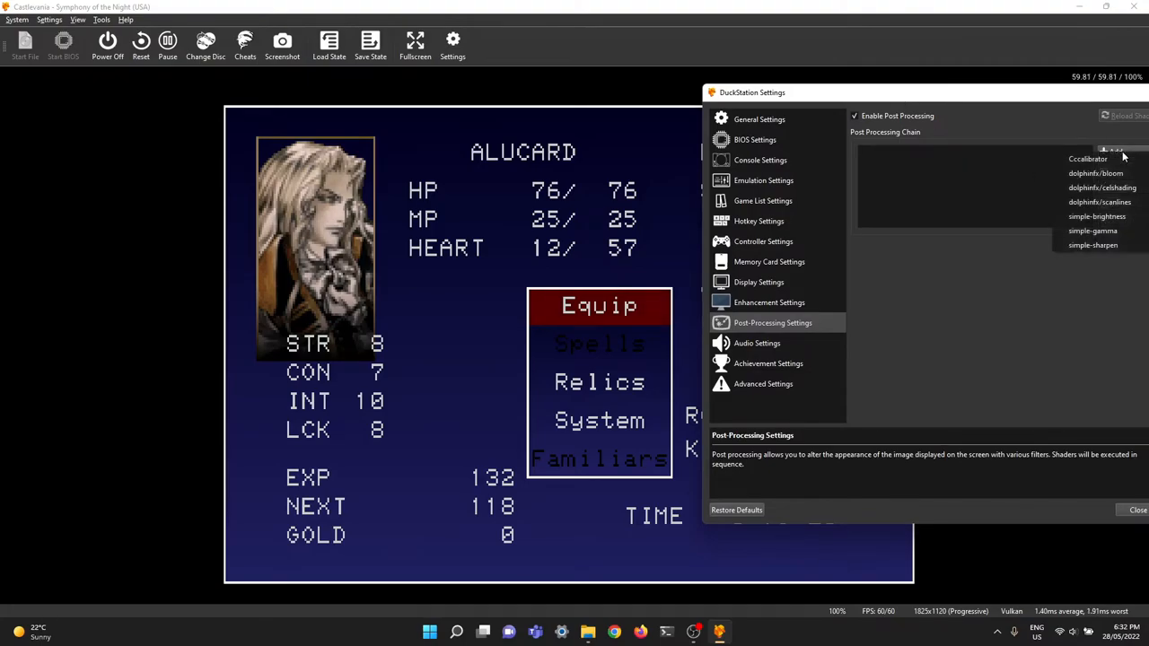
{"action": "mouse_move", "coordinate": [1120, 233]}
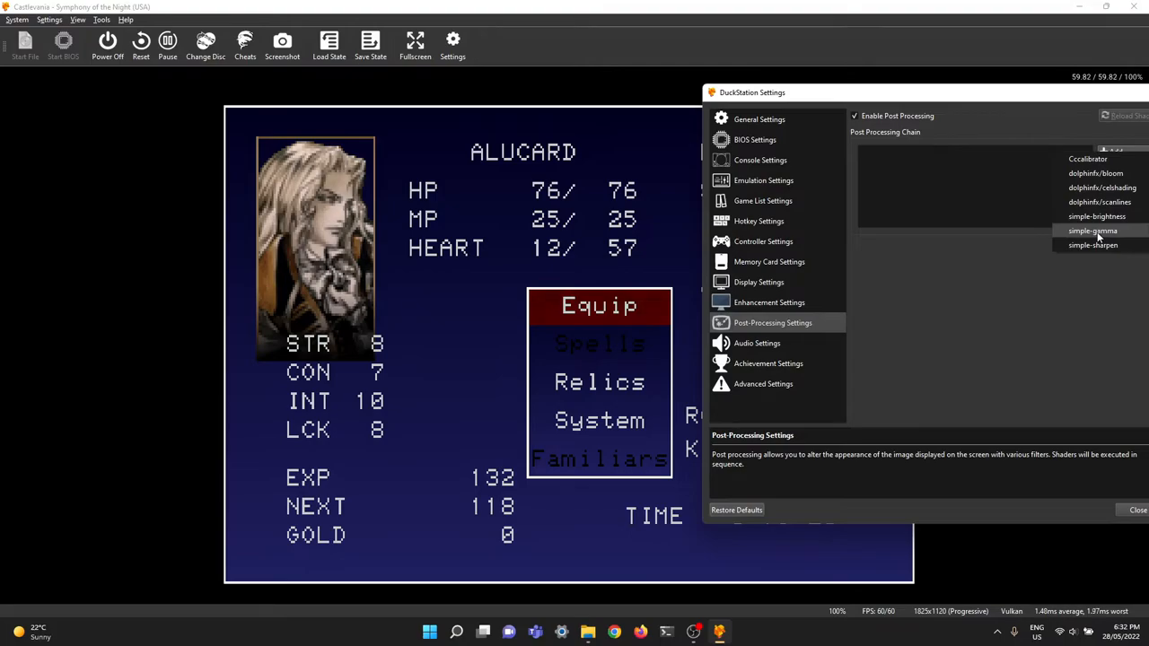
{"action": "mouse_move", "coordinate": [1098, 201]}
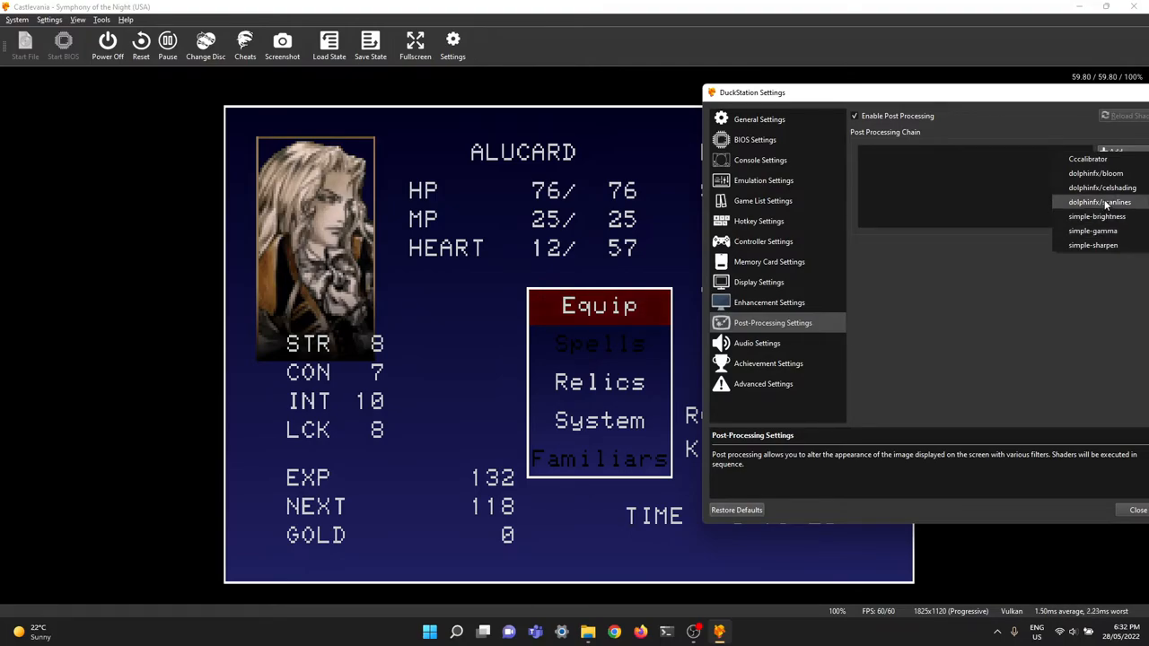
{"action": "left_click", "coordinate": [1098, 201]}
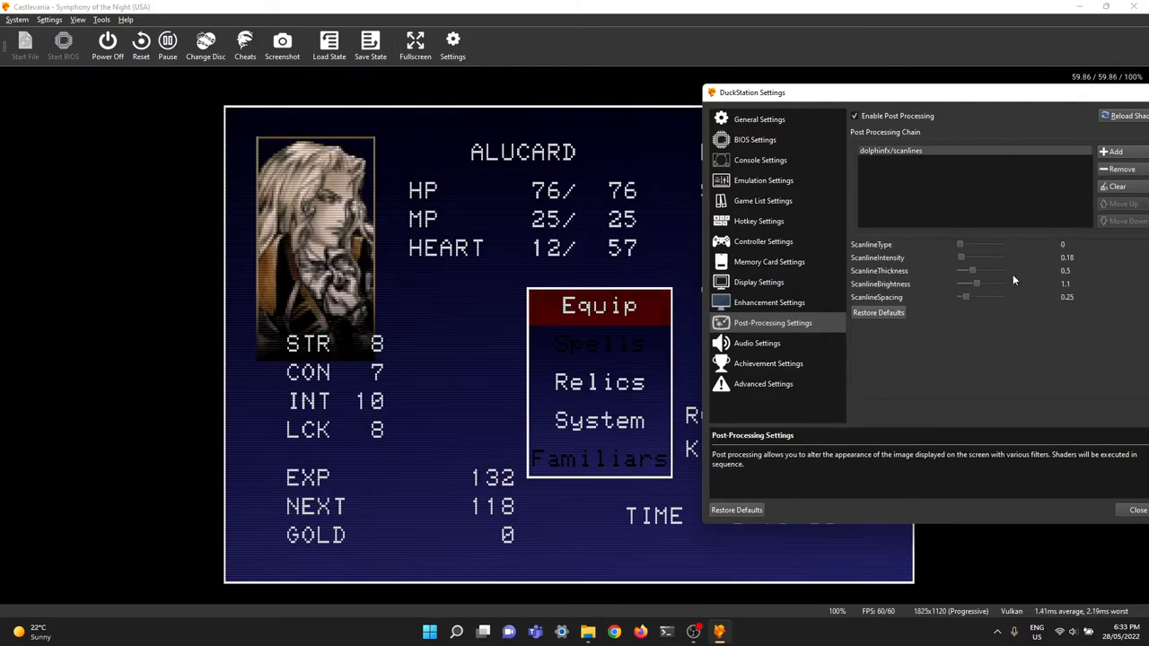
{"action": "mouse_move", "coordinate": [532, 365]}
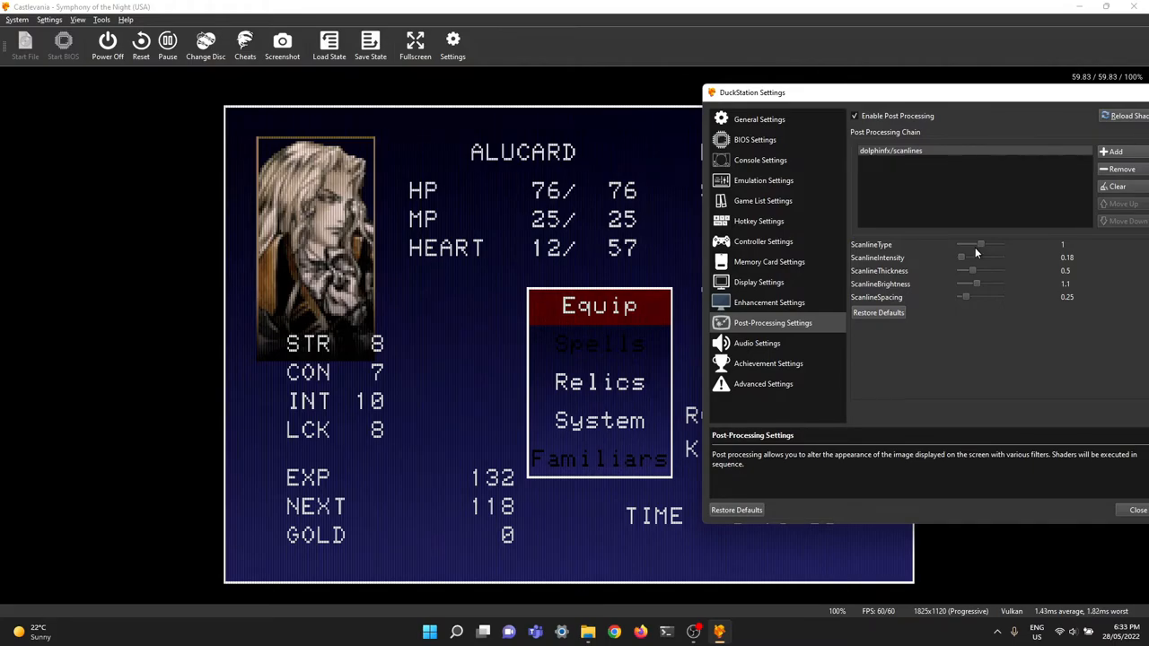
- Try scanline type 2 then back to 0, and raise intensity to 0.29
{"action": "left_click_drag", "start_coordinate": [979, 245], "coordinate": [1002, 244]}
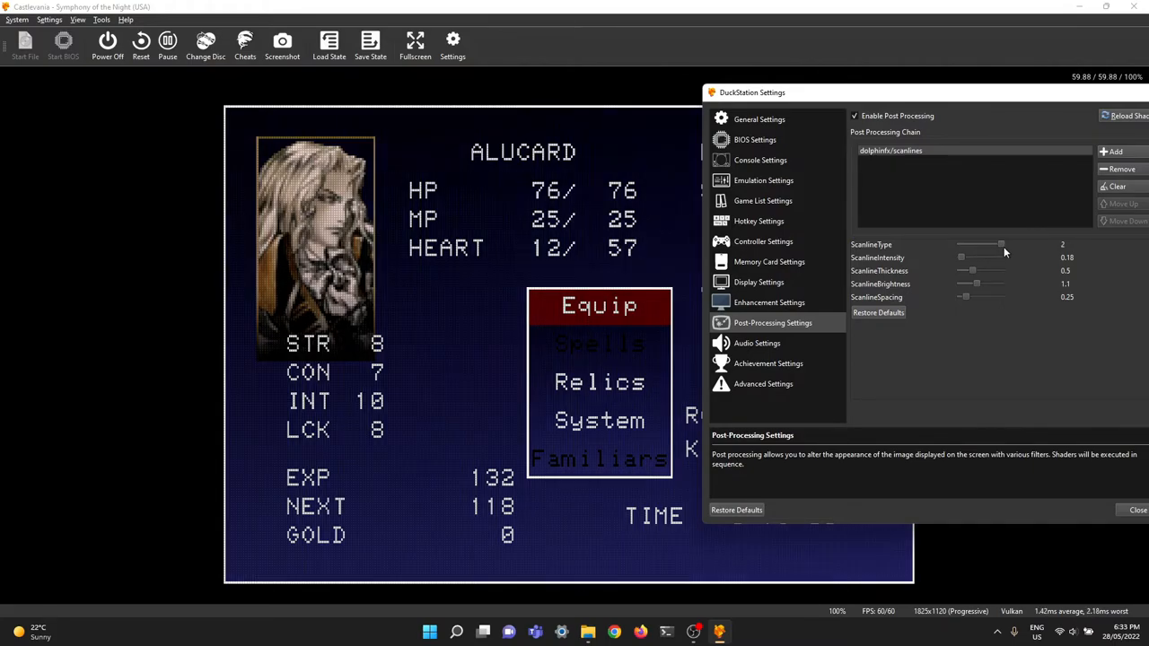
{"action": "mouse_move", "coordinate": [415, 320]}
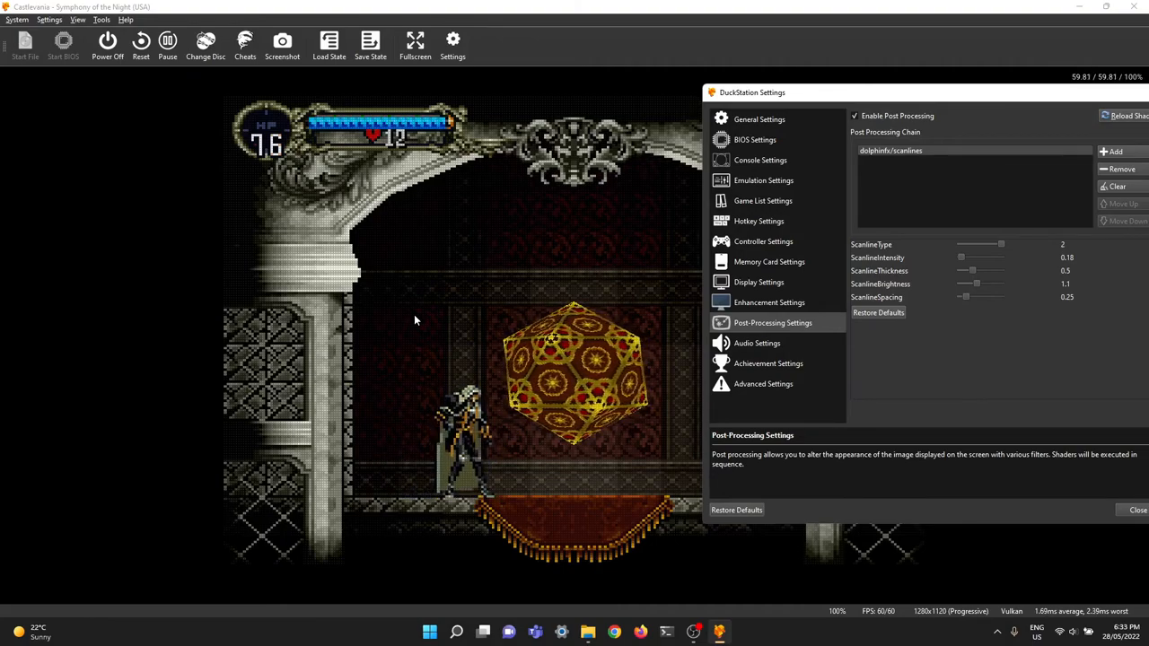
{"action": "mouse_move", "coordinate": [758, 332]}
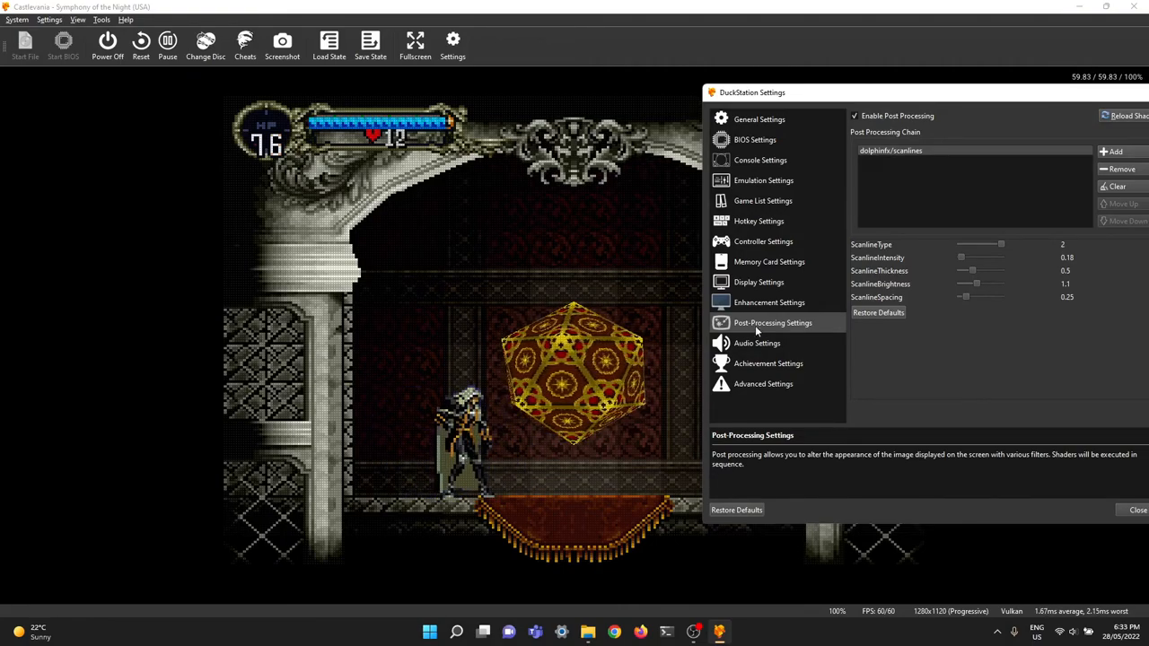
{"action": "left_click_drag", "start_coordinate": [984, 244], "coordinate": [959, 244]}
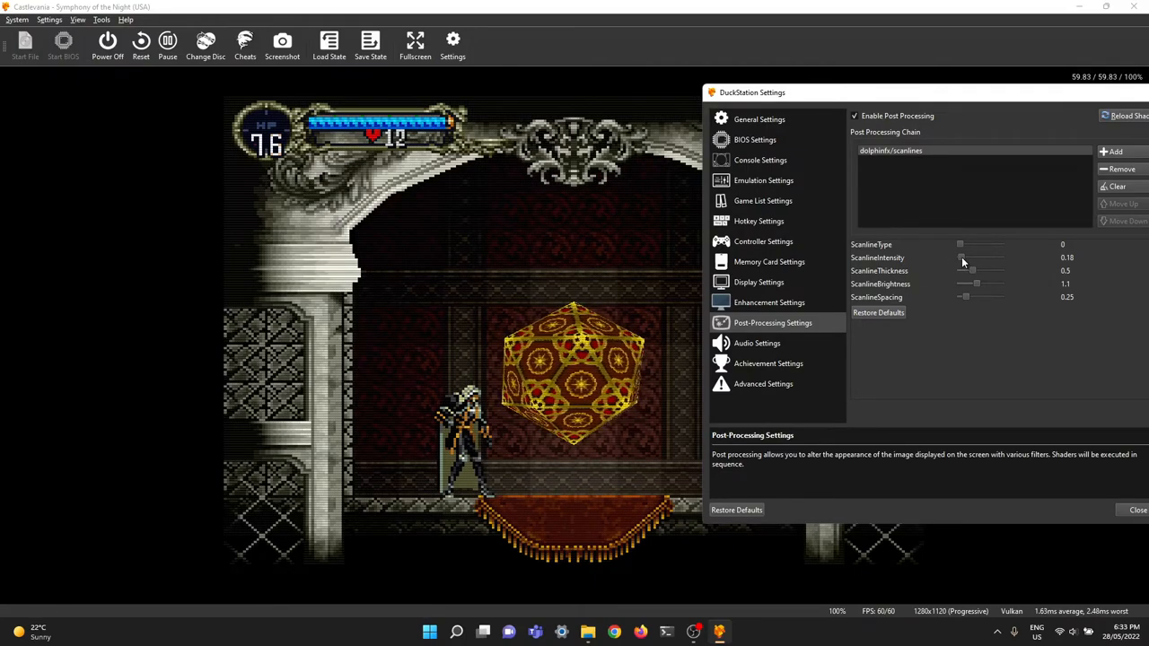
{"action": "left_click_drag", "start_coordinate": [958, 259], "coordinate": [971, 258]}
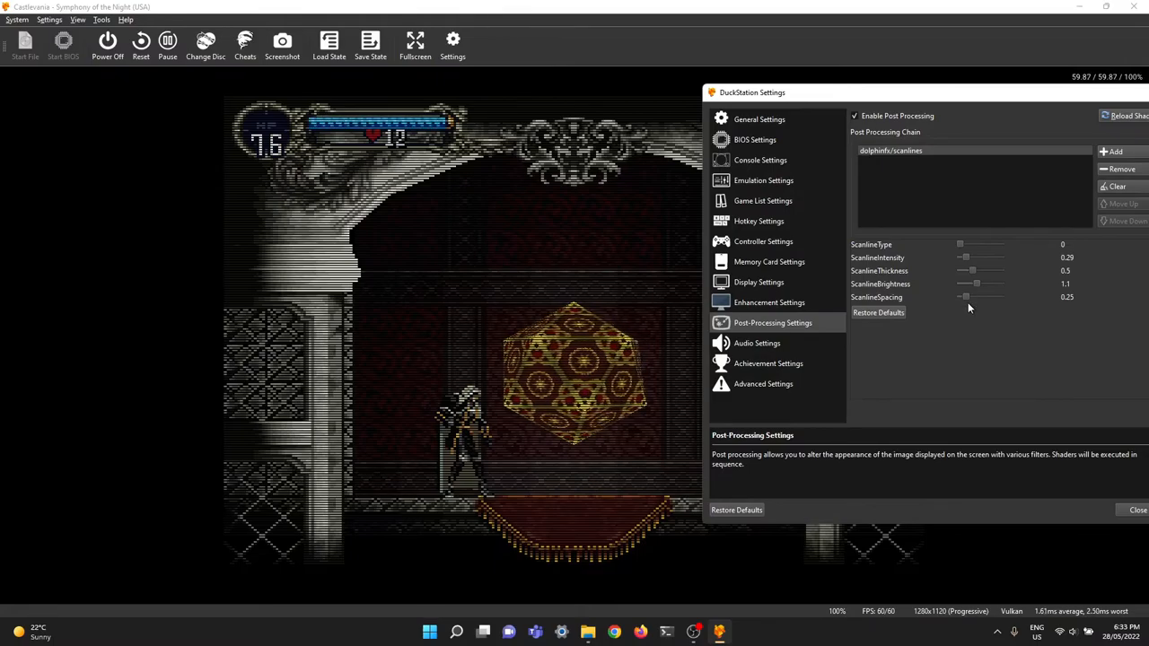
- Test scanline spacing at 0.40, 0.84 and 0.99, then return it to 0.25
{"action": "left_click_drag", "start_coordinate": [964, 298], "coordinate": [977, 298]}
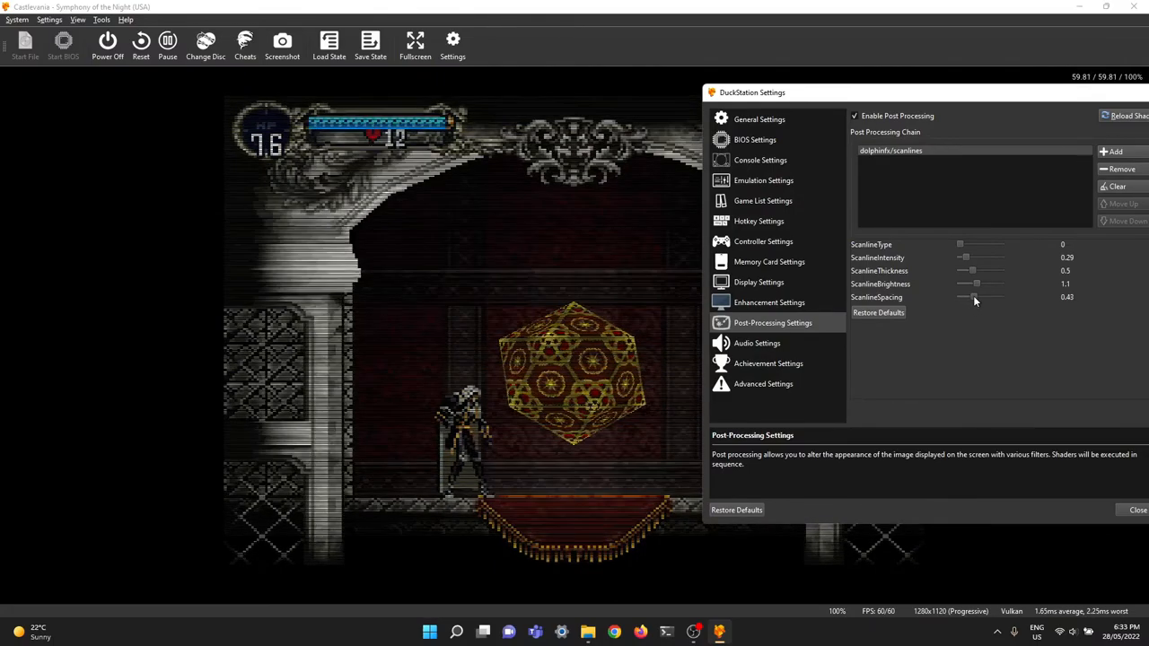
{"action": "left_click_drag", "start_coordinate": [975, 298], "coordinate": [991, 298]}
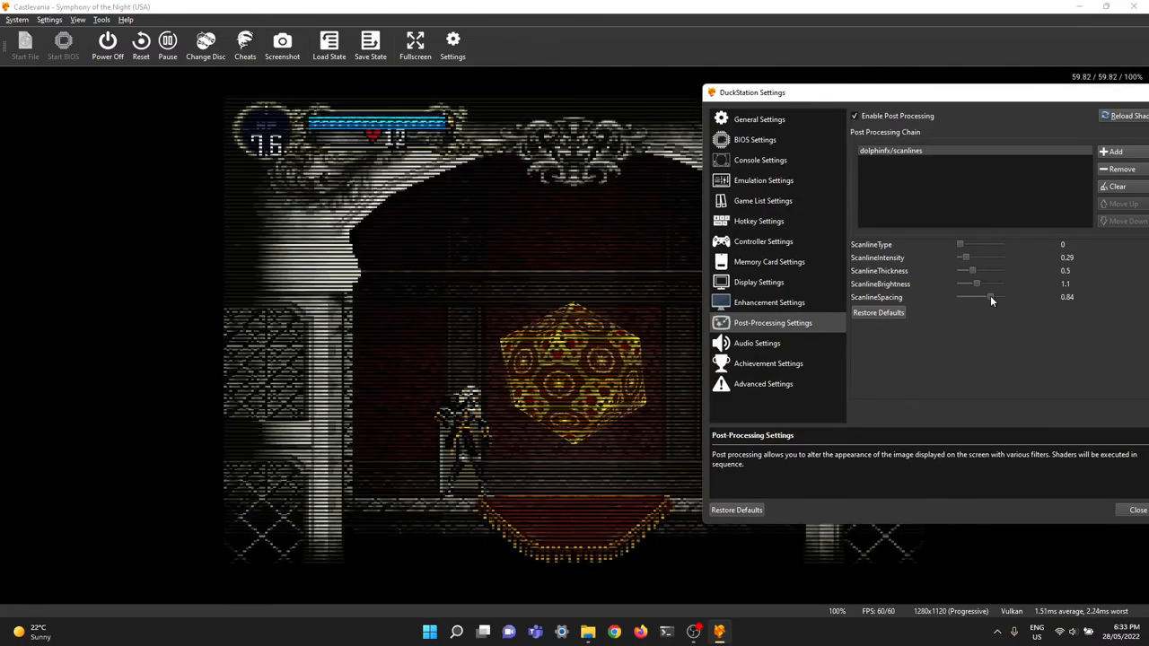
{"action": "left_click_drag", "start_coordinate": [991, 296], "coordinate": [1003, 297]}
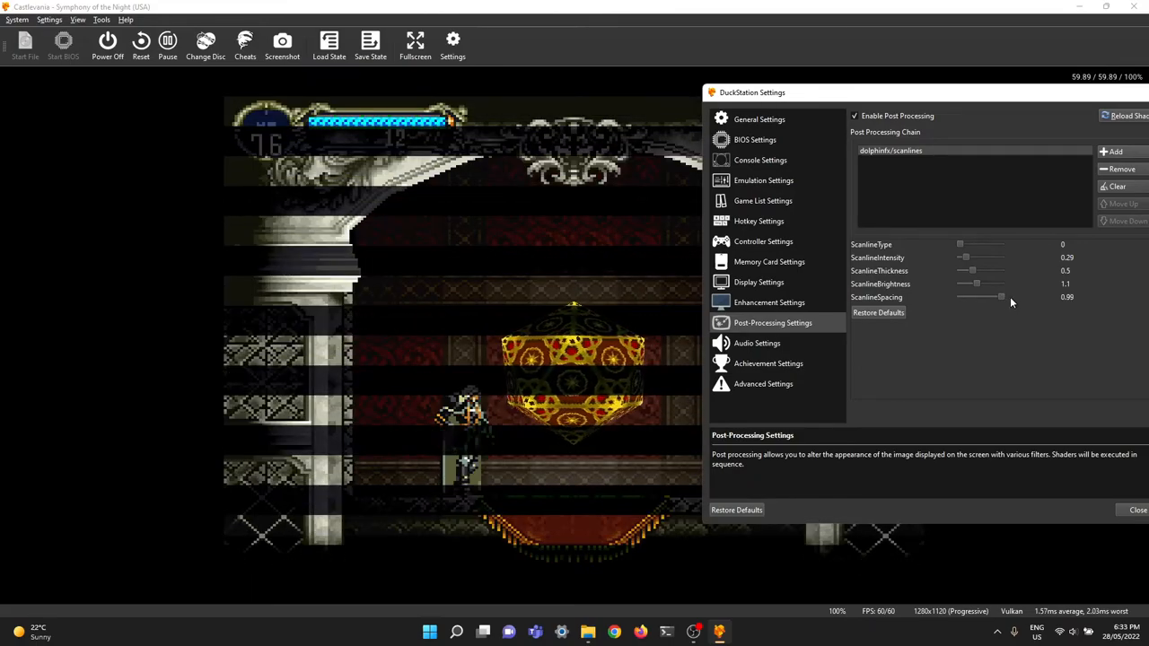
{"action": "left_click_drag", "start_coordinate": [1002, 296], "coordinate": [984, 296]}
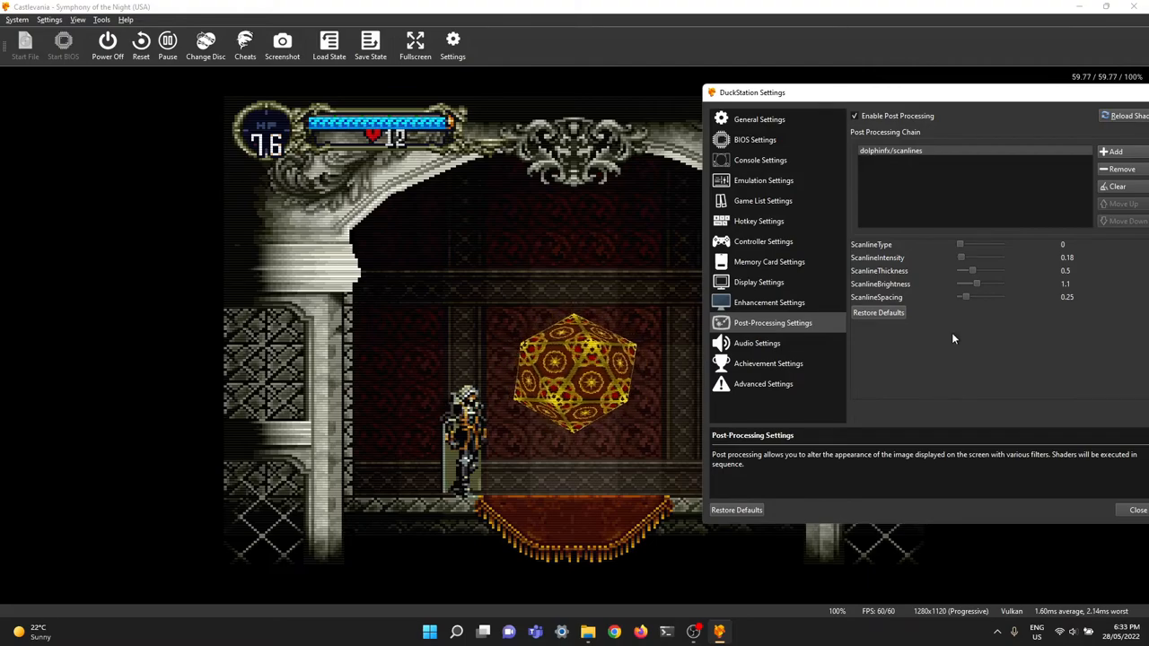
- Close the settings window, returning to Alucard's status menu
{"action": "left_click", "coordinate": [1136, 510]}
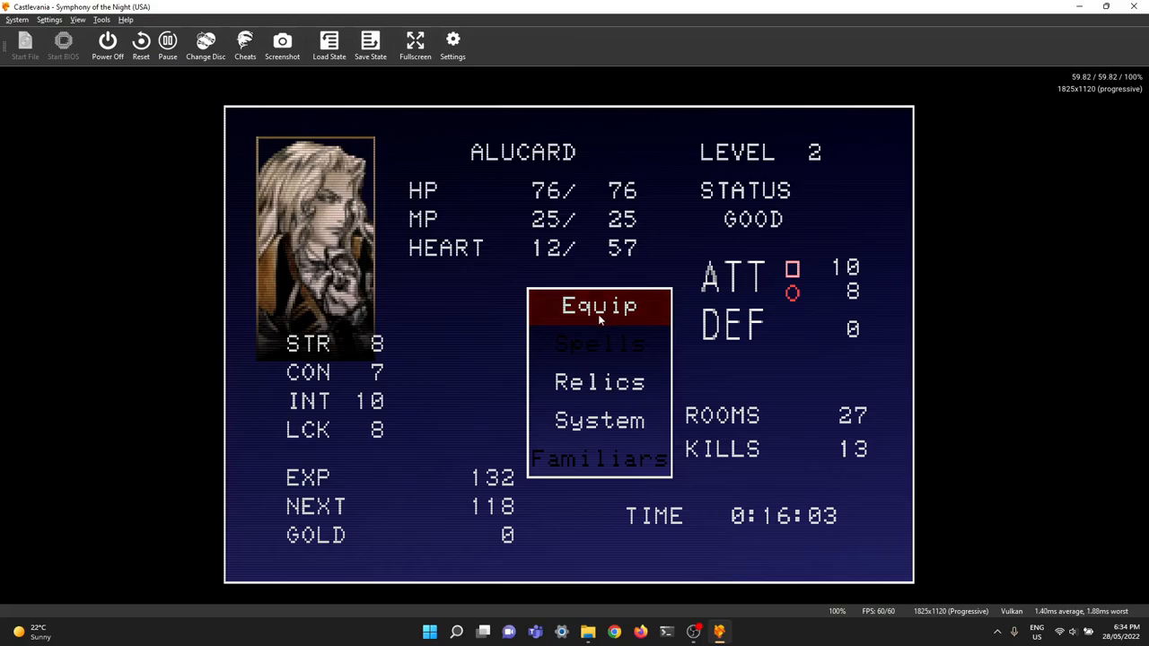
{"action": "mouse_move", "coordinate": [769, 357]}
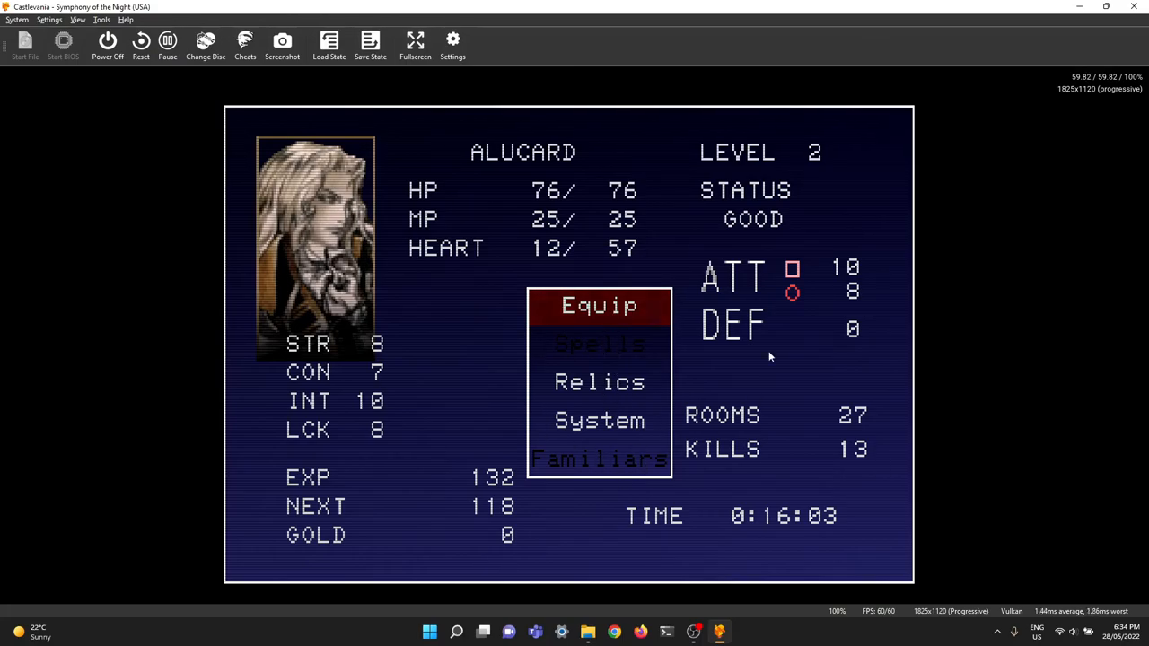